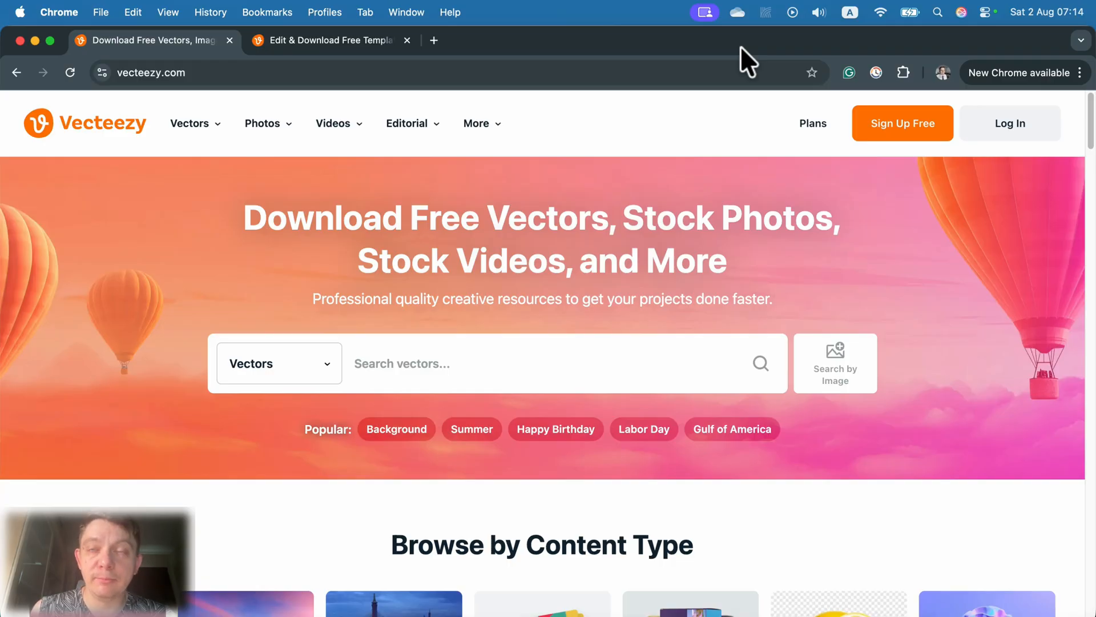
mouse_move(740, 56)
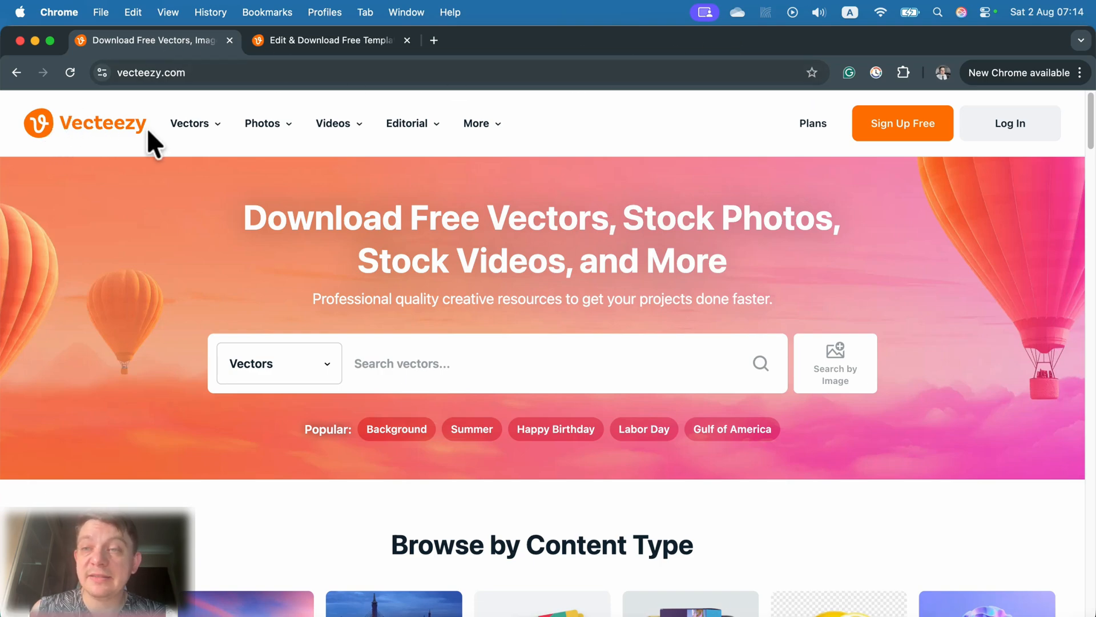
mouse_move(105, 133)
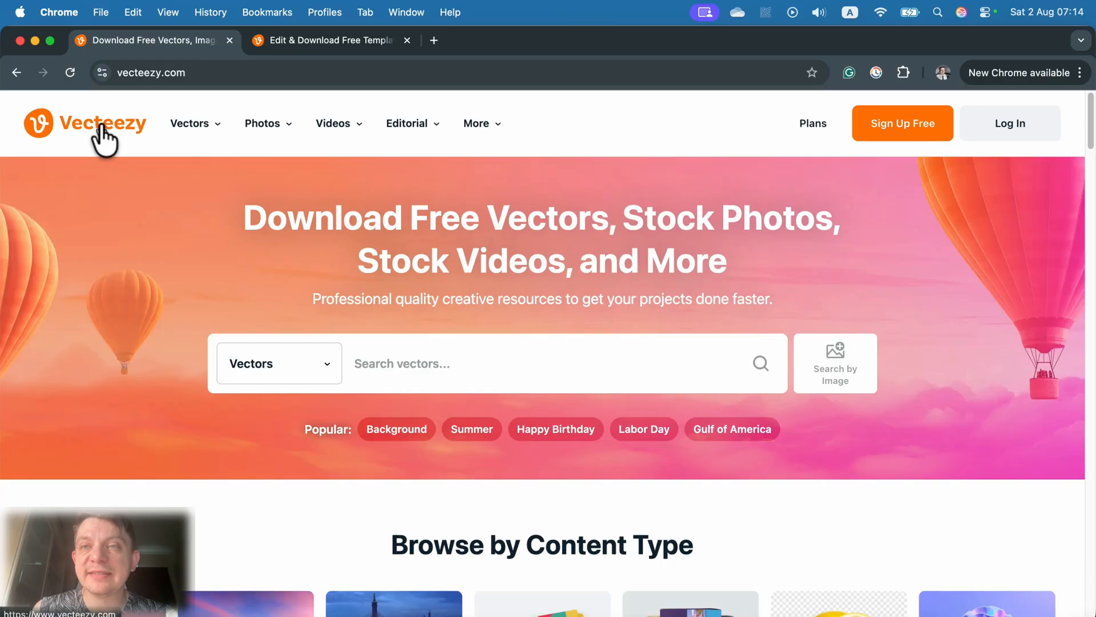
Browse into the free Vectors section of Vecteezy and look through its category tiles
left_click(190, 123)
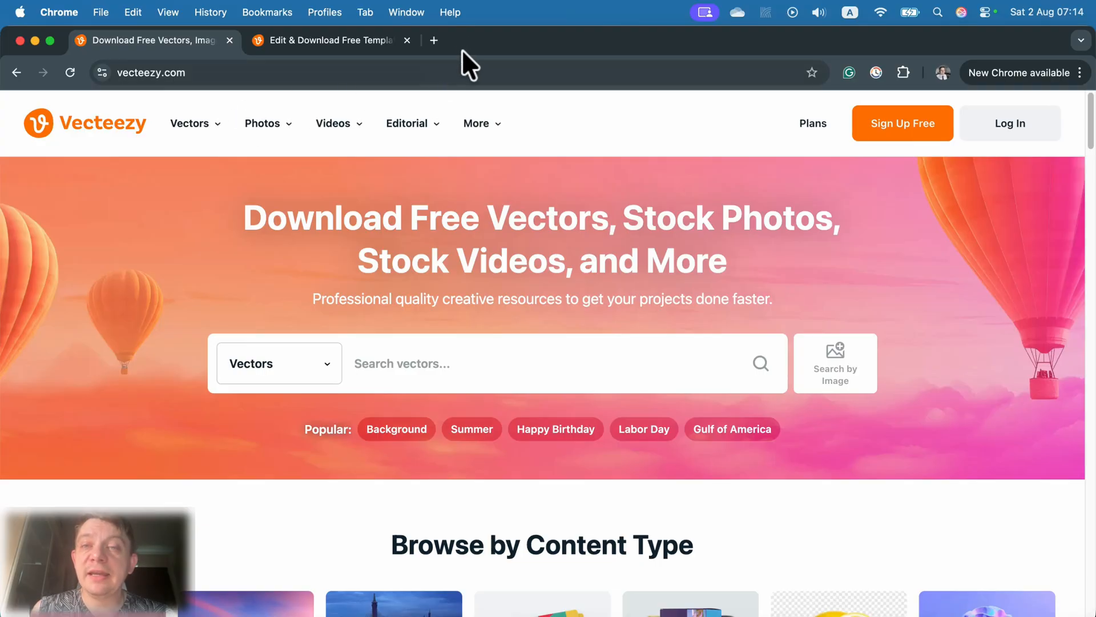
mouse_move(484, 57)
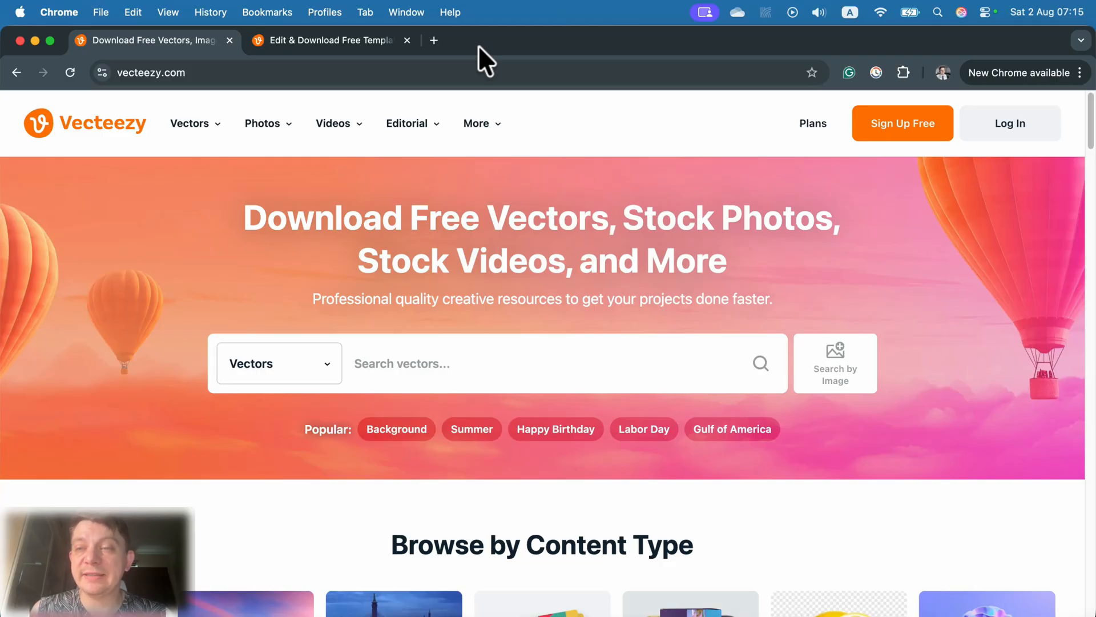
mouse_move(629, 136)
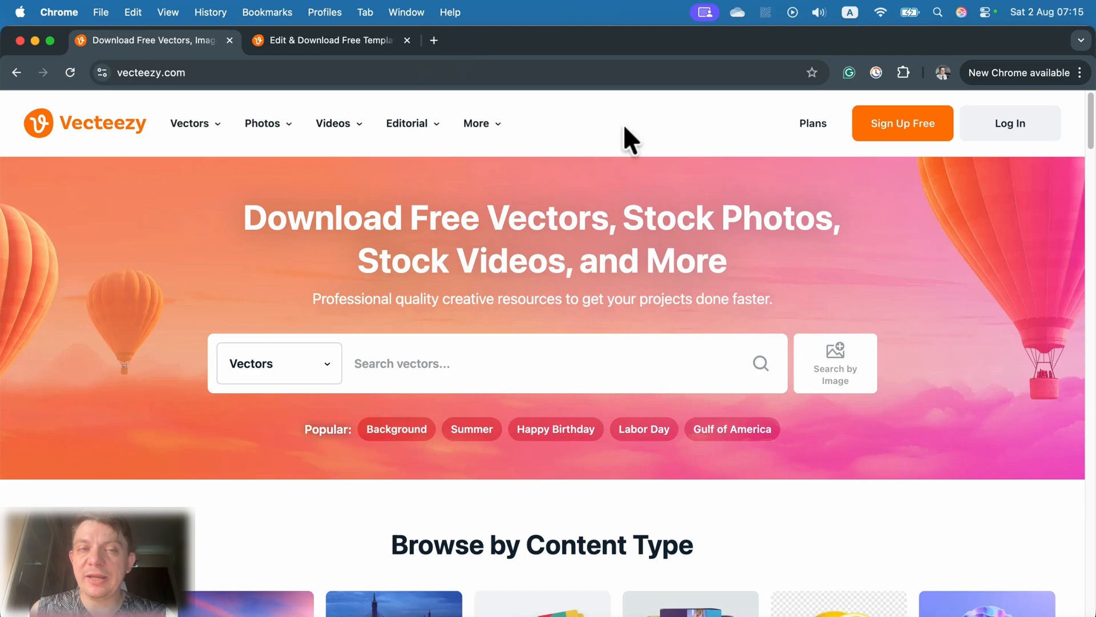
scroll("down", 3)
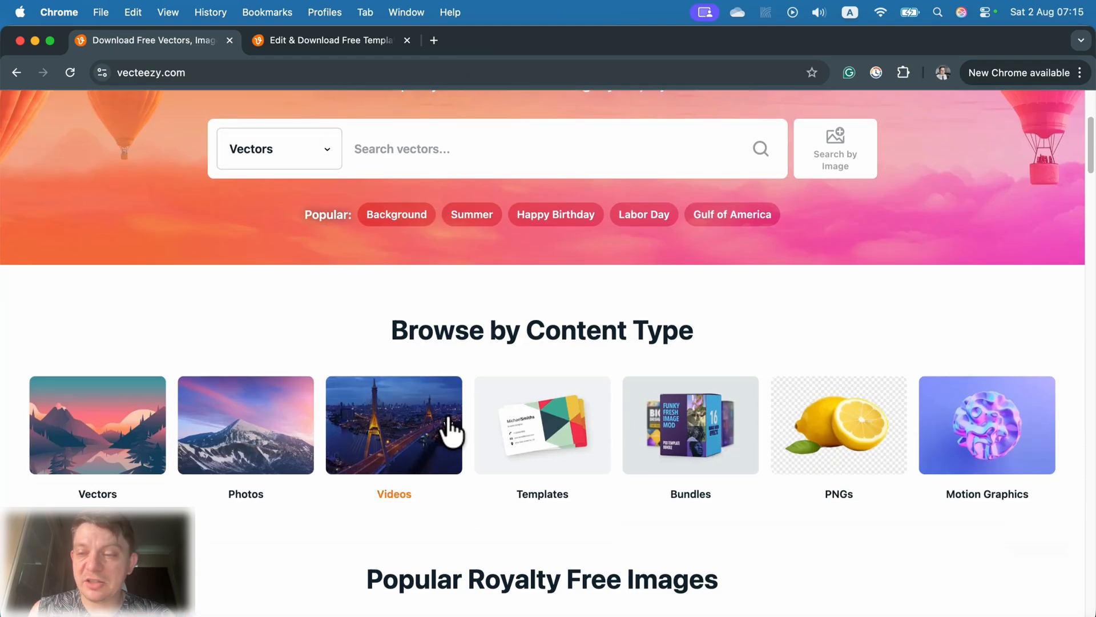
scroll("down", 3)
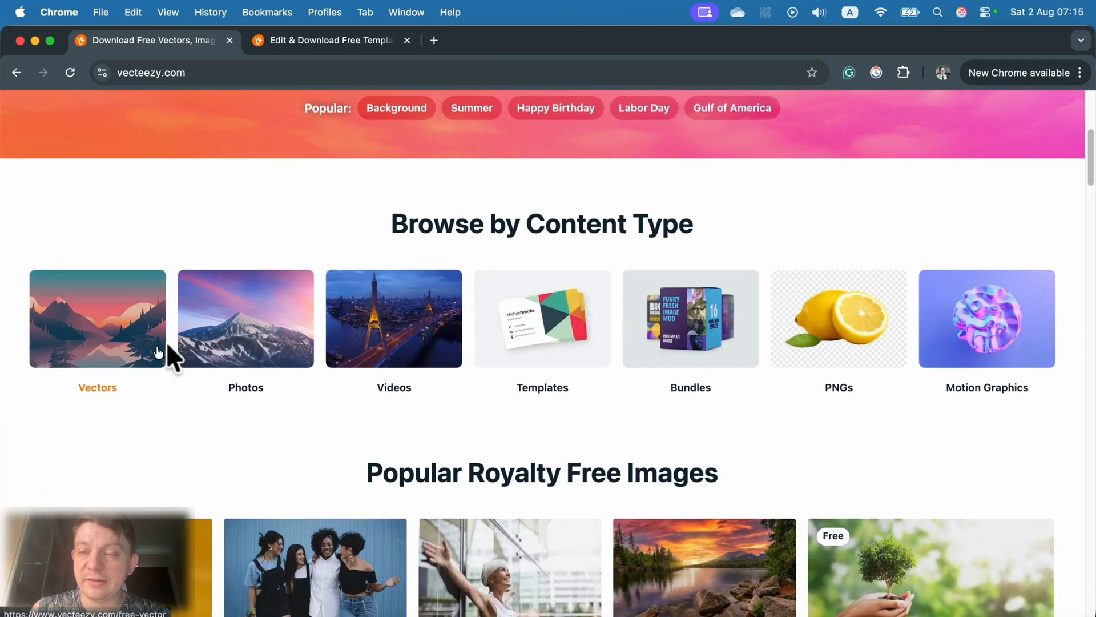
left_click(97, 319)
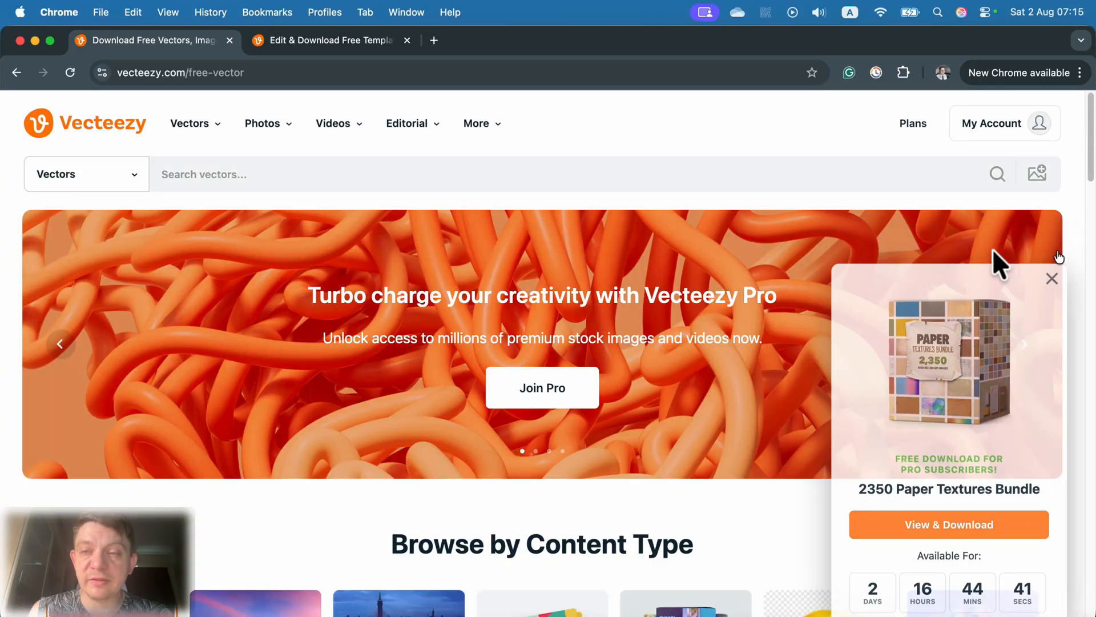
scroll("down", 3)
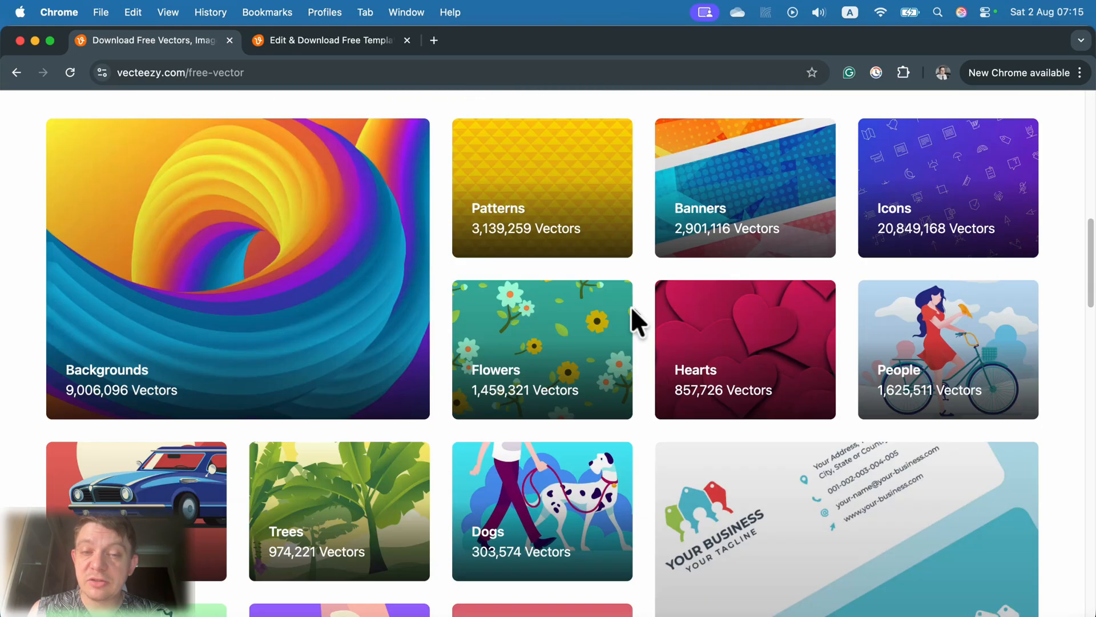
scroll("down", 3)
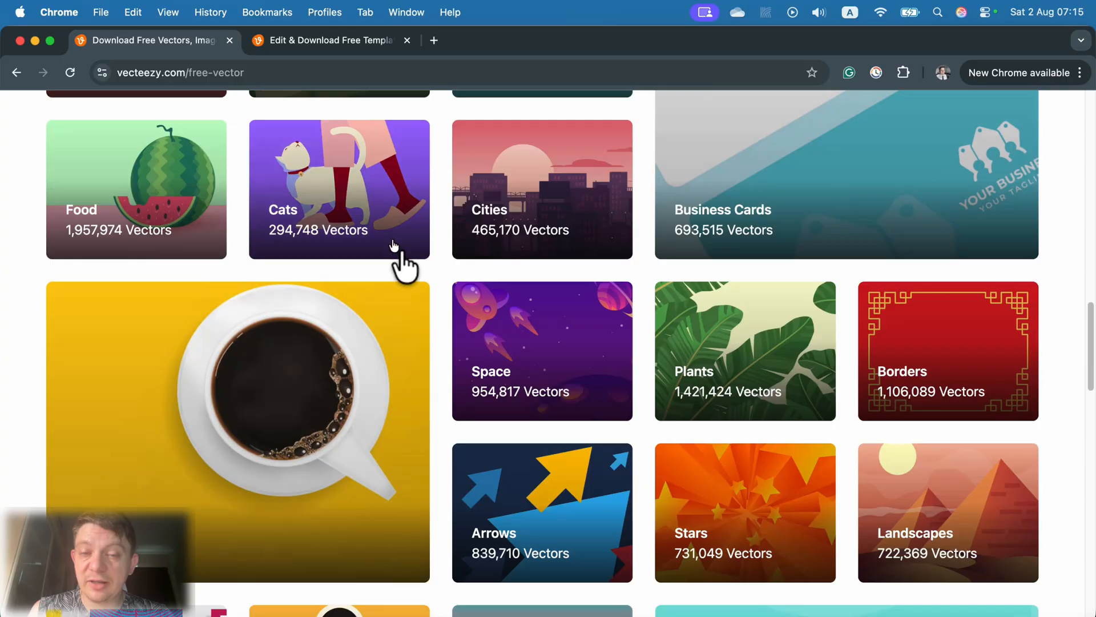
scroll("up", 3)
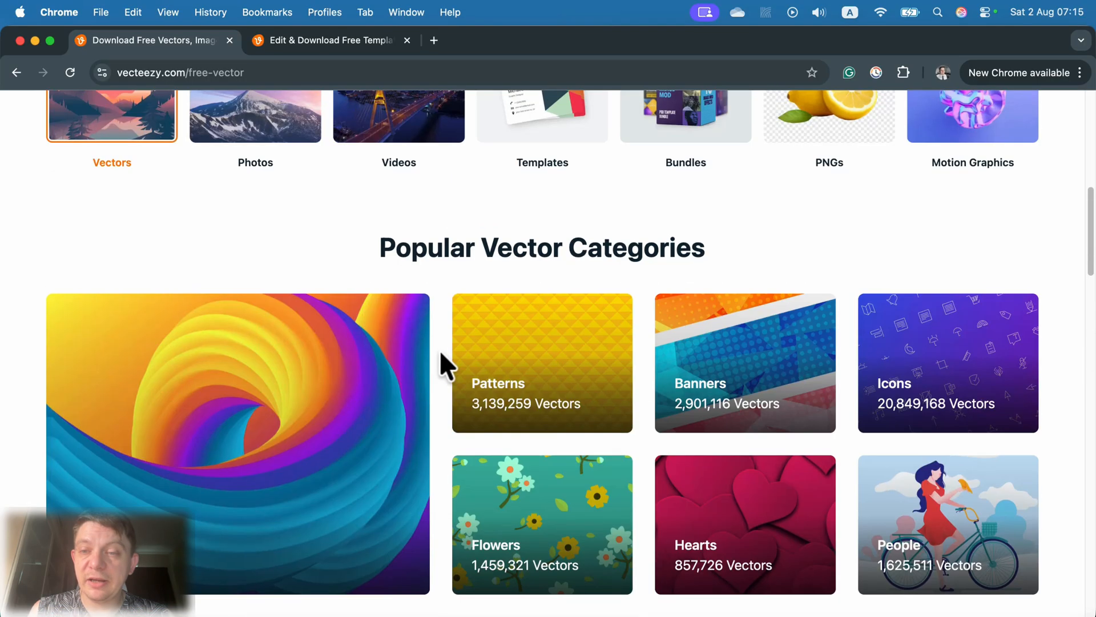
mouse_move(869, 442)
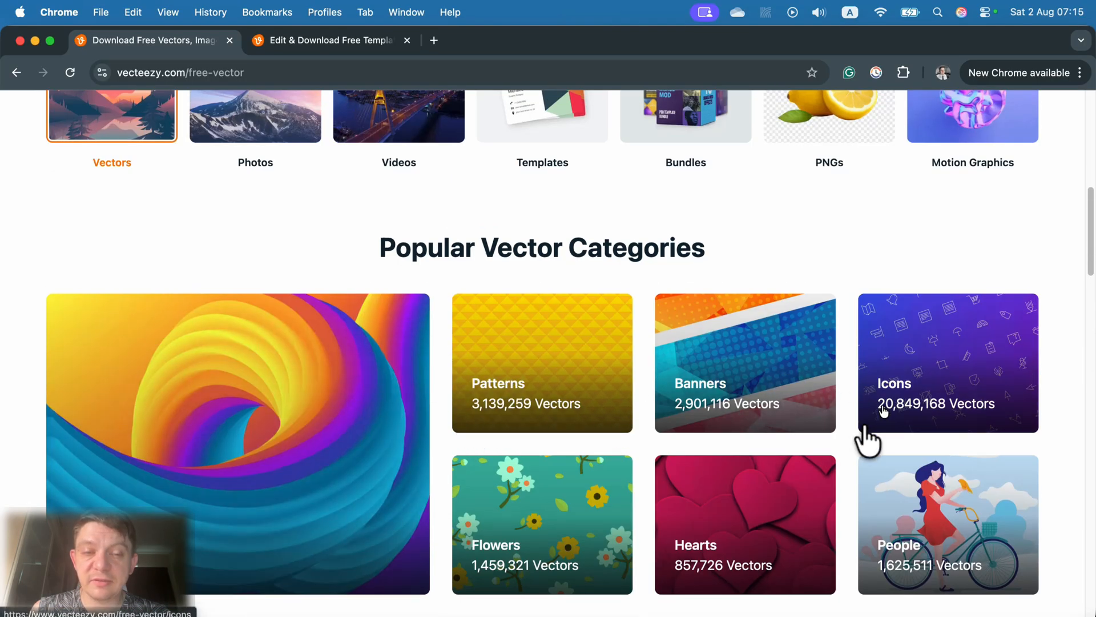
Enter the Cats vector category and open the Cat silhouettes collection detail page
scroll("down", 3)
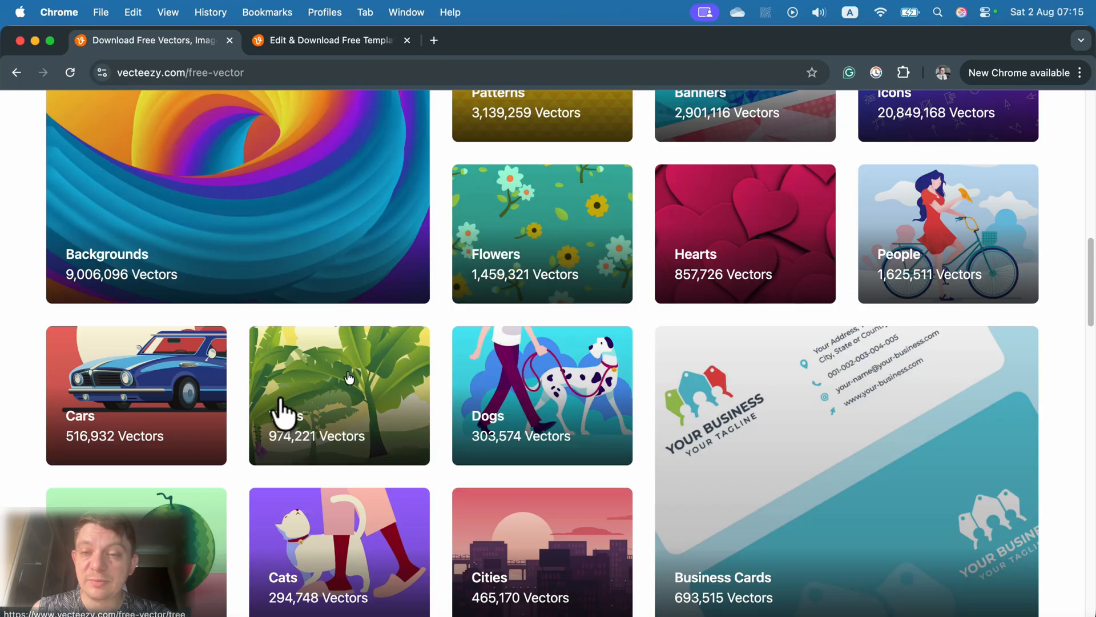
scroll("down", 3)
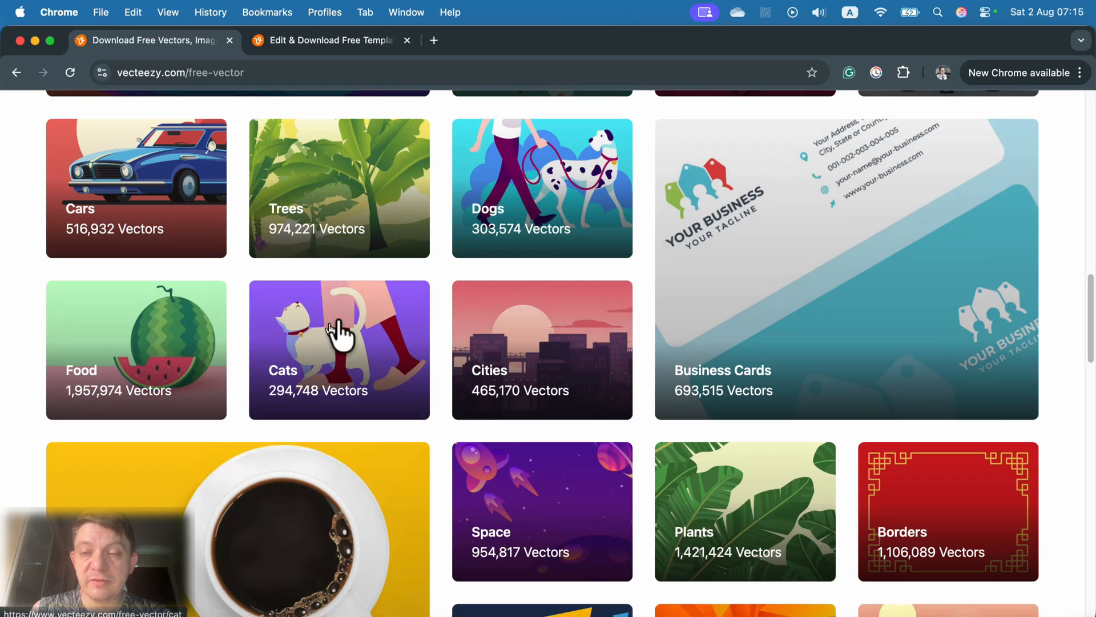
left_click(339, 349)
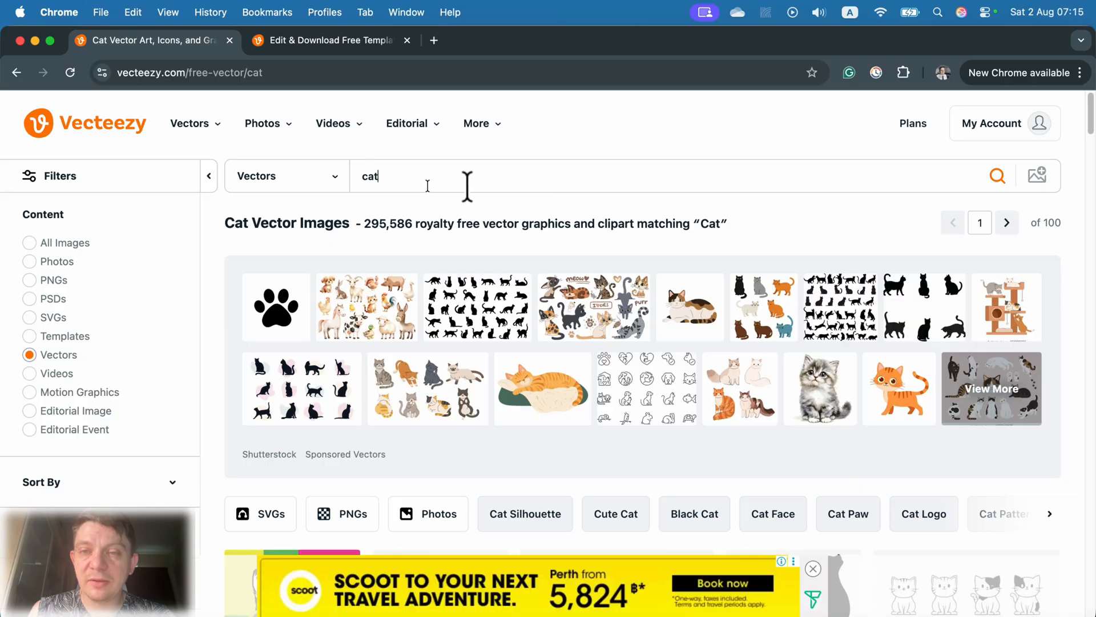
scroll("down", 3)
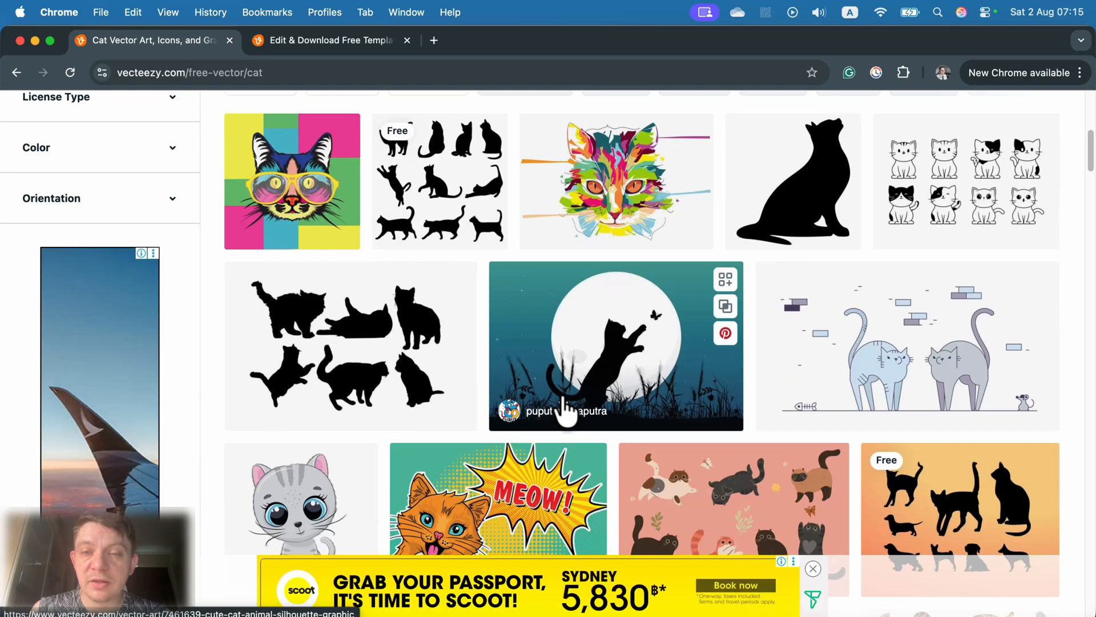
mouse_move(860, 448)
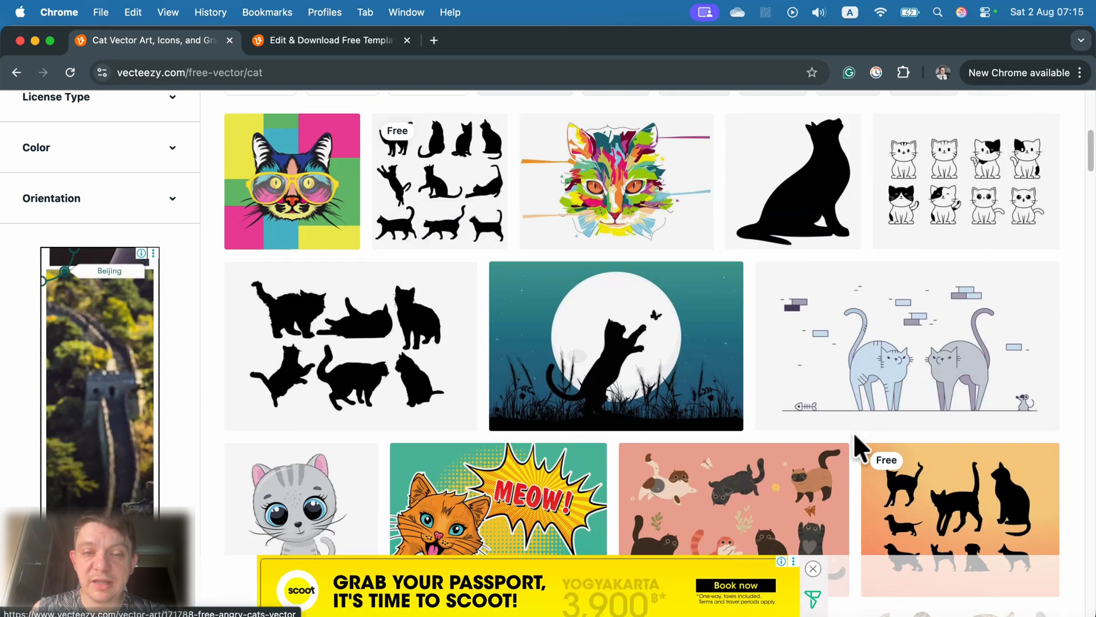
scroll("up", 3)
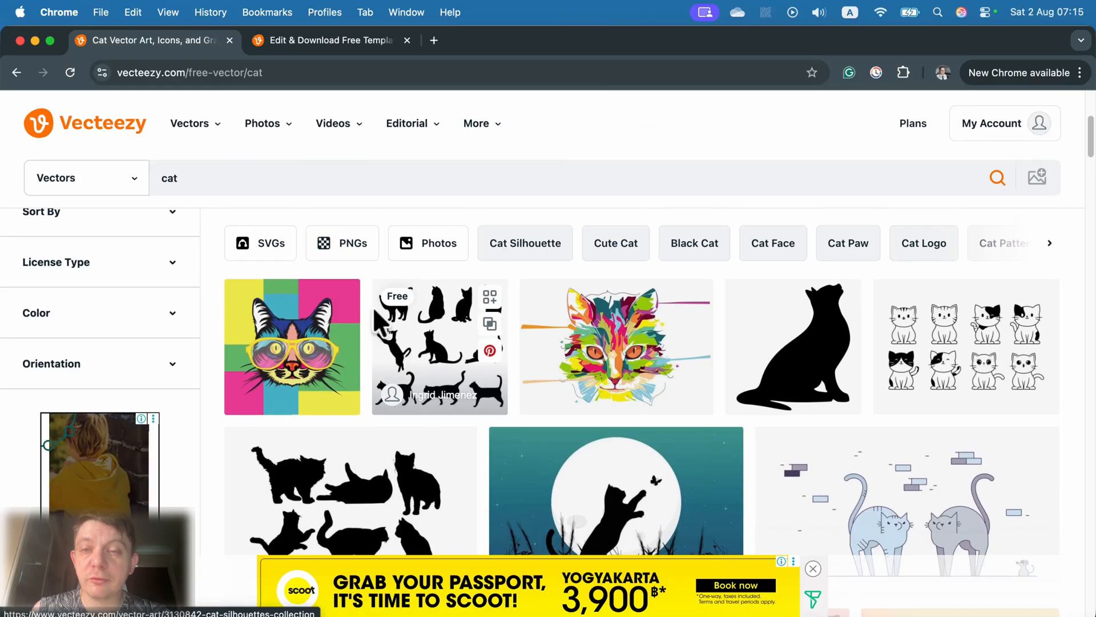
left_click(813, 568)
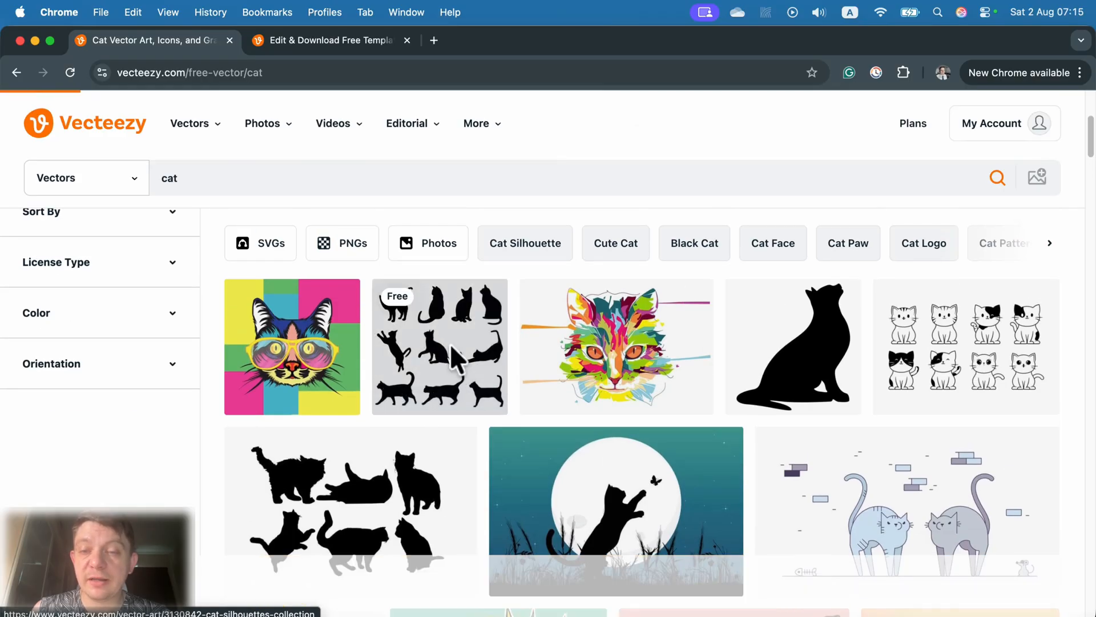
left_click(440, 348)
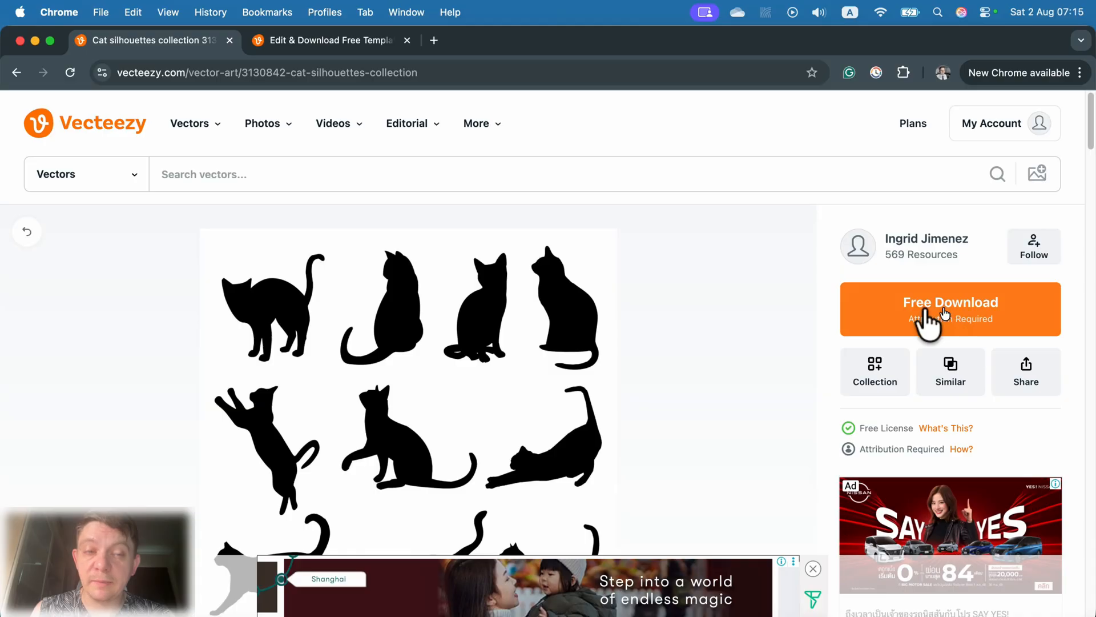
mouse_move(384, 299)
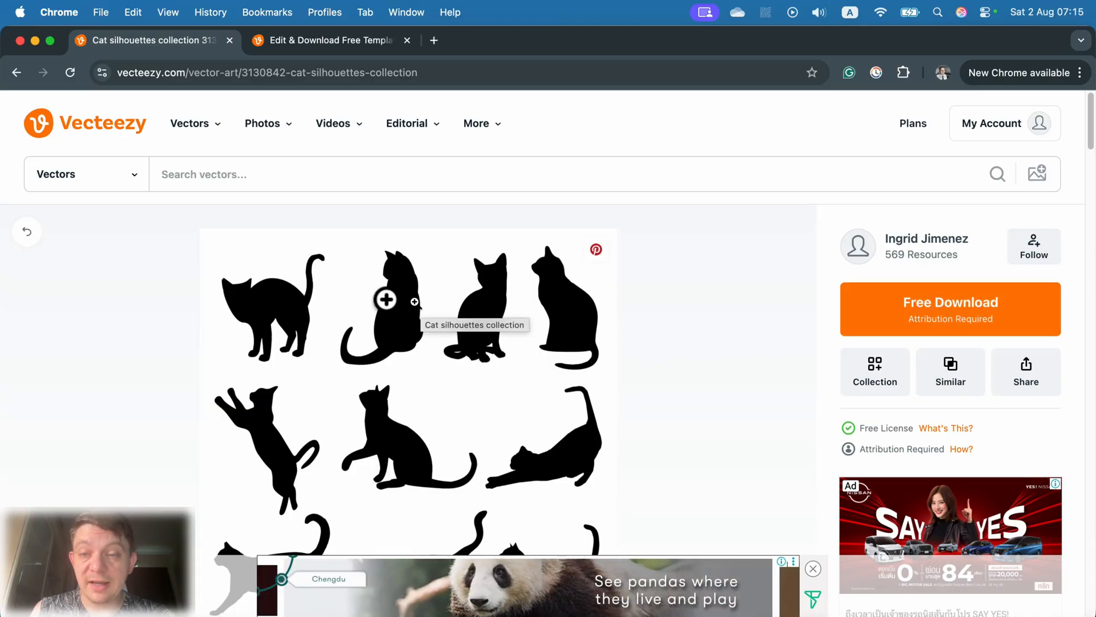
mouse_move(122, 276)
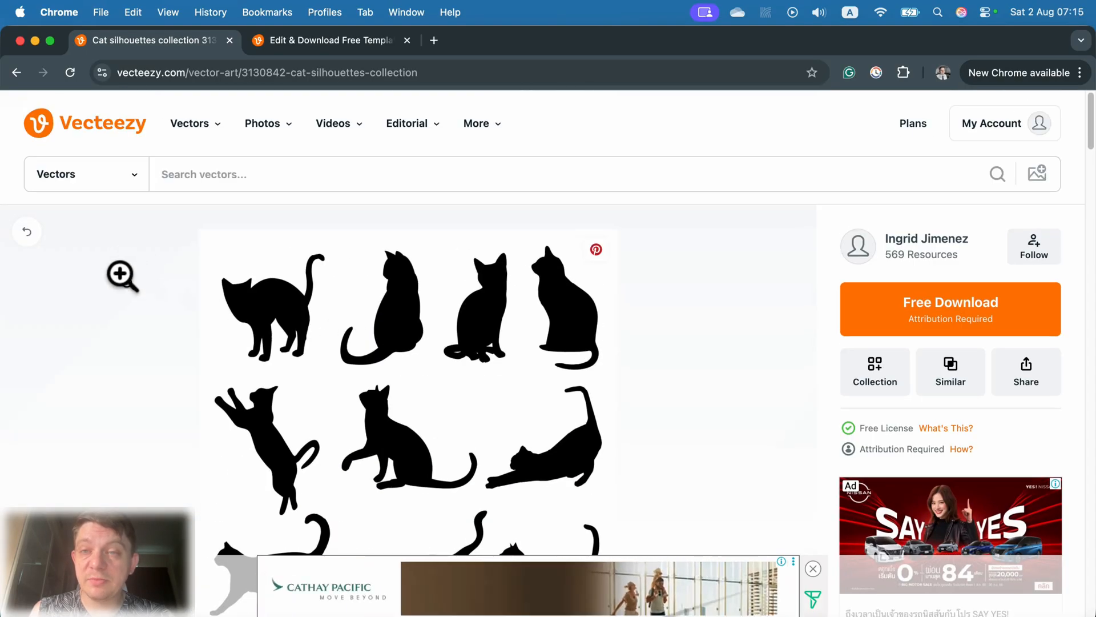
left_click(478, 123)
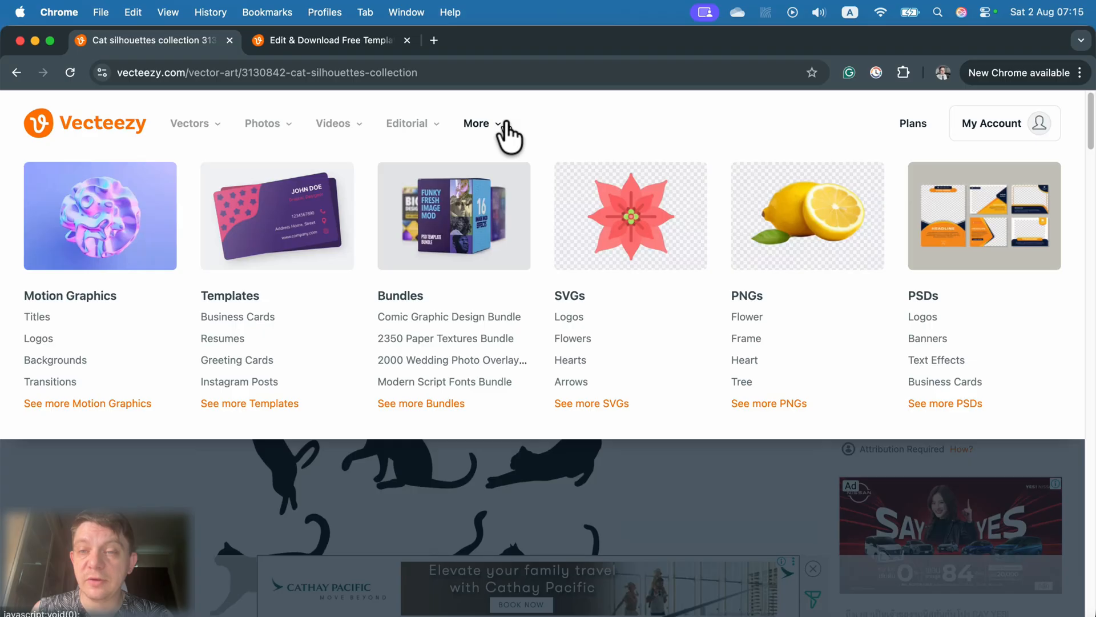
mouse_move(240, 241)
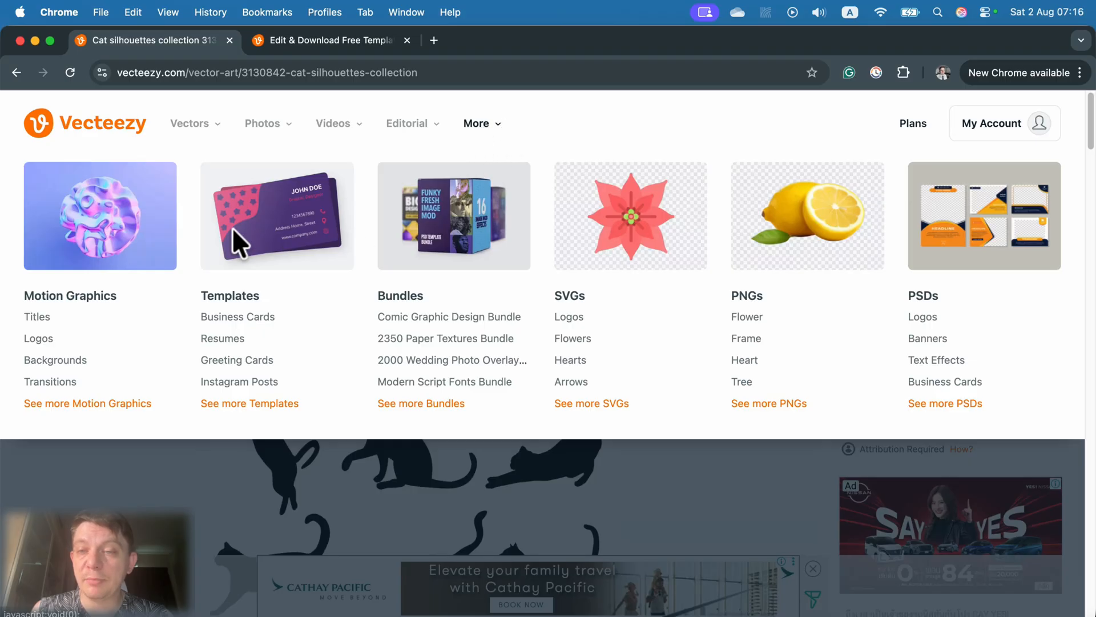
mouse_move(259, 406)
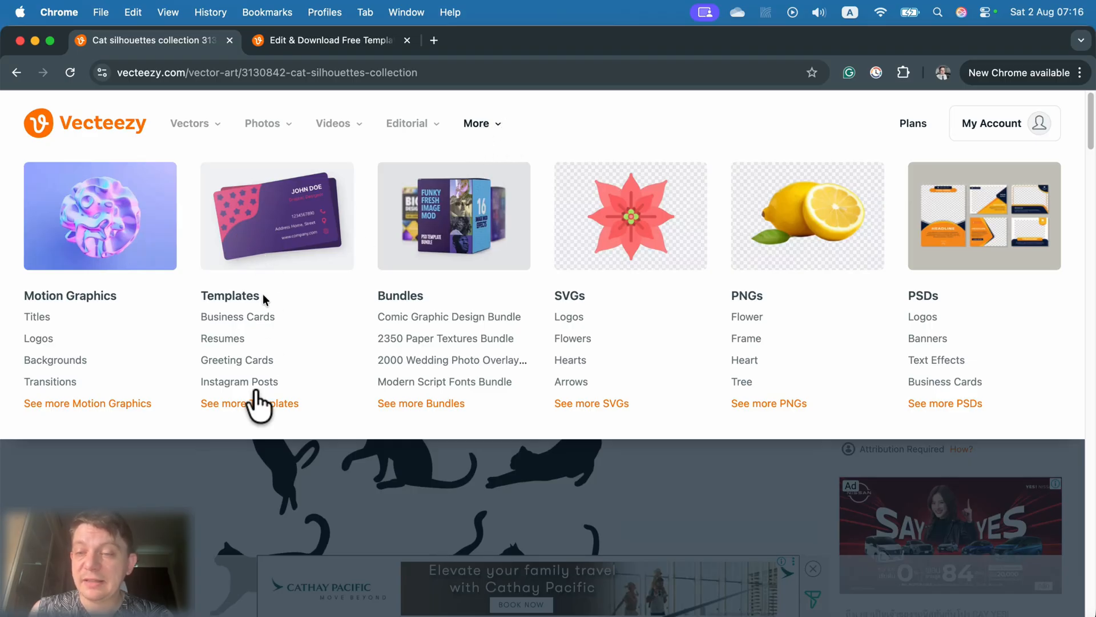
left_click(249, 403)
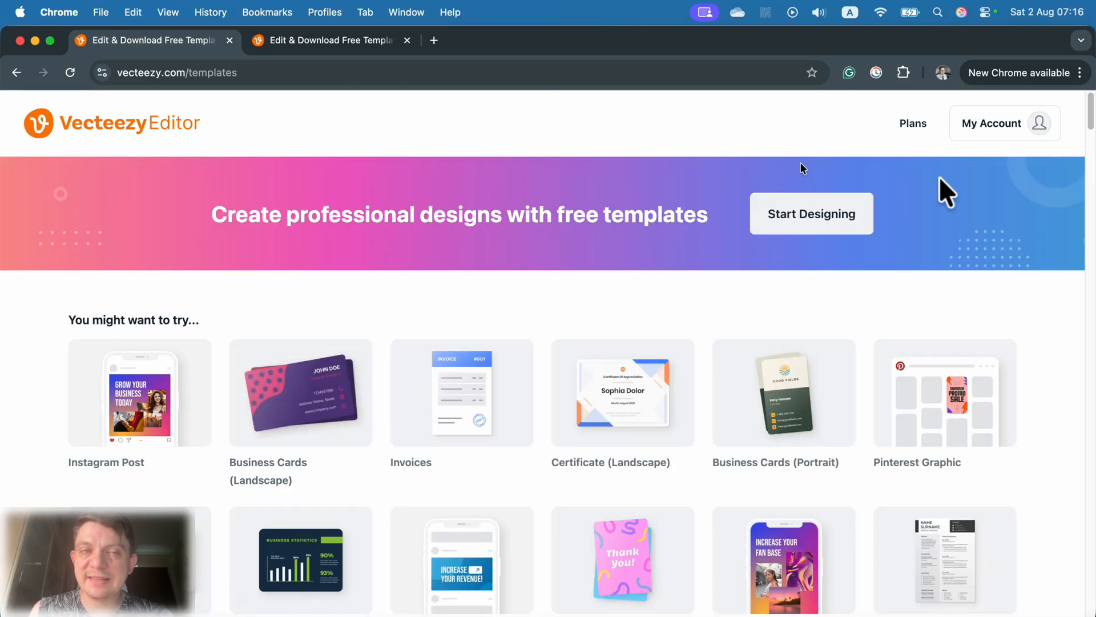
mouse_move(424, 297)
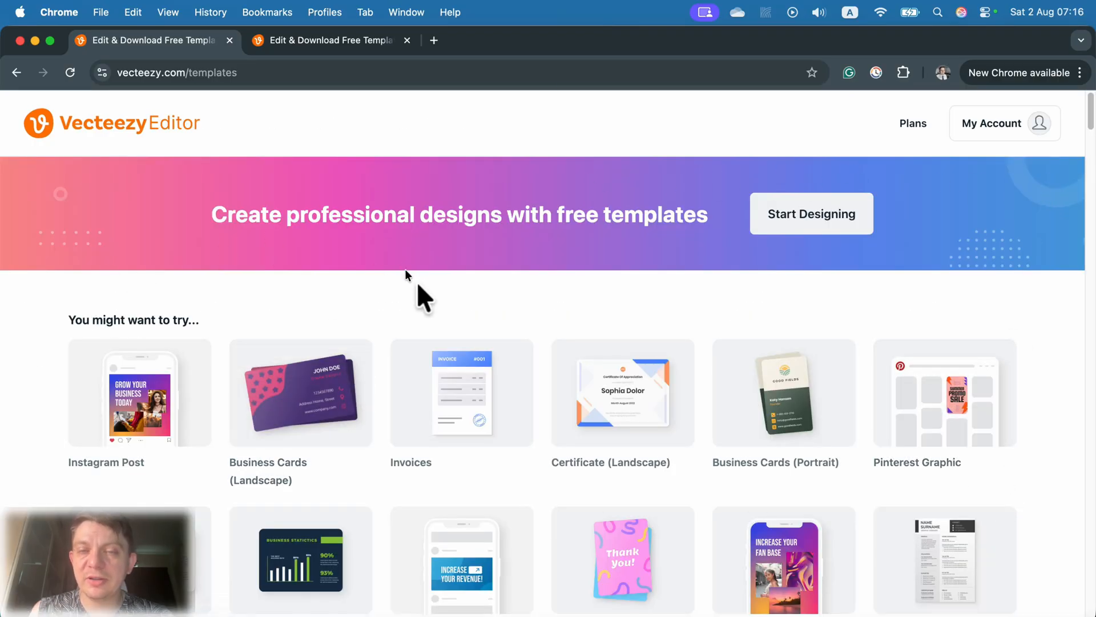
mouse_move(408, 322)
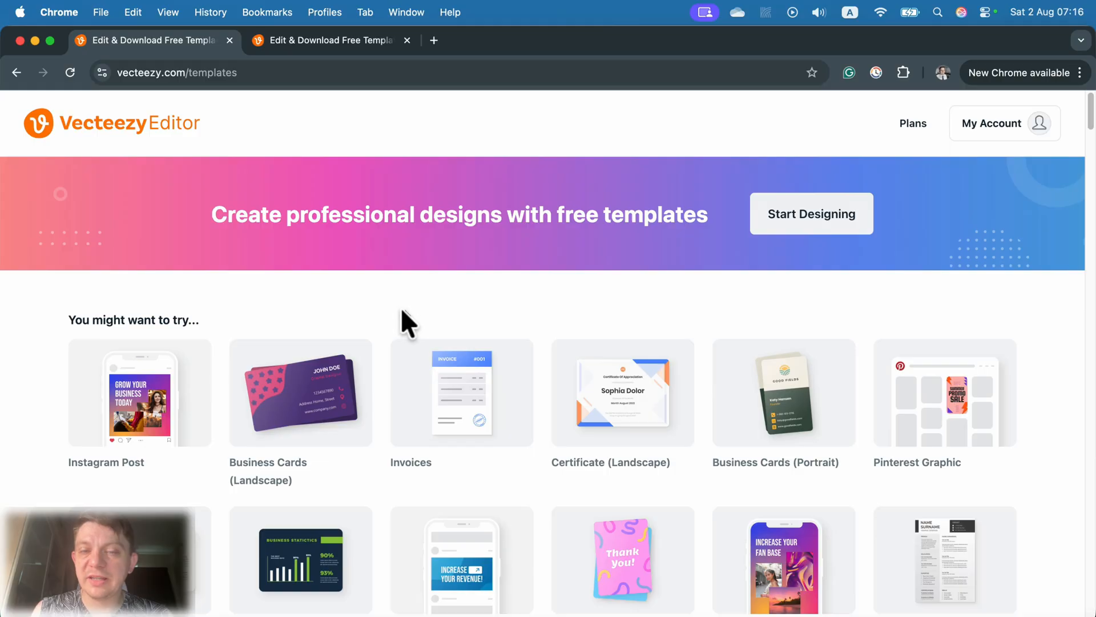
scroll("down", 3)
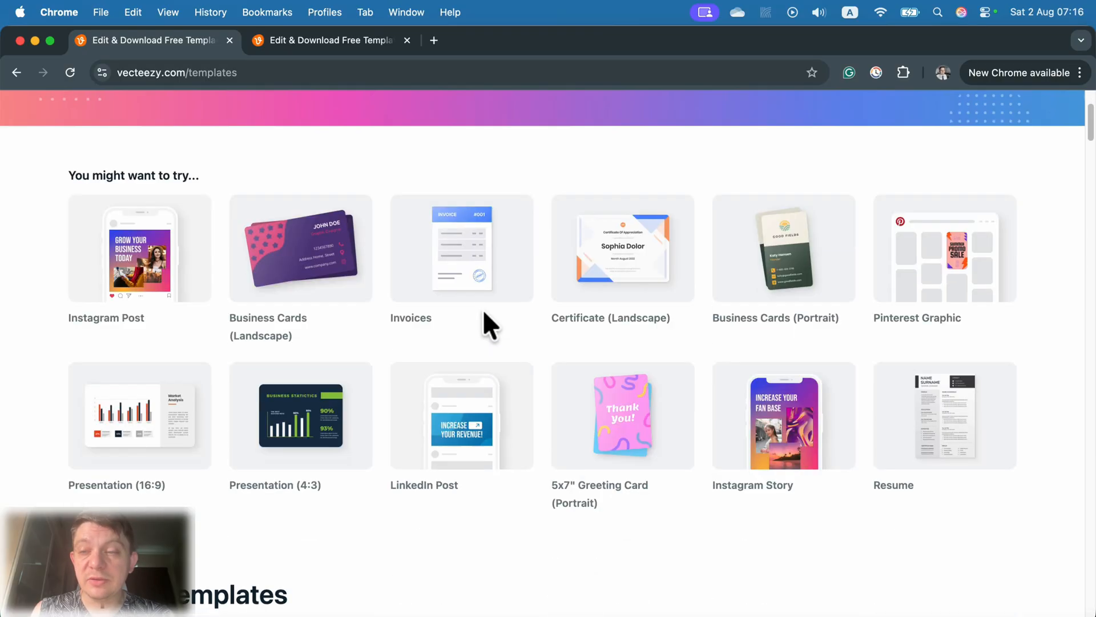
mouse_move(784, 296)
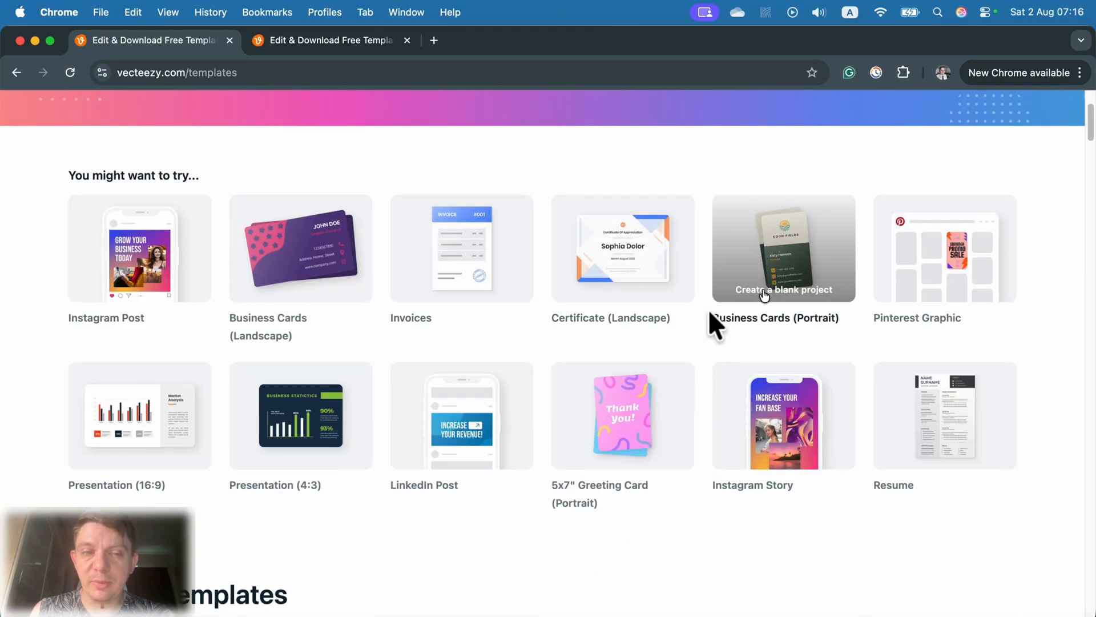
mouse_move(622, 273)
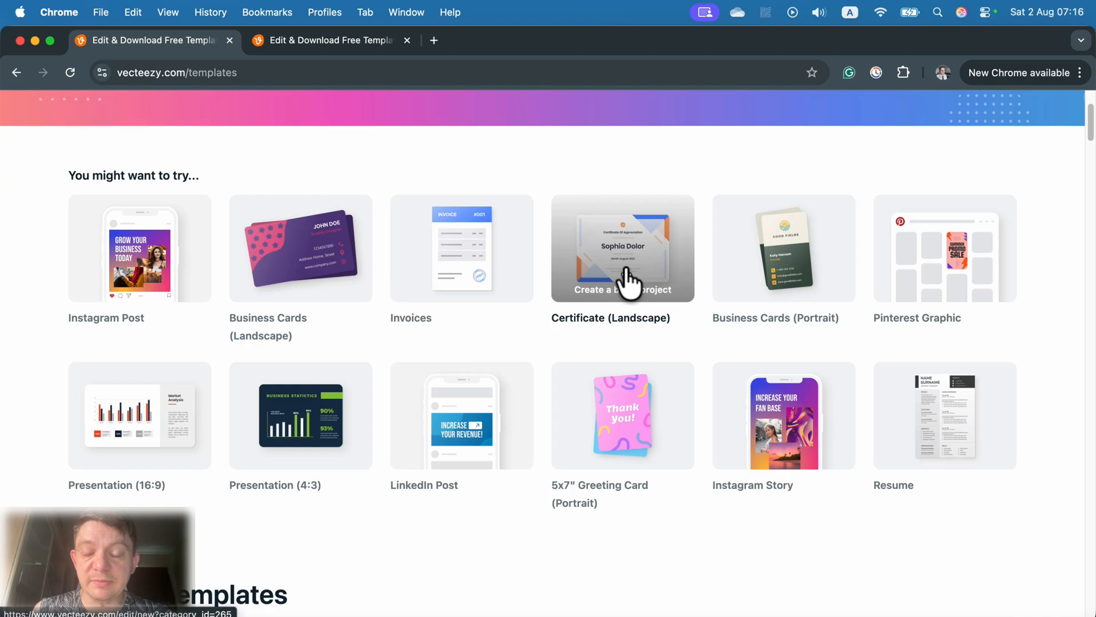
mouse_move(209, 353)
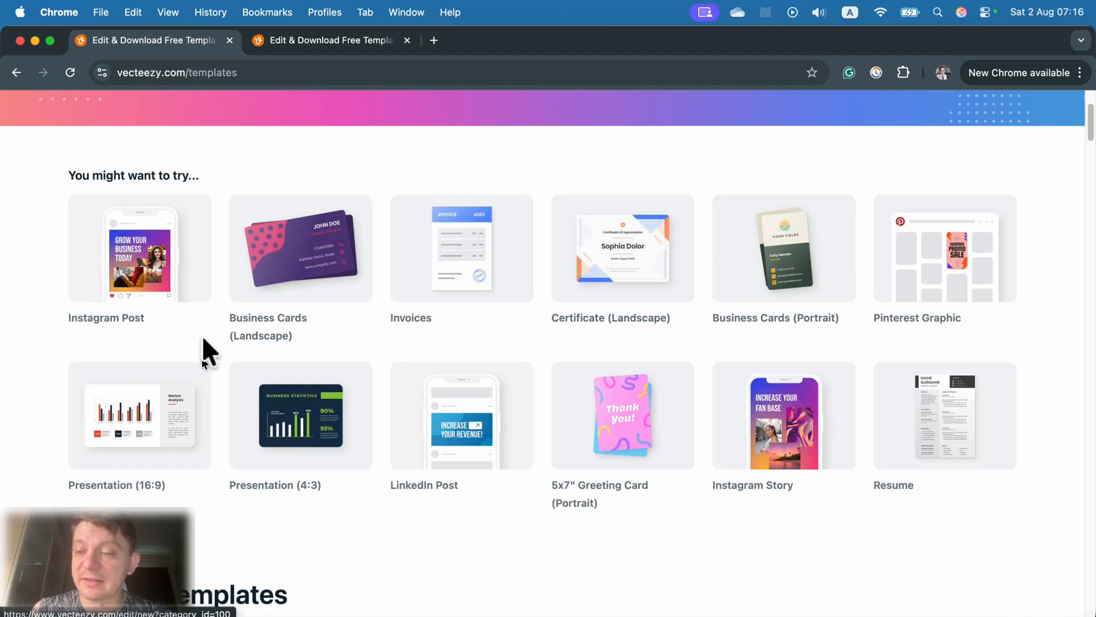
scroll("down", 3)
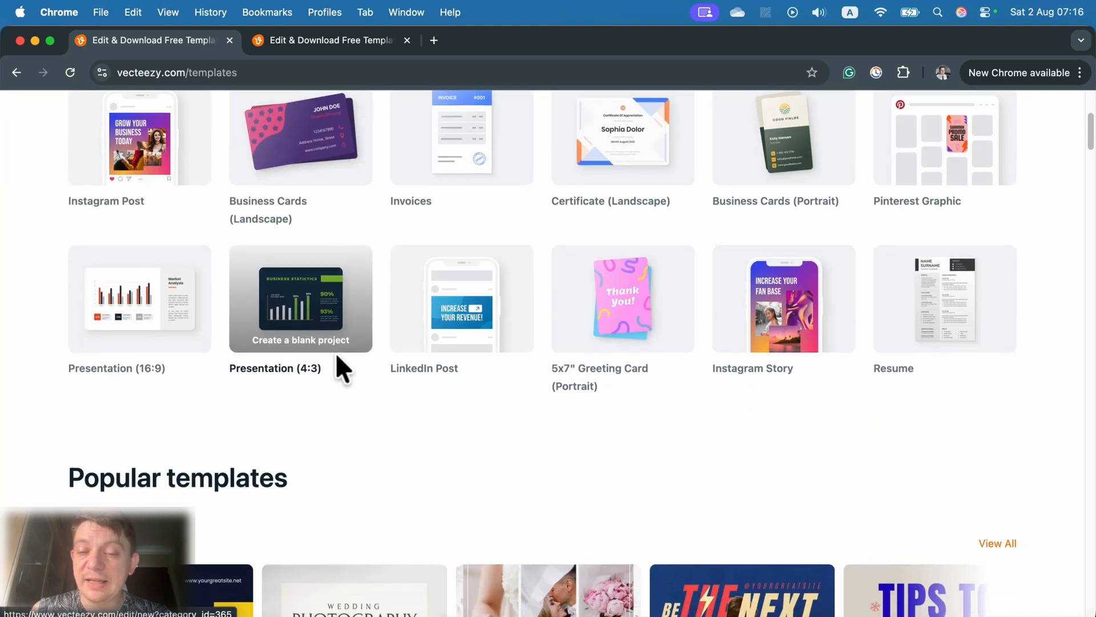
scroll("up", 3)
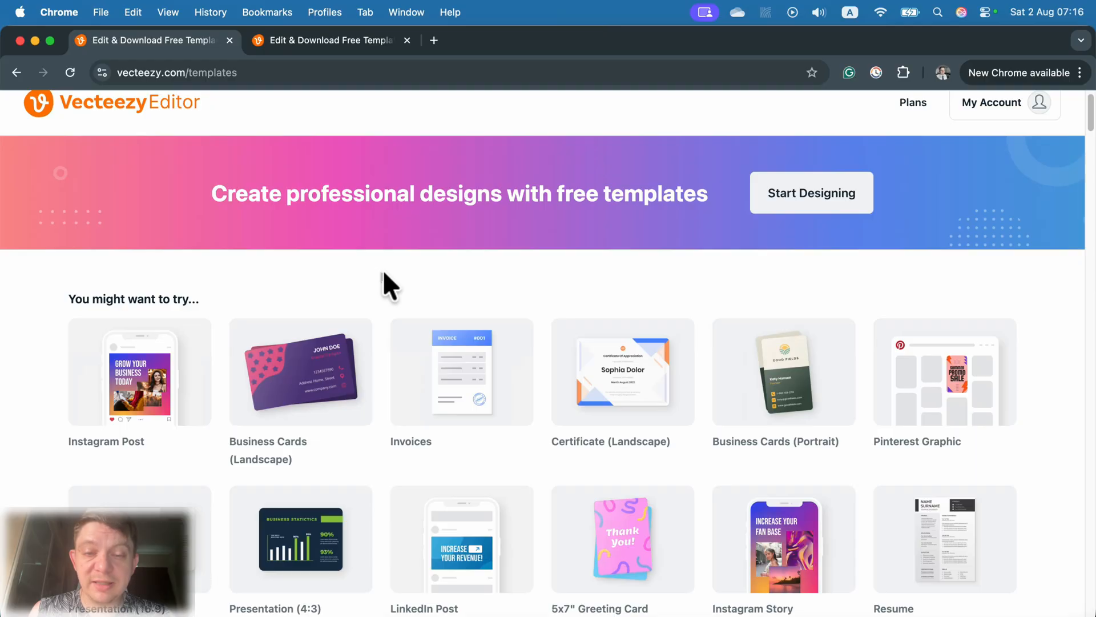
mouse_move(610, 371)
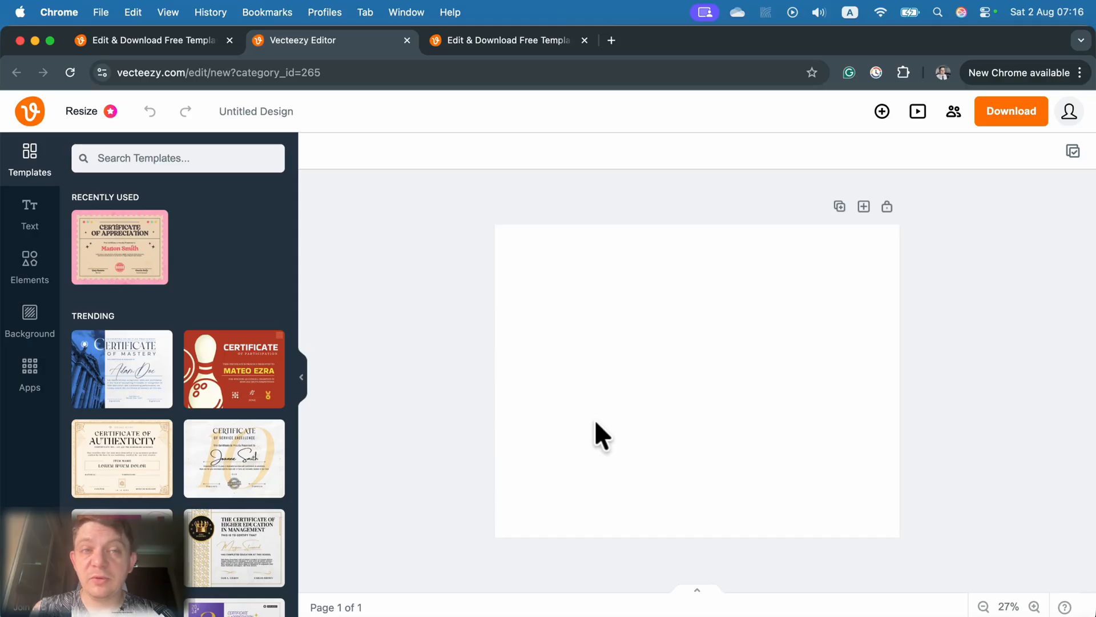
Create a blank Certificate (Landscape) project, dismiss the Pro content notice and browse the certificate templates
left_click(563, 349)
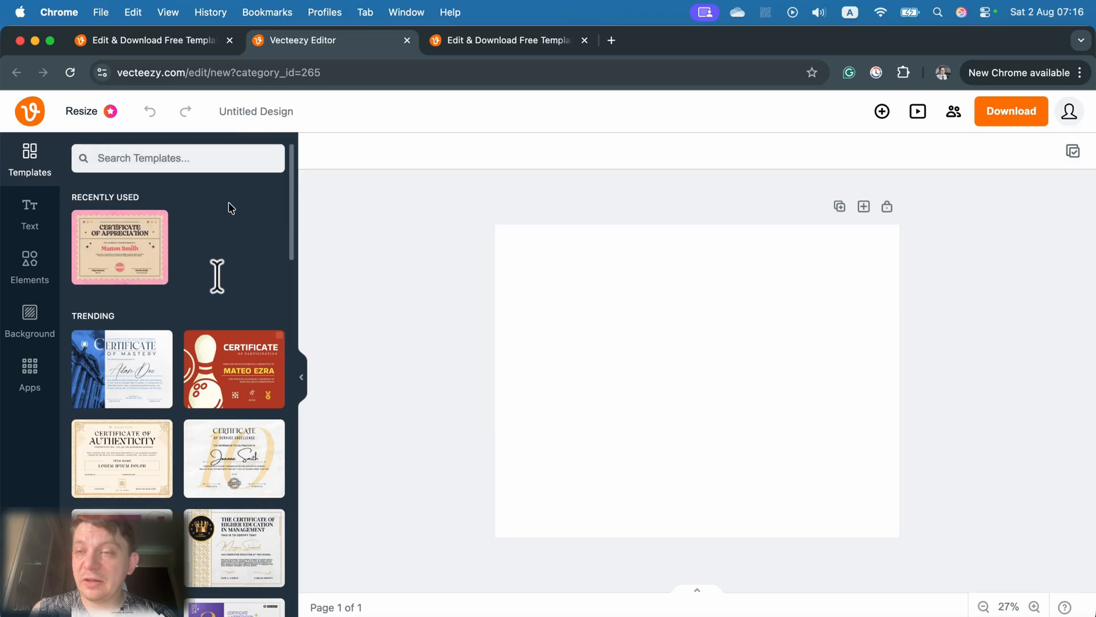
scroll("down", 3)
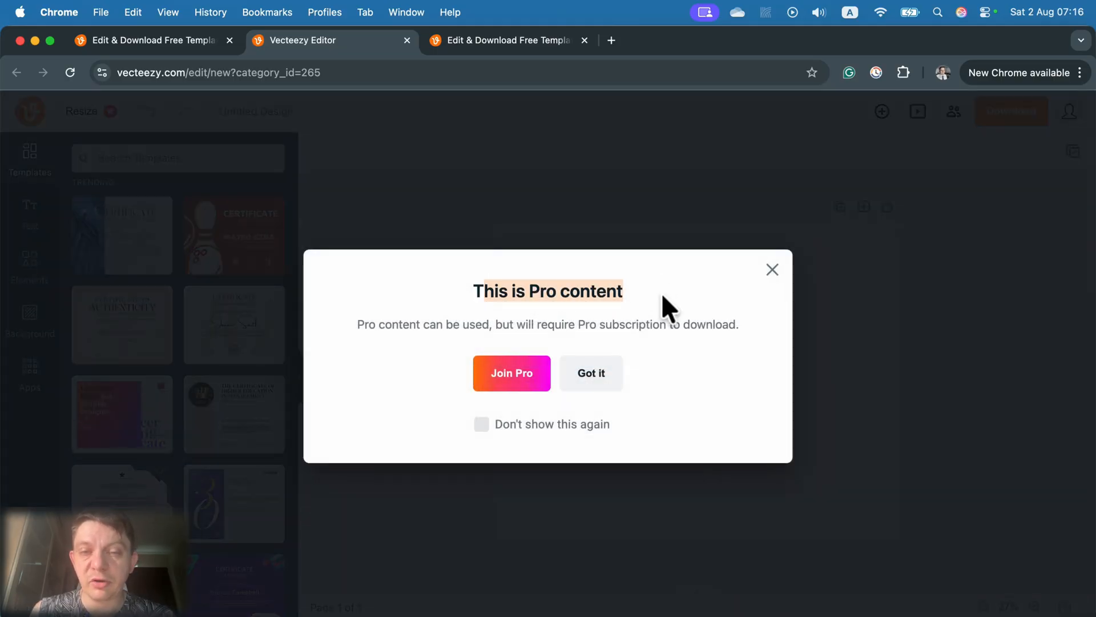
mouse_move(552, 389)
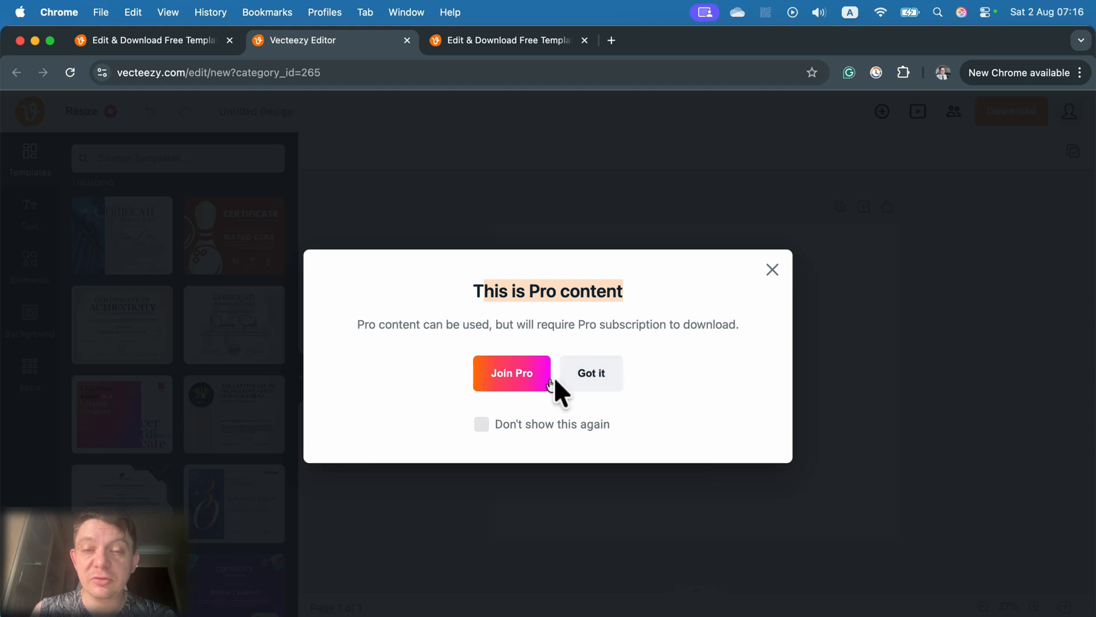
left_click(590, 372)
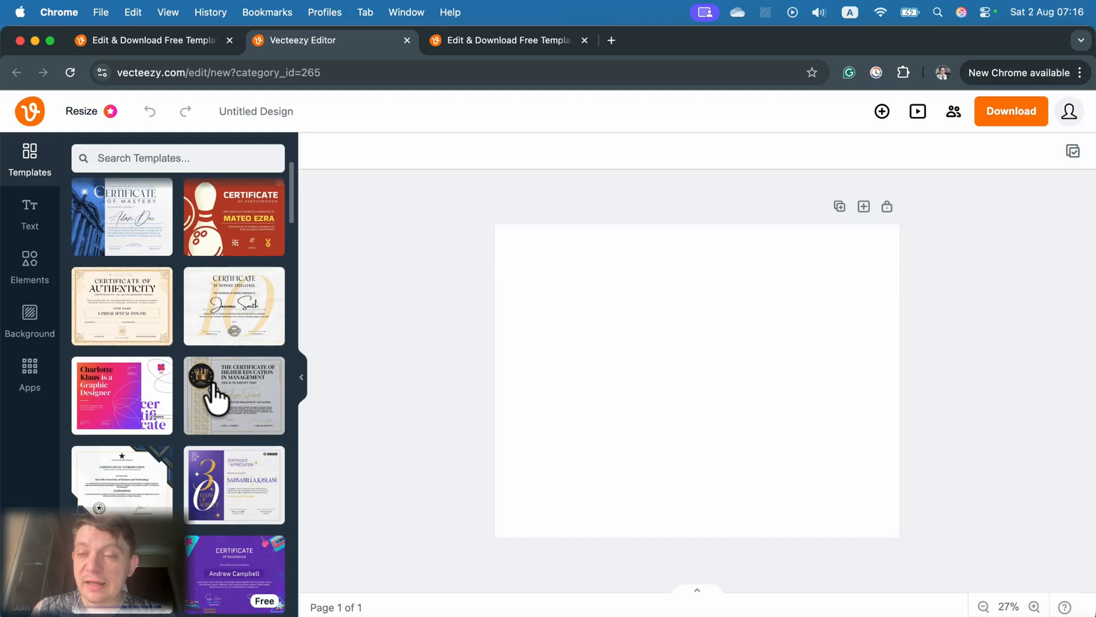
scroll("down", 3)
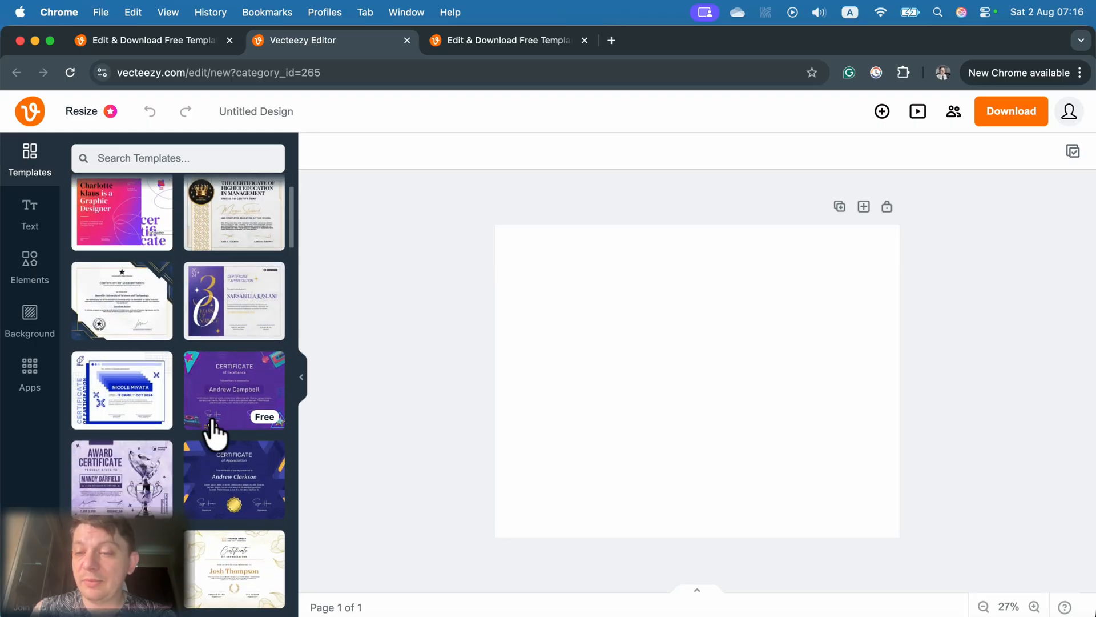
scroll("down", 3)
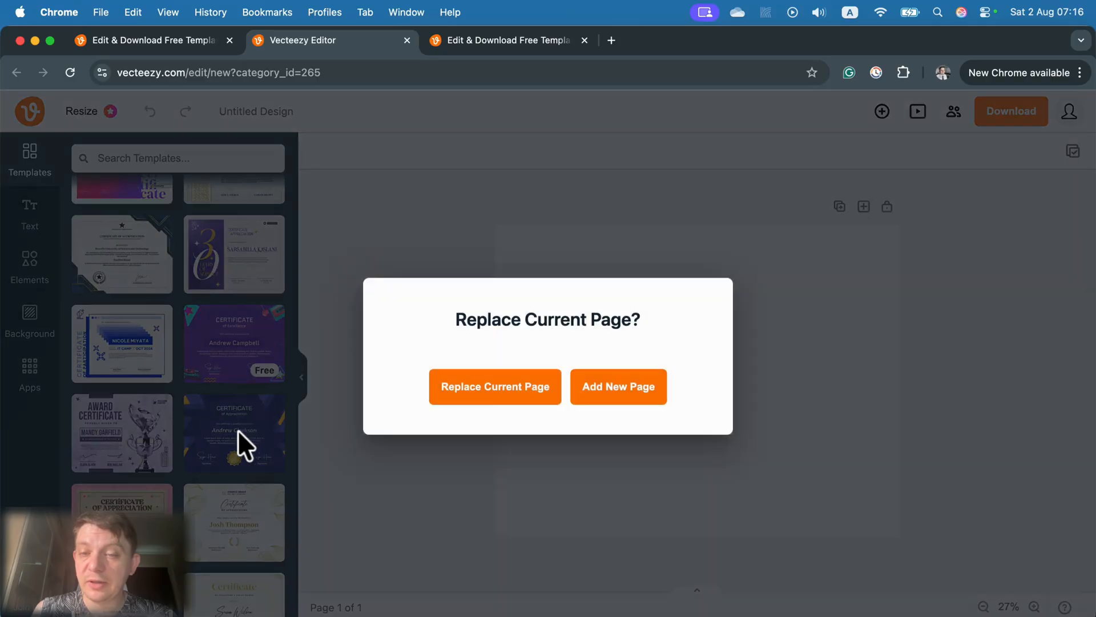
Replace the blank page with the purple Certificate of Excellence template and select its CERTIFICATE heading
left_click(495, 386)
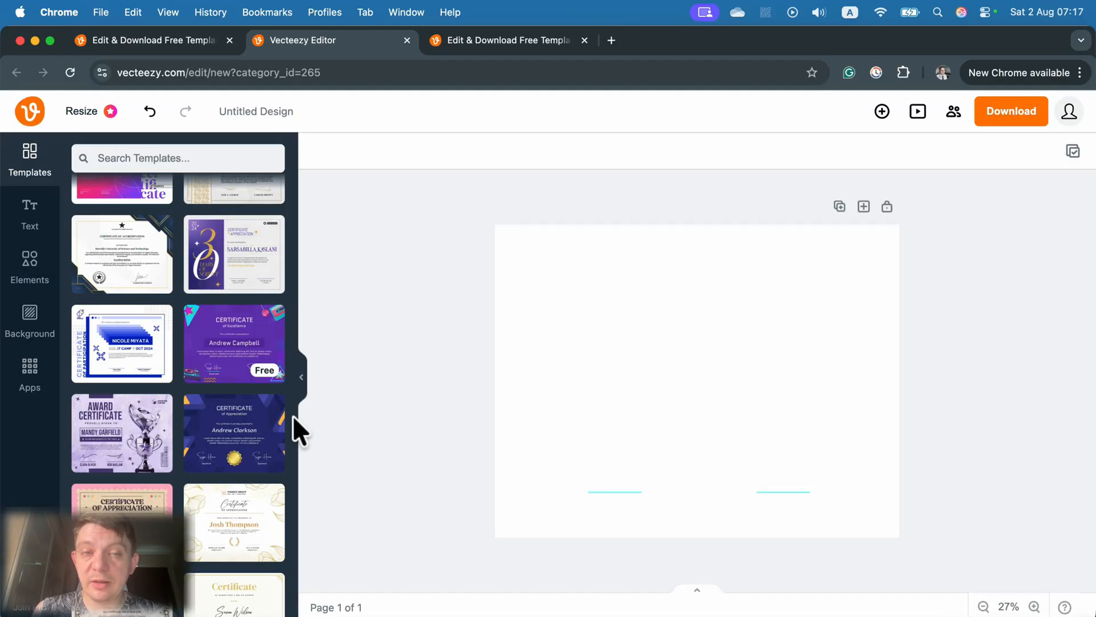
left_click(233, 342)
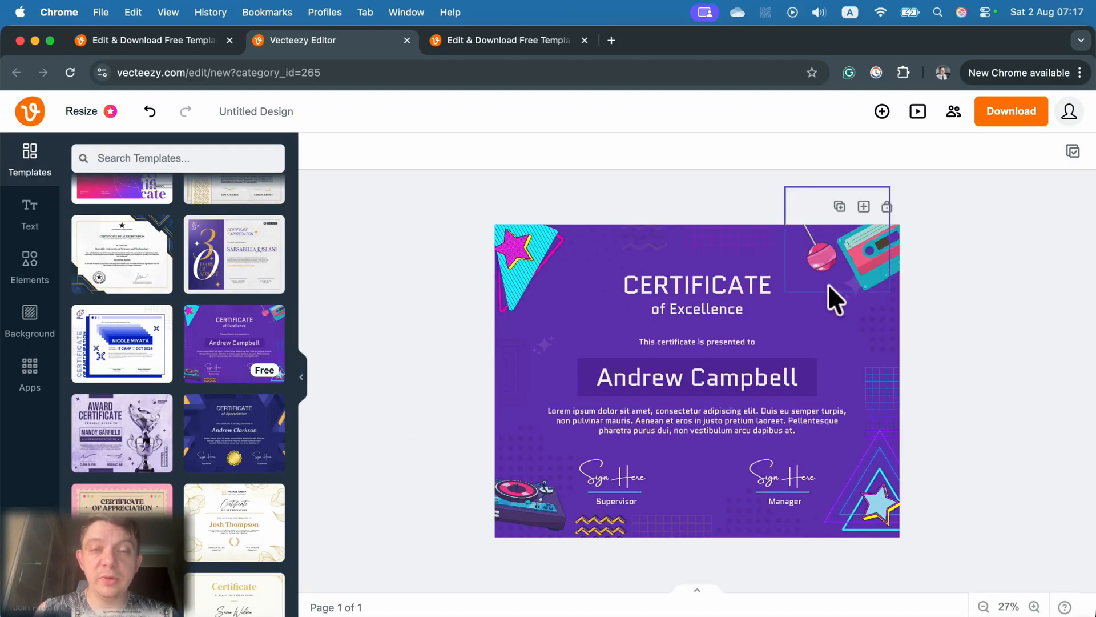
left_click(695, 284)
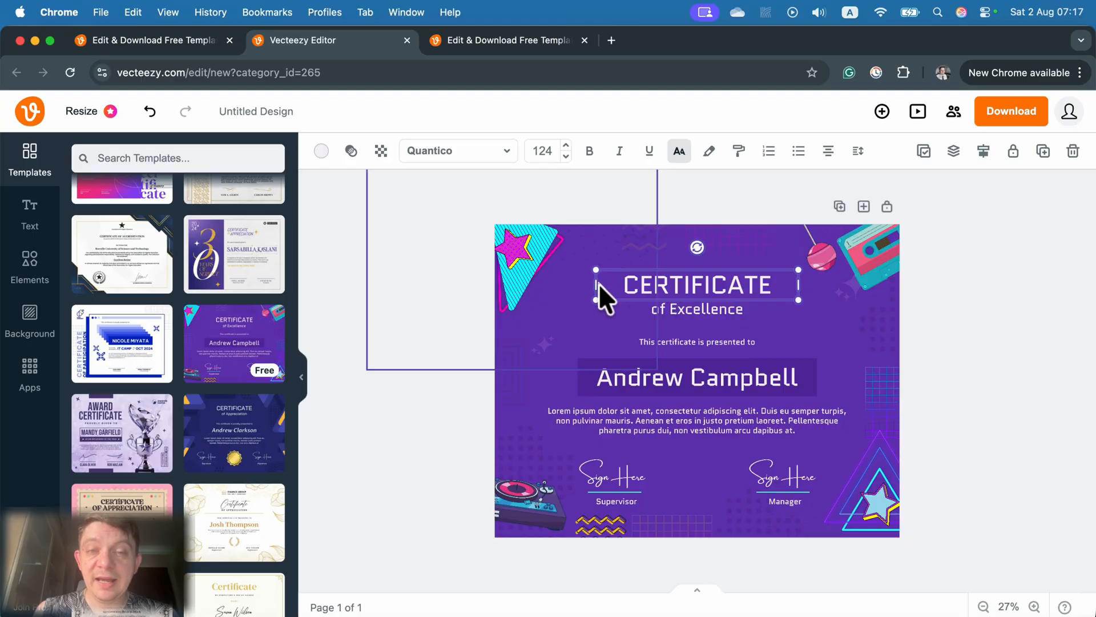
left_click(695, 378)
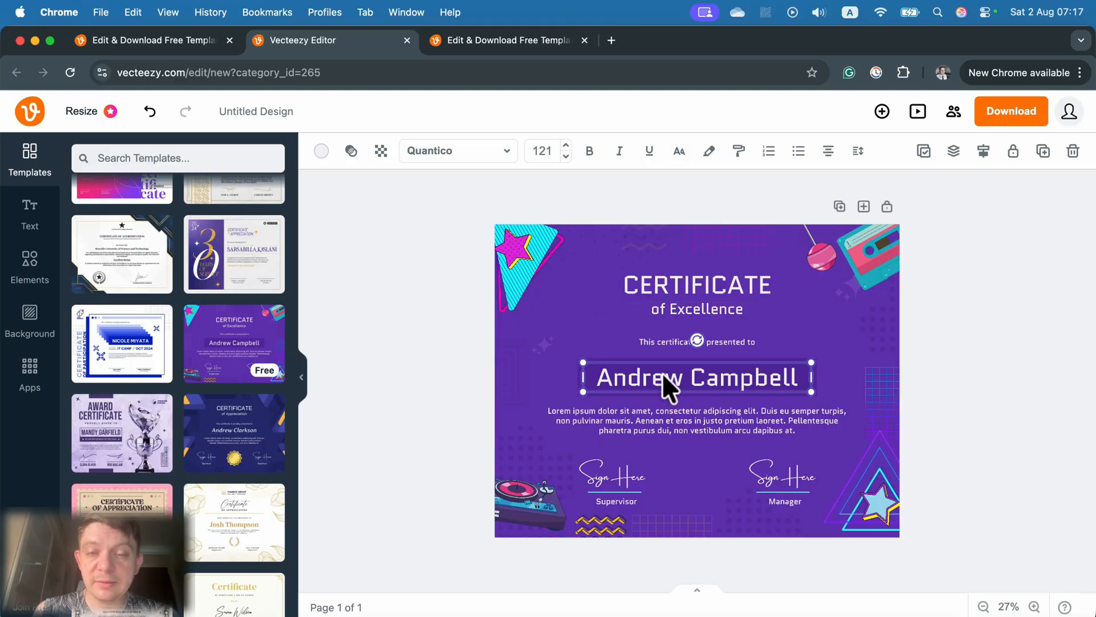
double_click(696, 378)
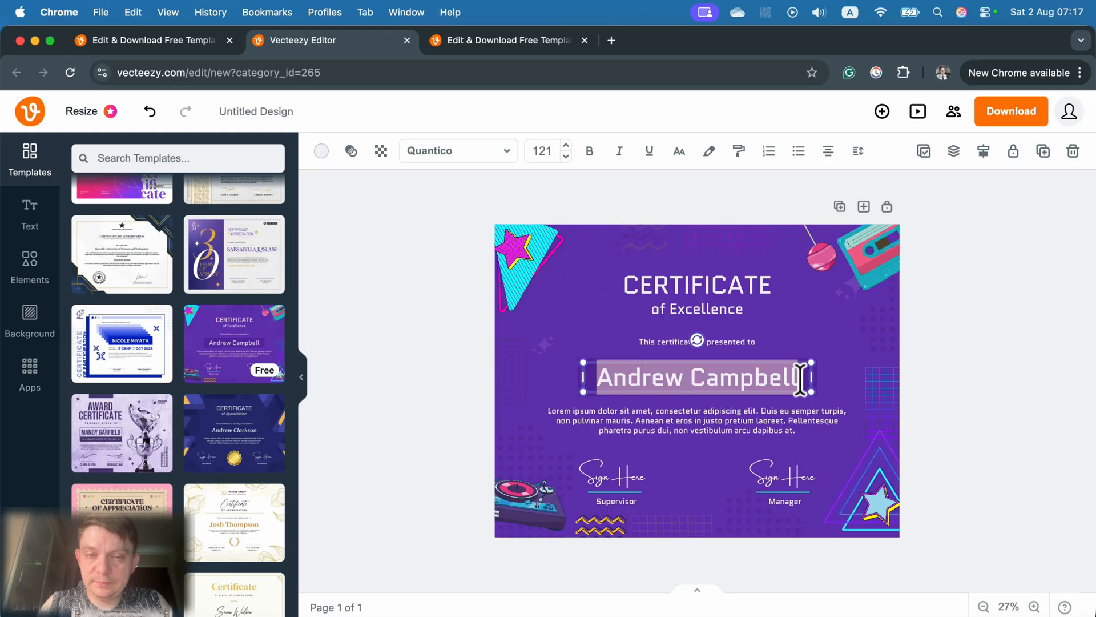
type("Mark")
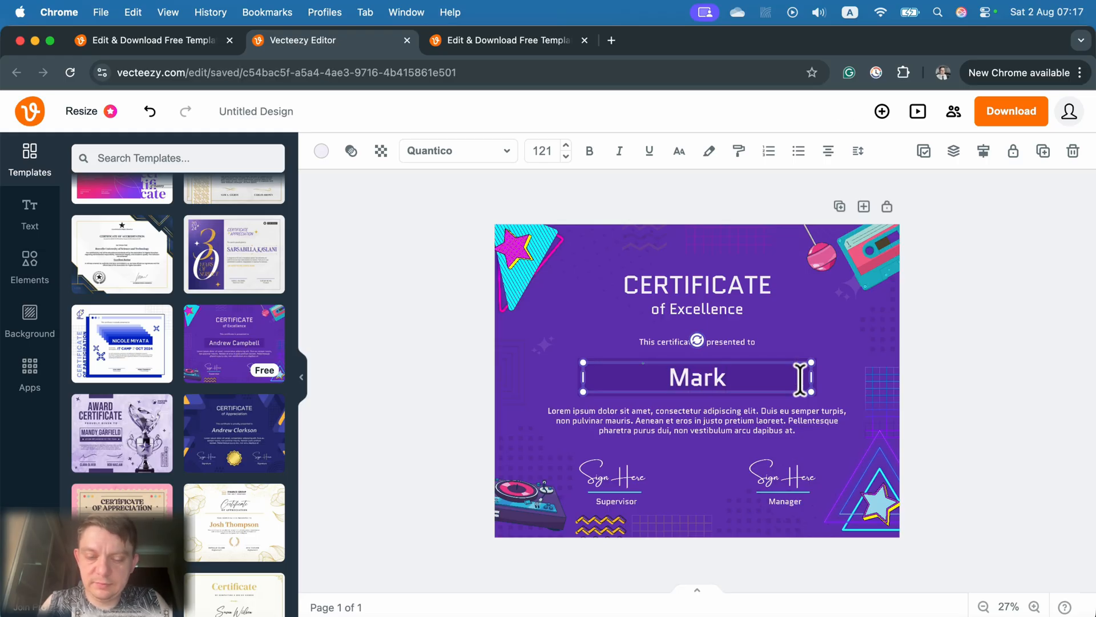
type("K.")
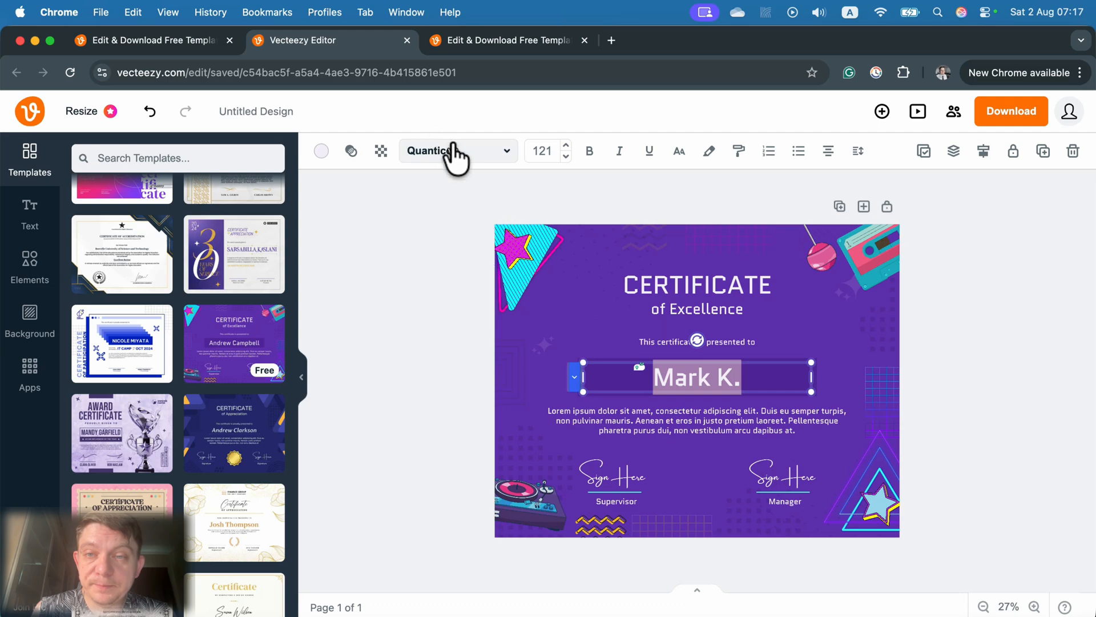
Set the name's font to Abhaya Libre Extra Bold after trying Abril Fatface
left_click(454, 151)
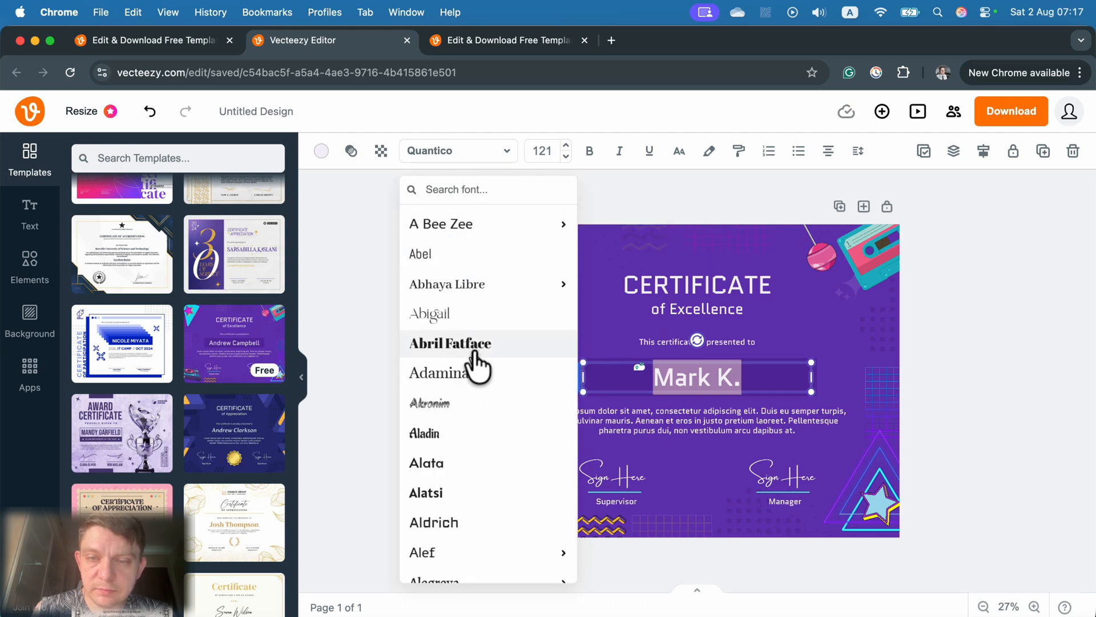
left_click(449, 344)
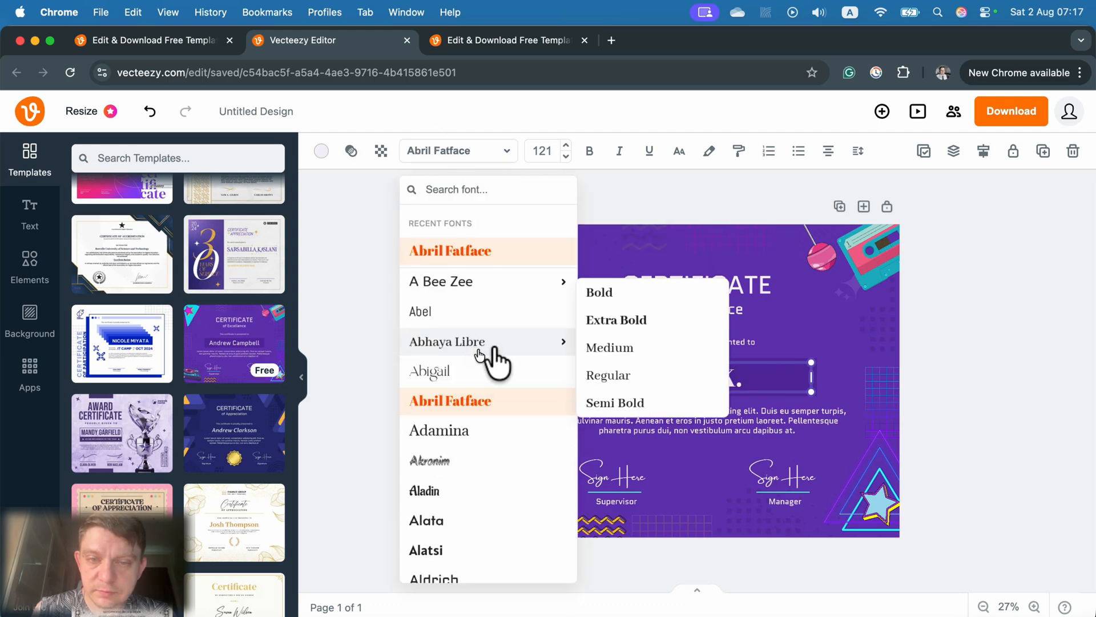
left_click(447, 342)
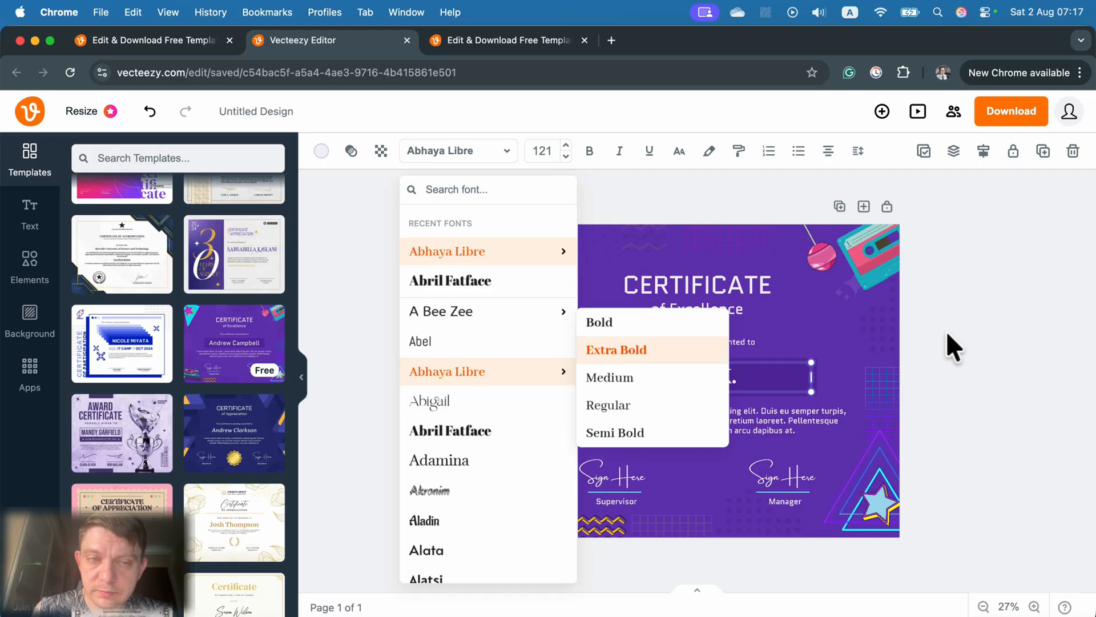
left_click(695, 284)
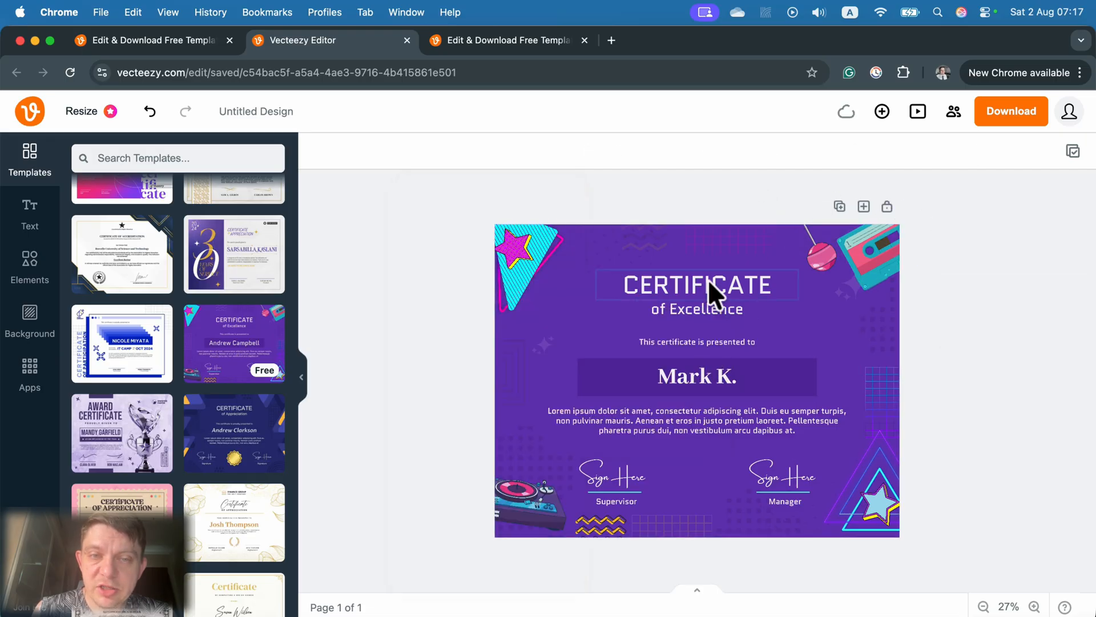
Try a black custom text colour on the heading, then delete the CERTIFICATE heading and 'of Excellence' subtitle
left_click(321, 150)
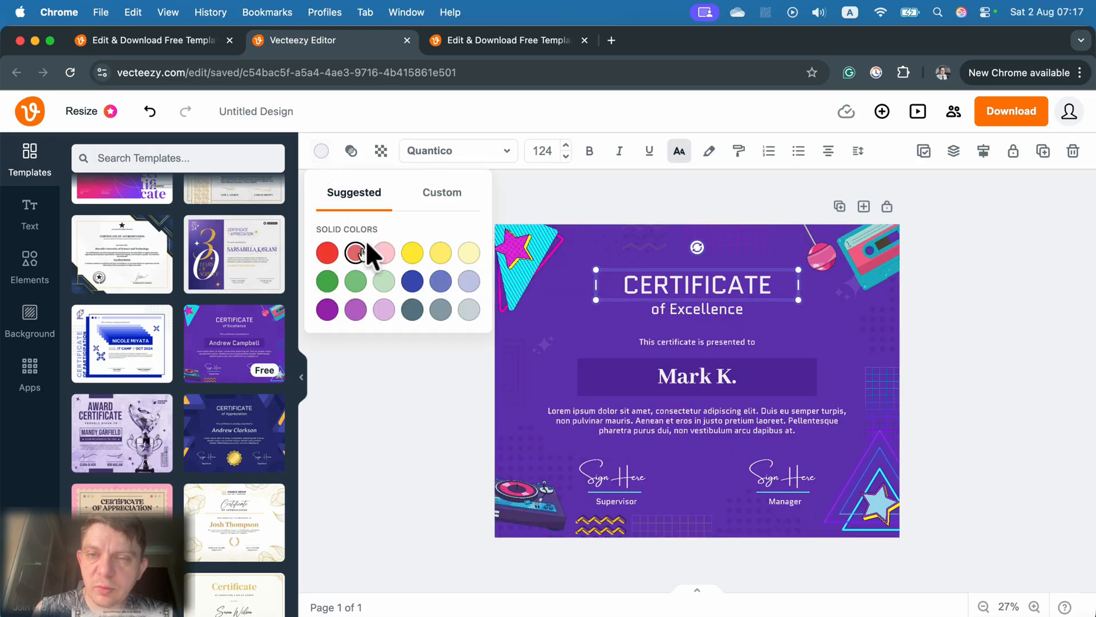
left_click(442, 192)
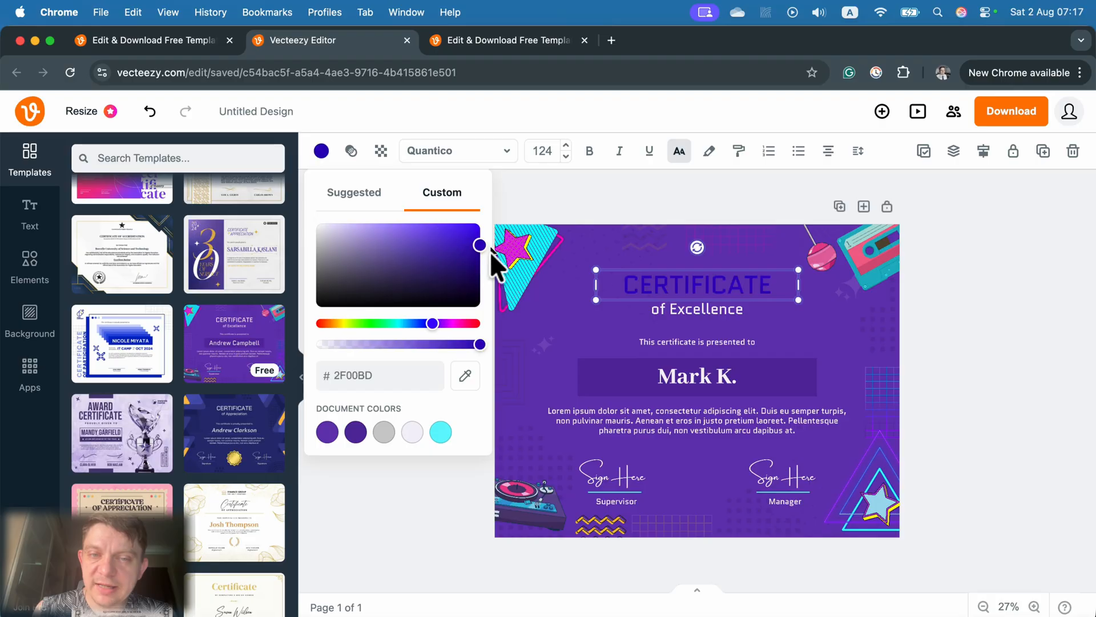
left_click_drag(479, 244, 329, 230)
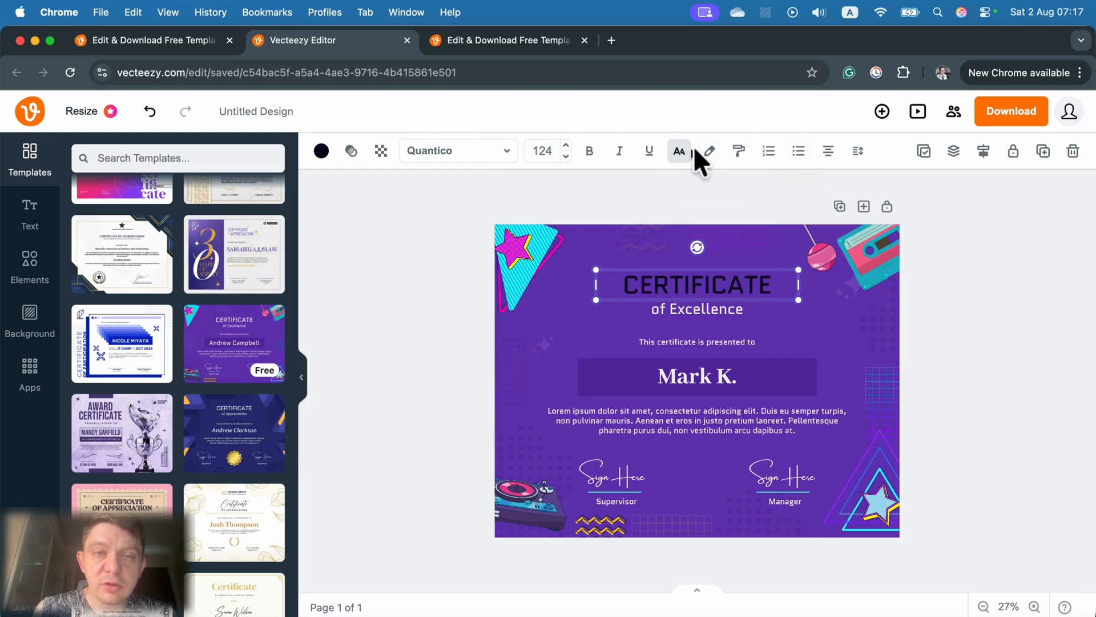
mouse_move(982, 151)
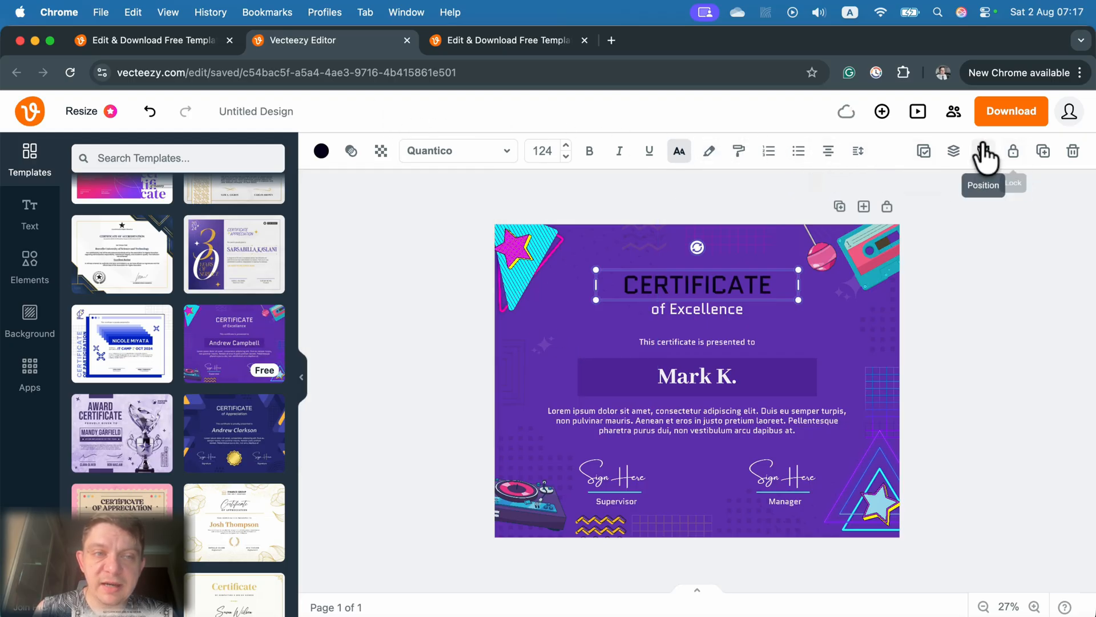
mouse_move(737, 290)
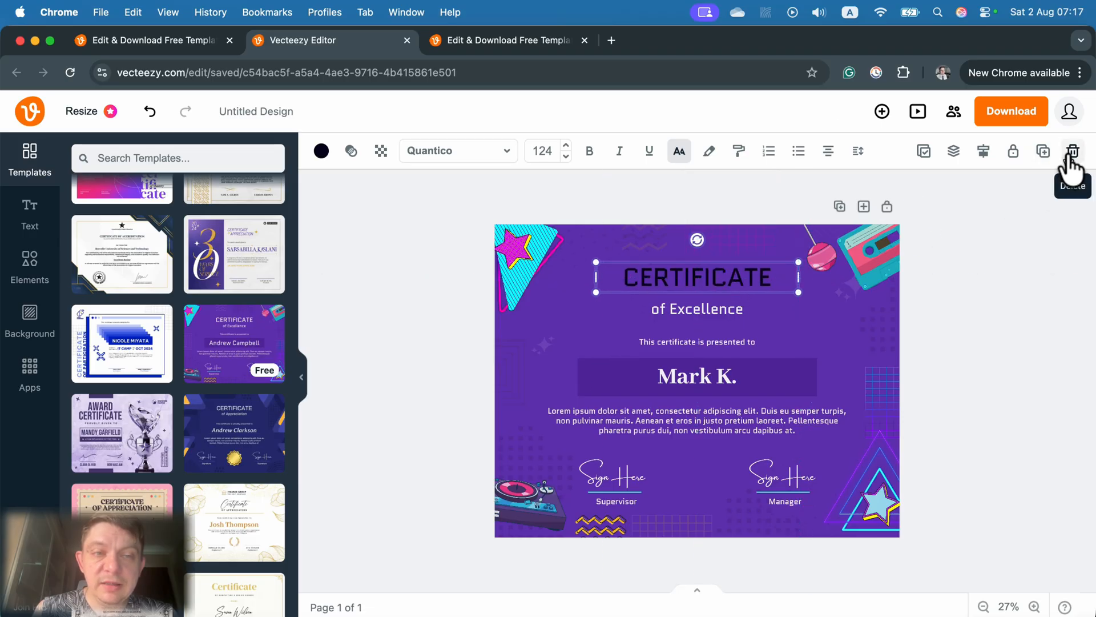
left_click(1072, 150)
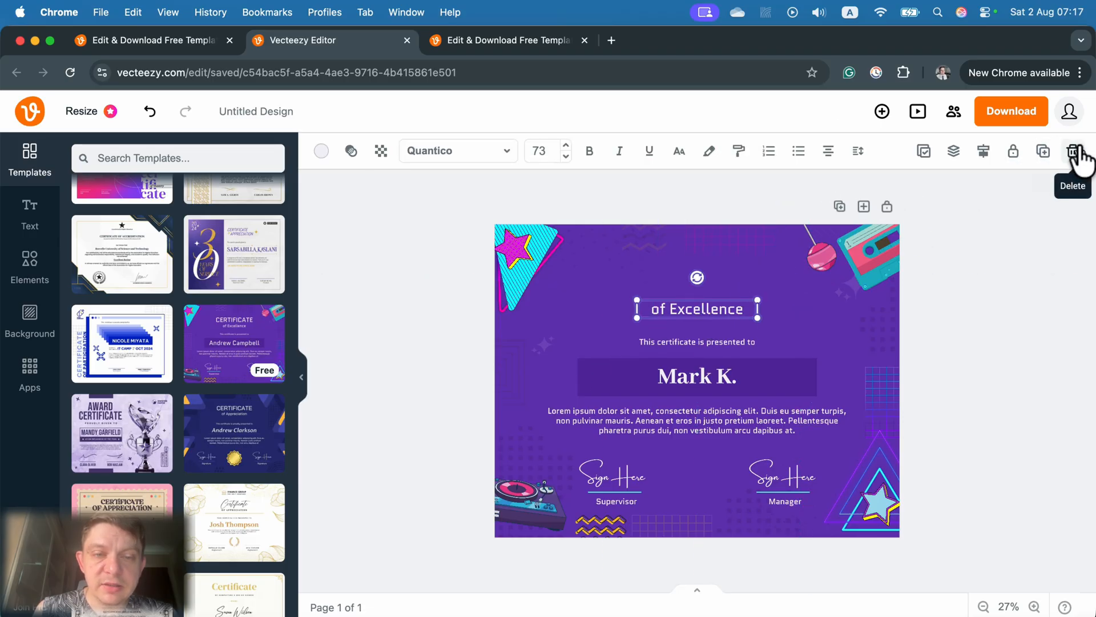
left_click(1072, 150)
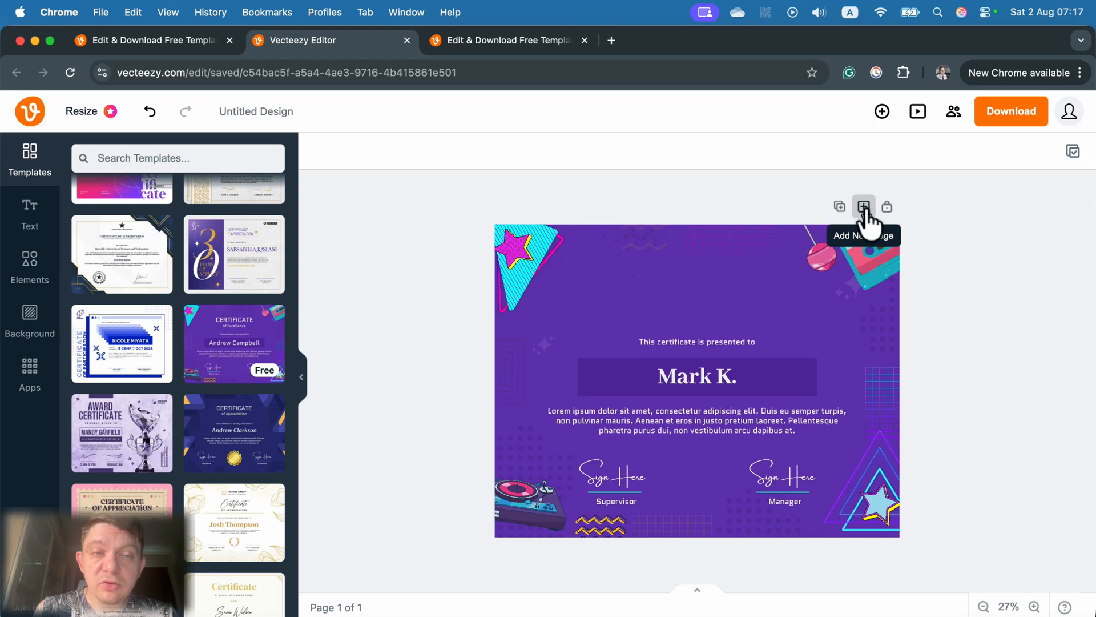
mouse_move(839, 206)
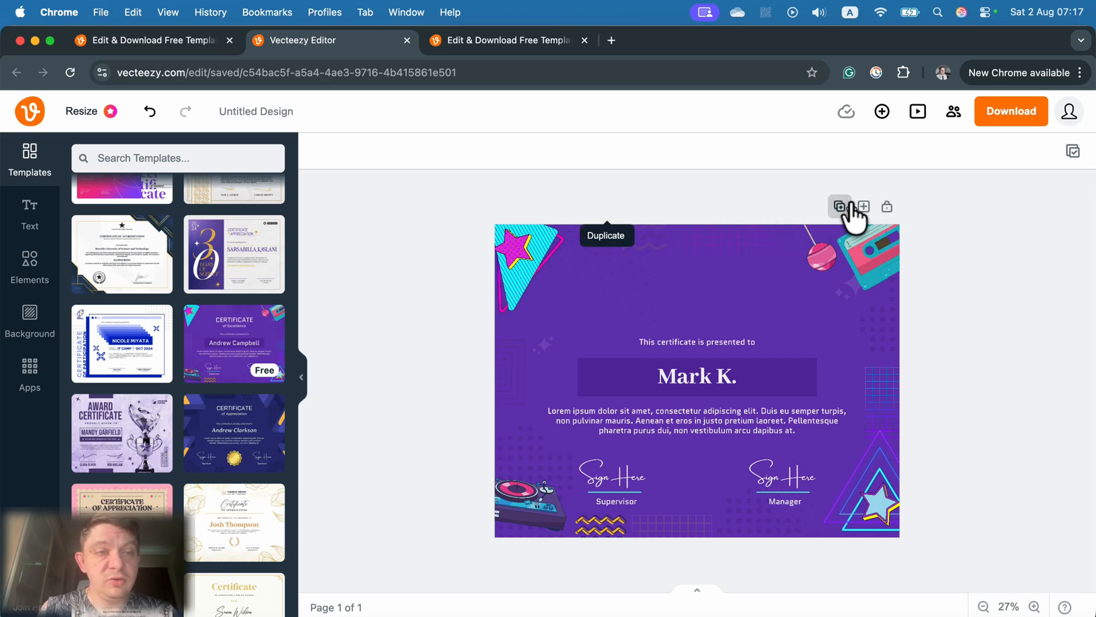
Duplicate the certificate page so the design has two identical pages
left_click(840, 207)
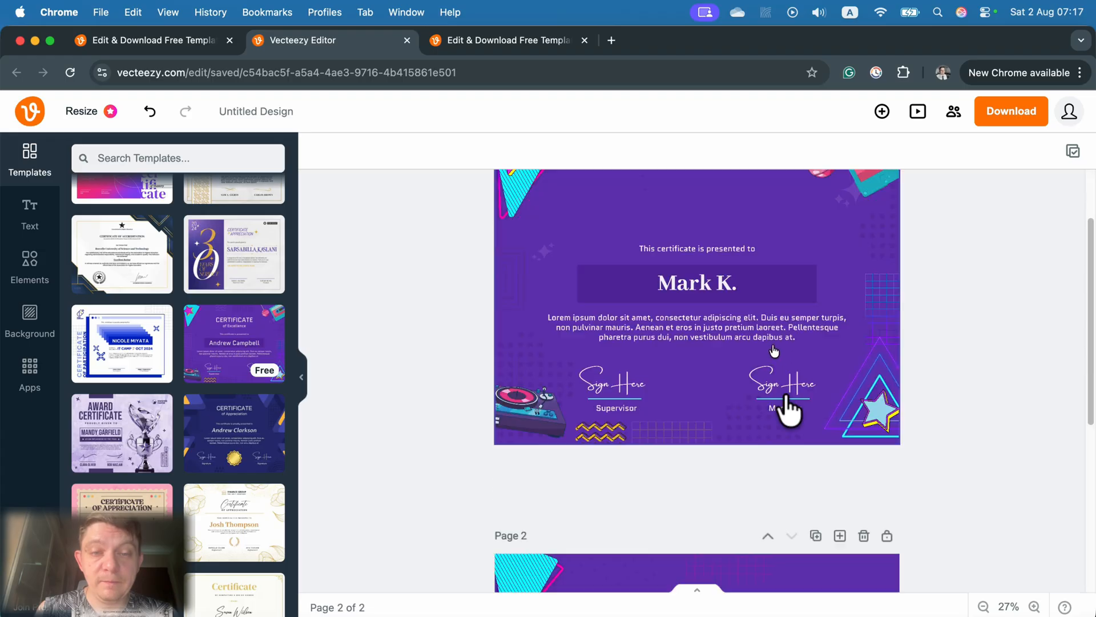
scroll("up", 3)
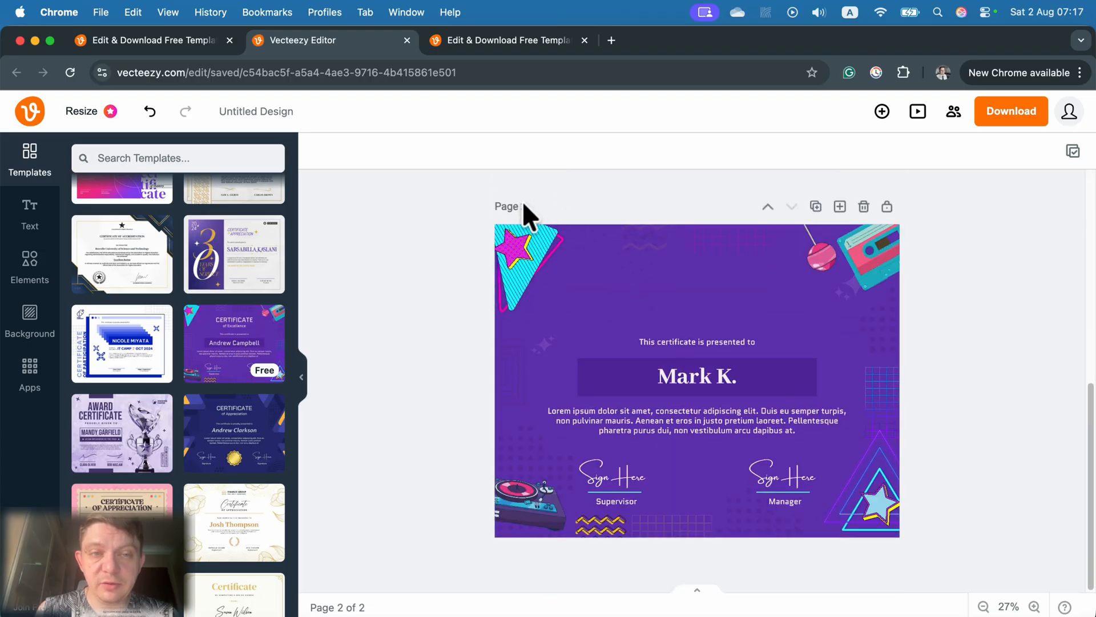
mouse_move(846, 251)
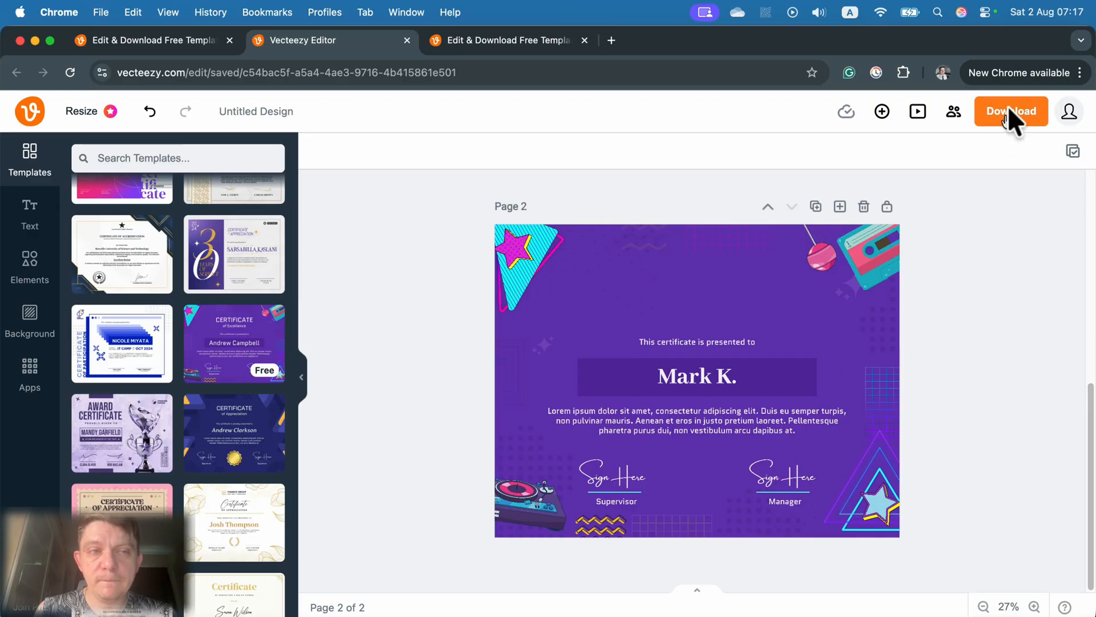
Download the two-page design as a PDF (Best for print), review it, and return to the editor tab
left_click(1011, 111)
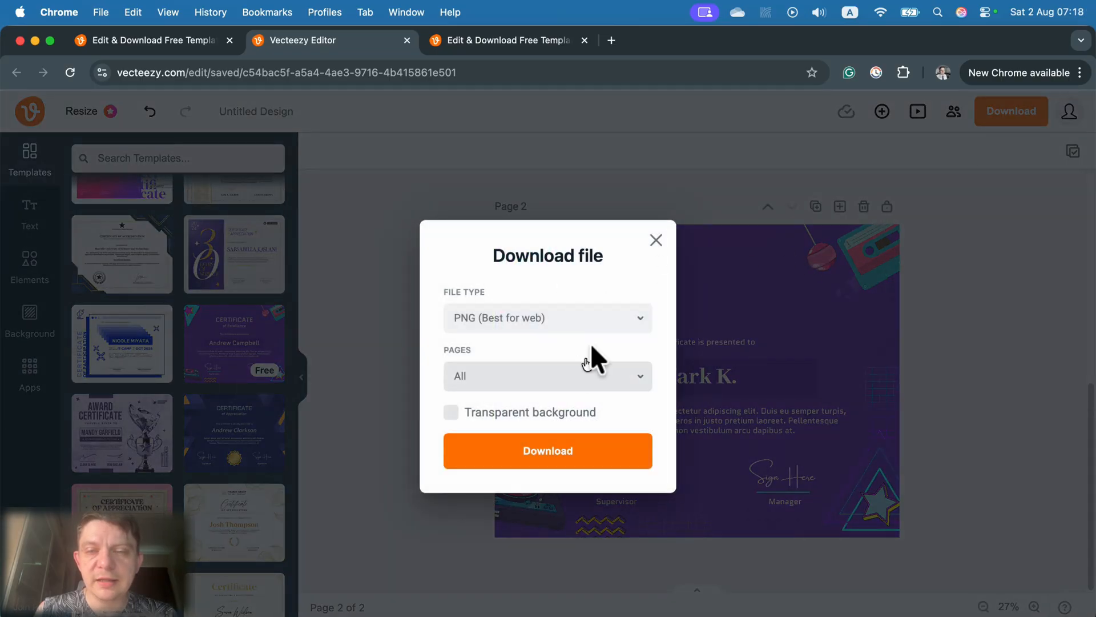
left_click(547, 317)
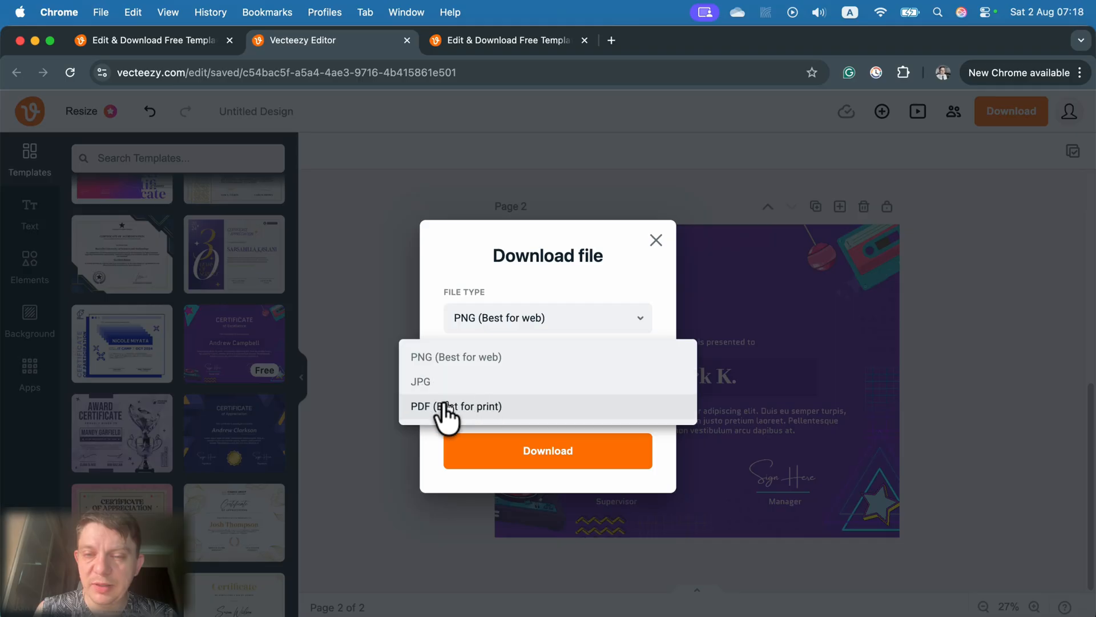
left_click(456, 406)
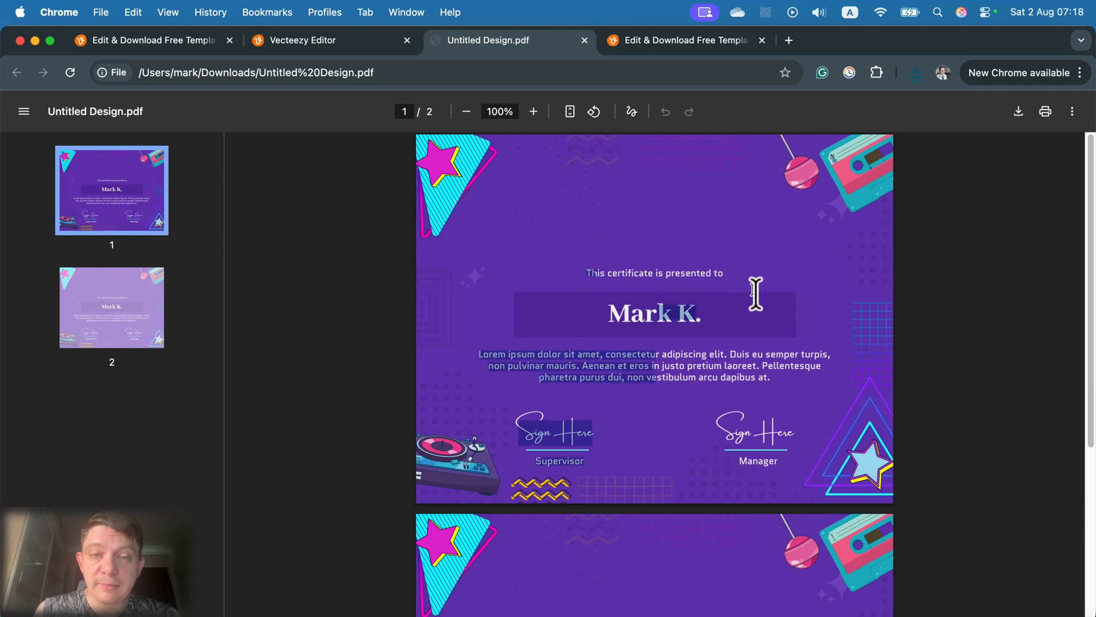
scroll("down", 3)
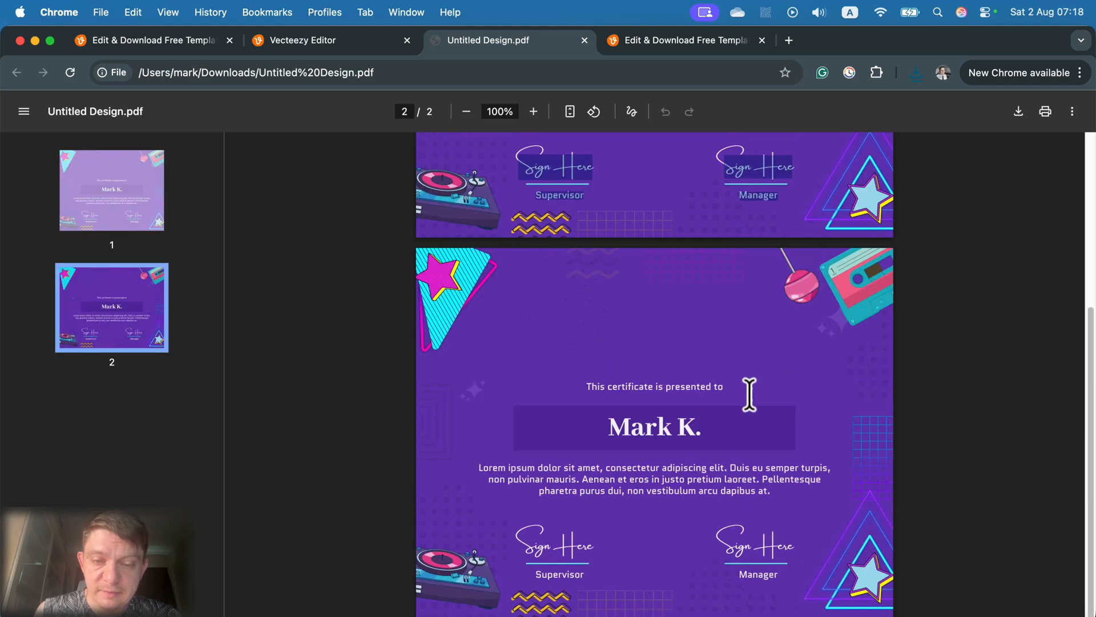
scroll("up", 3)
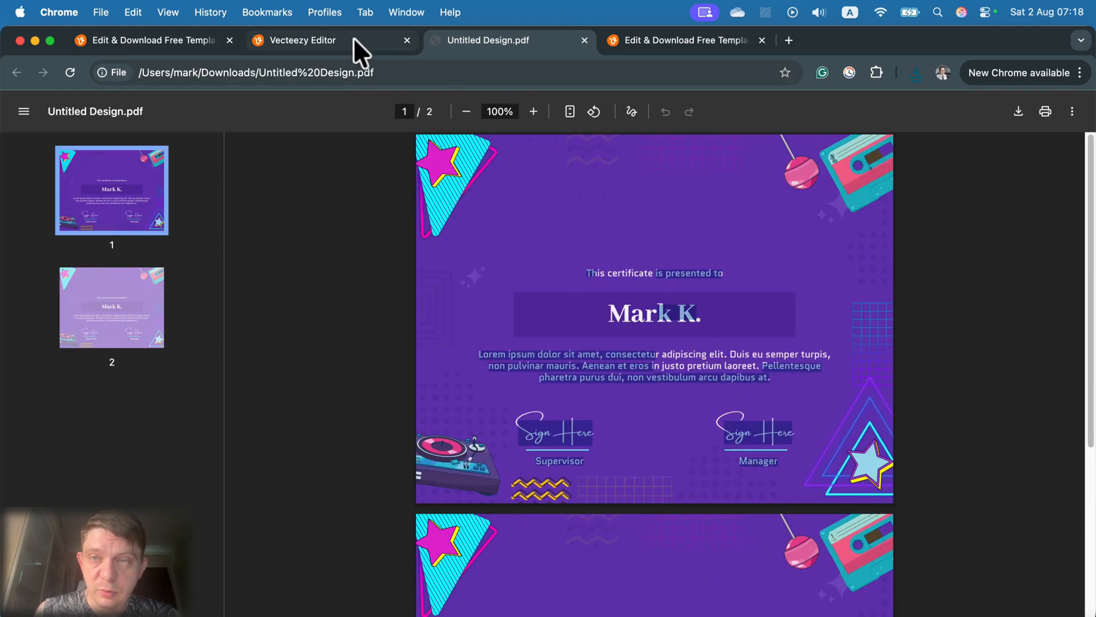
left_click(302, 40)
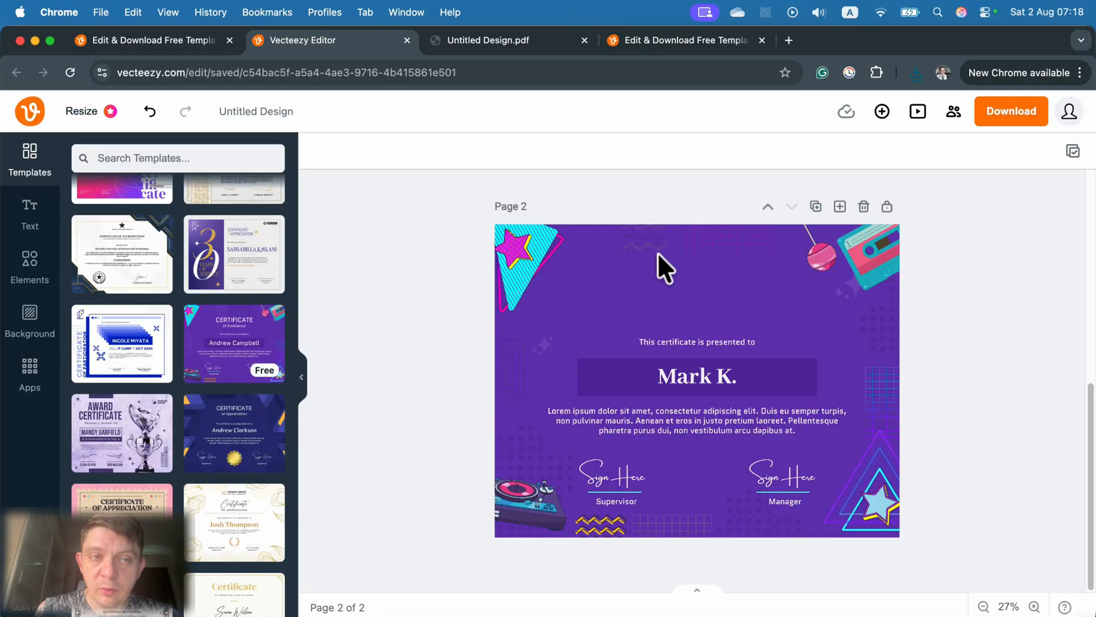
Pick the Pro ornate certificate of completion template and follow Join Pro to the signup page
scroll("down", 3)
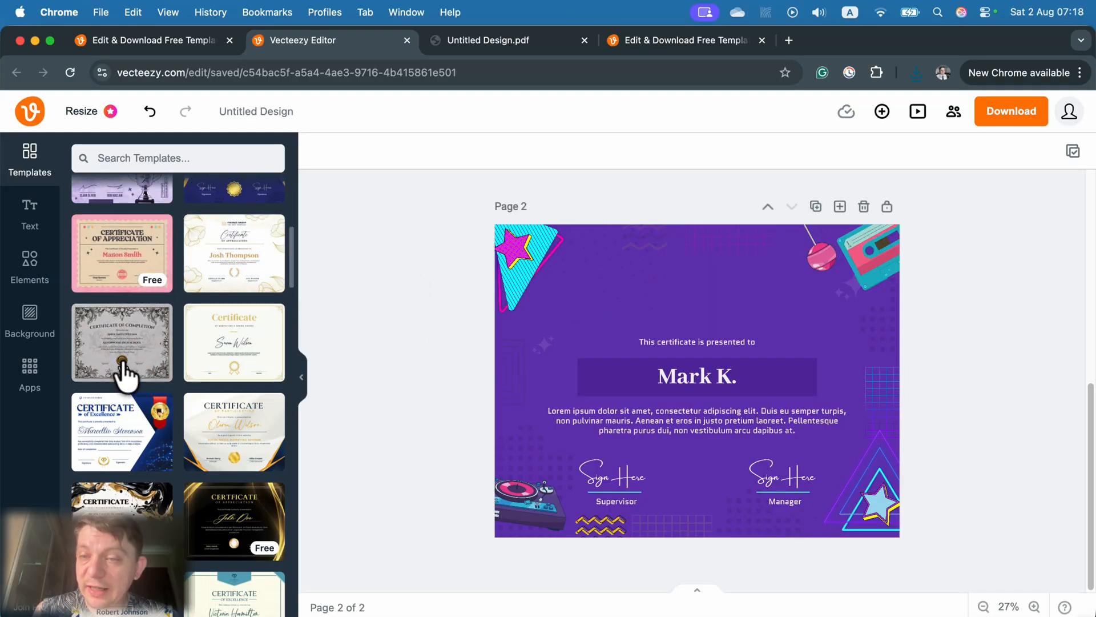
left_click(122, 341)
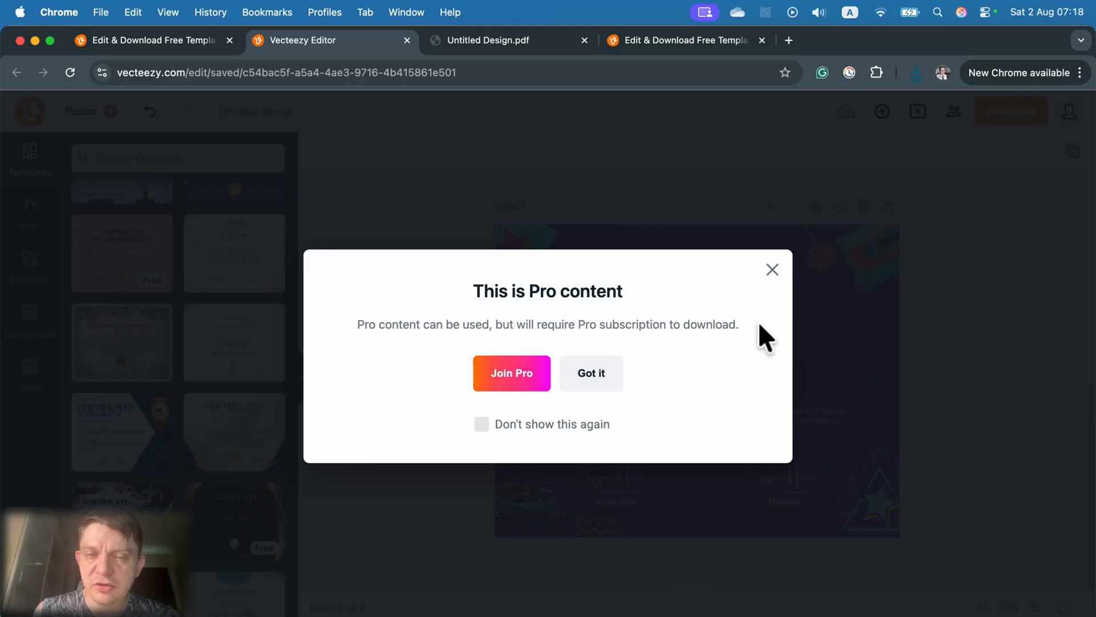
left_click(511, 372)
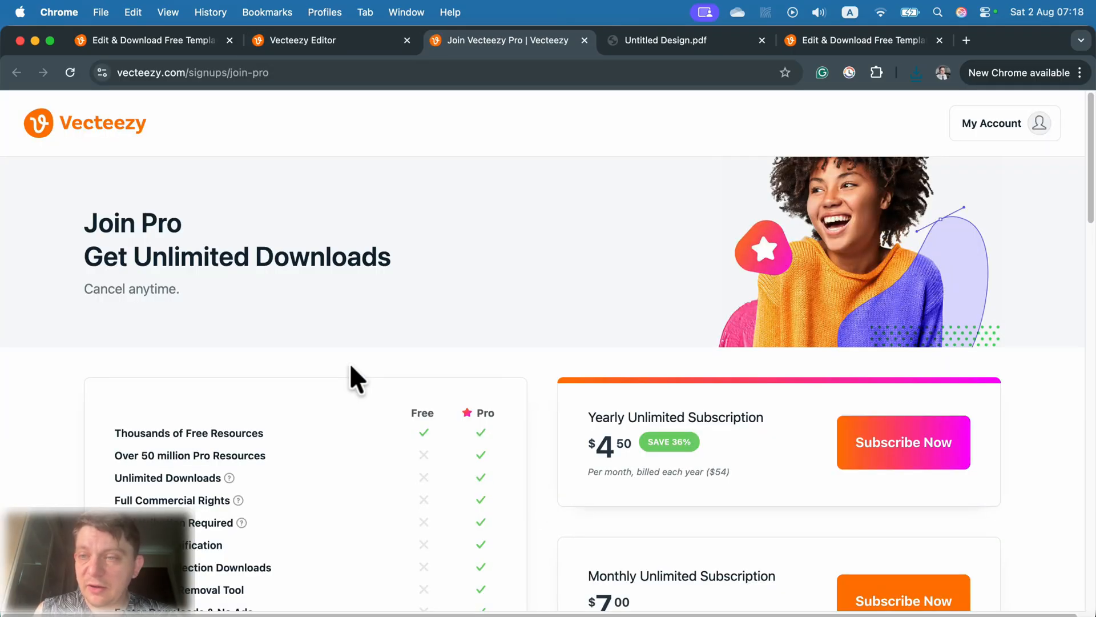
Read through the Join Pro plans, Free-versus-Pro comparison and FAQ, then return to the editor tab
scroll("down", 3)
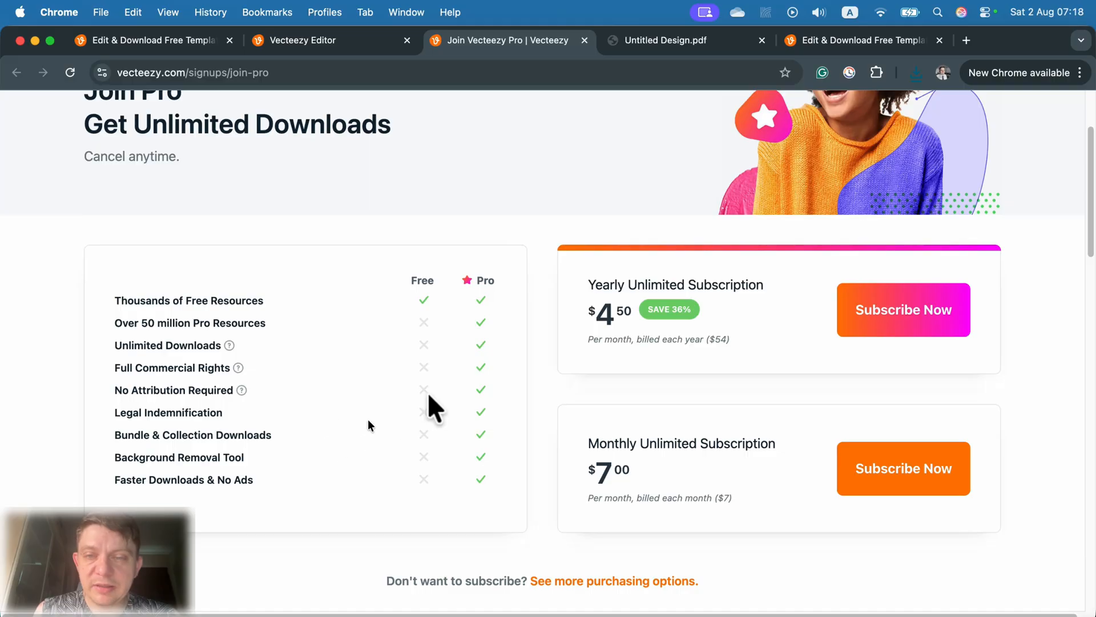
mouse_move(426, 283)
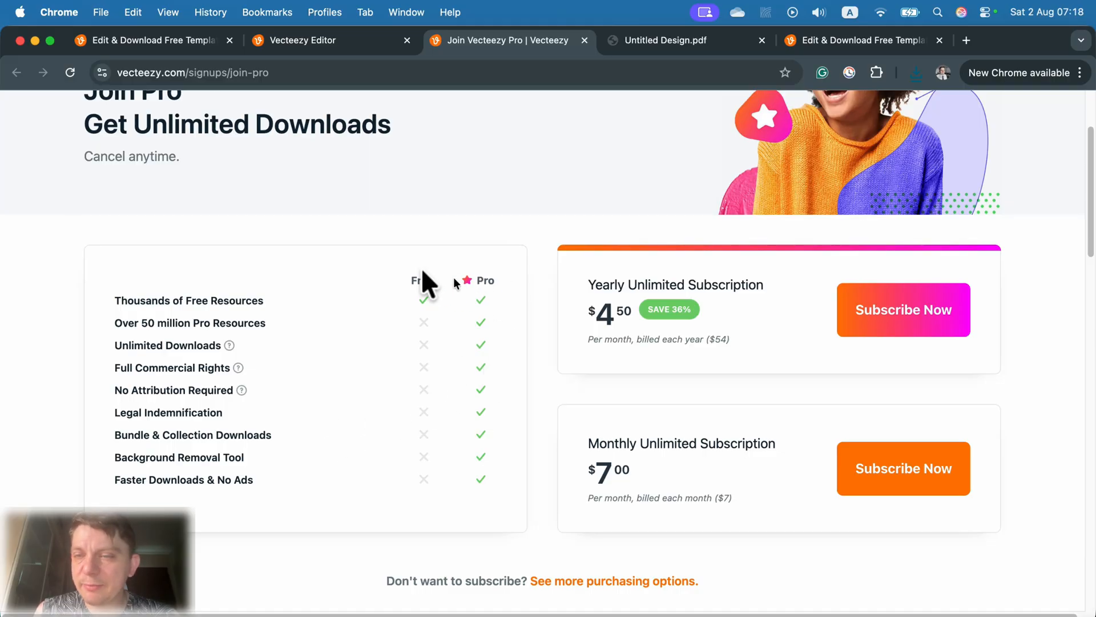
mouse_move(500, 308)
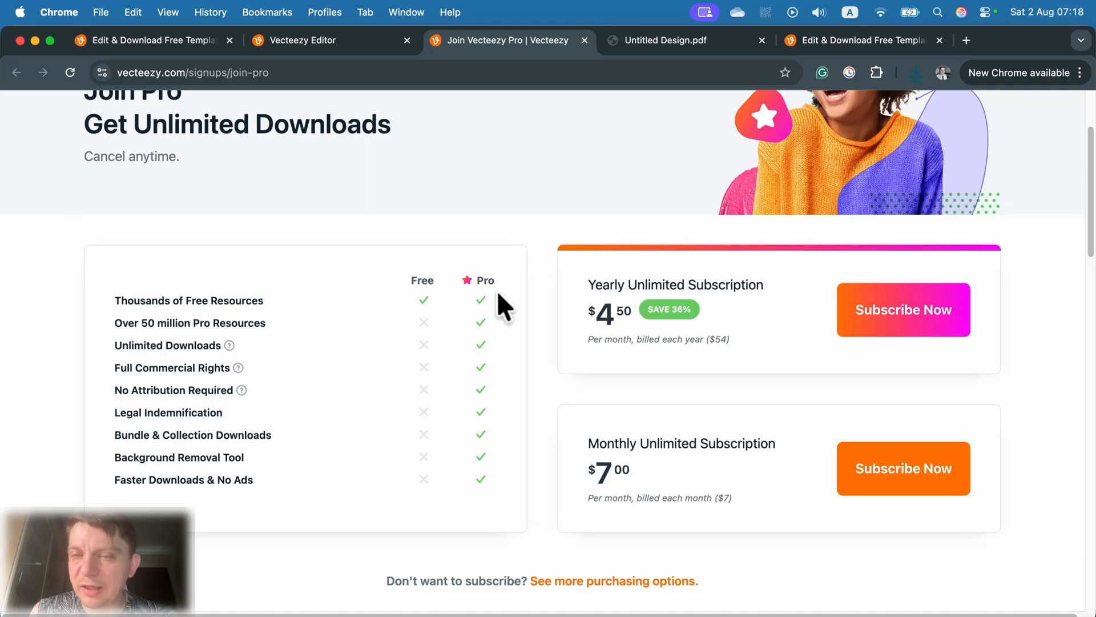
mouse_move(487, 307)
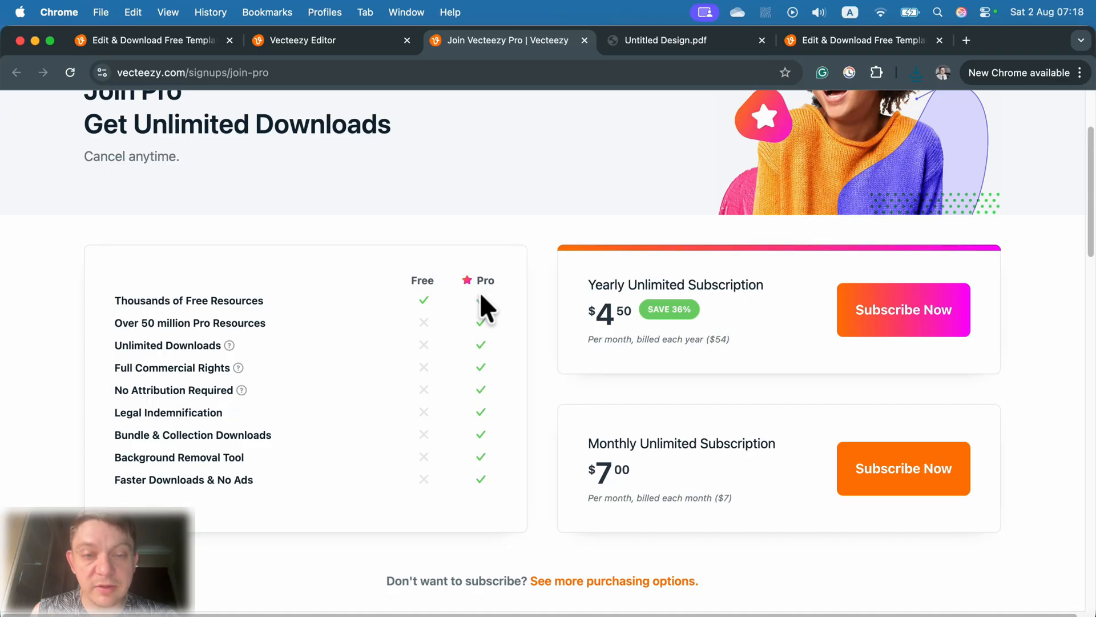
mouse_move(487, 304)
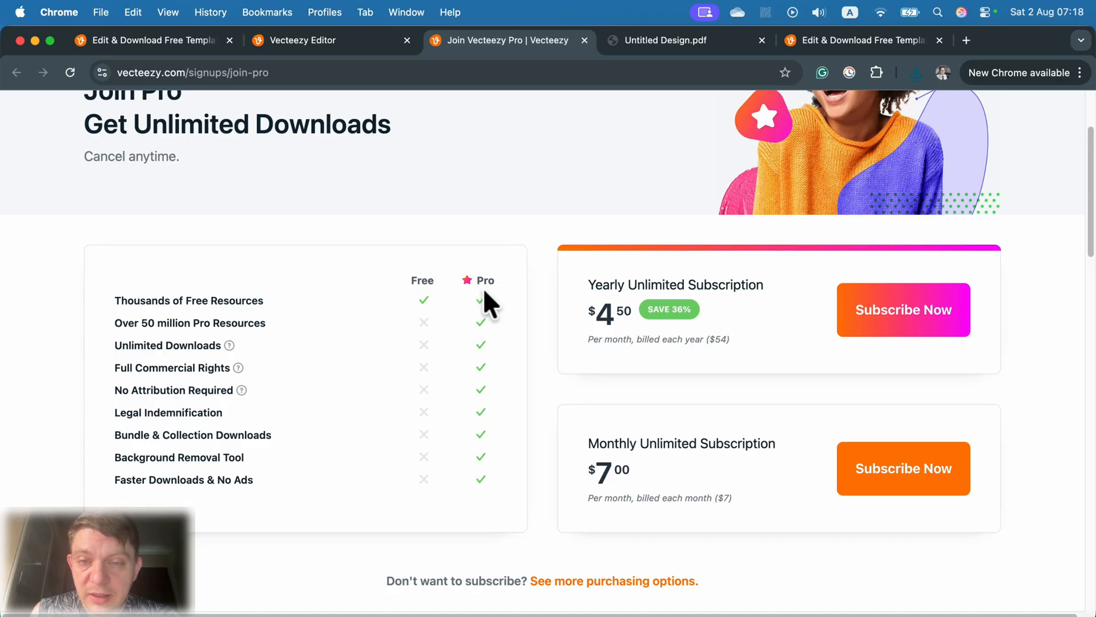
scroll("down", 3)
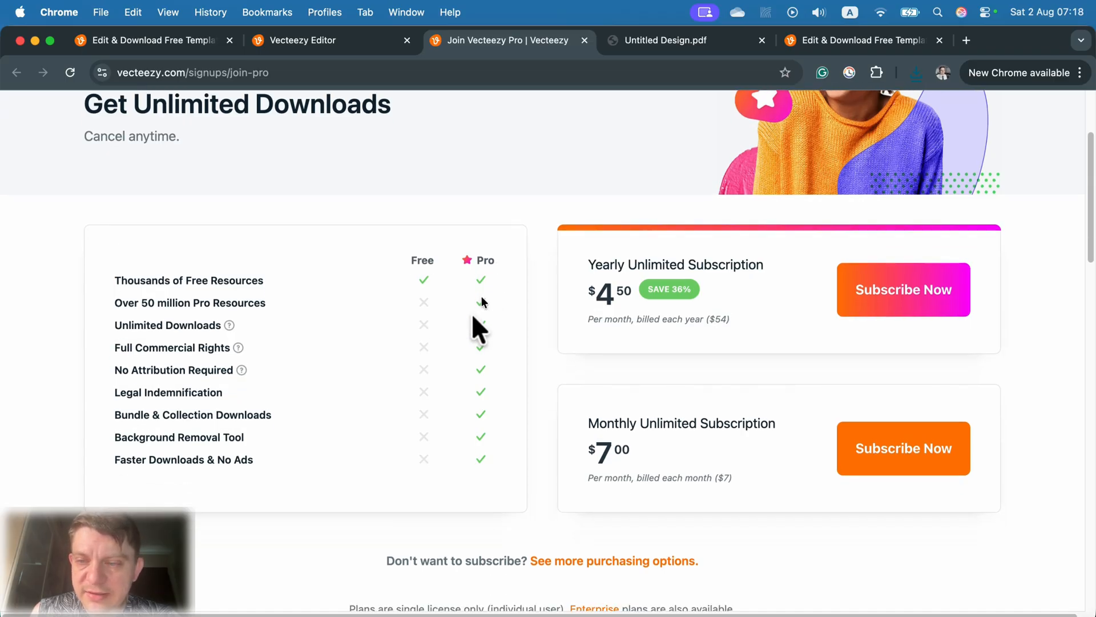
scroll("down", 3)
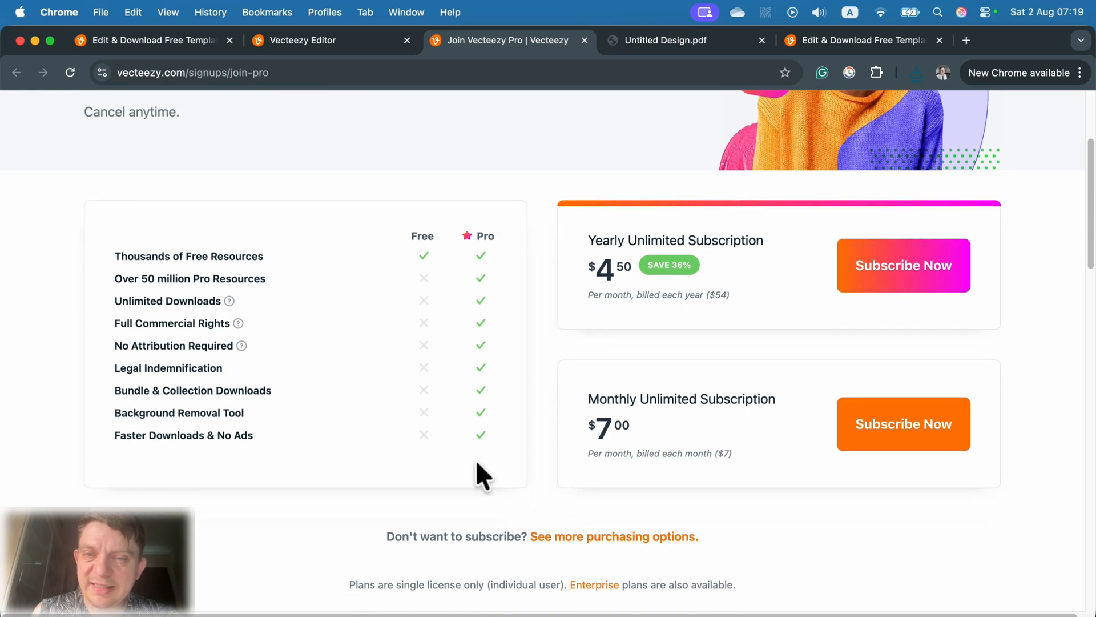
scroll("up", 3)
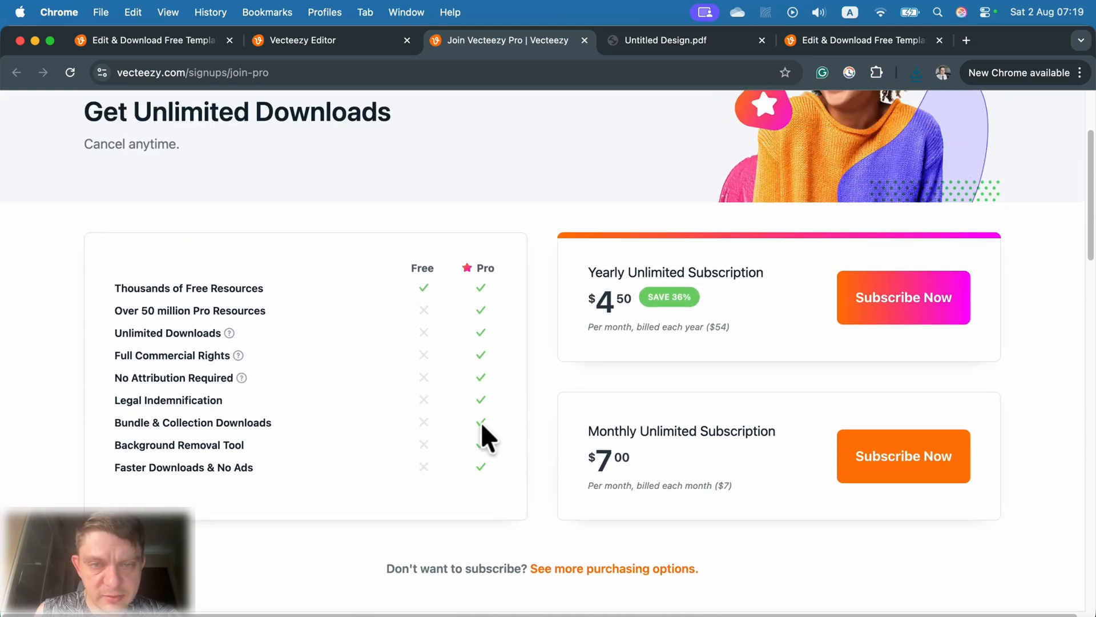
mouse_move(592, 451)
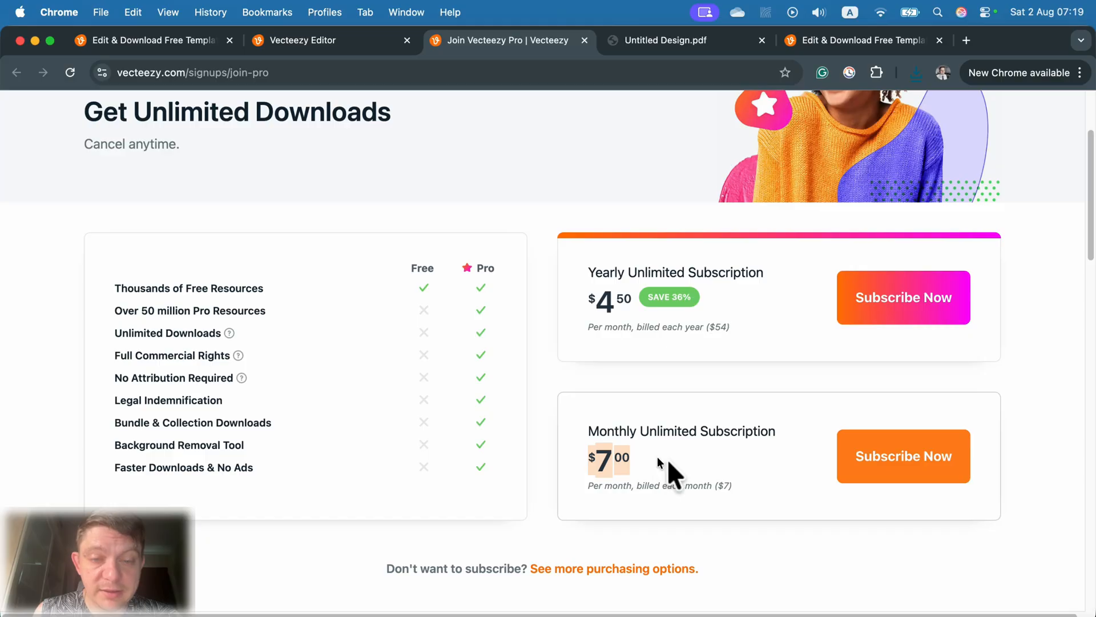
scroll("down", 3)
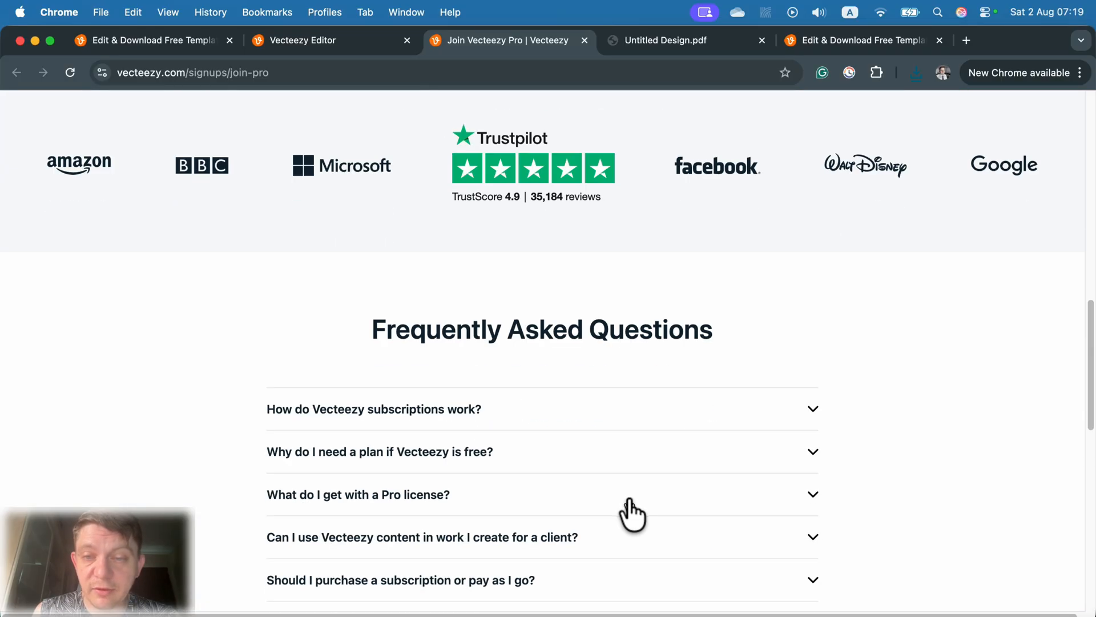
scroll("up", 3)
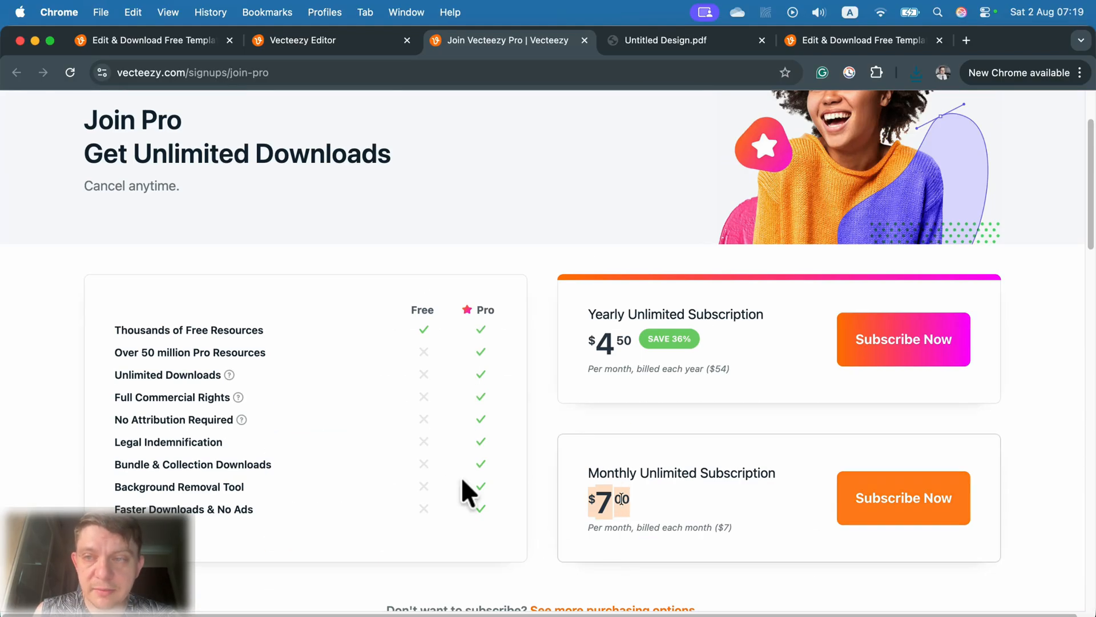
scroll("down", 3)
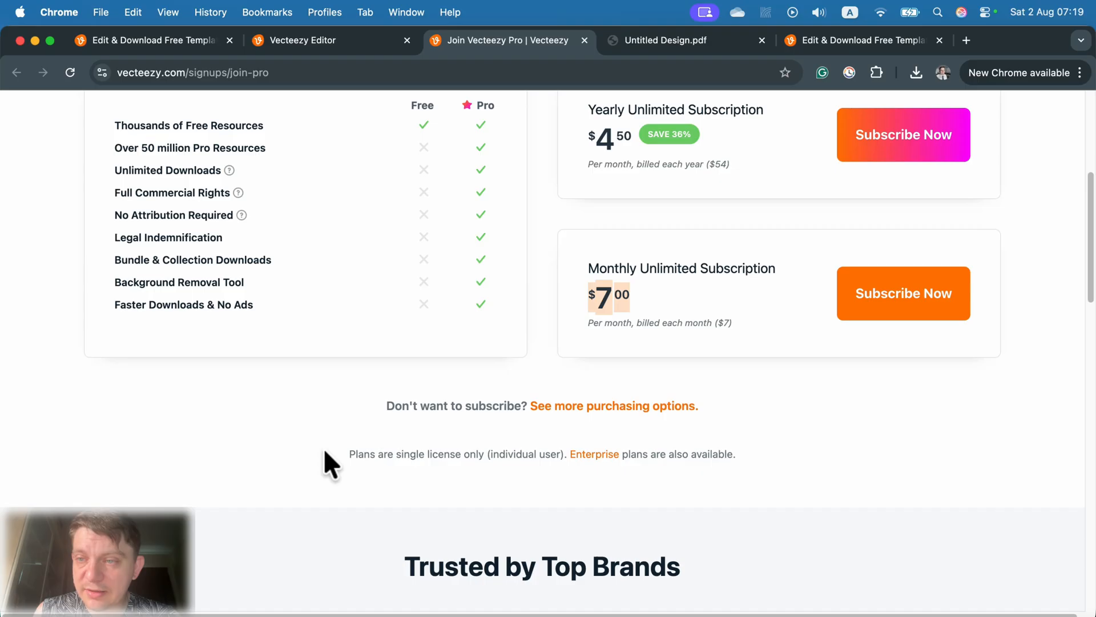
left_click(302, 40)
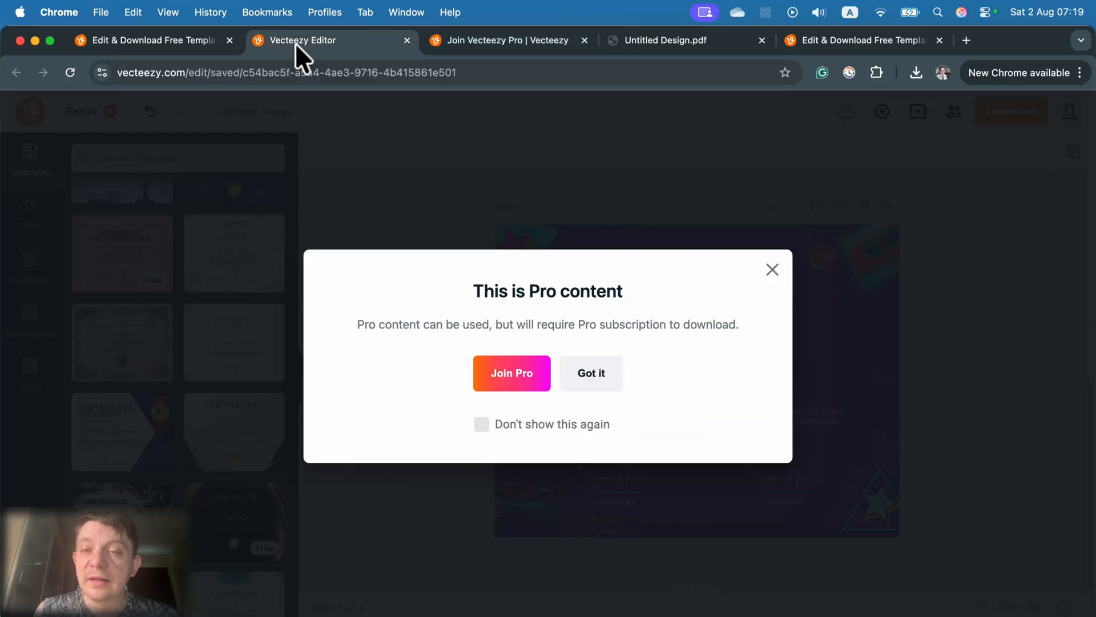
Acknowledge the Pro content notice and close the Replace Current Page prompt, keeping the purple certificate
left_click(591, 372)
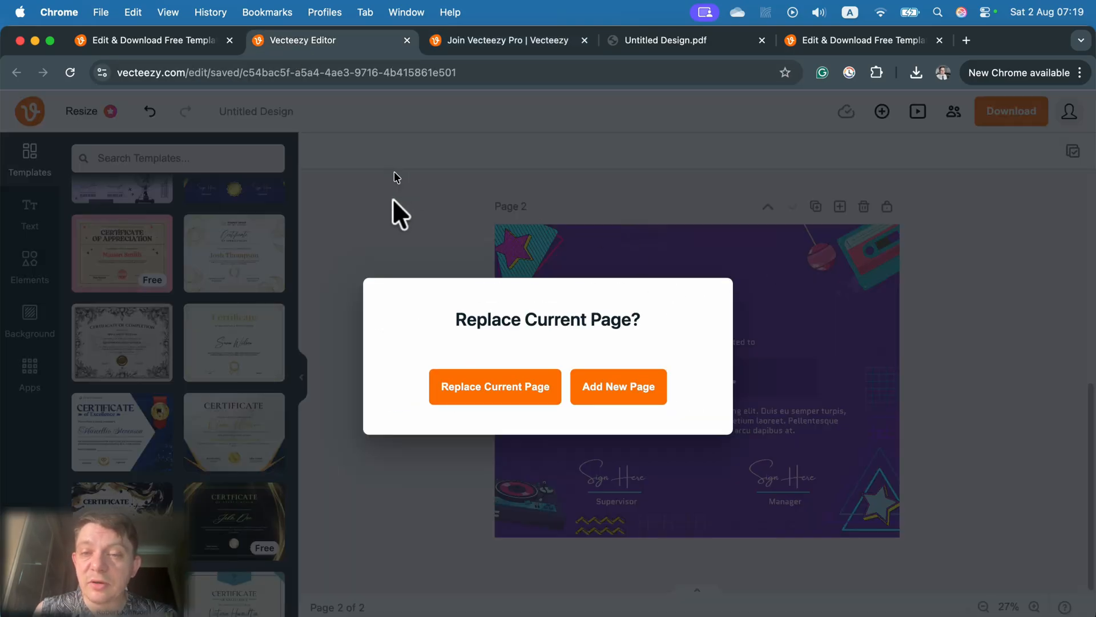
left_click(494, 386)
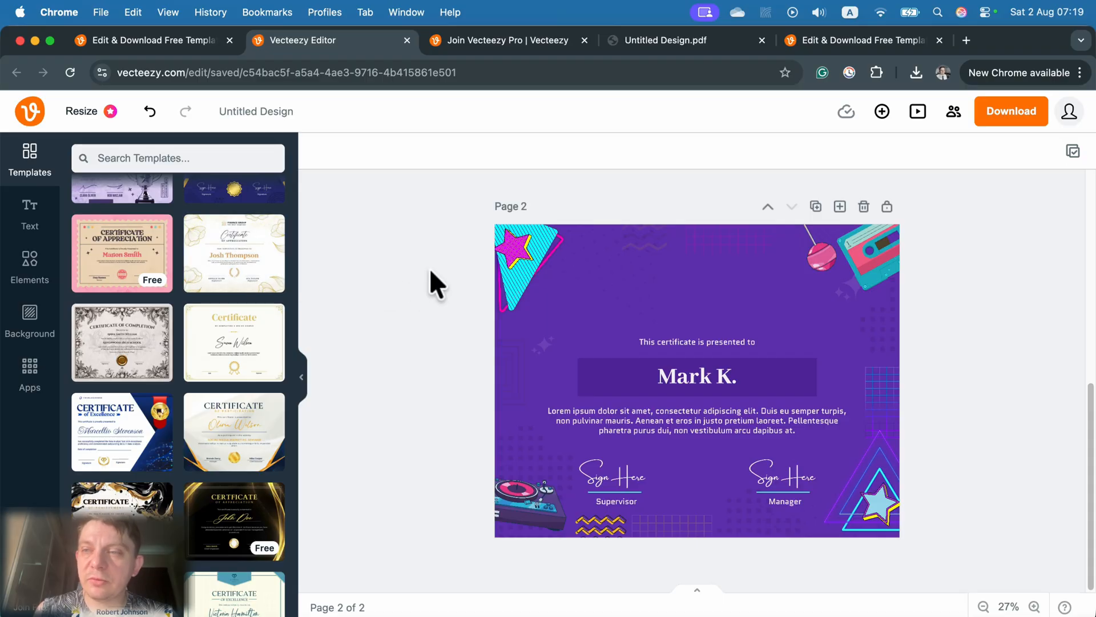
mouse_move(430, 286)
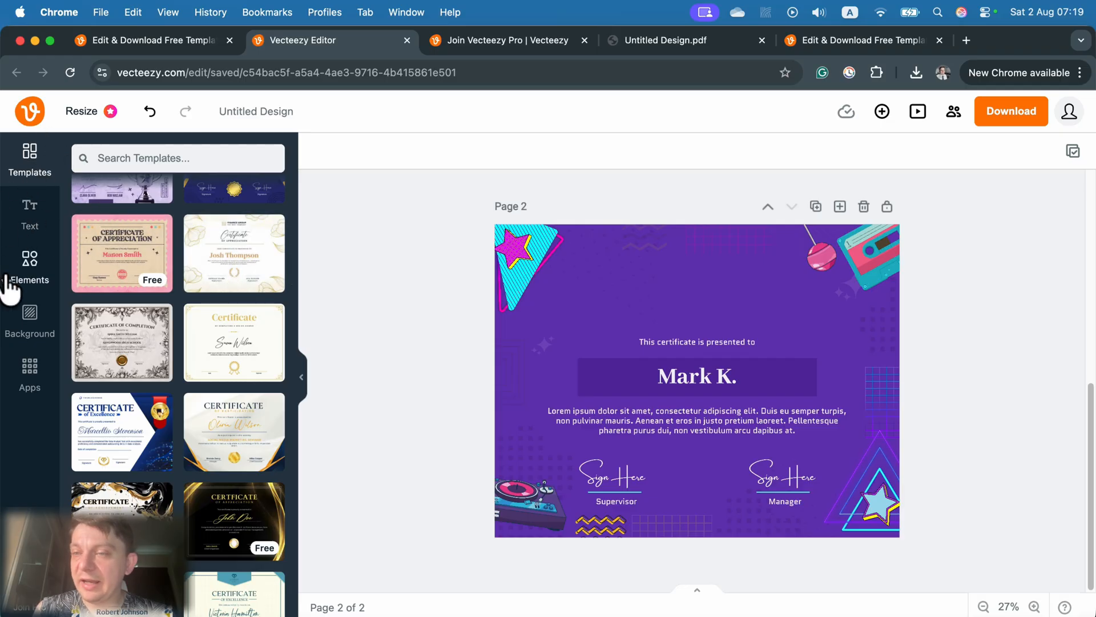
mouse_move(59, 207)
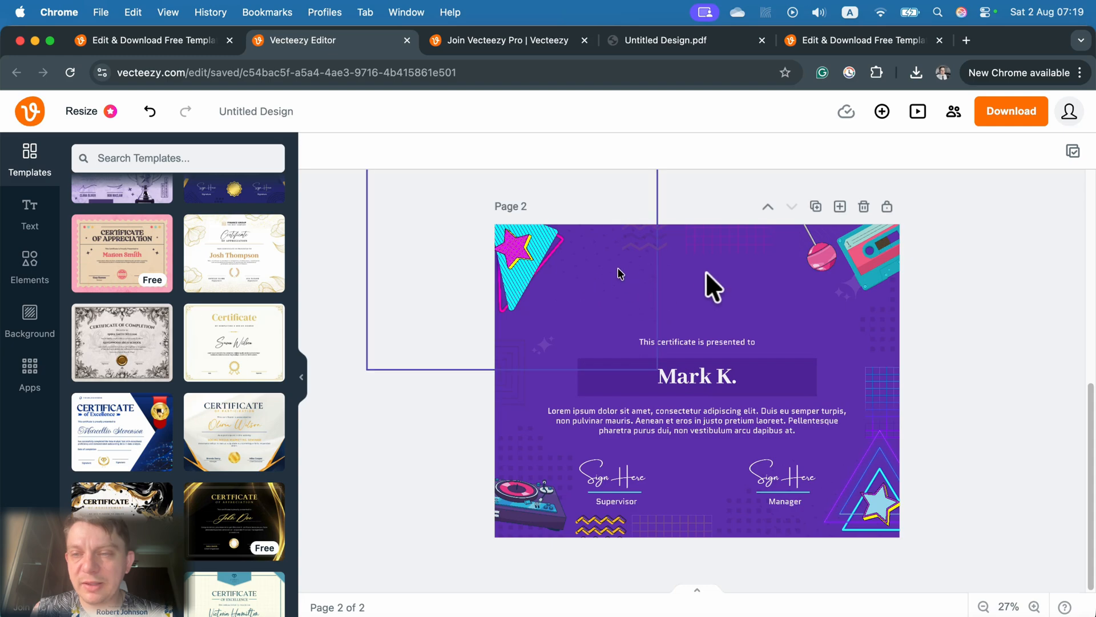
left_click(697, 375)
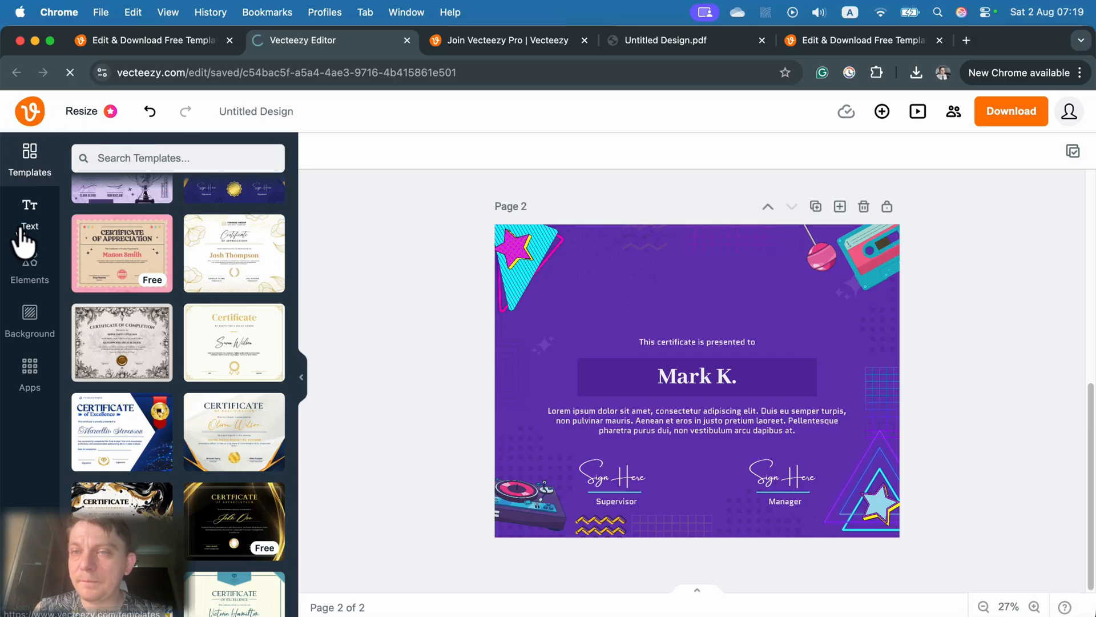
Return to the templates home and browse down through My designs
left_click(329, 40)
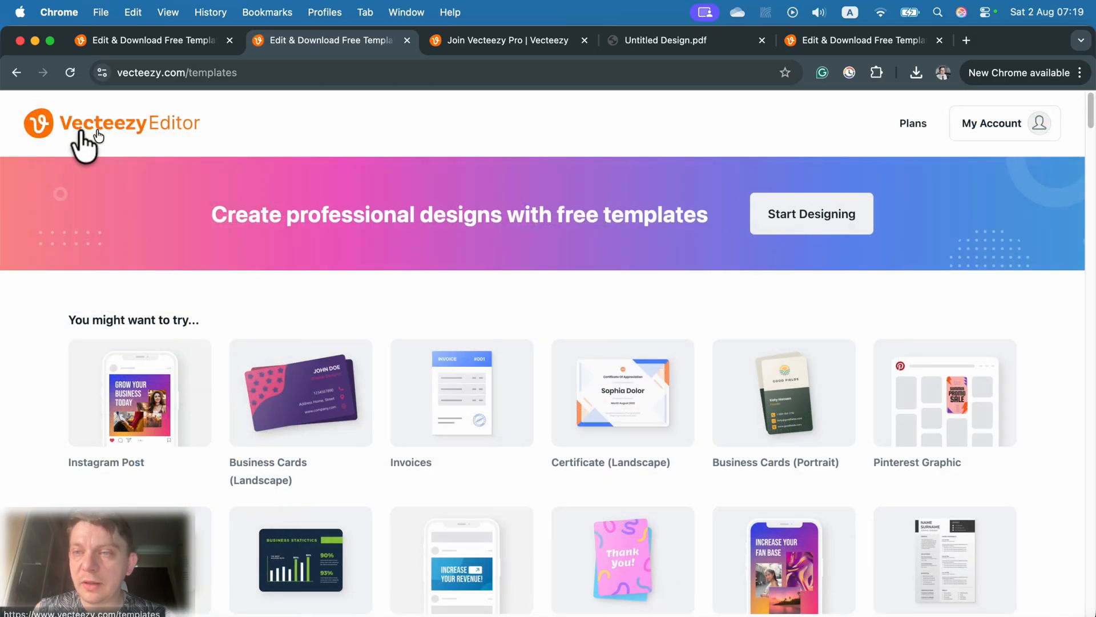
mouse_move(362, 332)
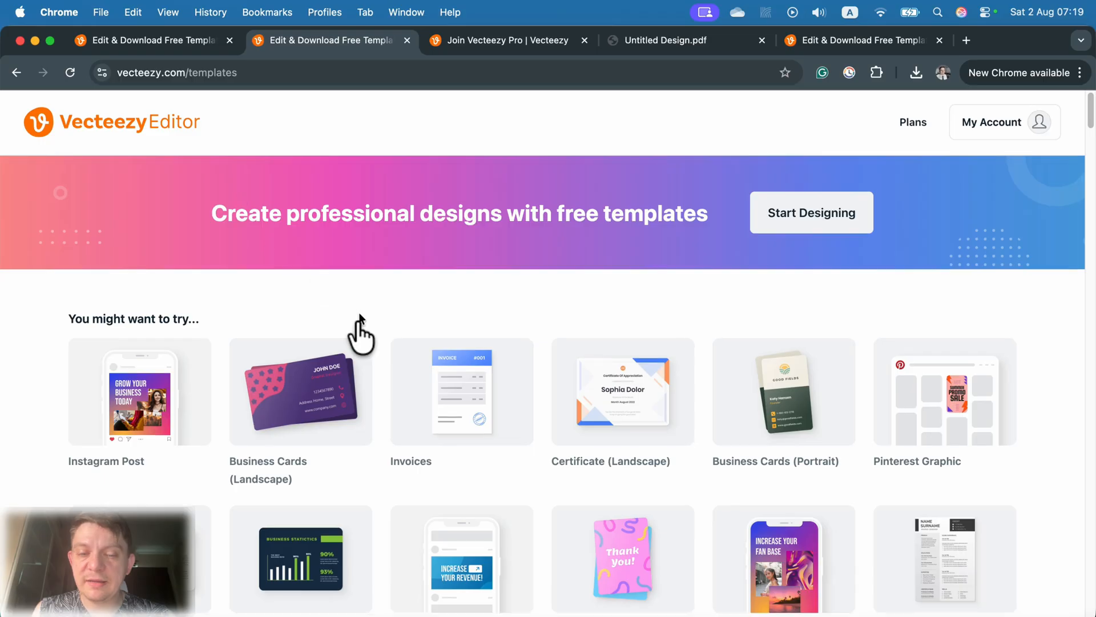
scroll("down", 3)
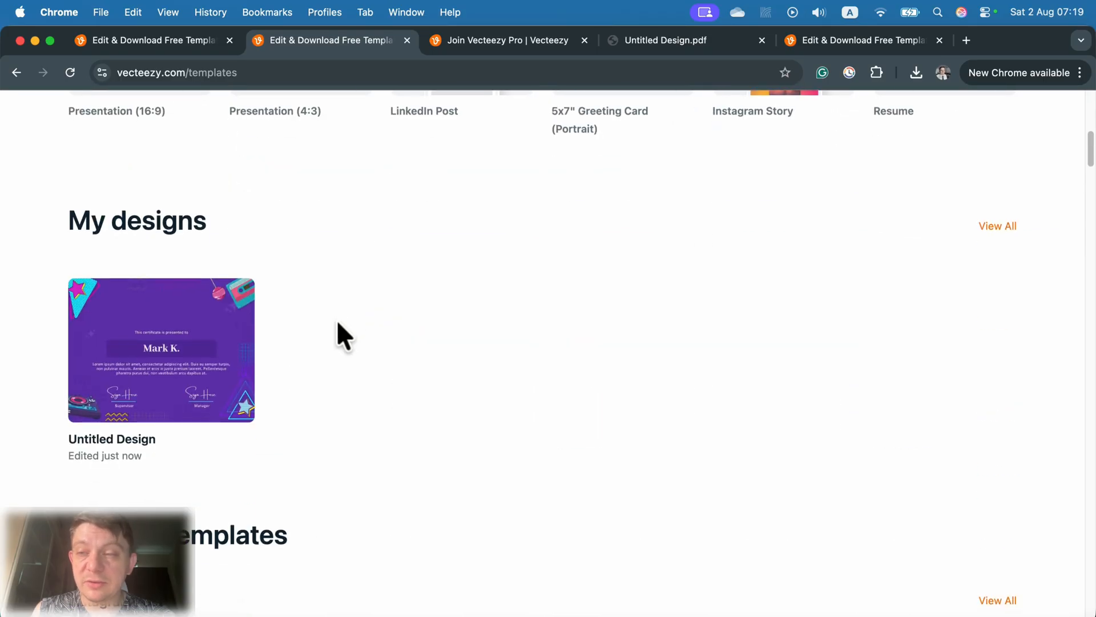
scroll("down", 3)
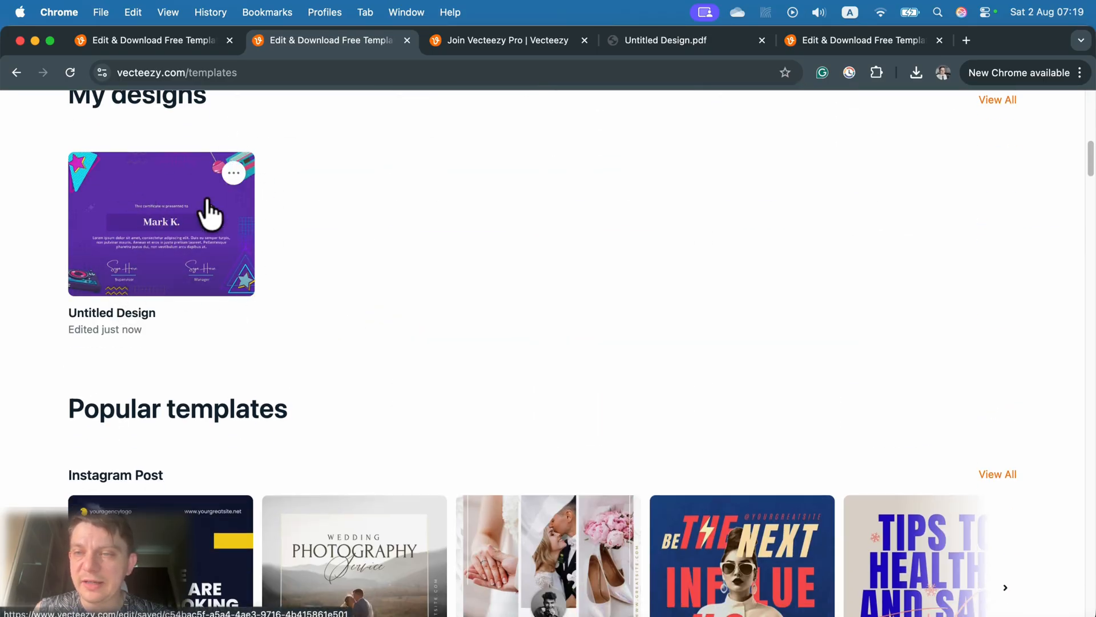
mouse_move(289, 213)
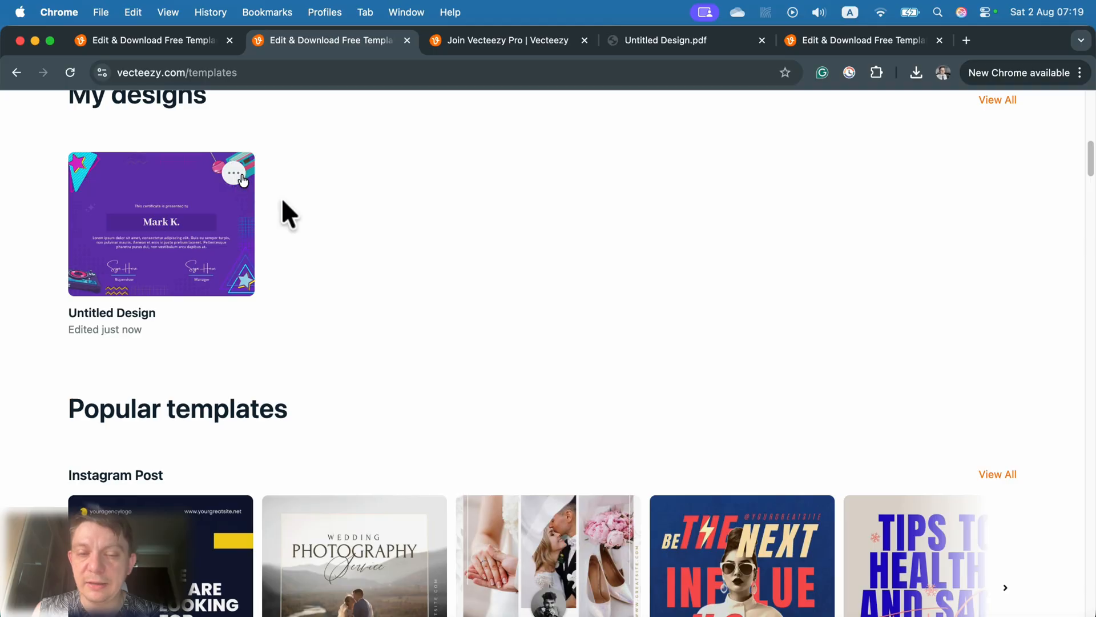
scroll("down", 3)
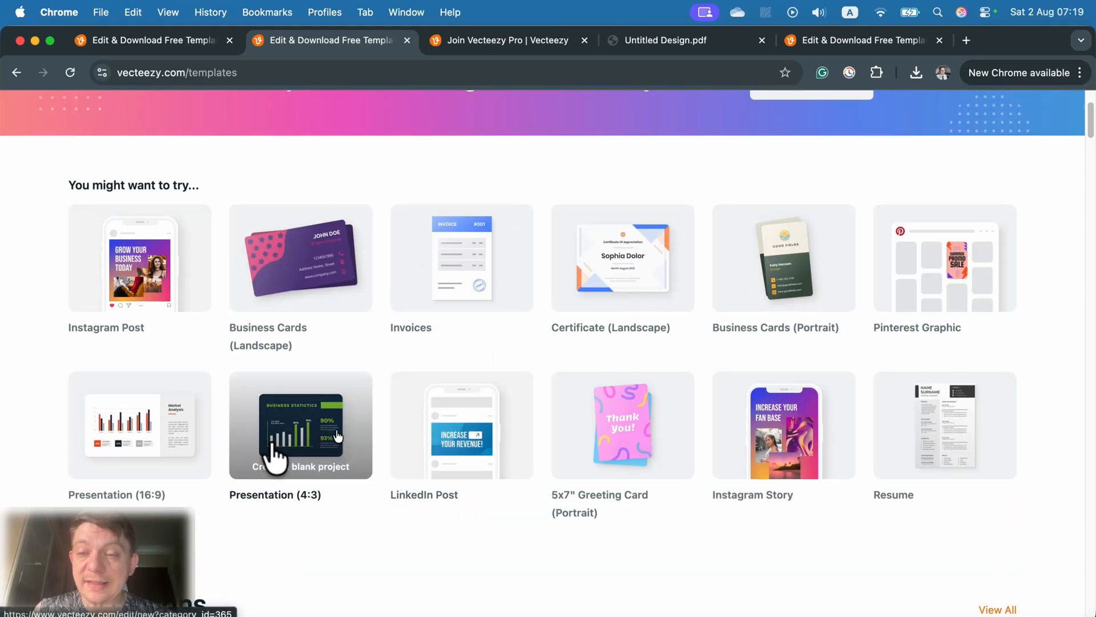
mouse_move(434, 547)
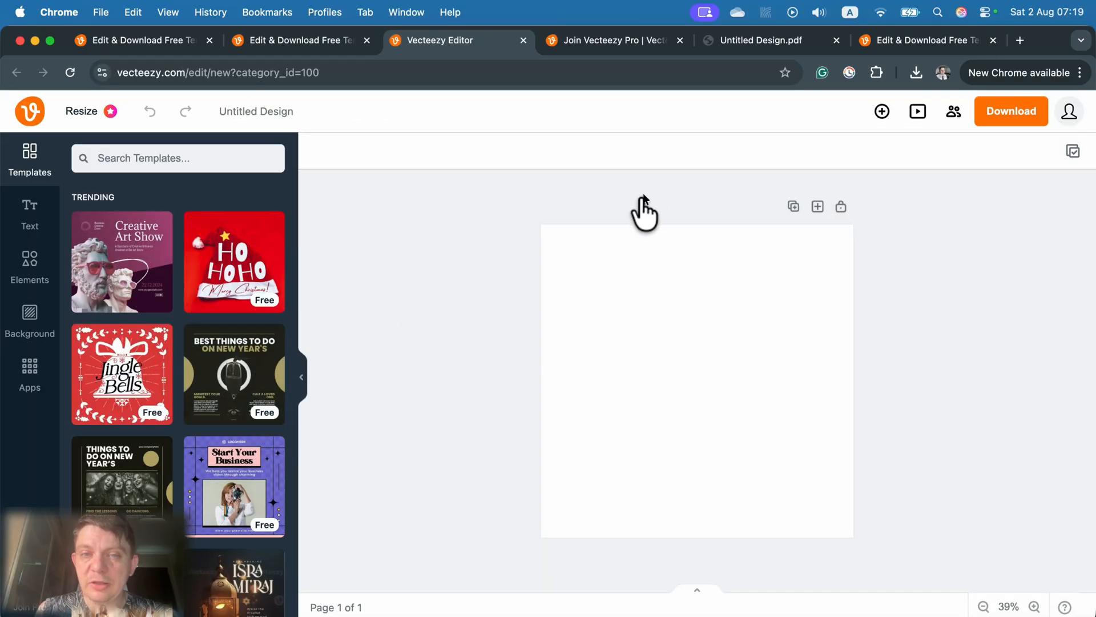
mouse_move(188, 210)
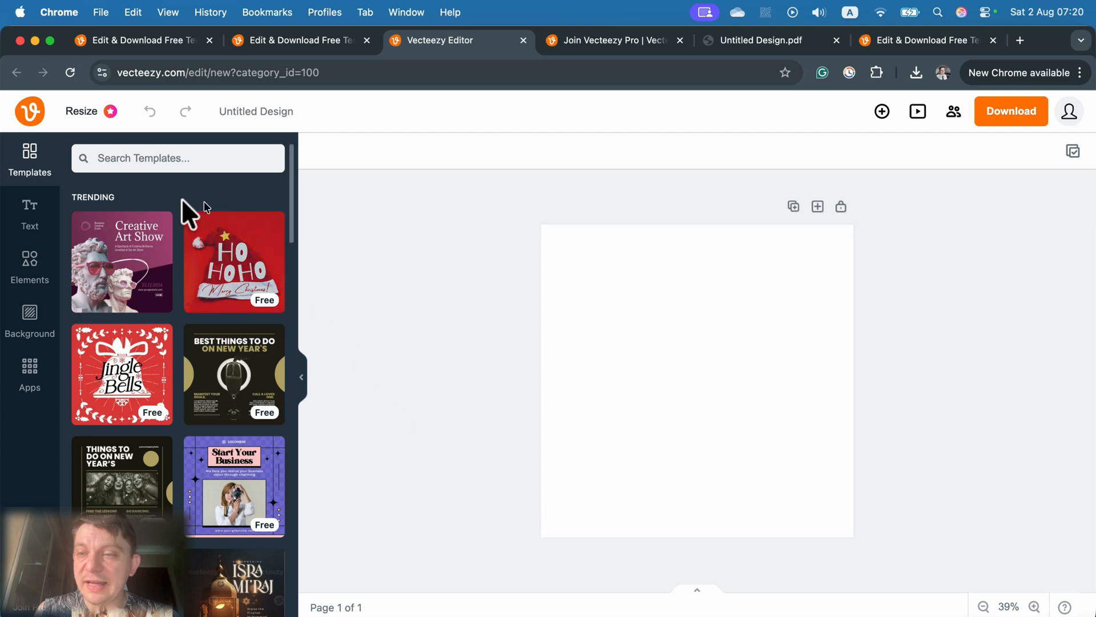
Browse the Templates panel to the Essential Tips for First-Time Homebuyers carousel and view its pages
scroll("down", 3)
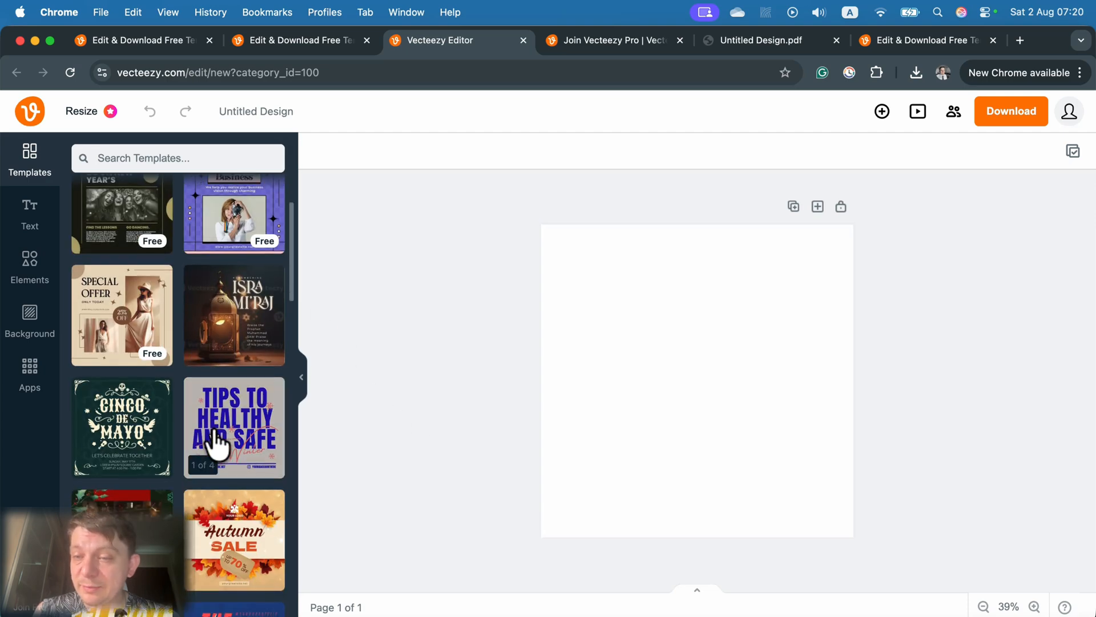
scroll("down", 3)
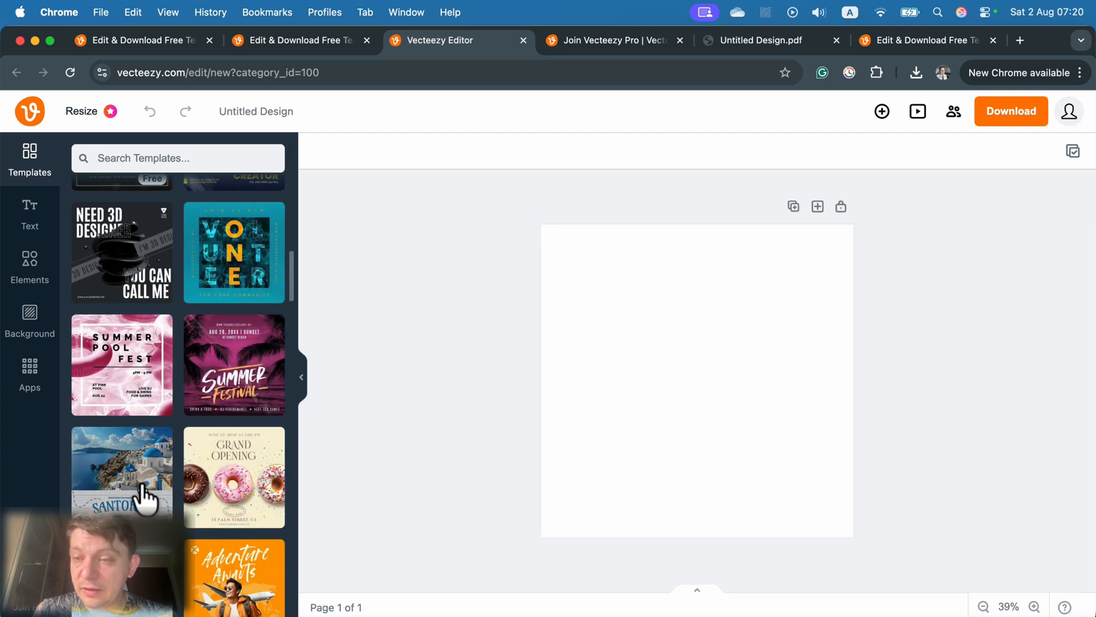
mouse_move(269, 272)
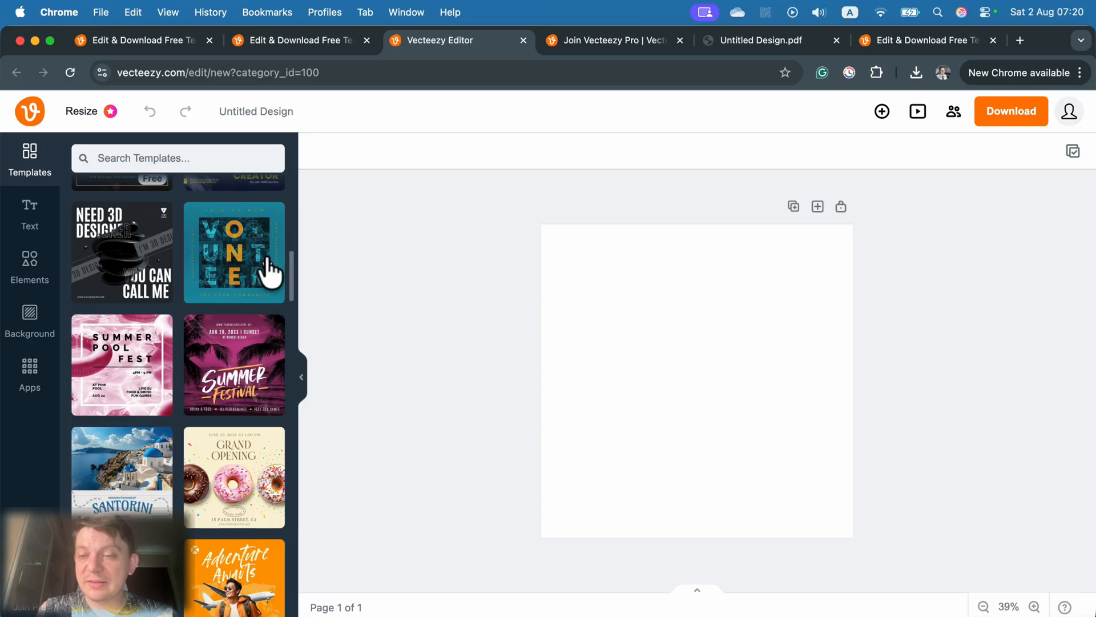
mouse_move(270, 311)
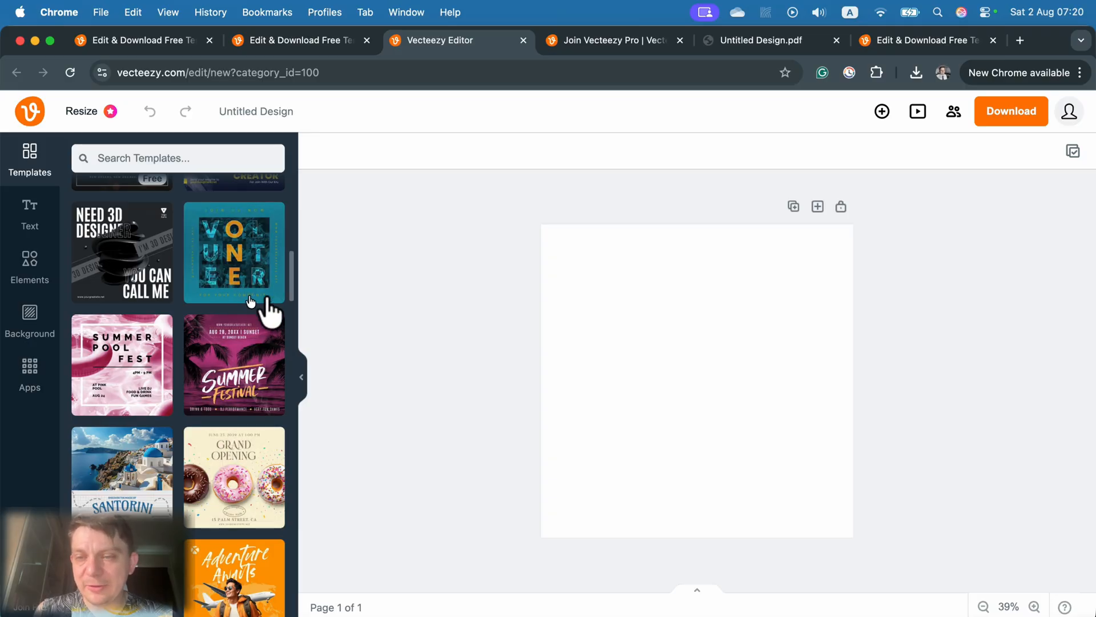
scroll("down", 3)
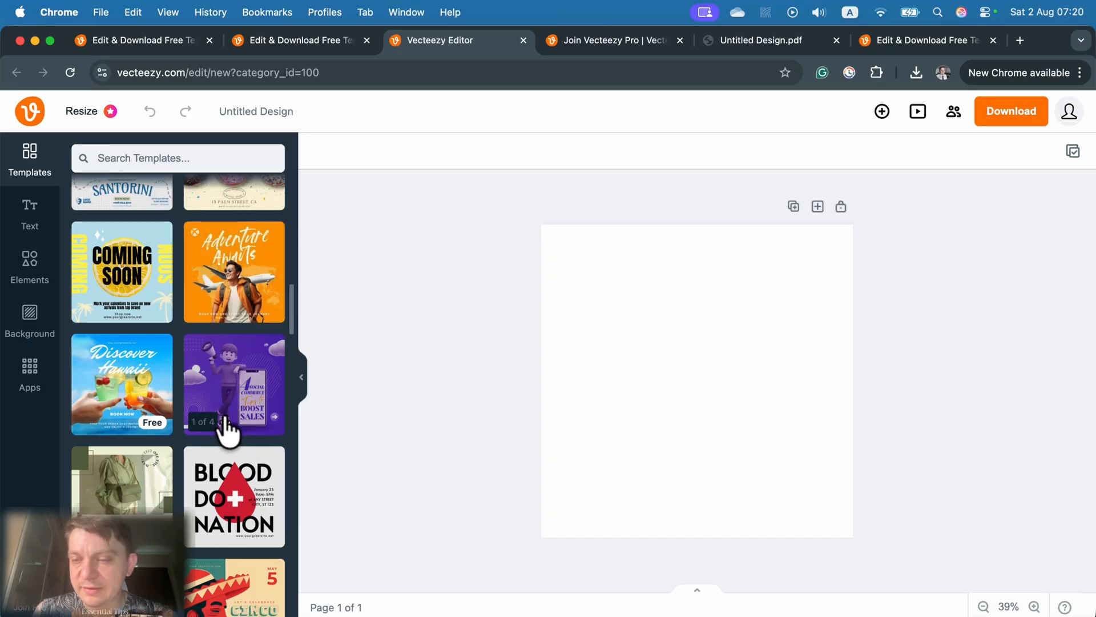
scroll("down", 3)
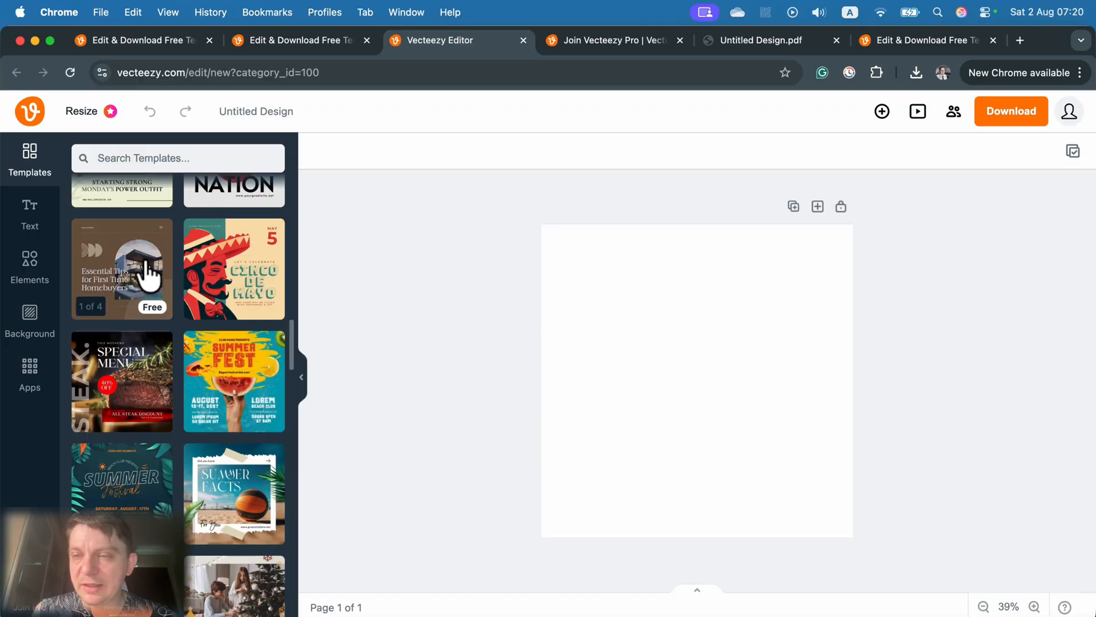
left_click(122, 267)
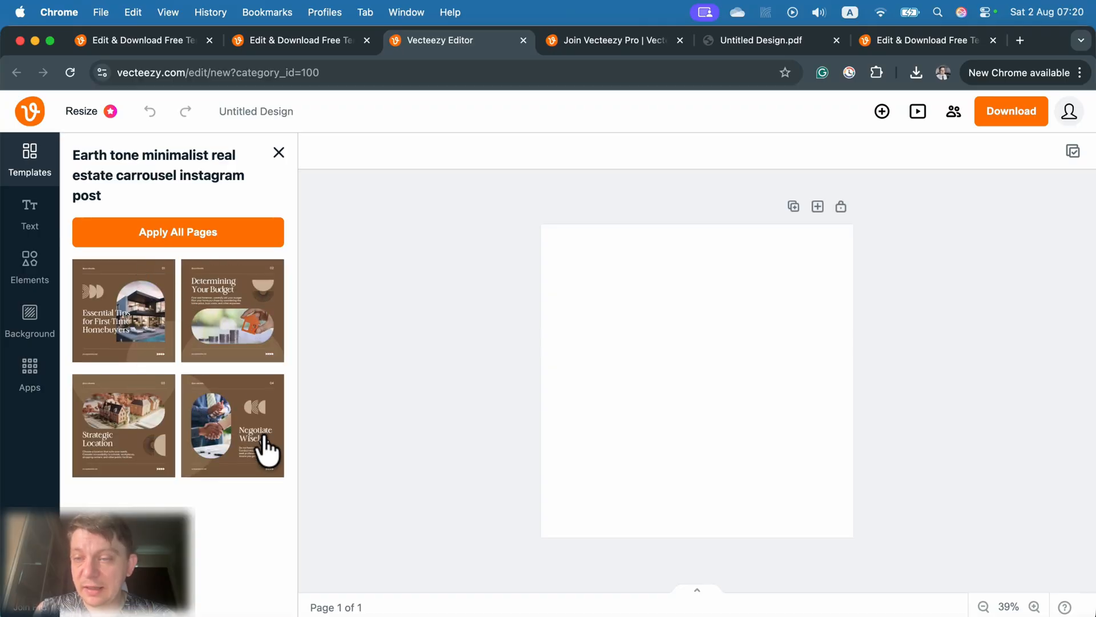
mouse_move(144, 220)
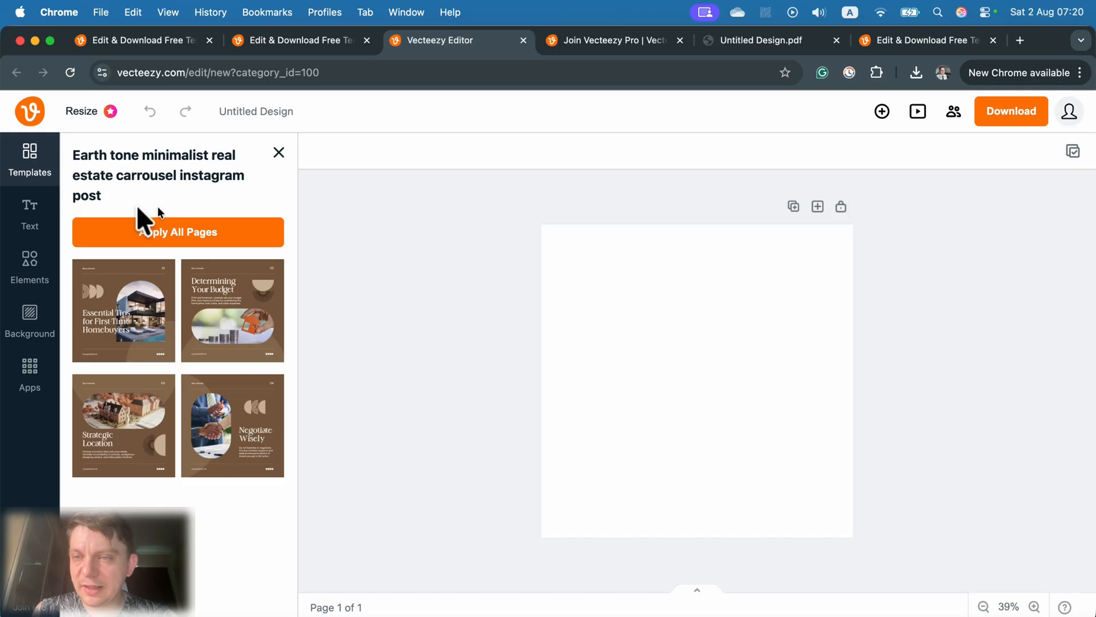
mouse_move(156, 452)
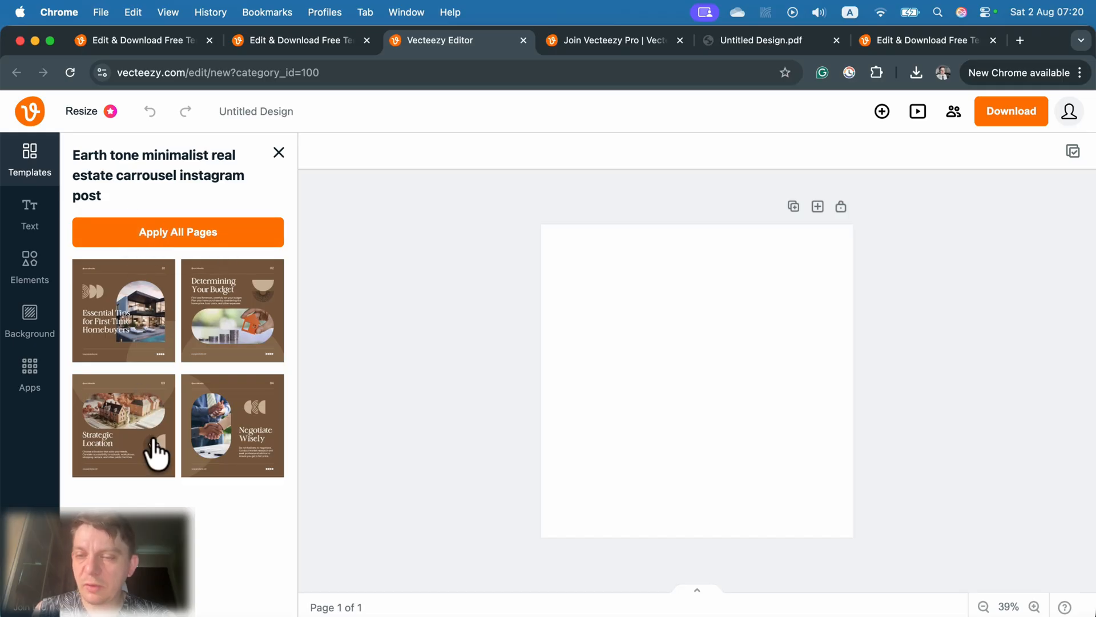
Apply the carousel's first page, choosing Replace Current Page over the blank canvas
left_click(123, 310)
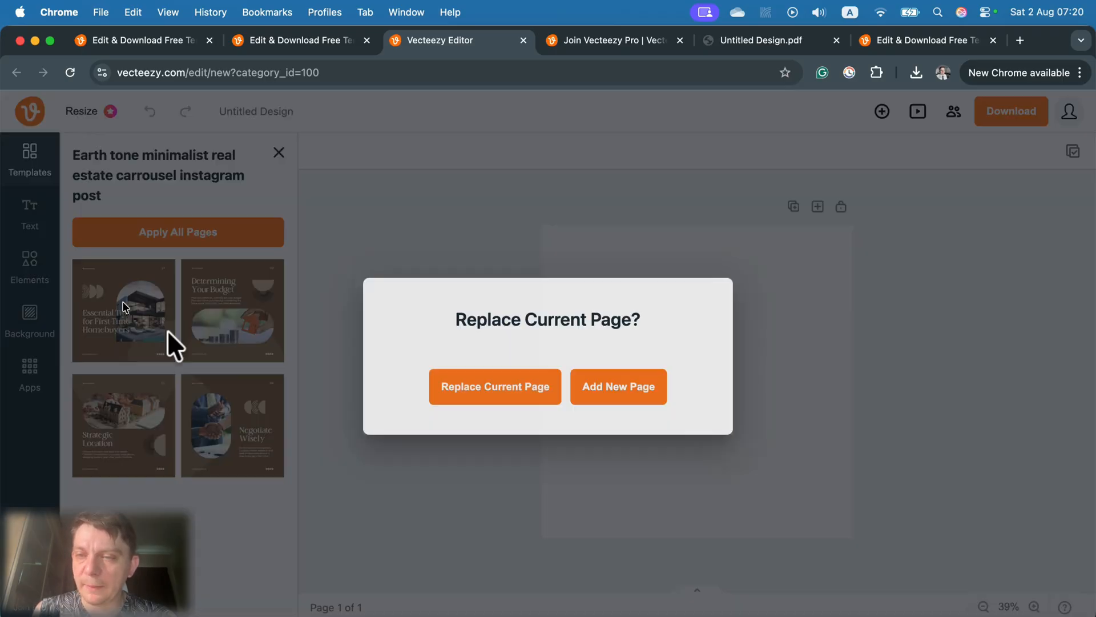
left_click(495, 385)
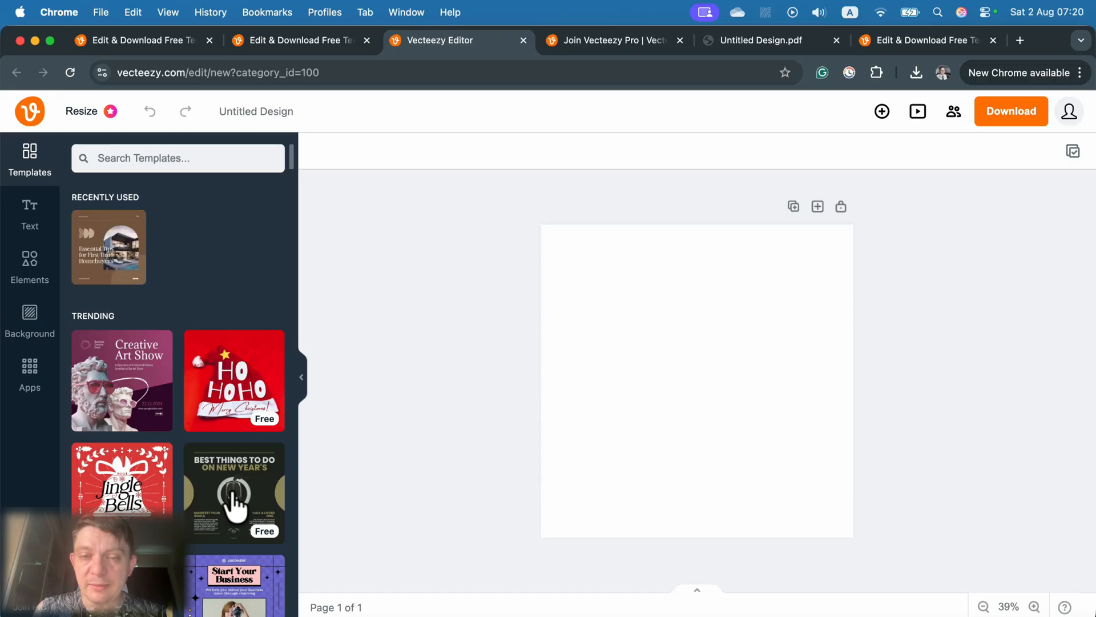
Select the house photo in the arch, remove it, then reselect the restored photo
left_click(108, 247)
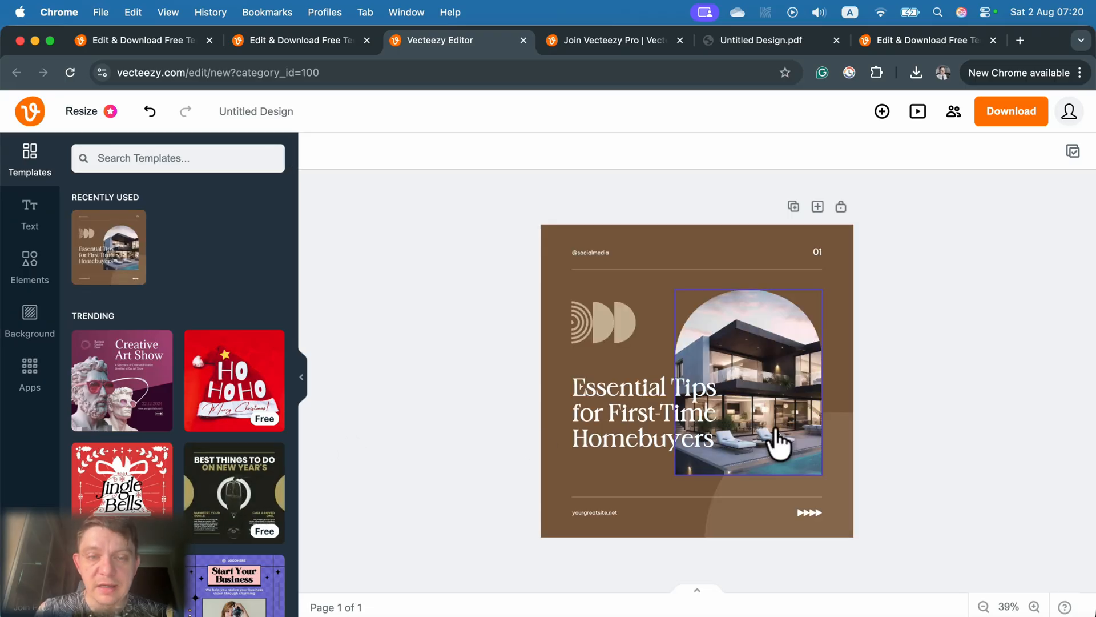
left_click(748, 383)
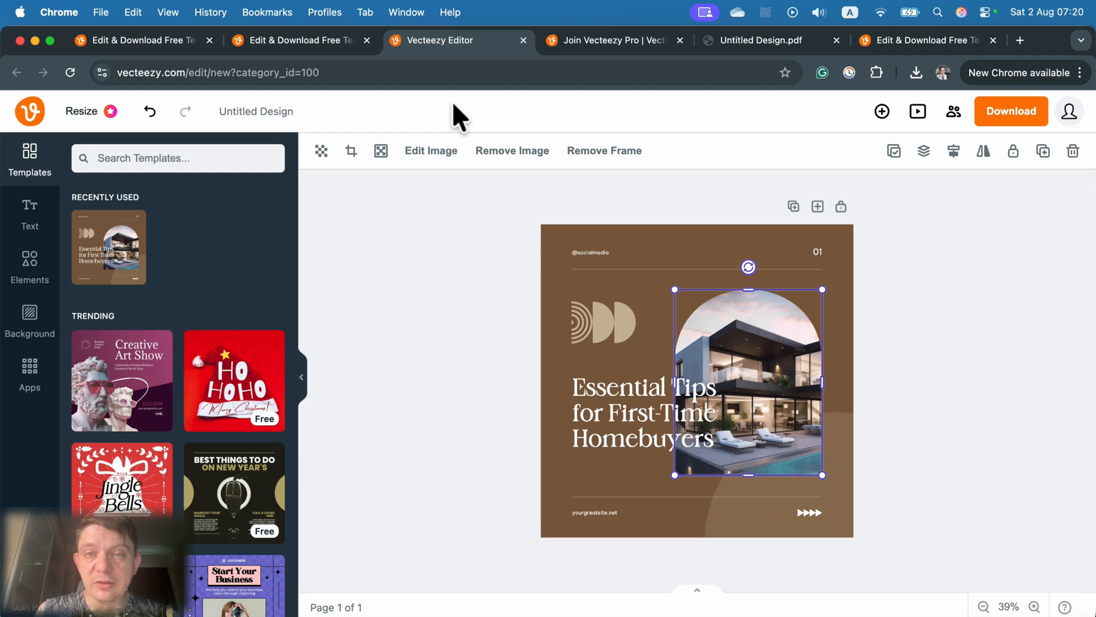
mouse_move(604, 150)
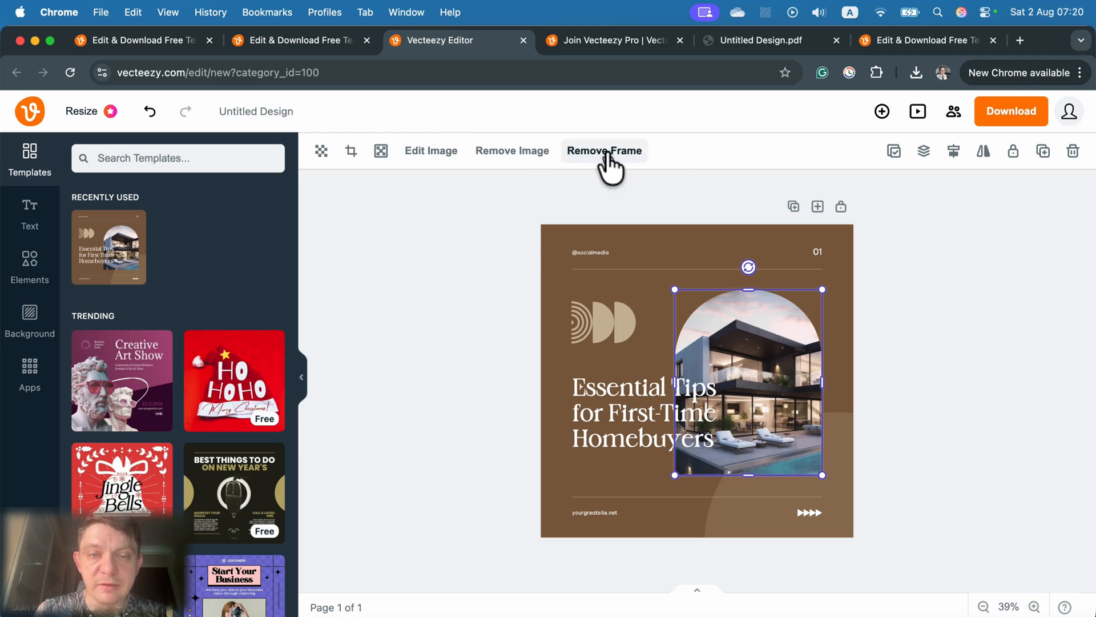
mouse_move(511, 151)
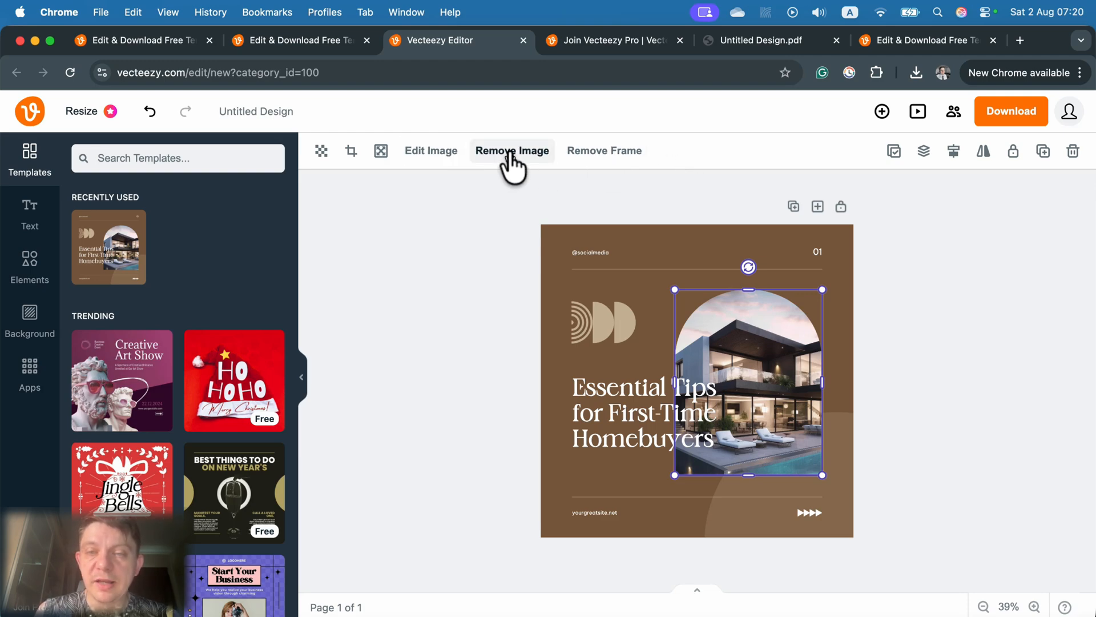
left_click(511, 150)
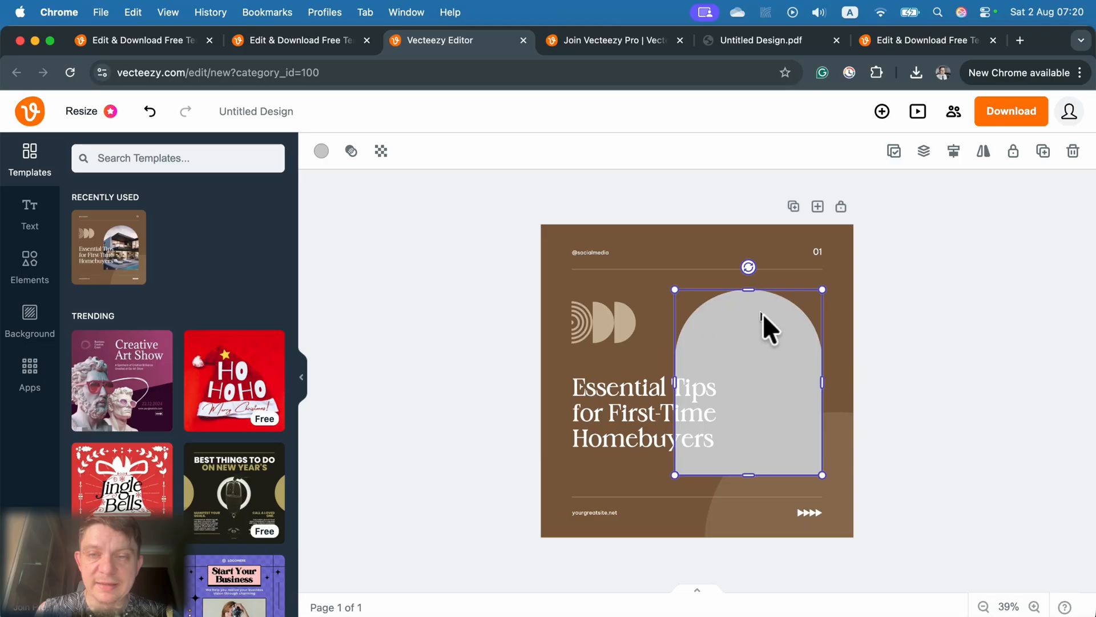
mouse_move(756, 413)
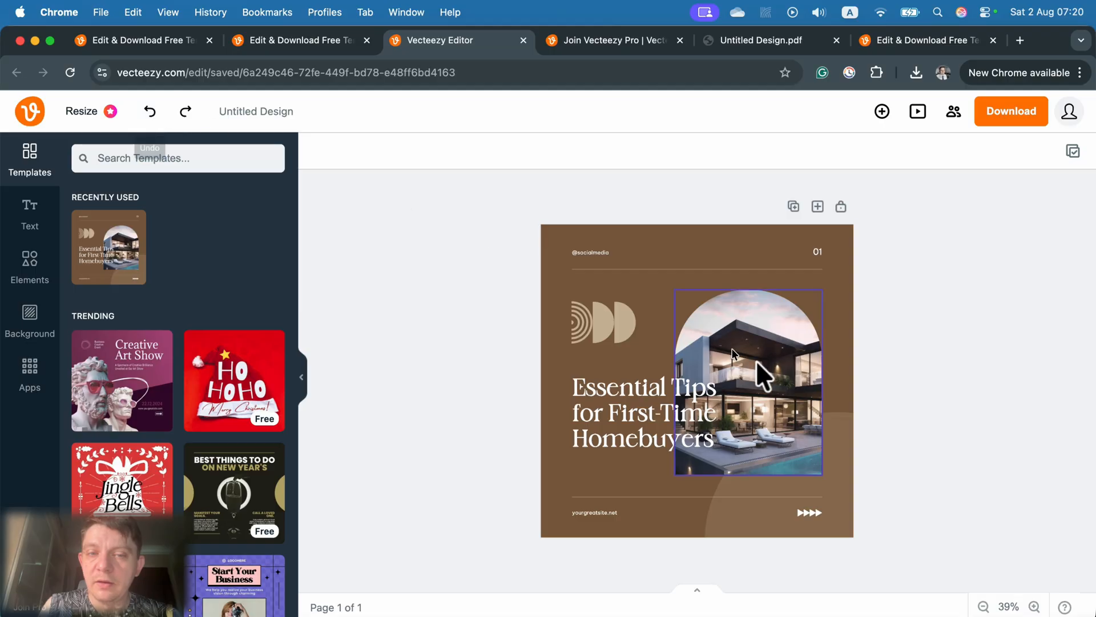
left_click(747, 383)
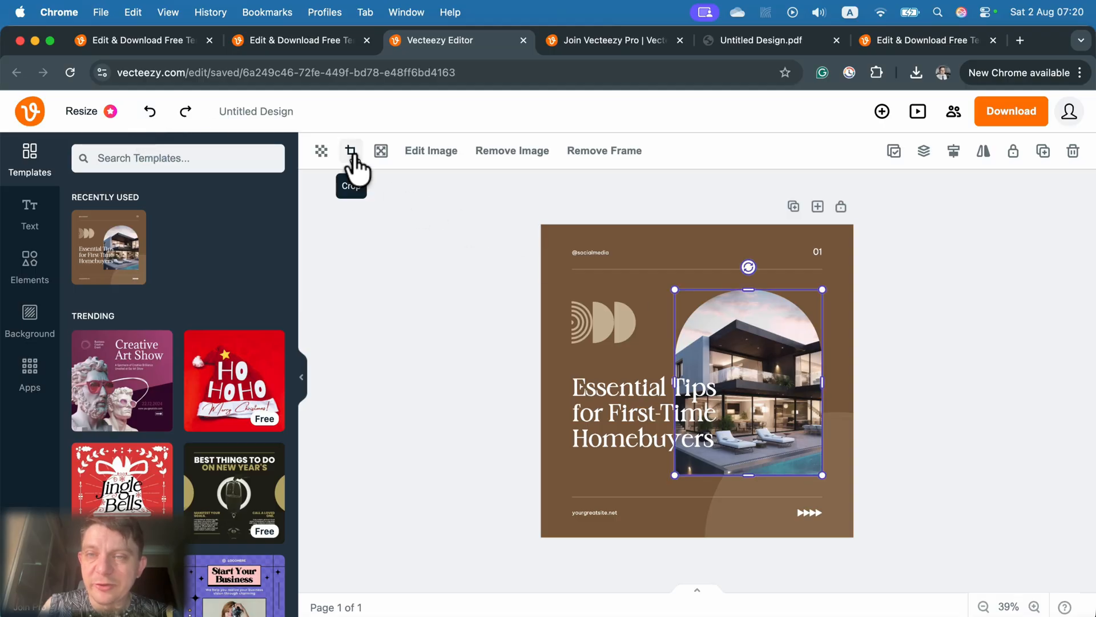
Recrop the house photo, then detach it from the background to restore the arched layout
left_click(349, 151)
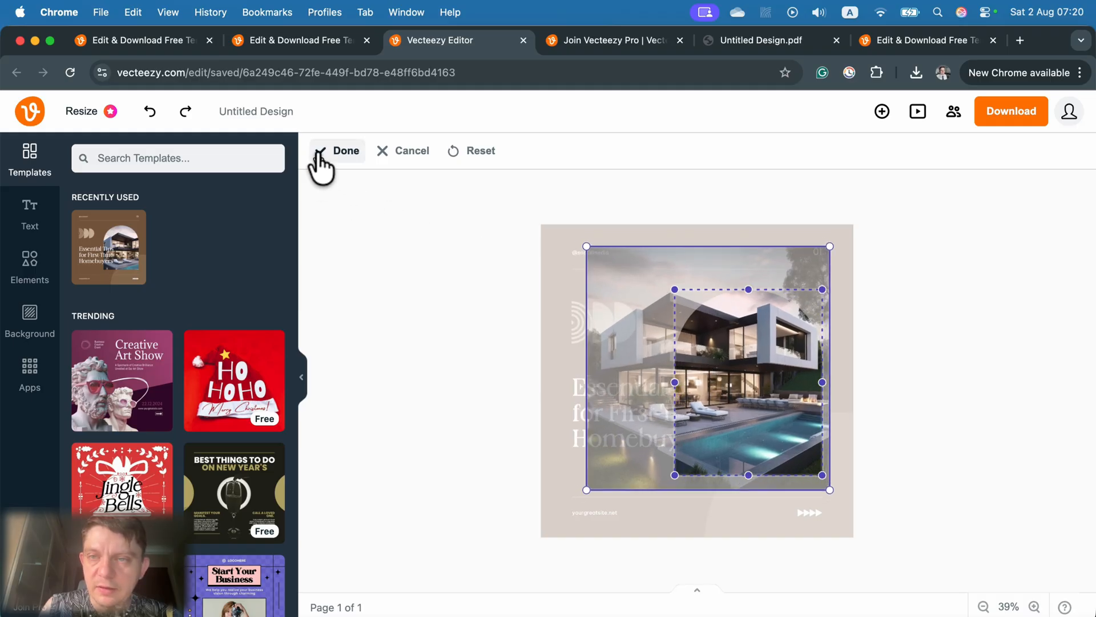
left_click(338, 151)
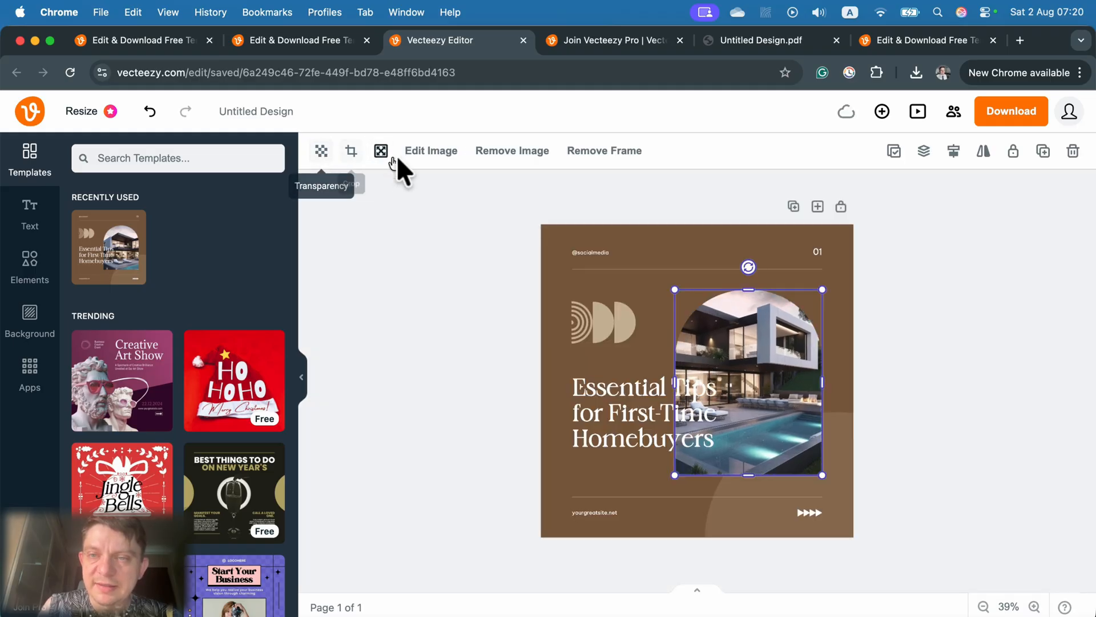
mouse_move(382, 150)
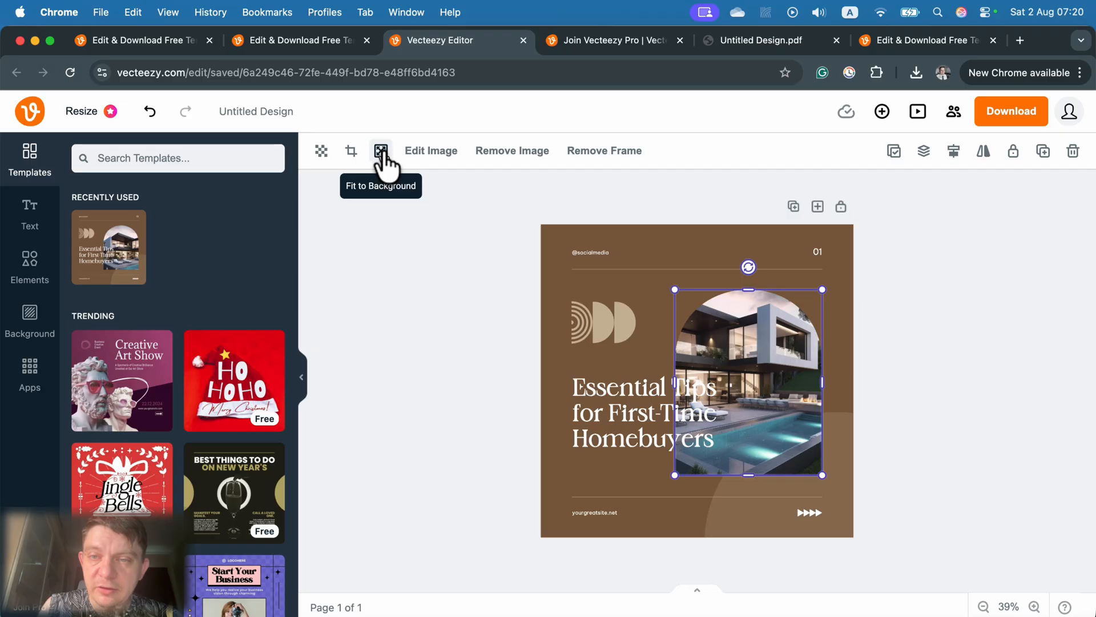
left_click(380, 150)
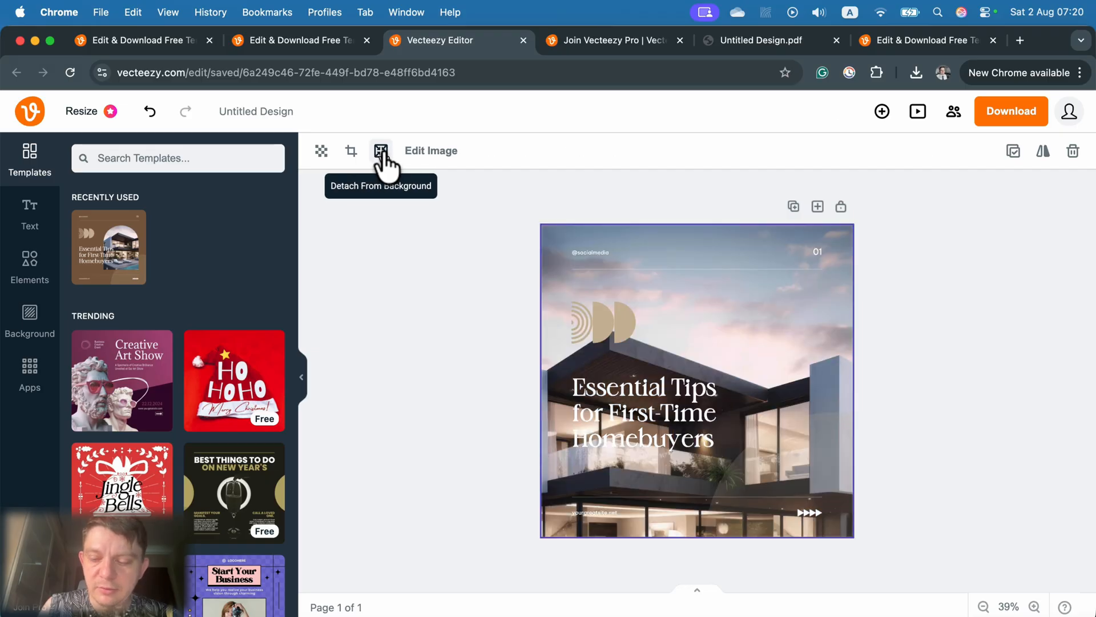
left_click(380, 150)
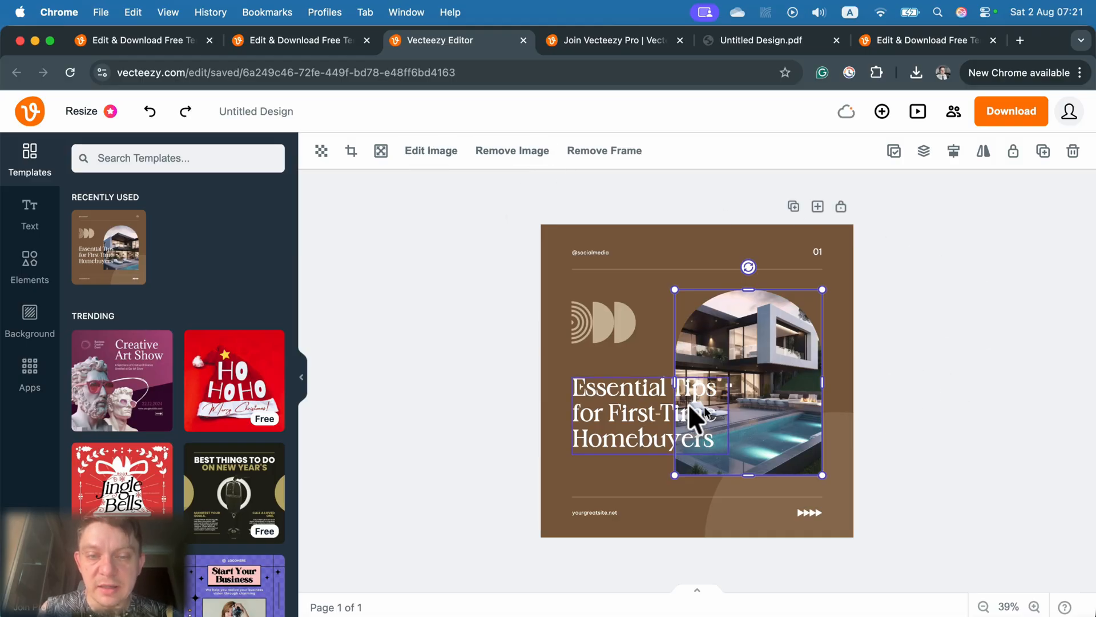
Recolour the Essential Tips for First-Time Homebuyers headline dark blue via its colour swatch
left_click(642, 412)
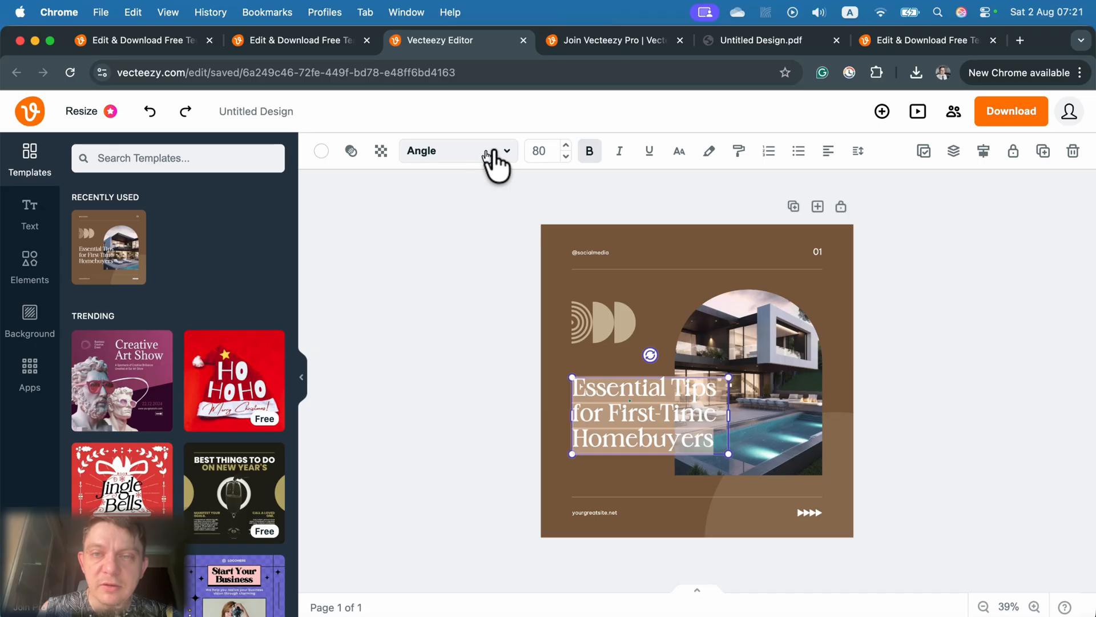
left_click(321, 150)
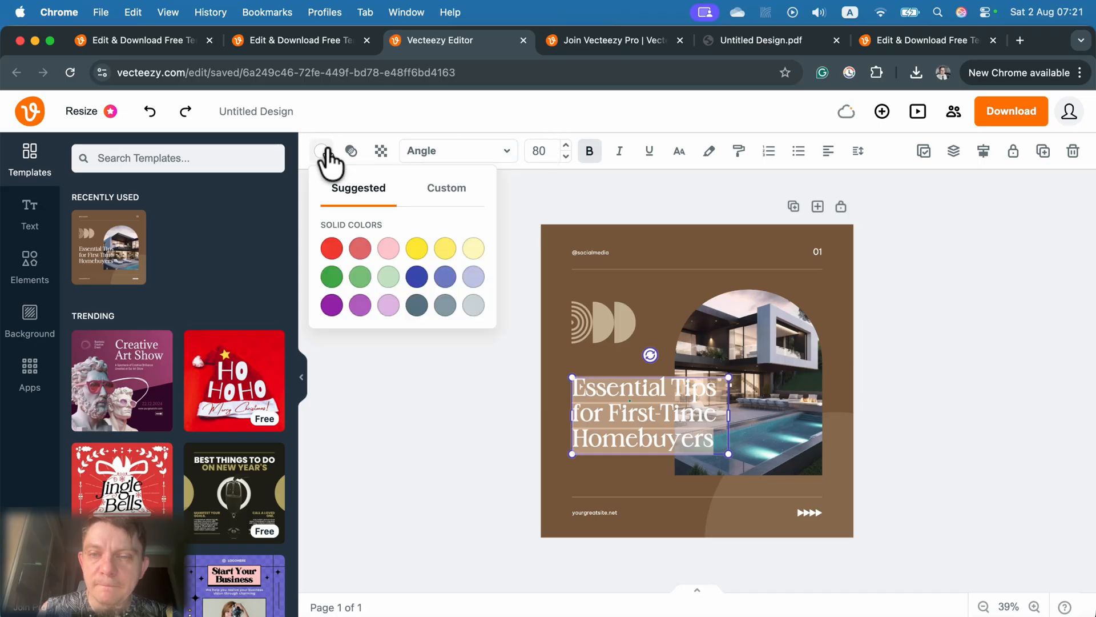
left_click(416, 276)
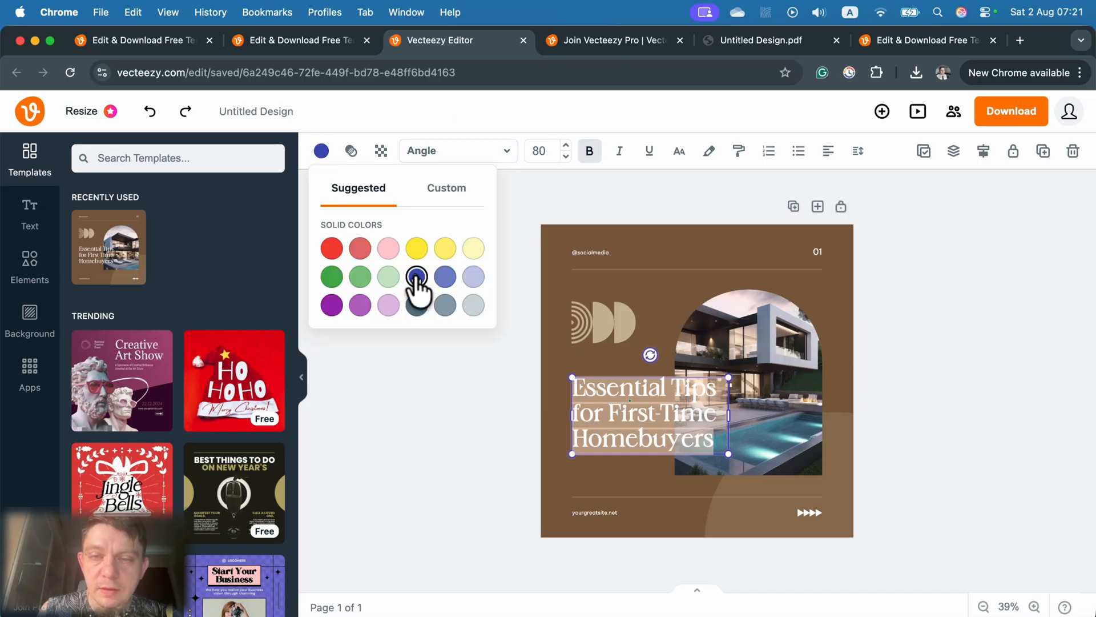
left_click(417, 276)
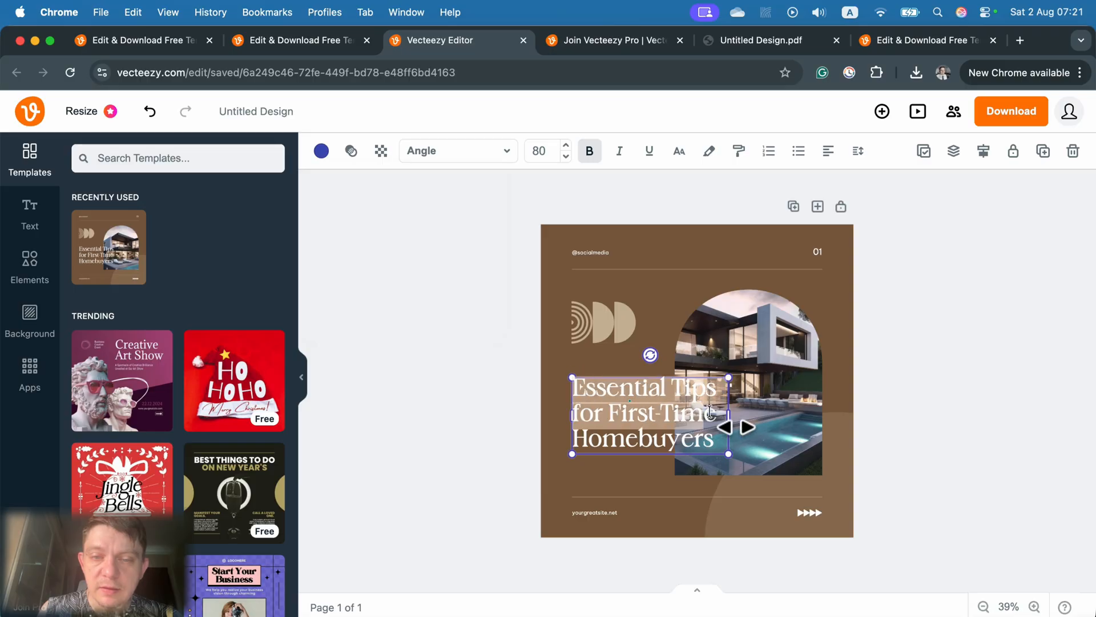
left_click(321, 151)
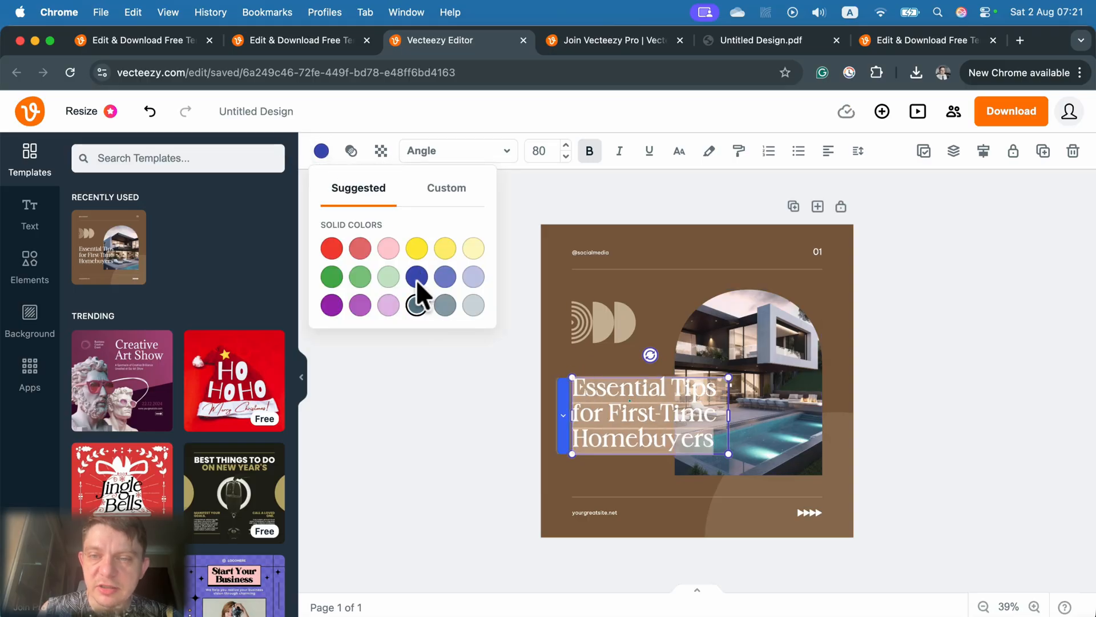
left_click(416, 276)
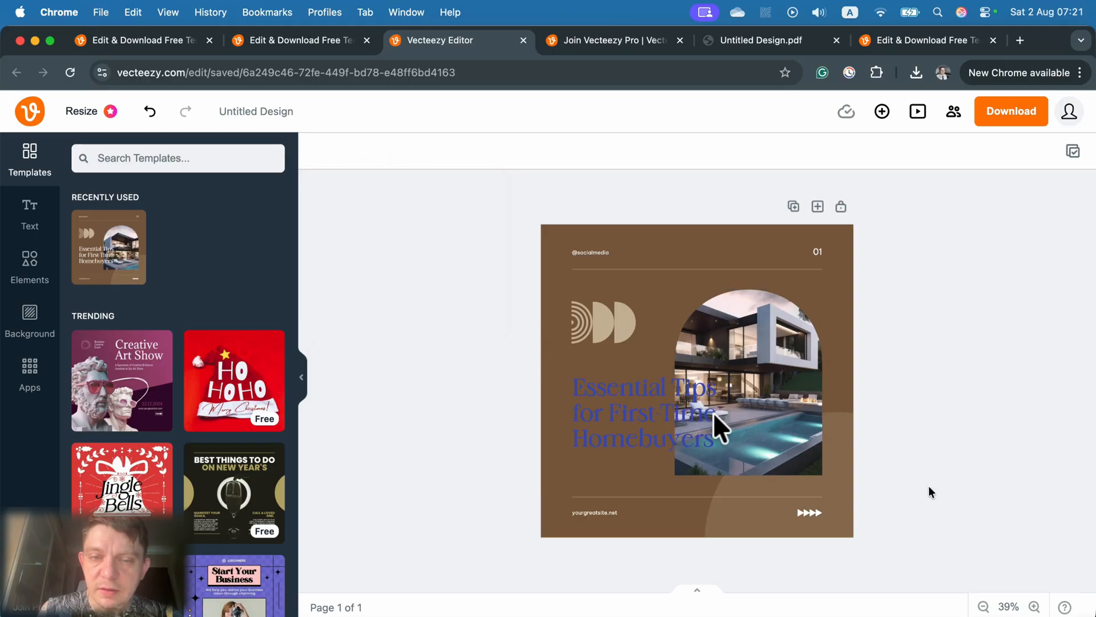
Select the half-circle decorative shape and bring up its colour options
left_click(605, 323)
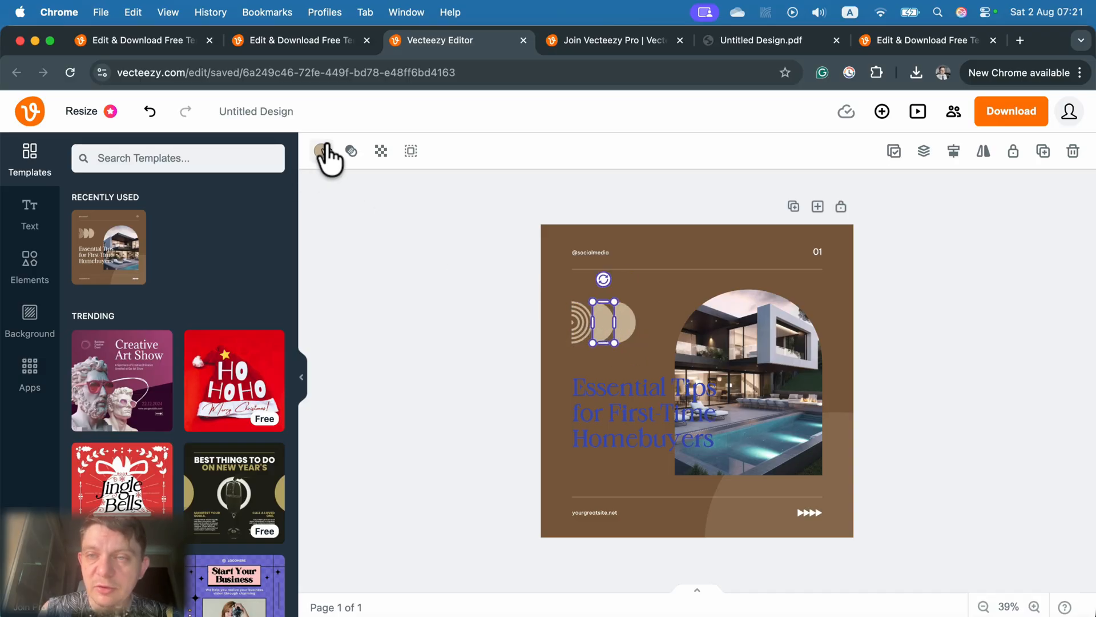
left_click(322, 151)
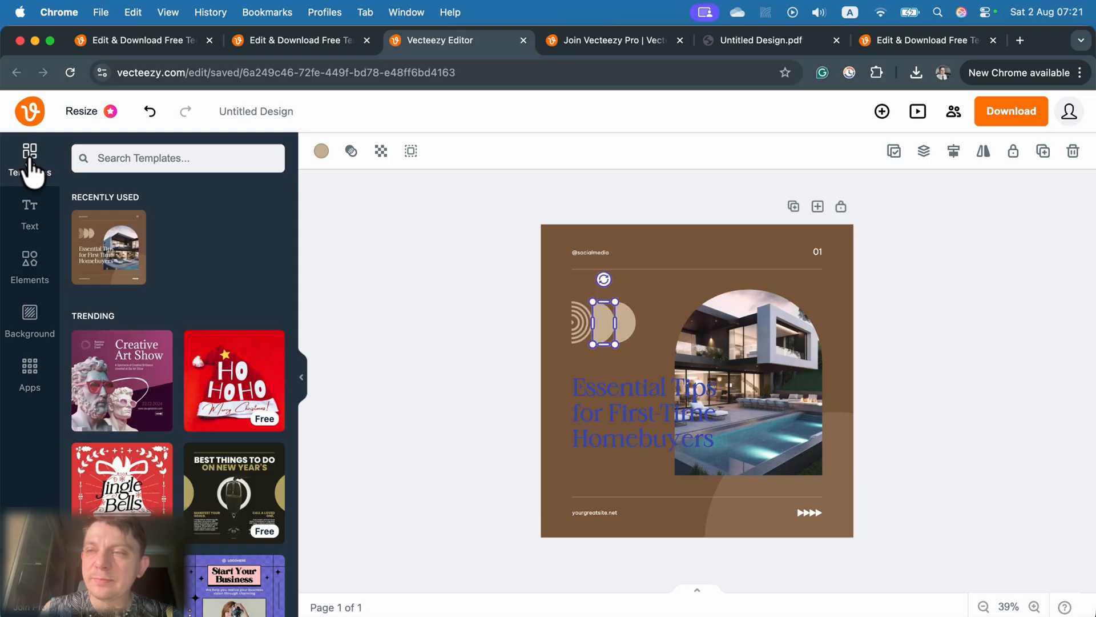
mouse_move(66, 155)
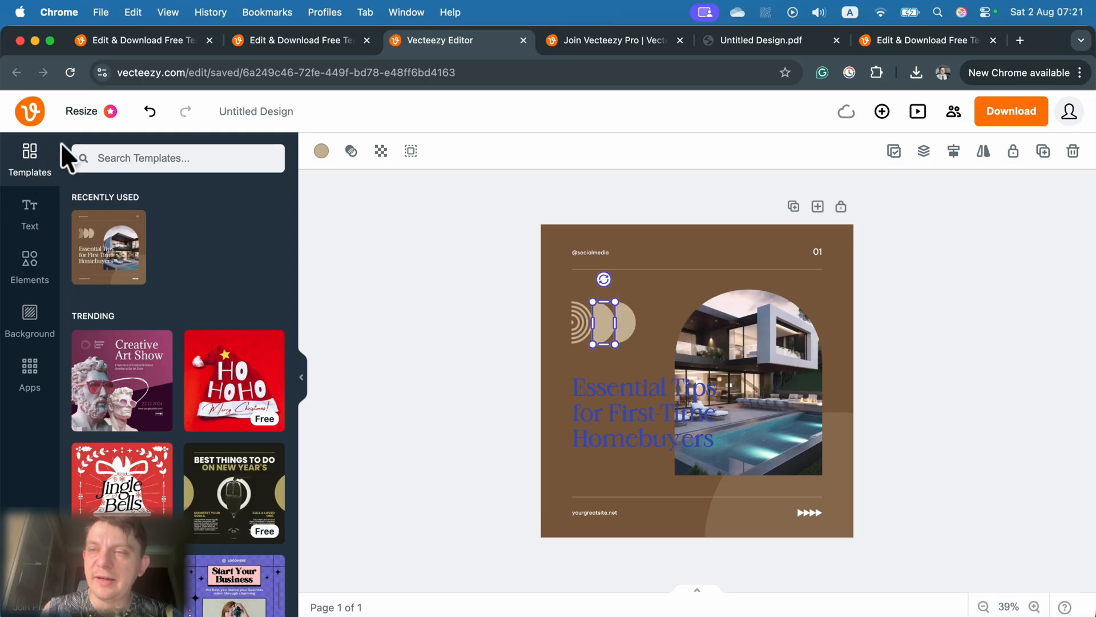
Add the VEGEWAY eatery badge headline style and remove the old headline and photo from the post
left_click(30, 214)
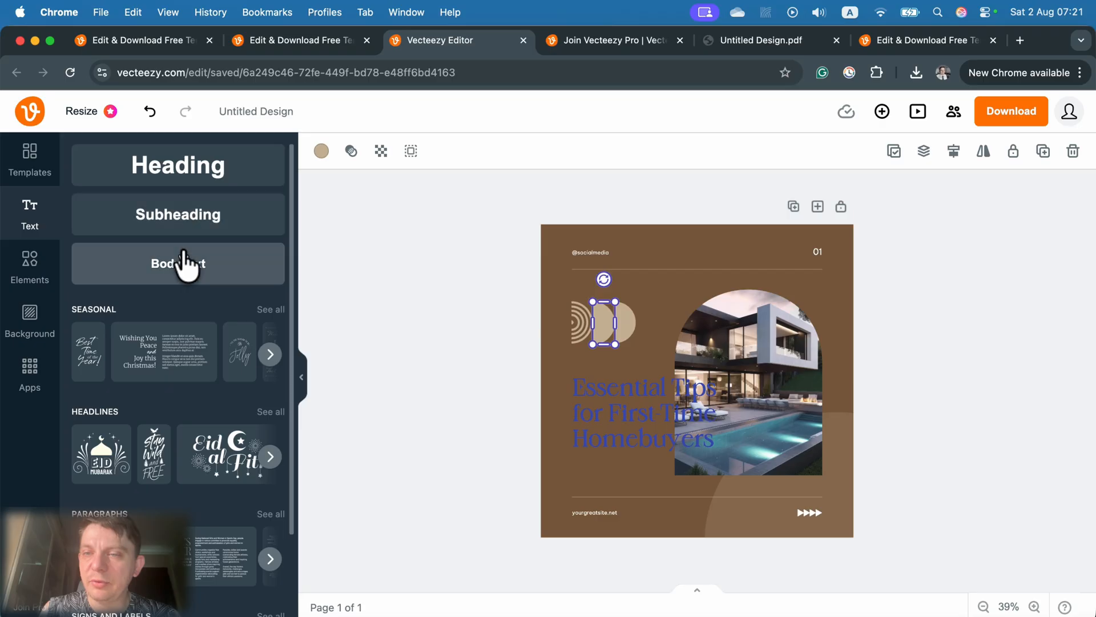
scroll("down", 3)
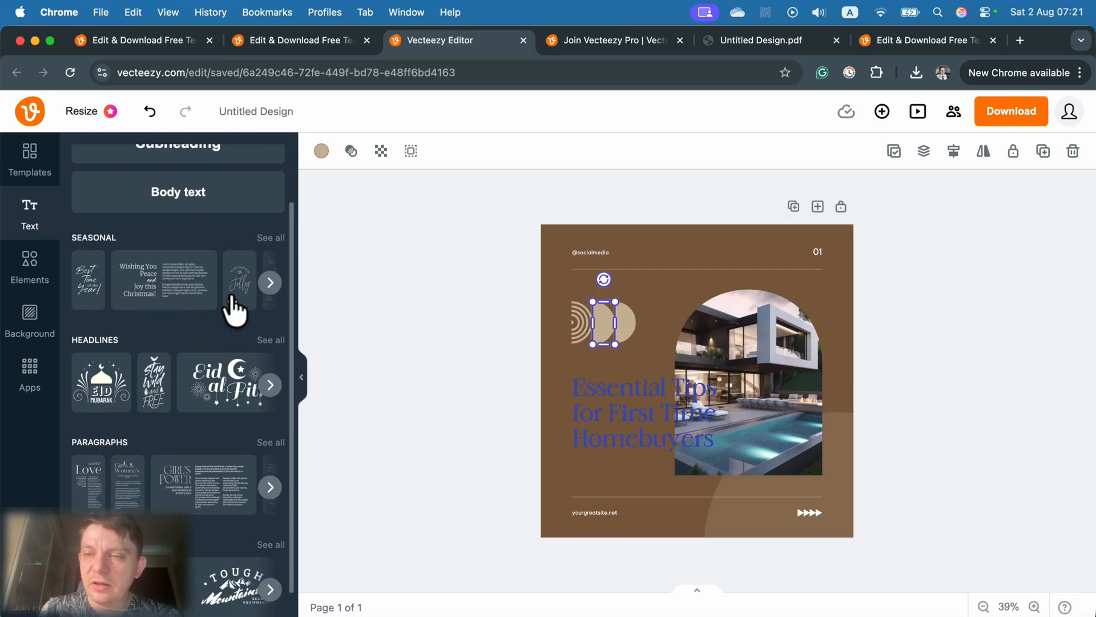
scroll("down", 3)
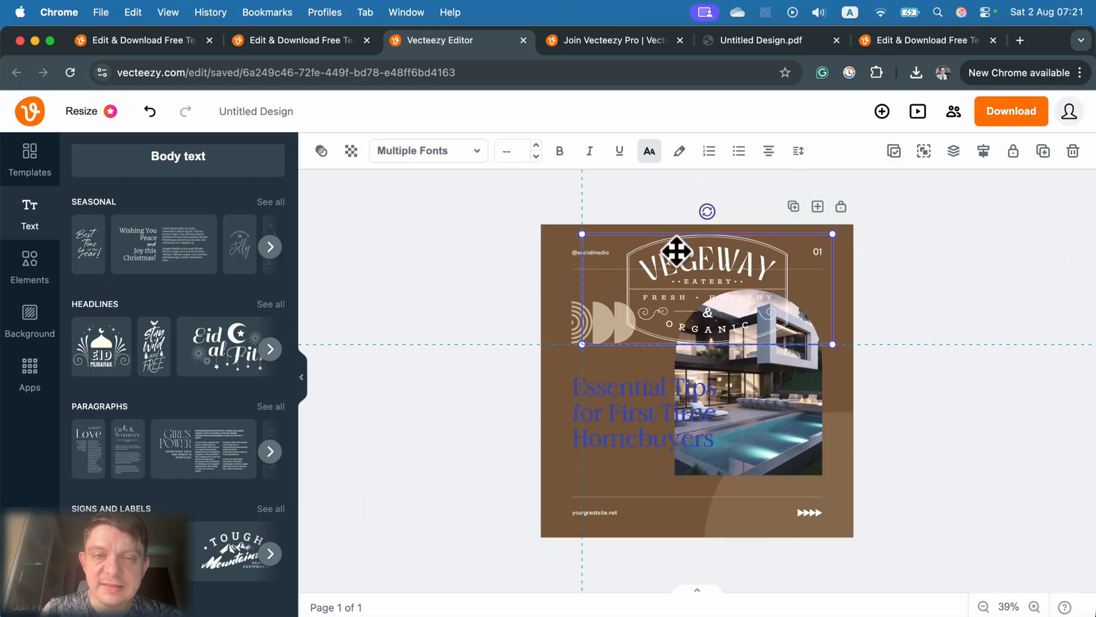
left_click(748, 412)
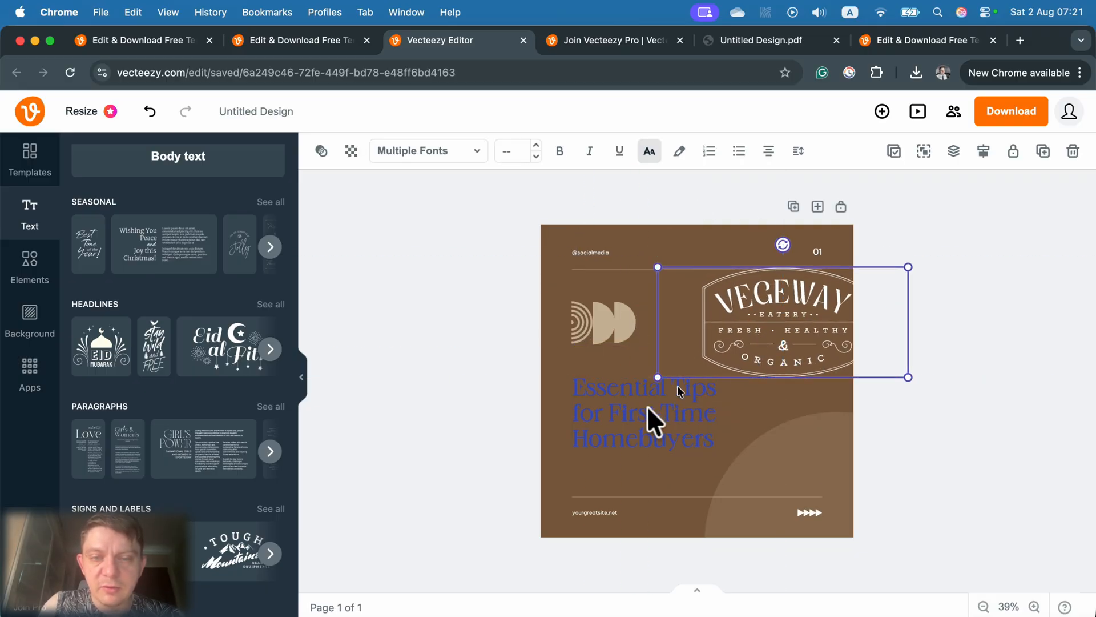
left_click(581, 322)
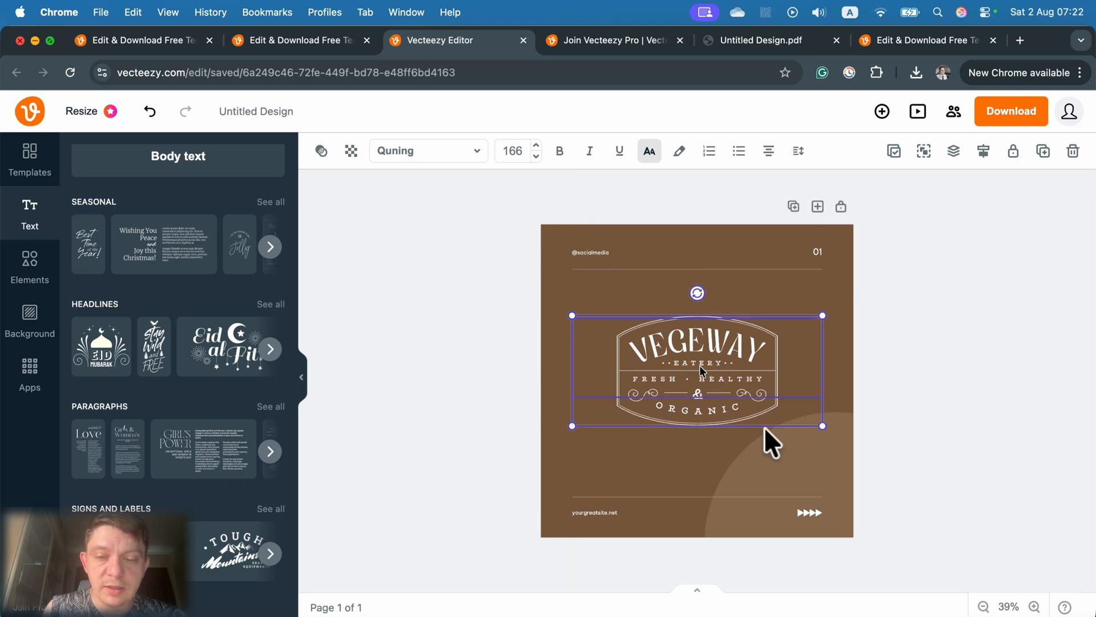
left_click(983, 607)
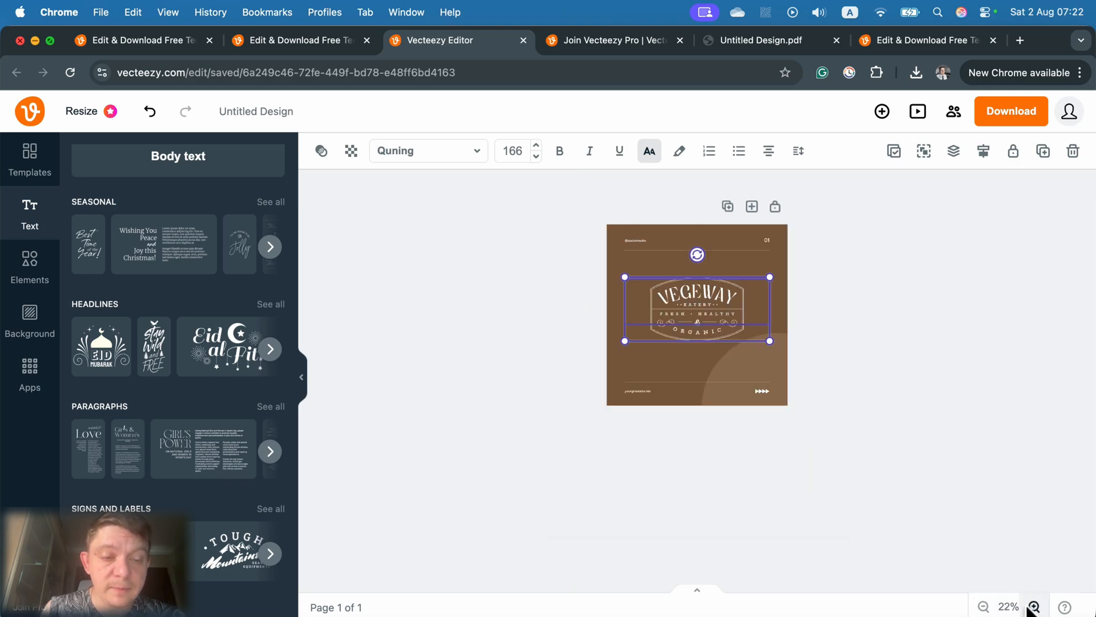
Retype the badge's VEGEWAY title as 'HOT TO?' and deselect to review it
left_click(1034, 606)
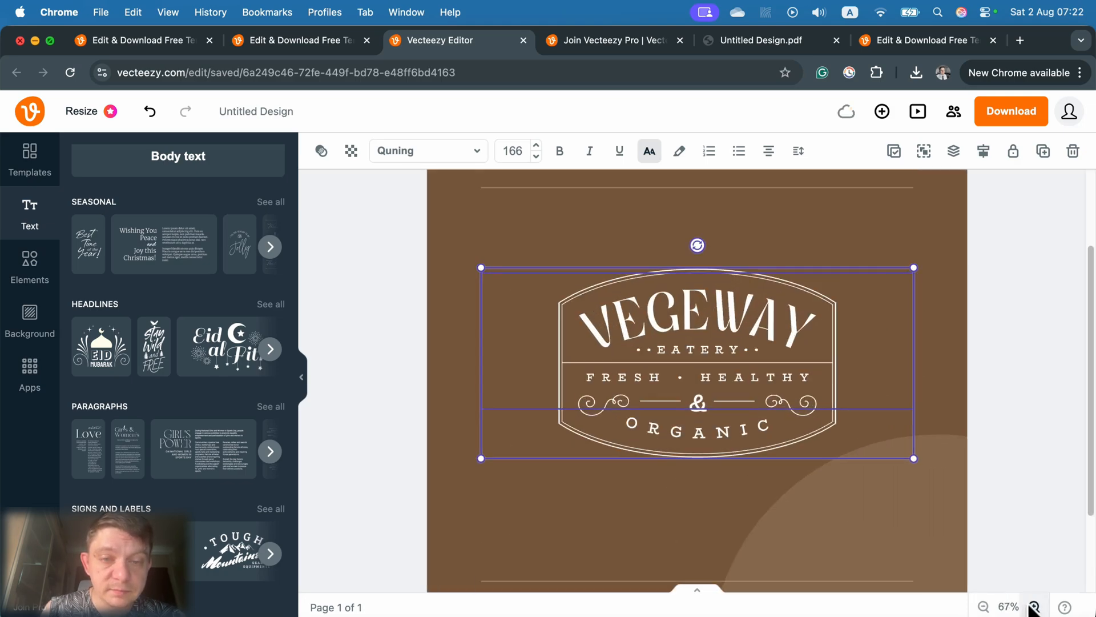
left_click(1033, 607)
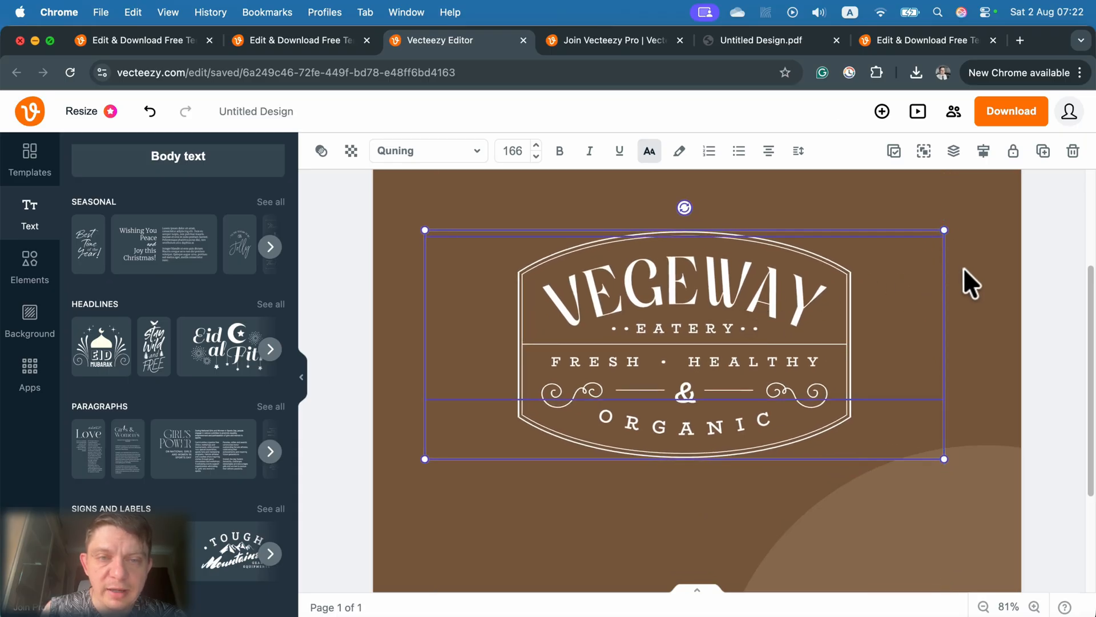
double_click(609, 273)
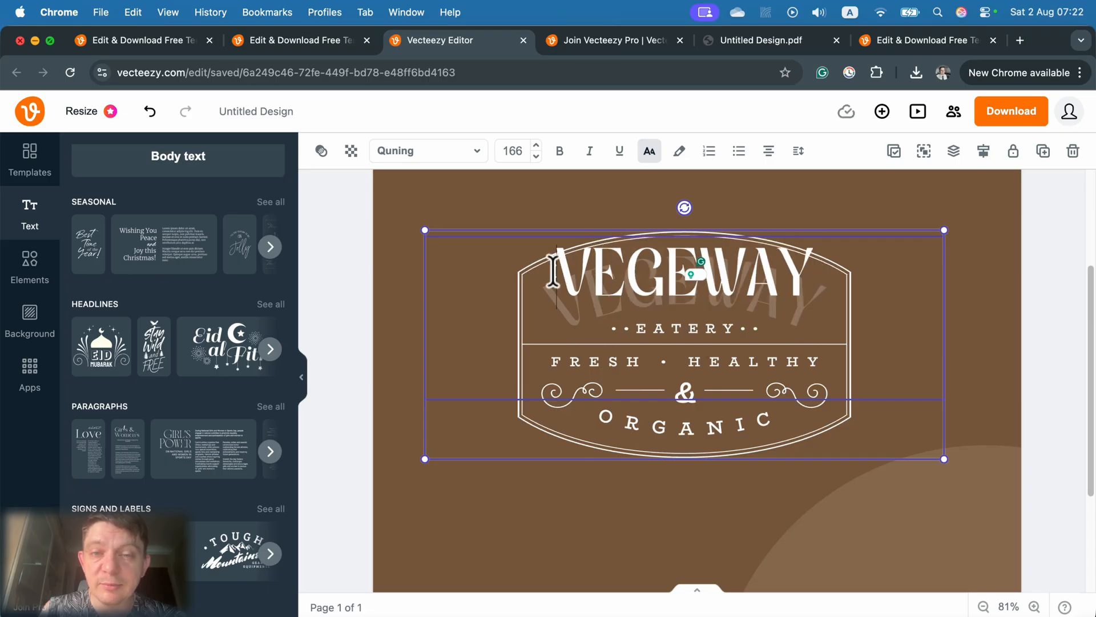
type("HO")
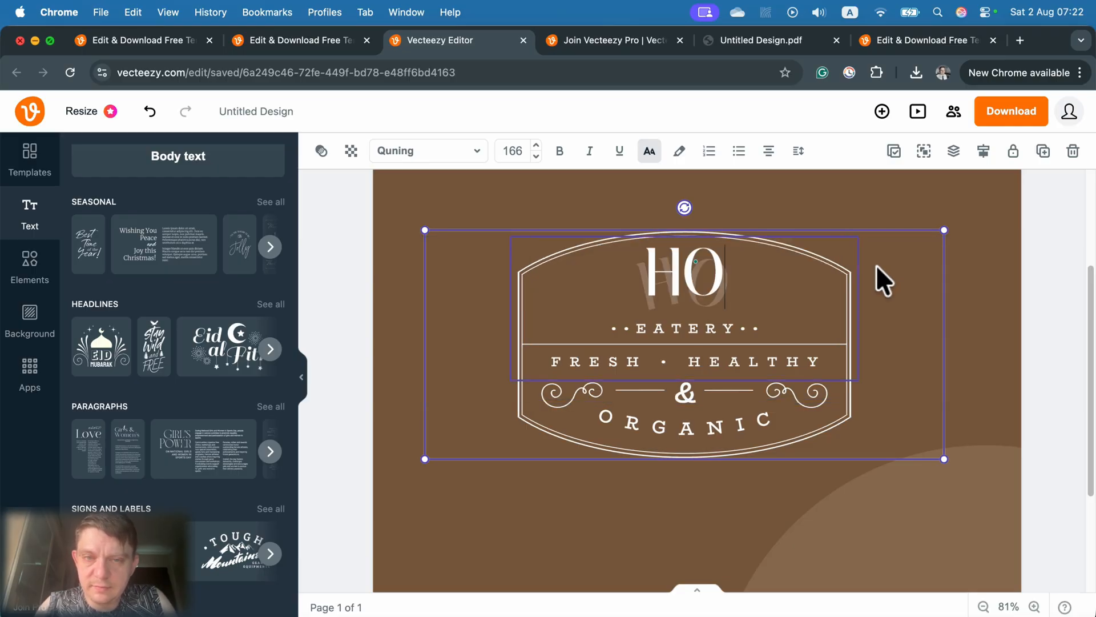
type("T TO?")
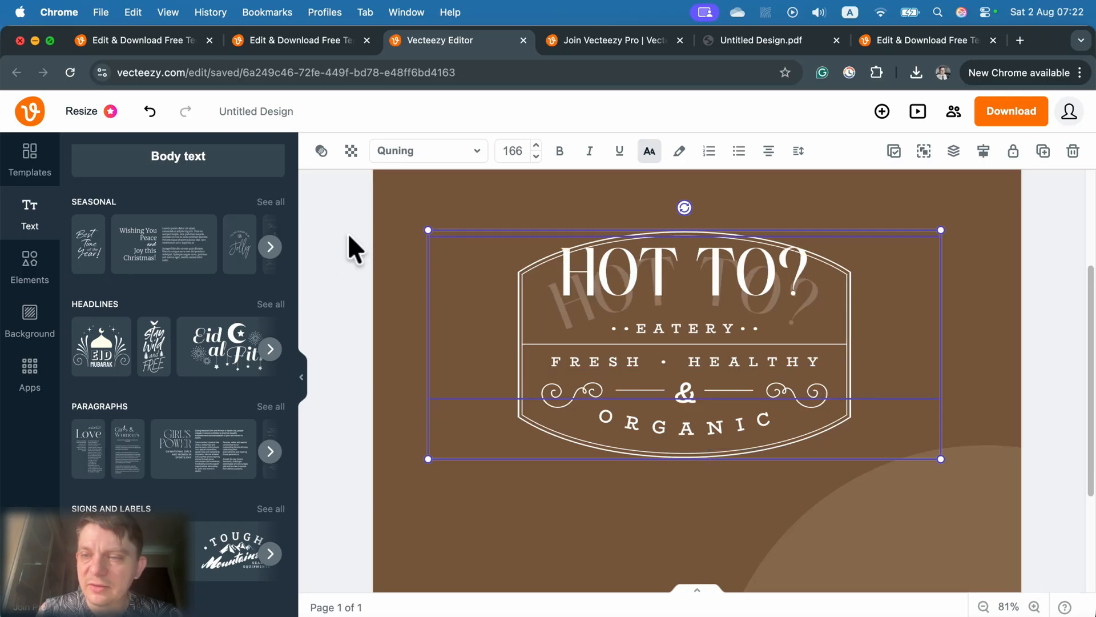
left_click(269, 350)
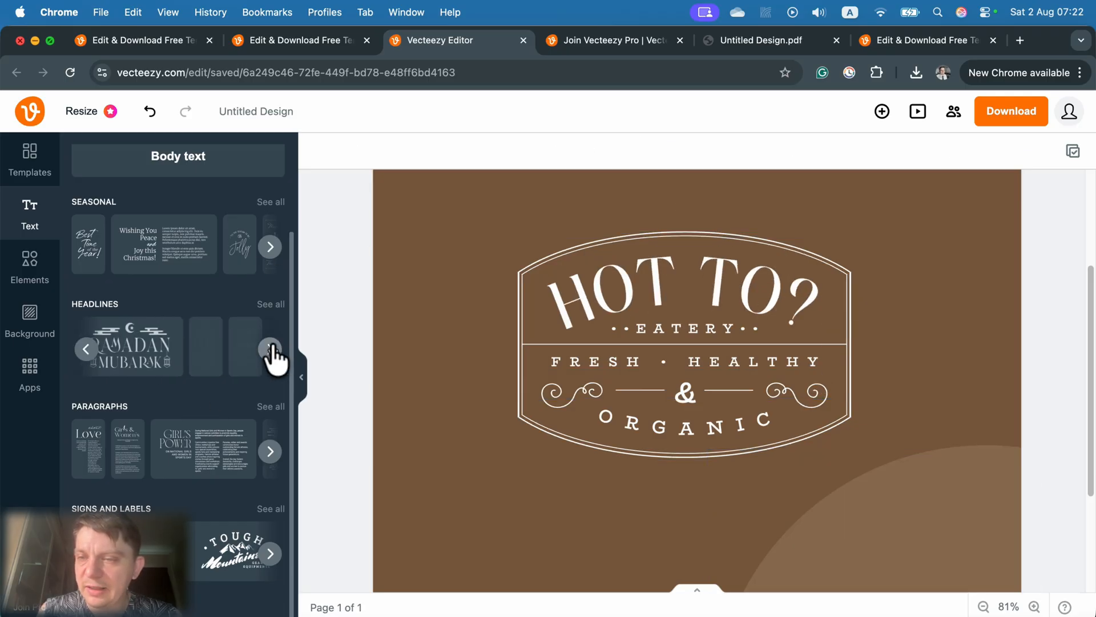
Browse all headline styles, then the Elements library's stock photos, ending on the Elements overview
left_click(270, 303)
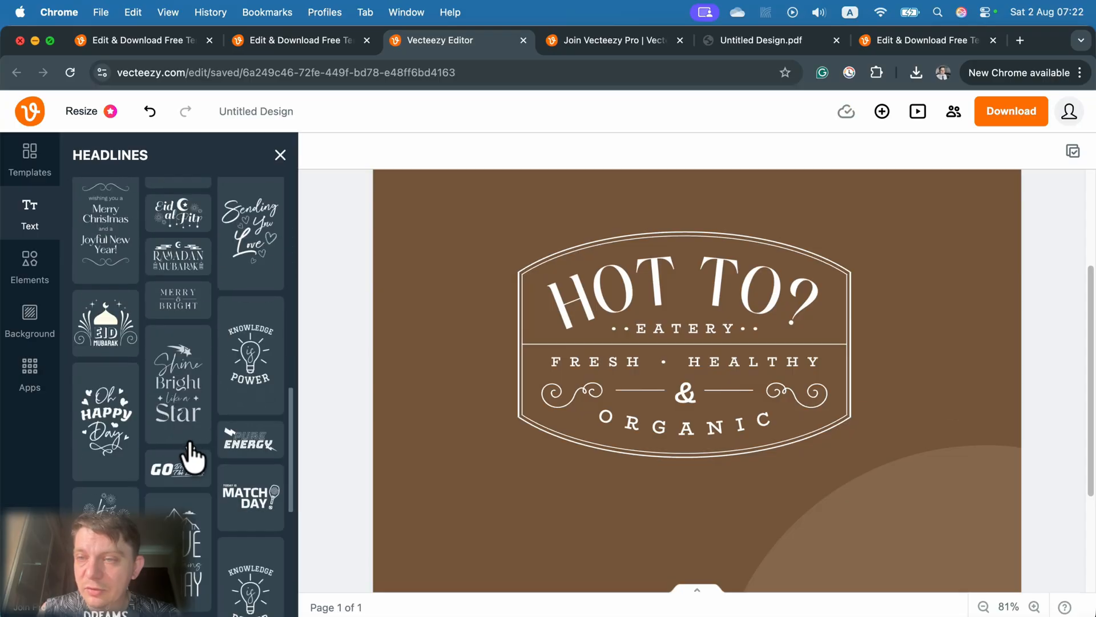
scroll("down", 3)
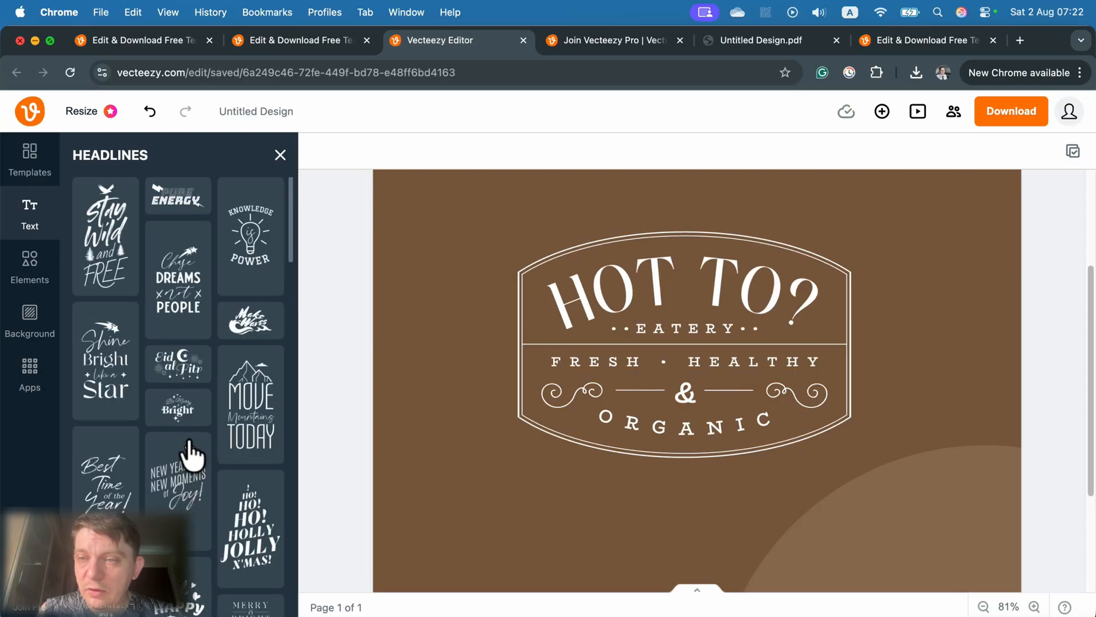
mouse_move(83, 252)
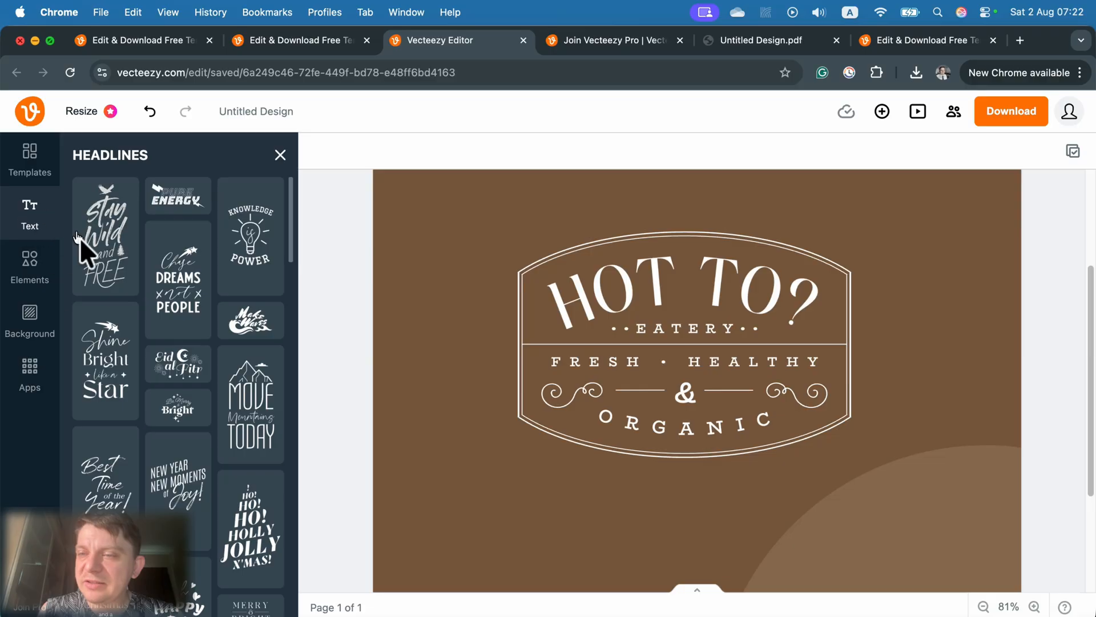
left_click(29, 266)
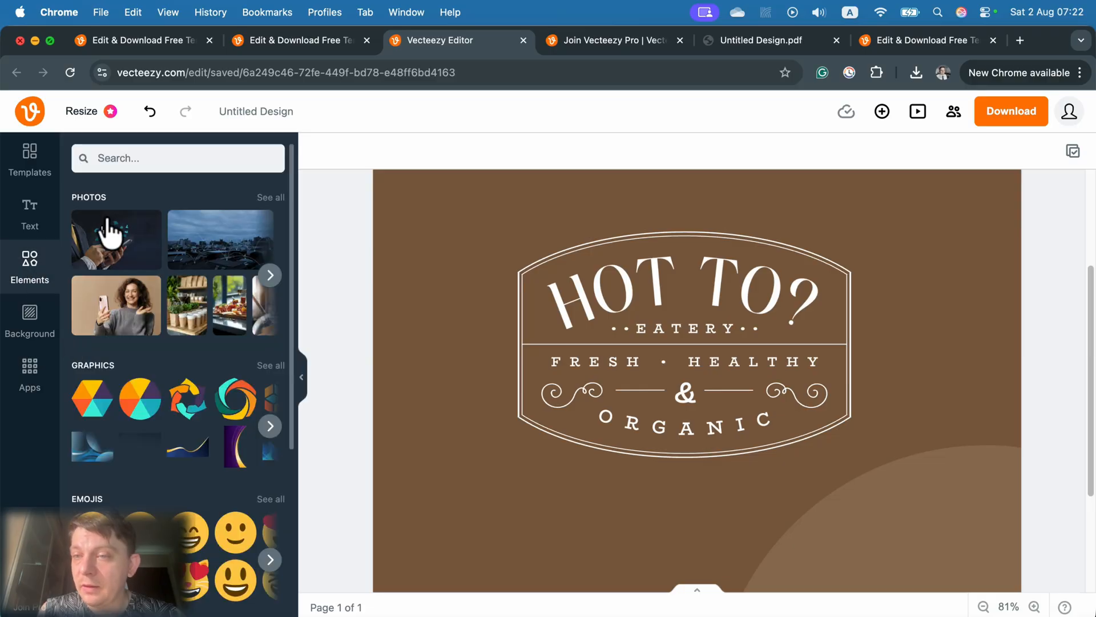
left_click(271, 197)
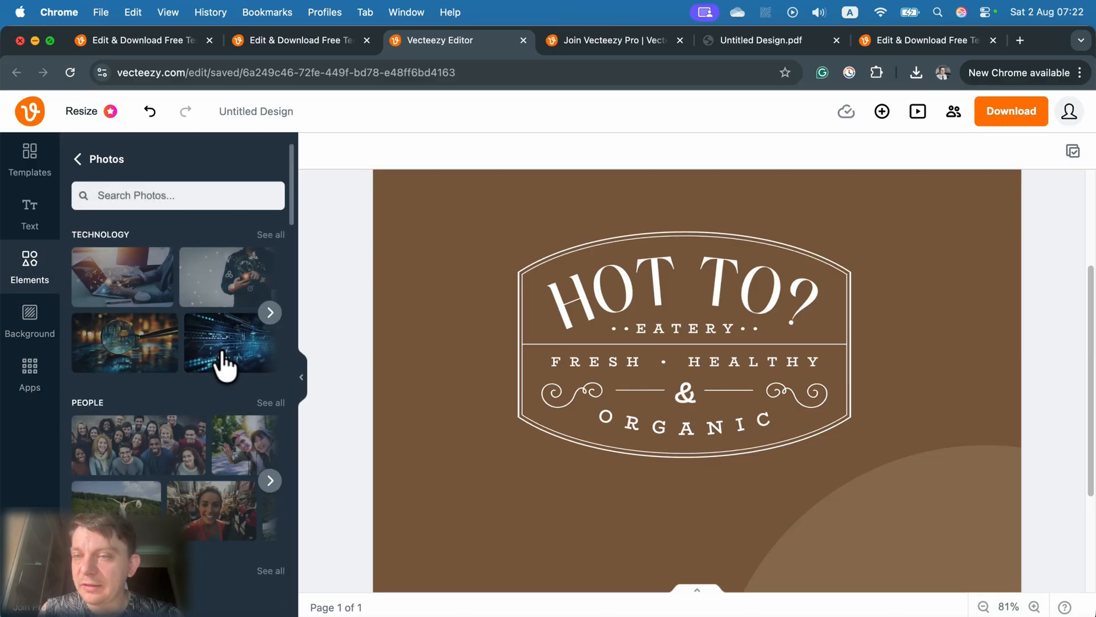
scroll("down", 3)
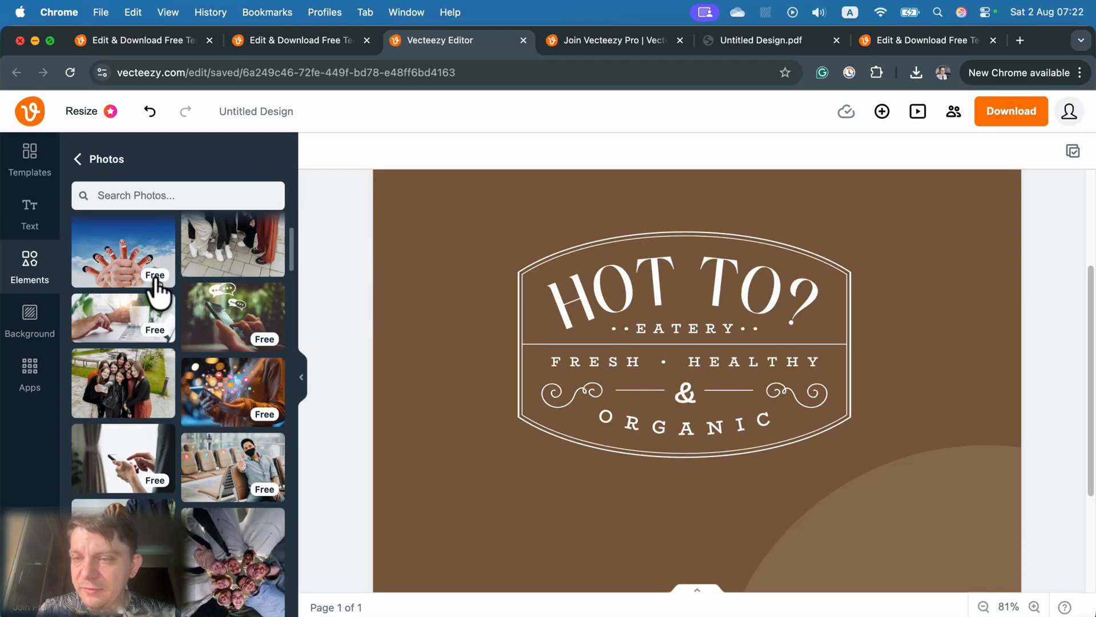
left_click(76, 159)
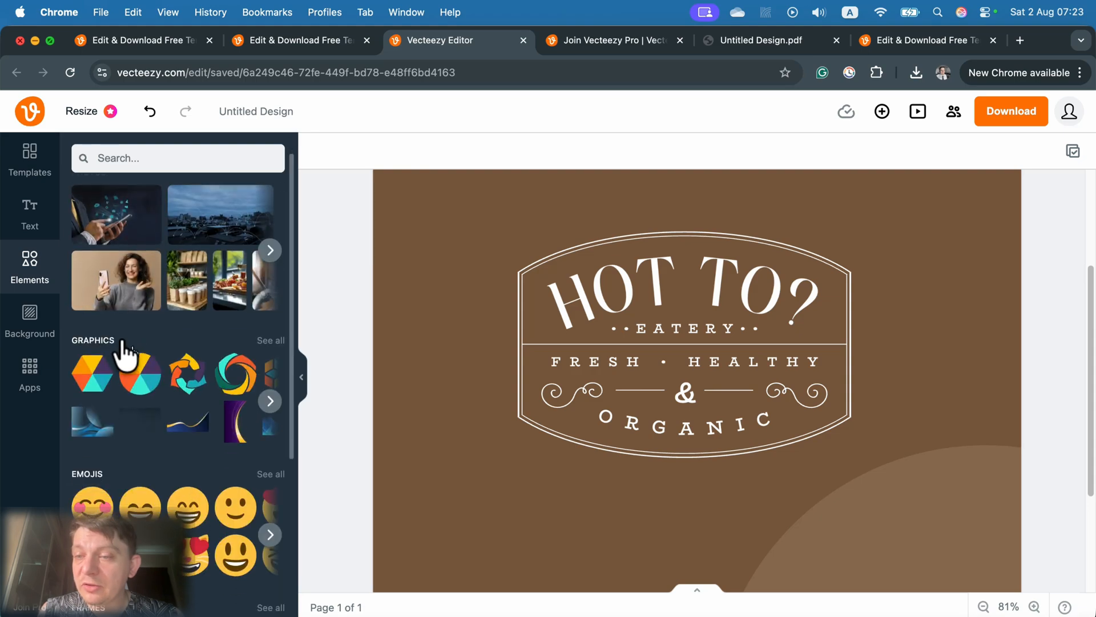
Add the red Watercolor flower graphic from Elements > Graphics over the badge's top-left corner
left_click(270, 340)
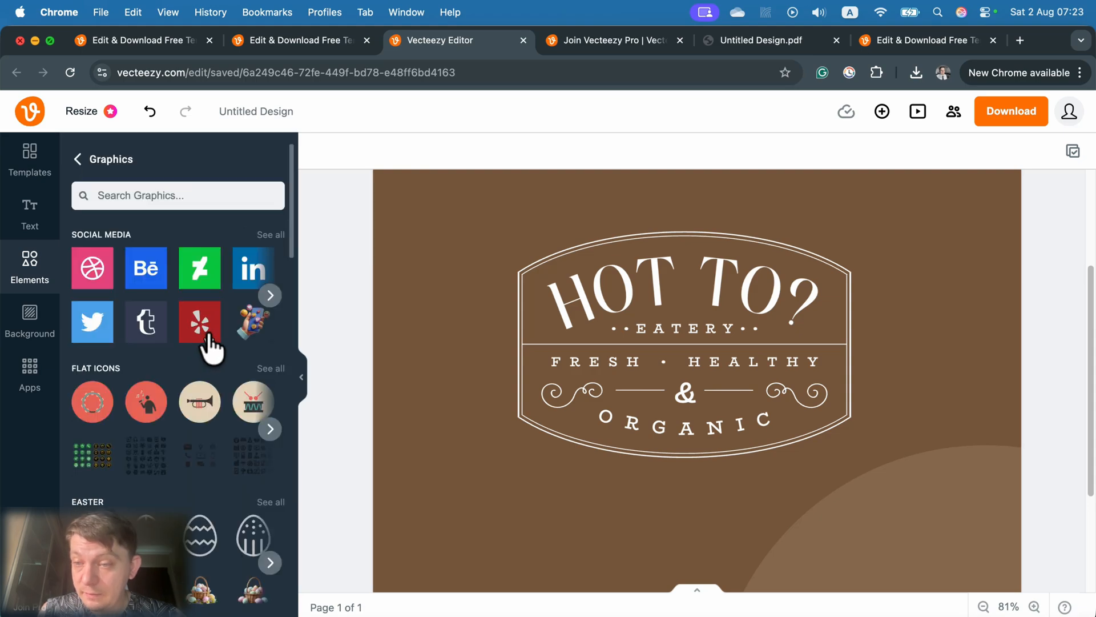
scroll("down", 3)
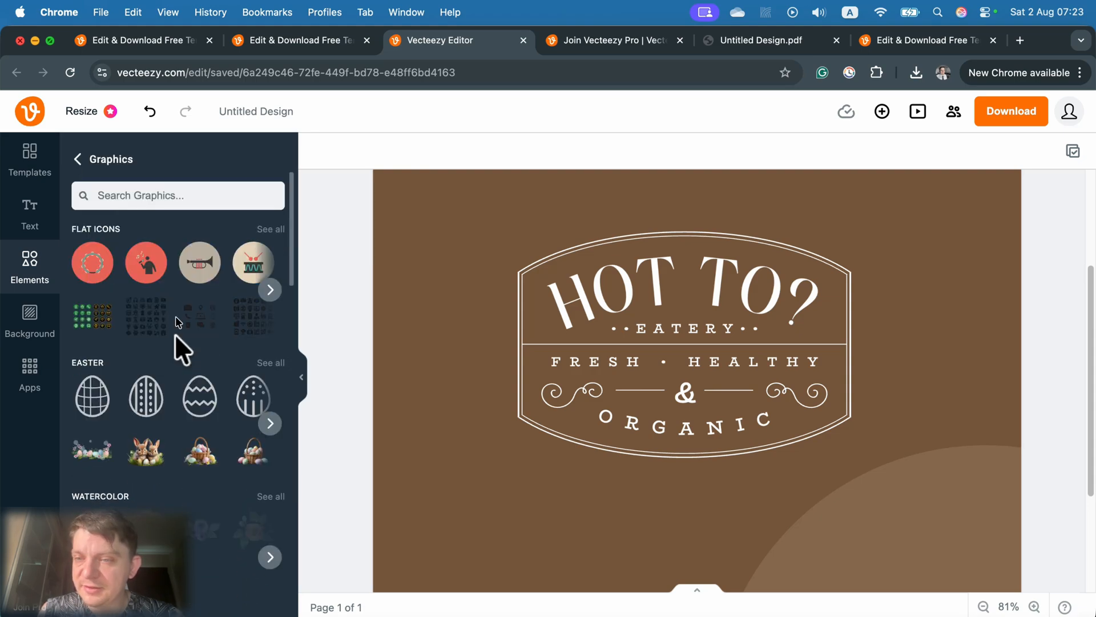
scroll("down", 3)
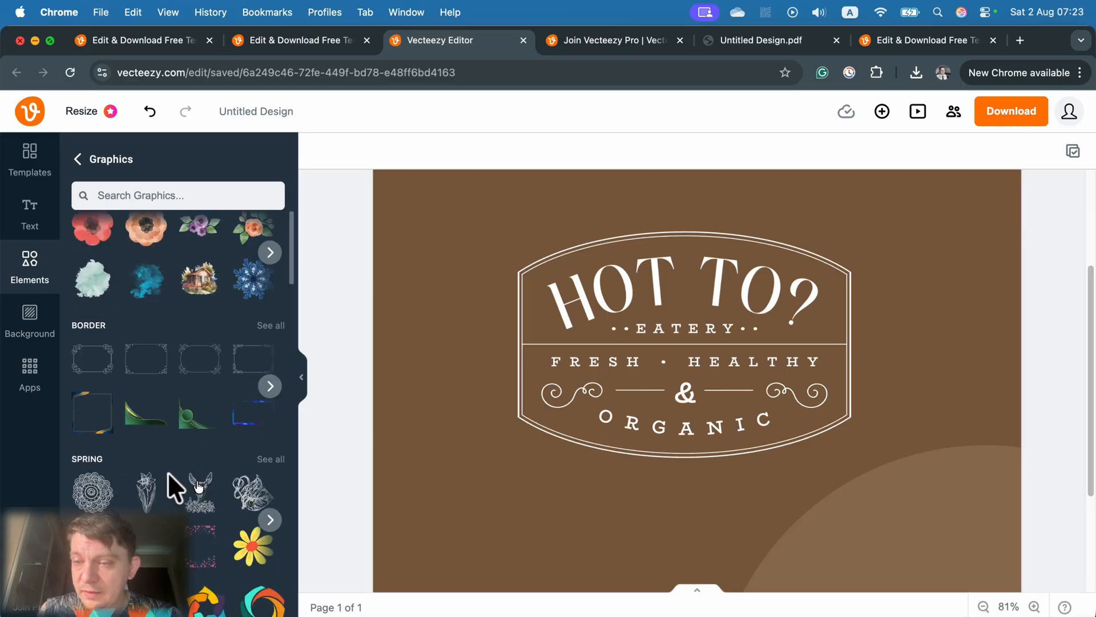
scroll("up", 3)
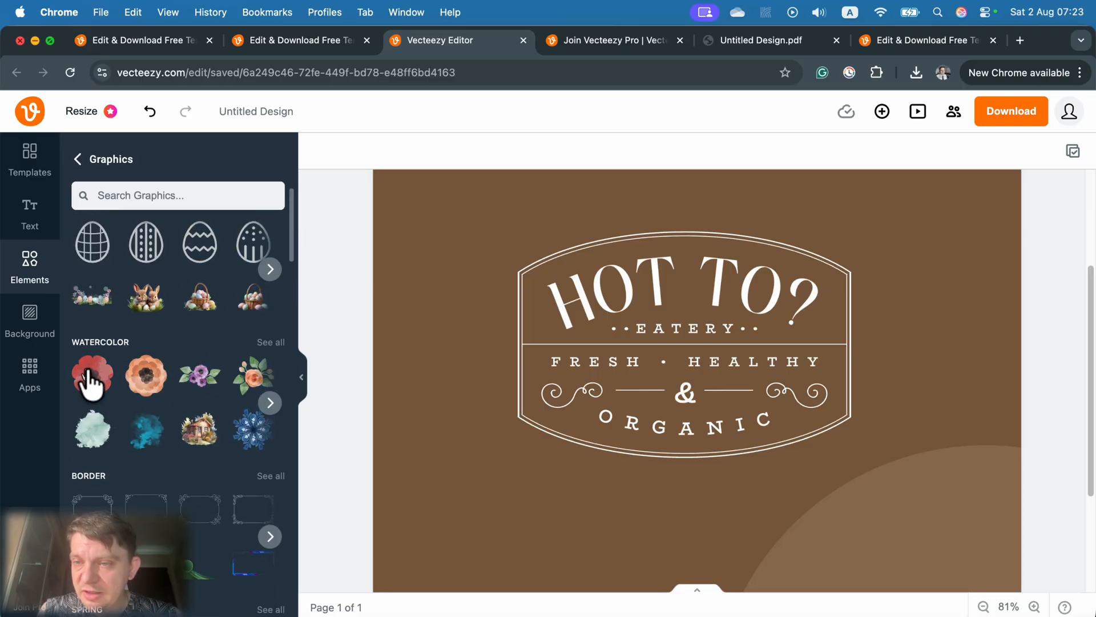
left_click(91, 375)
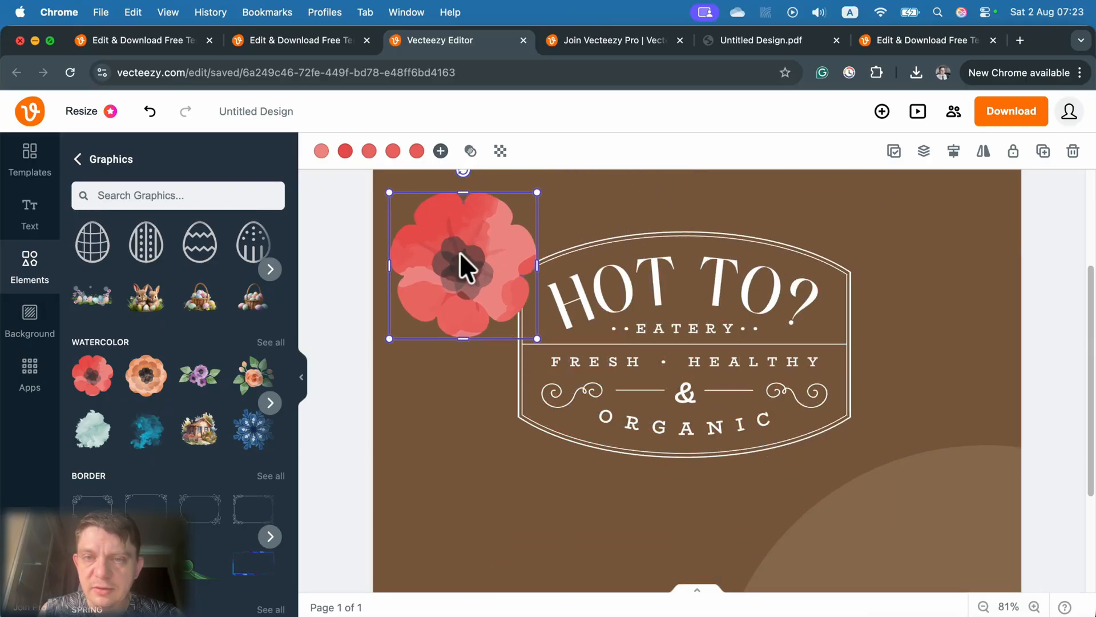
mouse_move(487, 283)
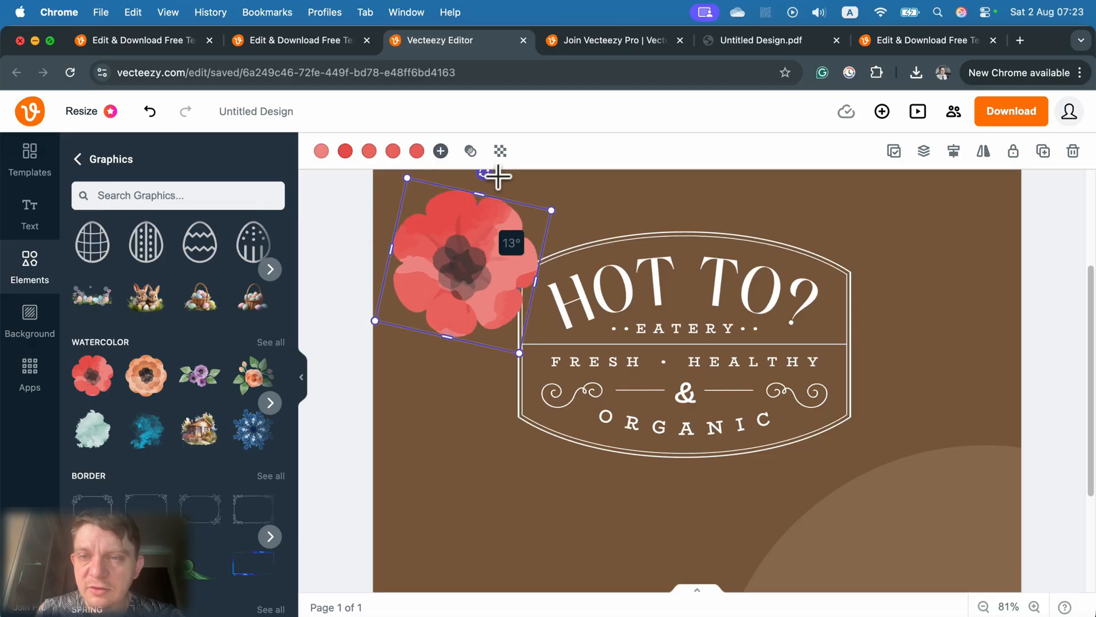
Recolour one part of the flower dark blue and browse colours for another petal
left_click(441, 151)
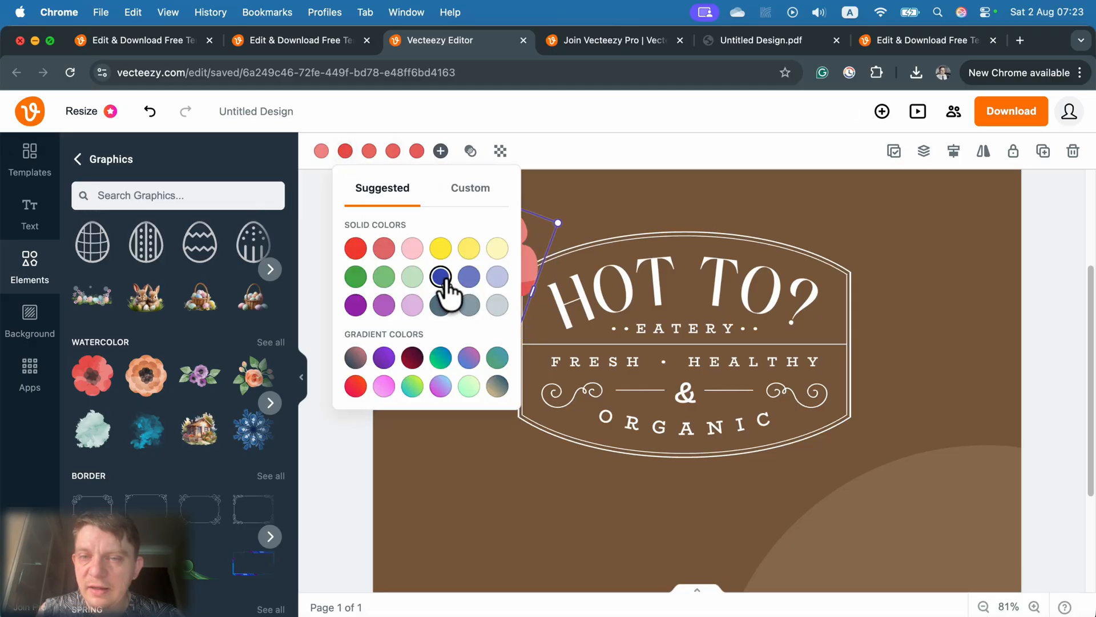
left_click(440, 276)
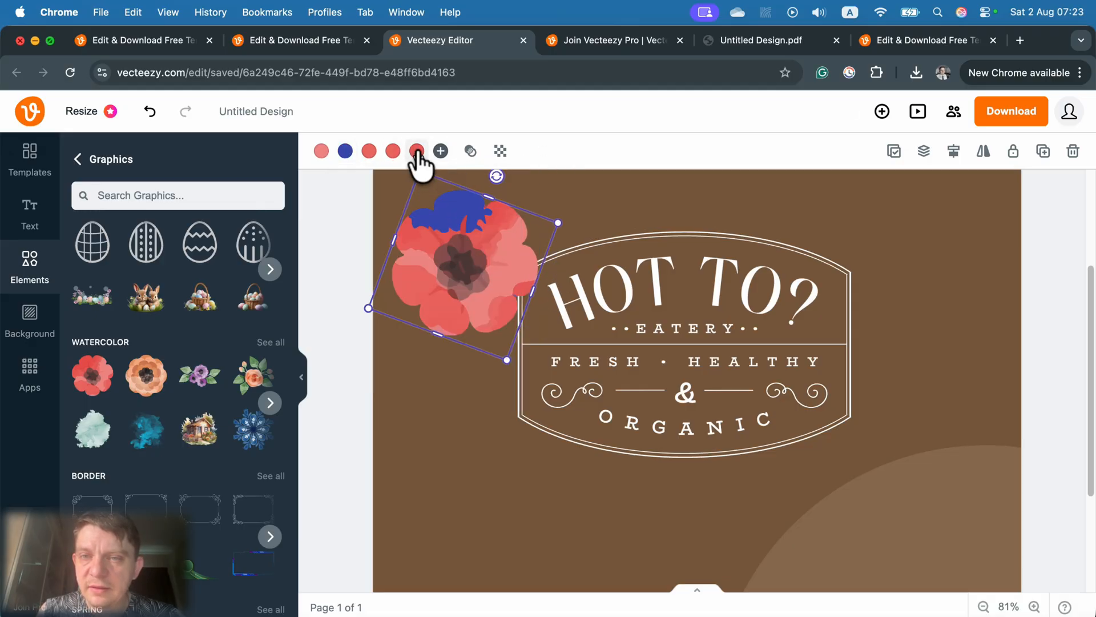
left_click(418, 151)
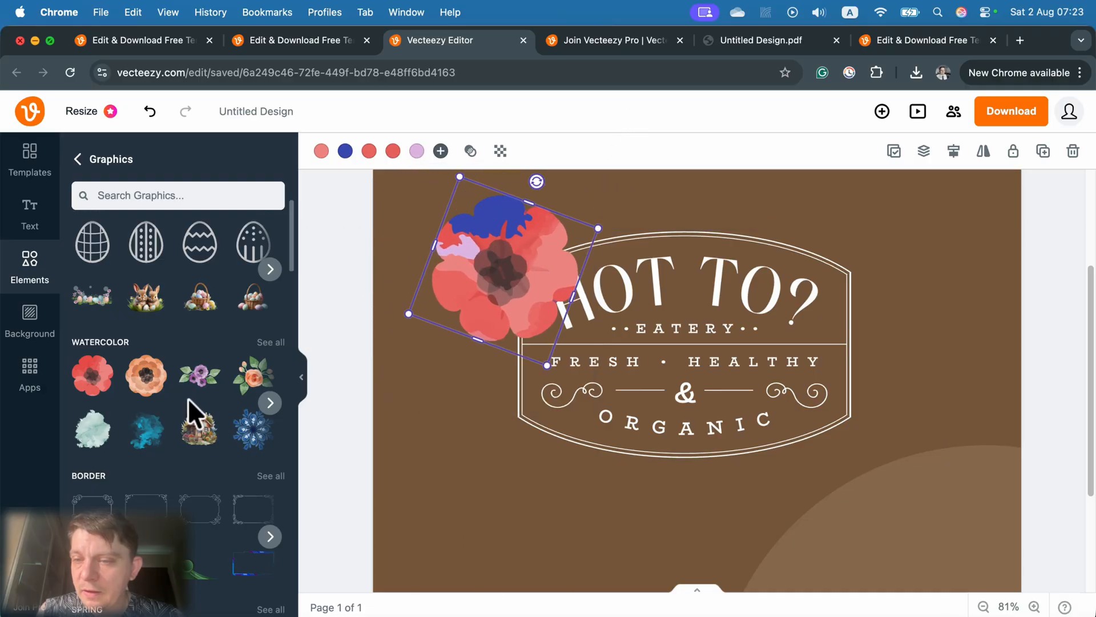
scroll("down", 3)
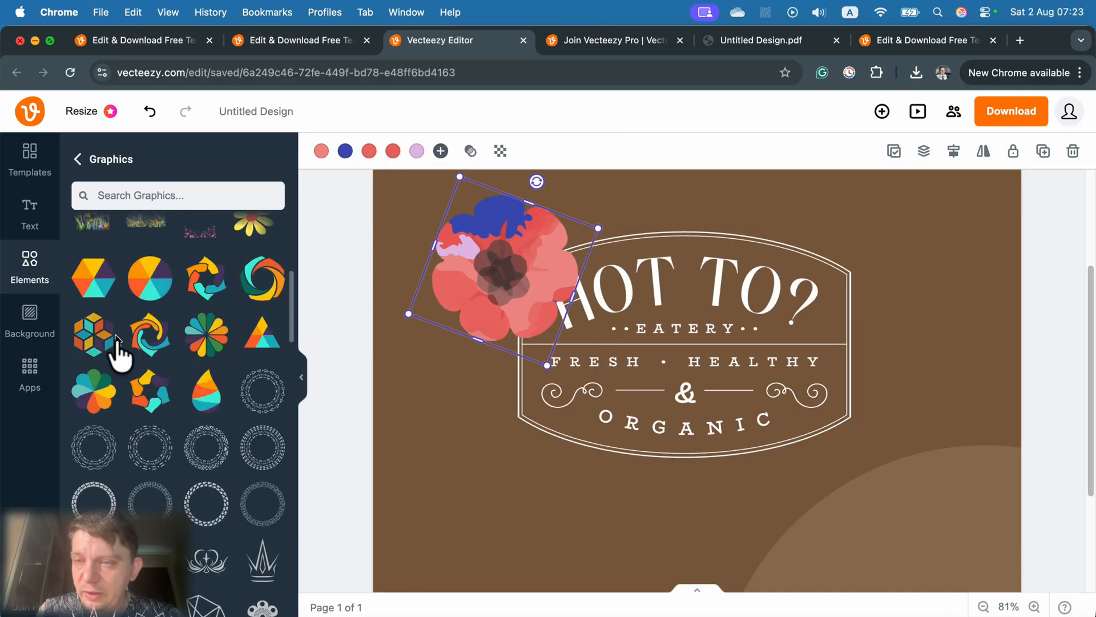
scroll("down", 3)
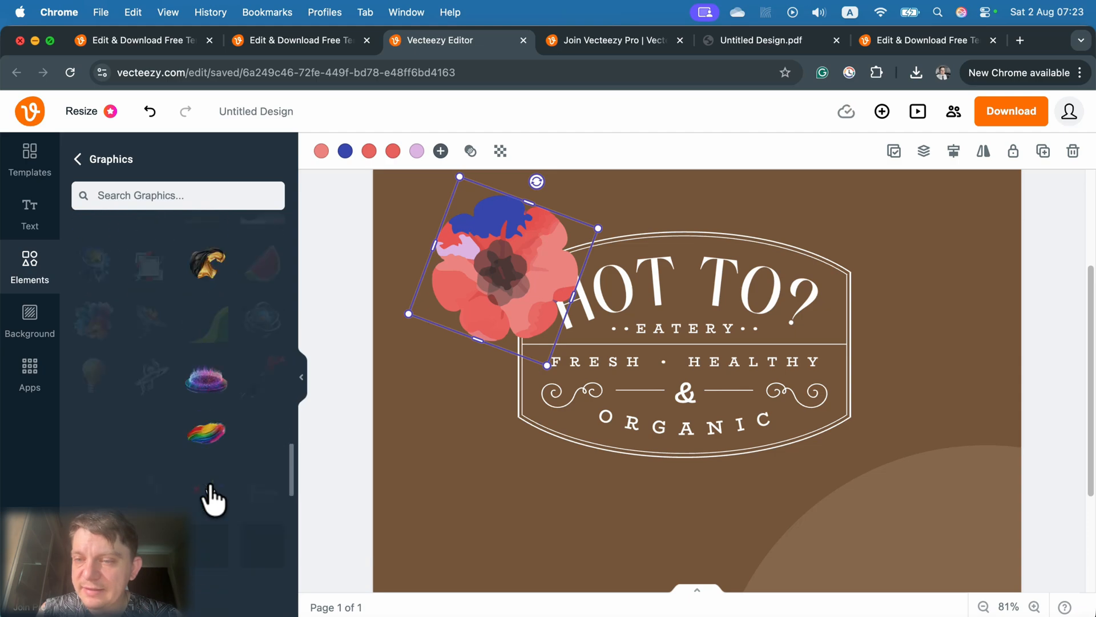
scroll("down", 3)
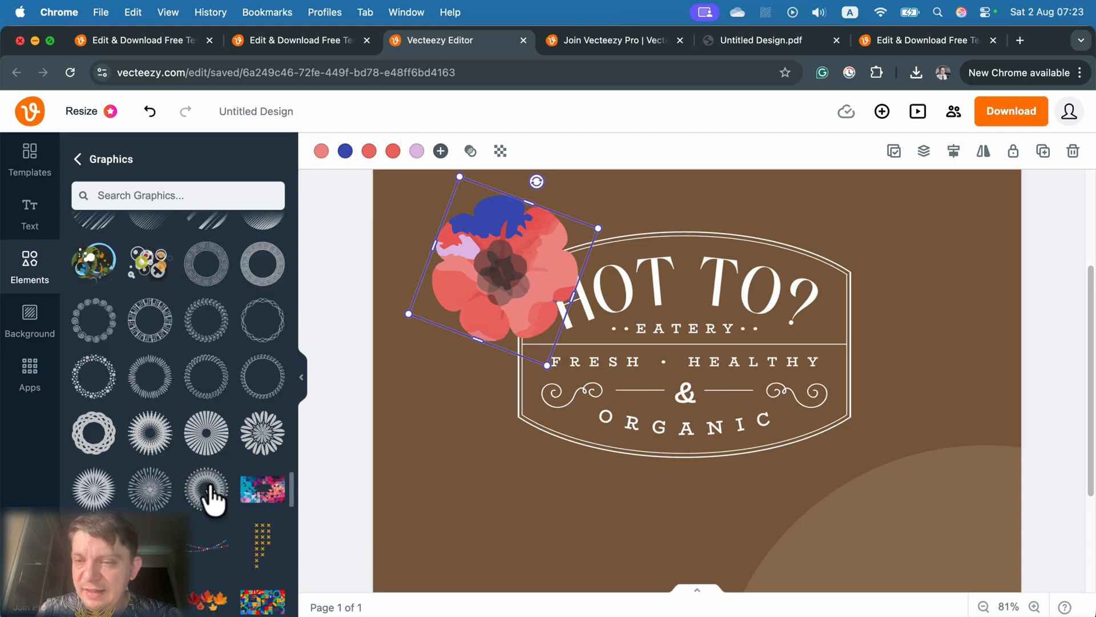
mouse_move(205, 447)
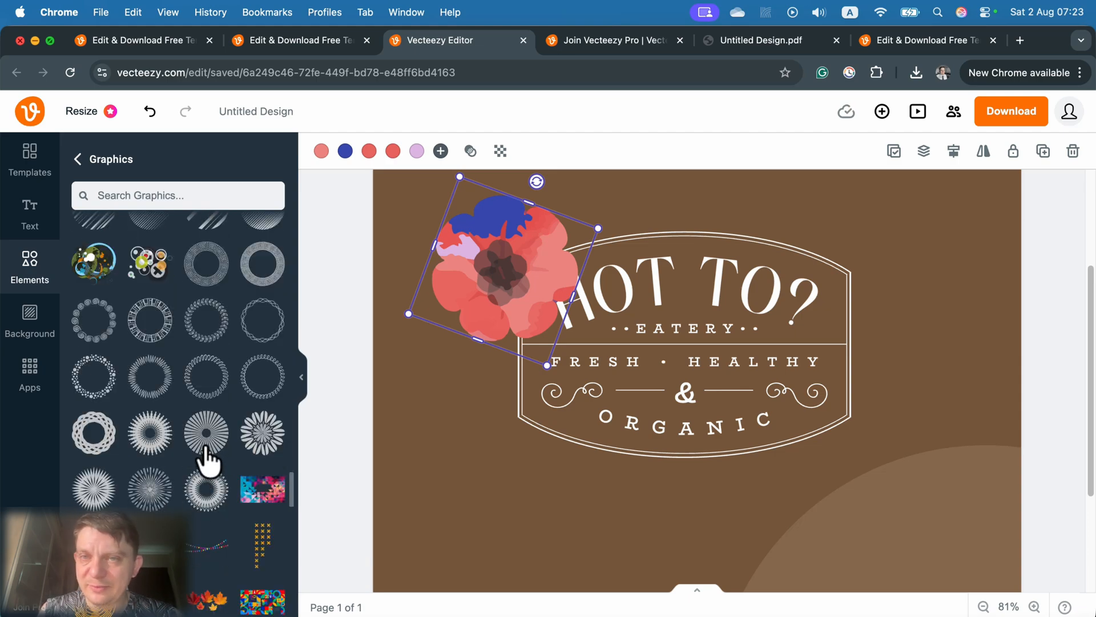
scroll("down", 3)
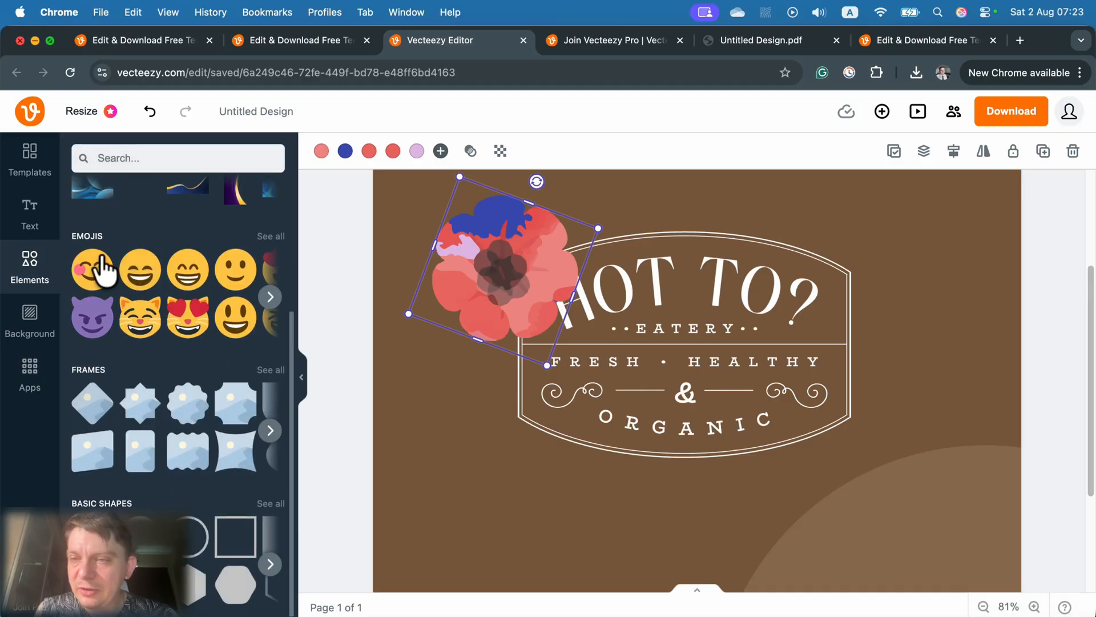
left_click(270, 235)
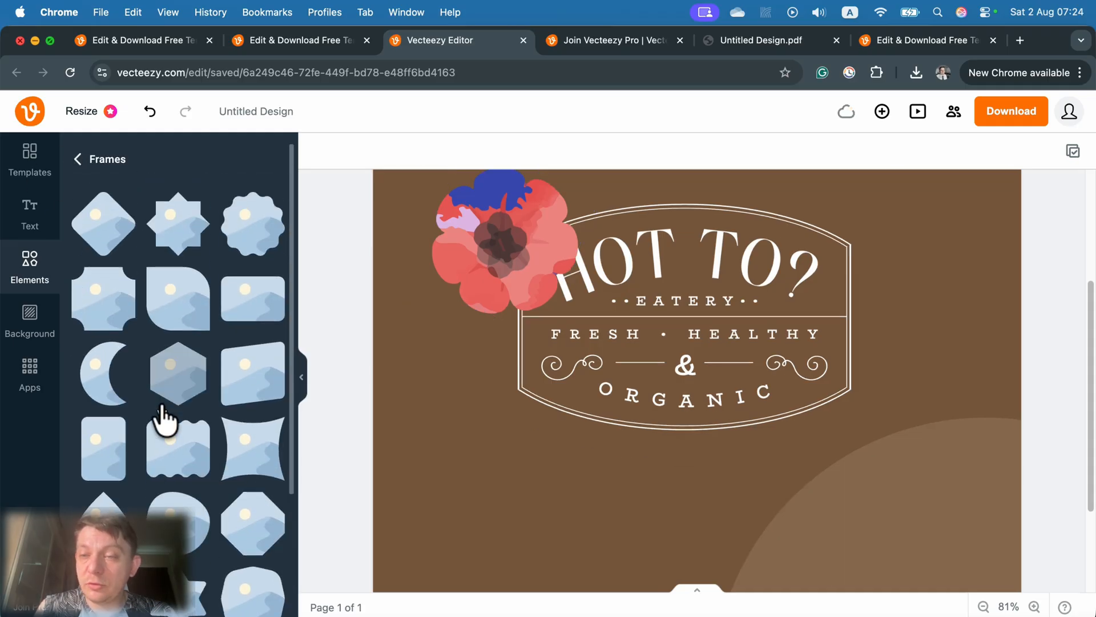
scroll("down", 3)
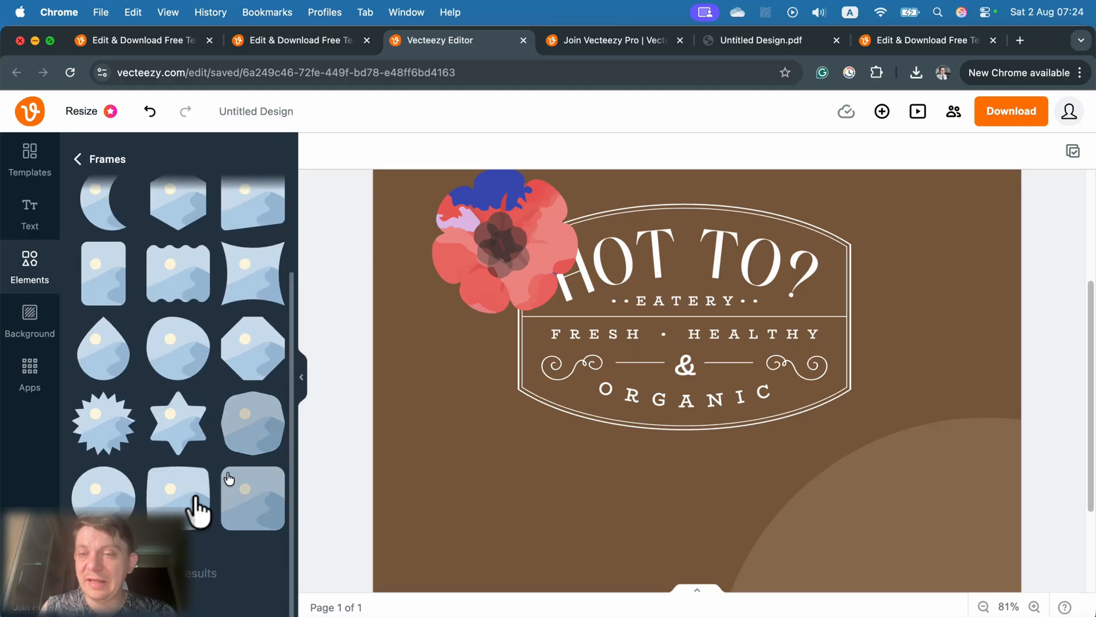
mouse_move(211, 497)
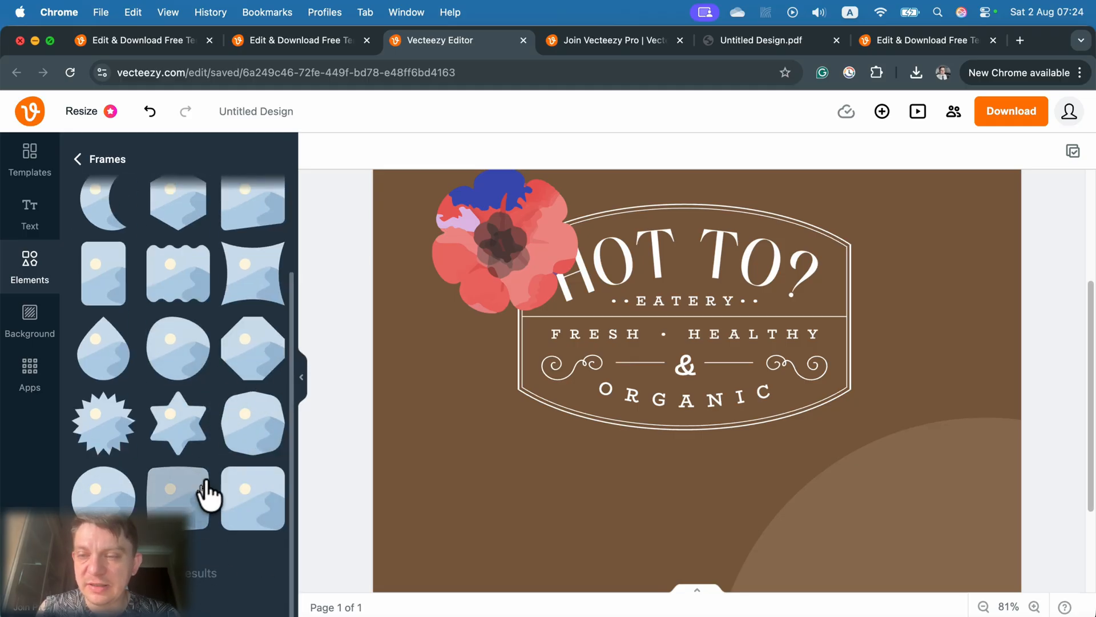
scroll("down", 3)
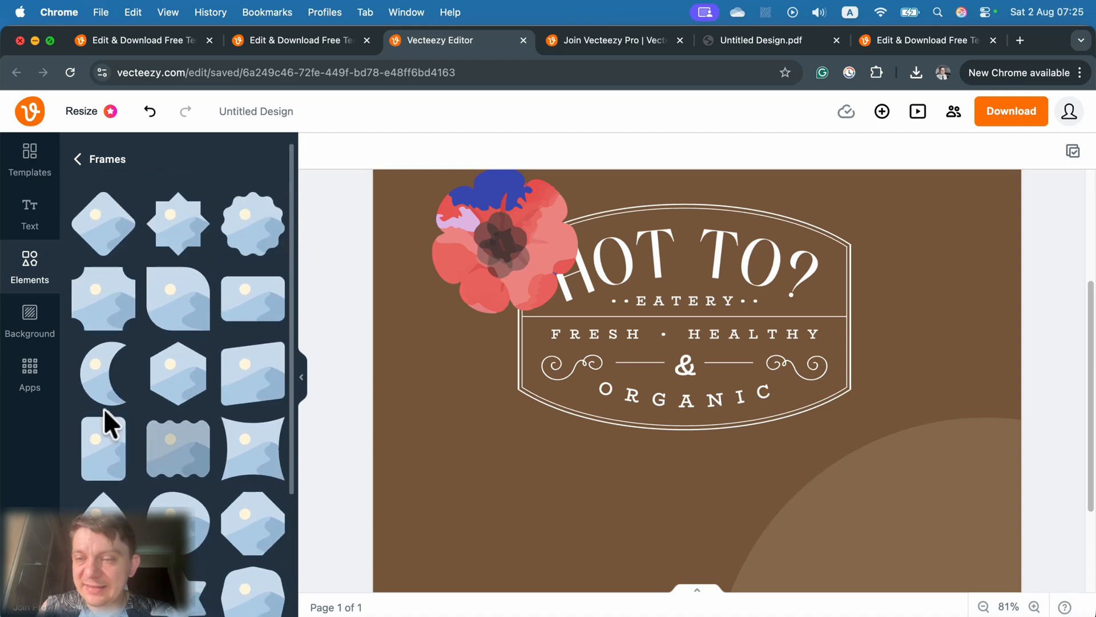
mouse_move(177, 461)
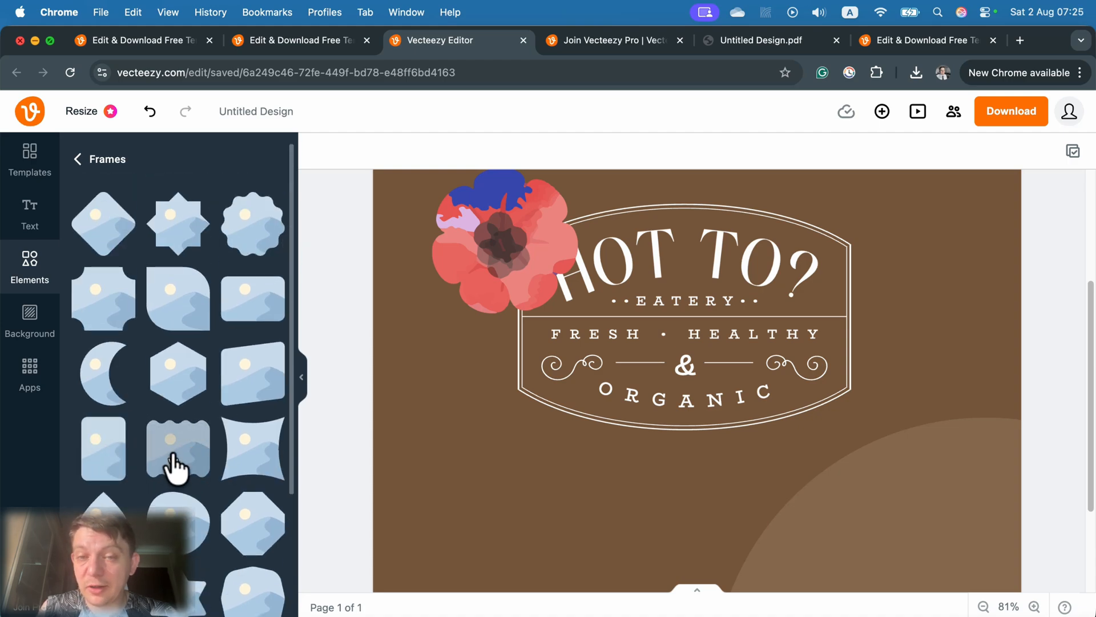
left_click(177, 448)
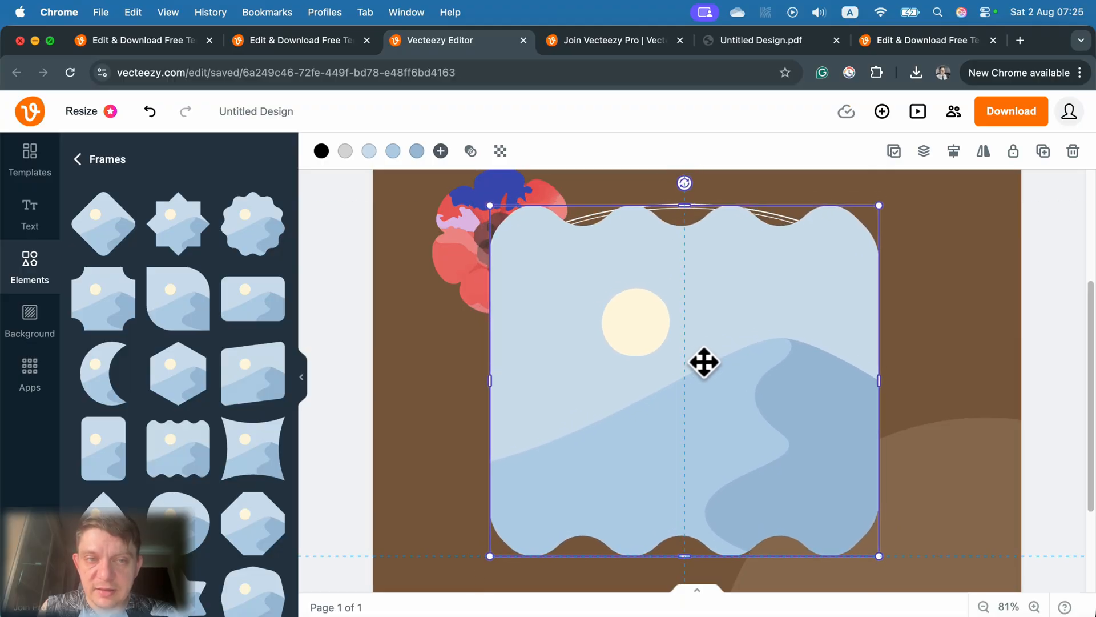
mouse_move(709, 315)
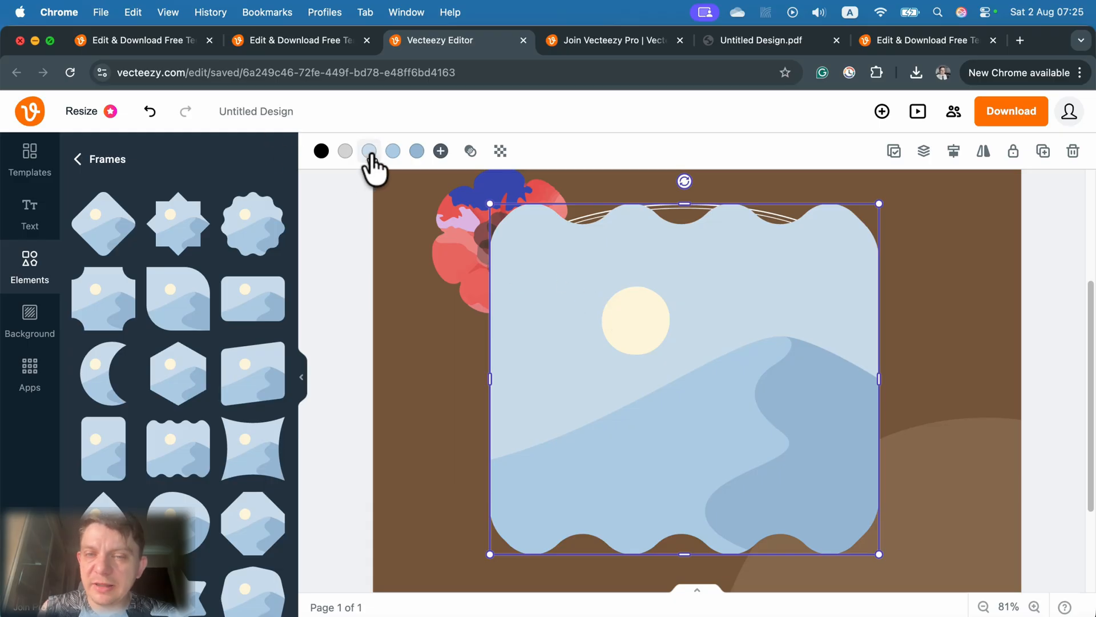
left_click(369, 151)
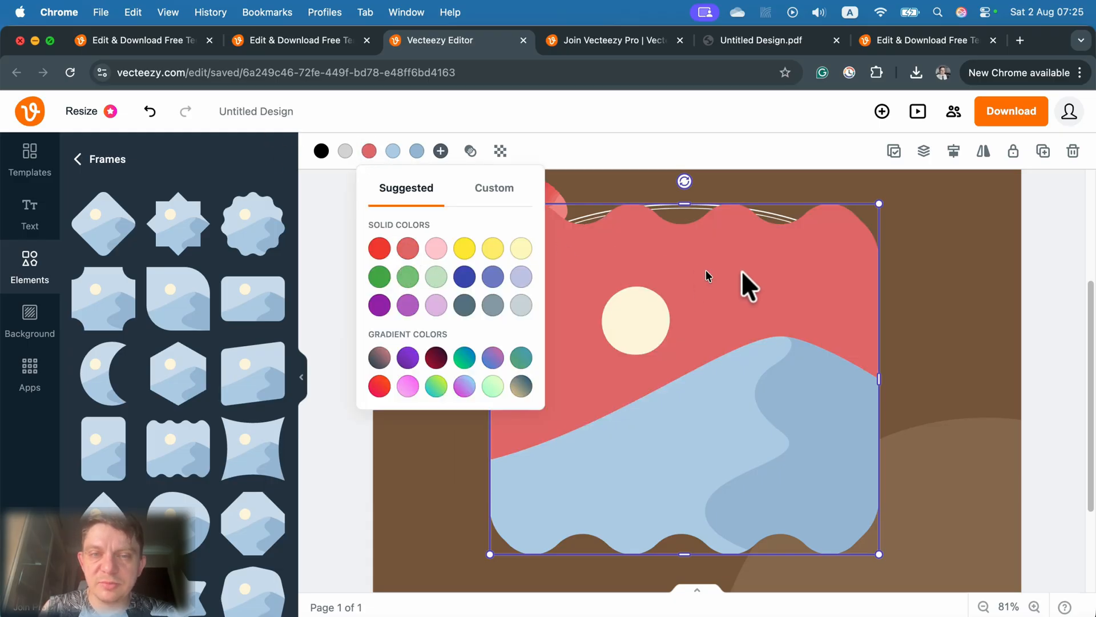
mouse_move(635, 155)
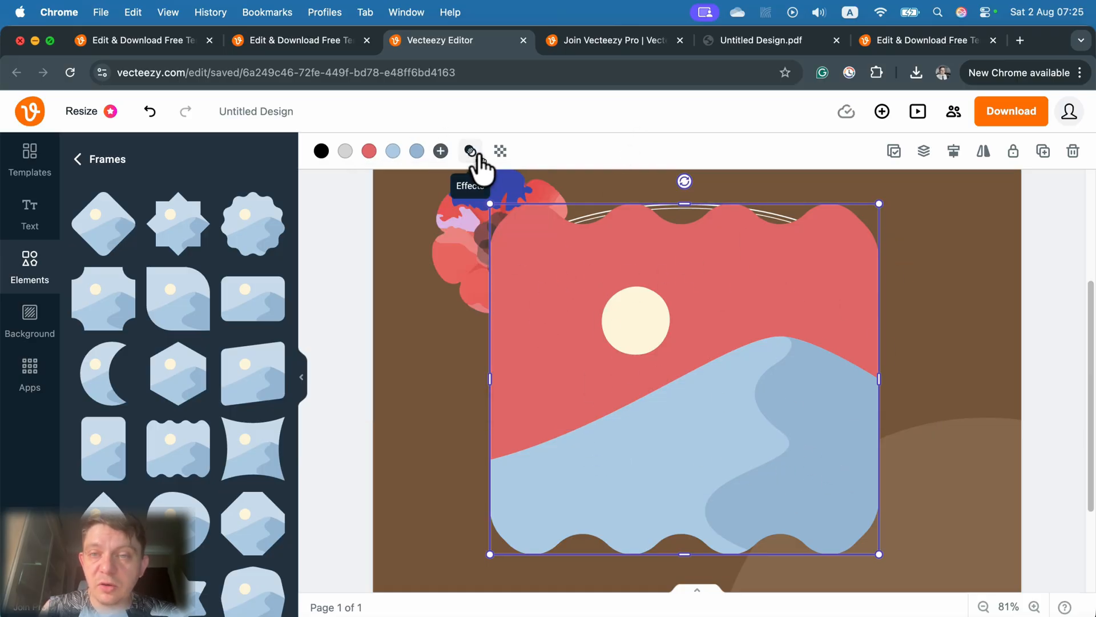
mouse_move(500, 150)
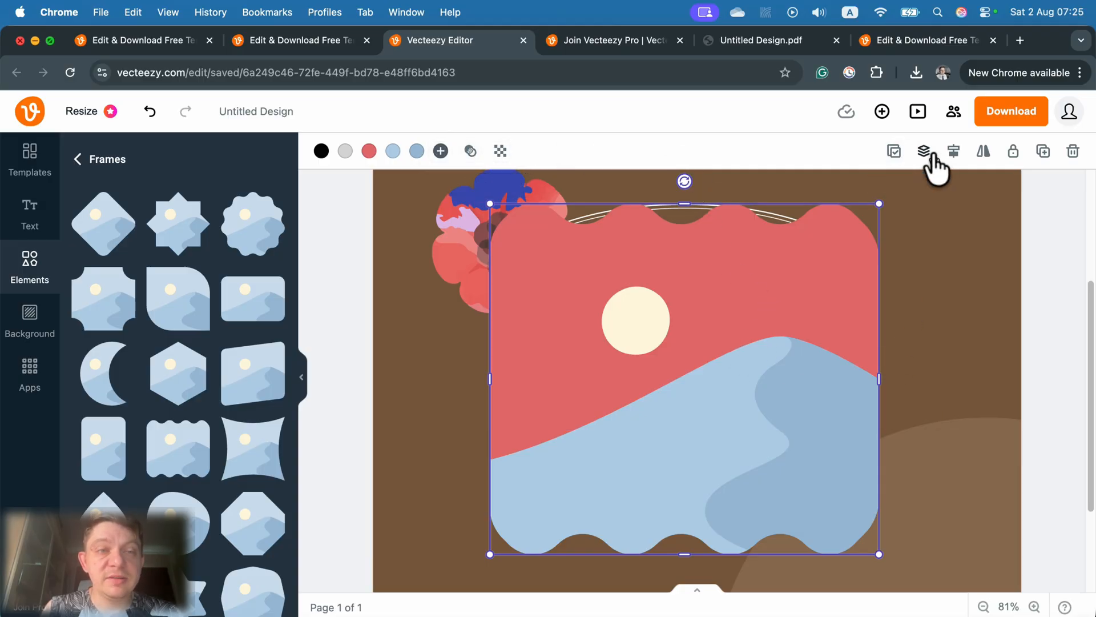
mouse_move(800, 171)
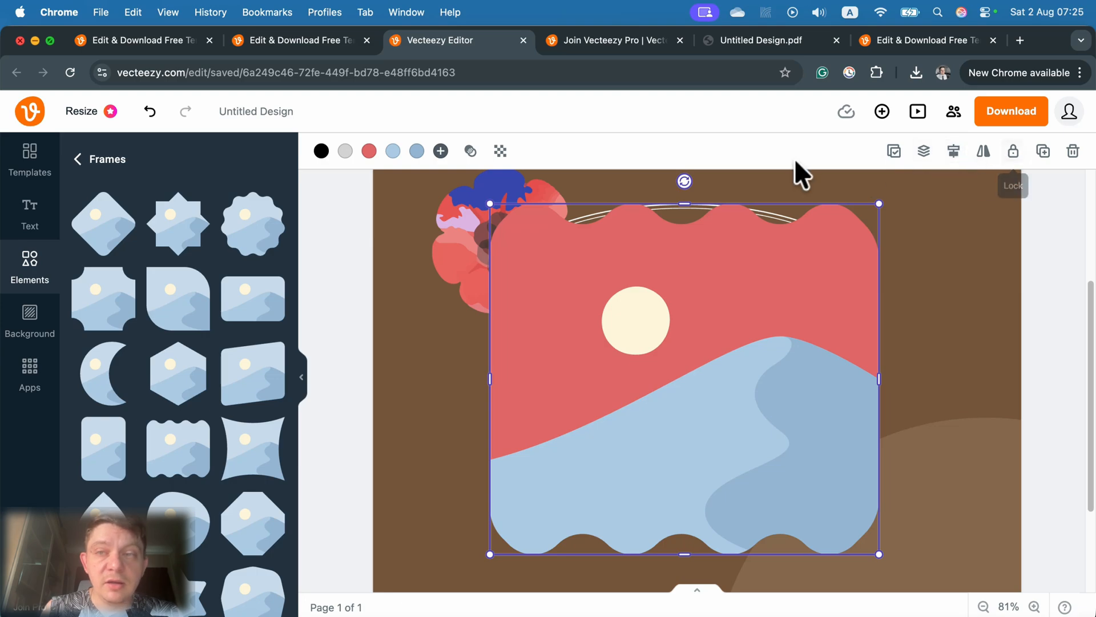
mouse_move(607, 155)
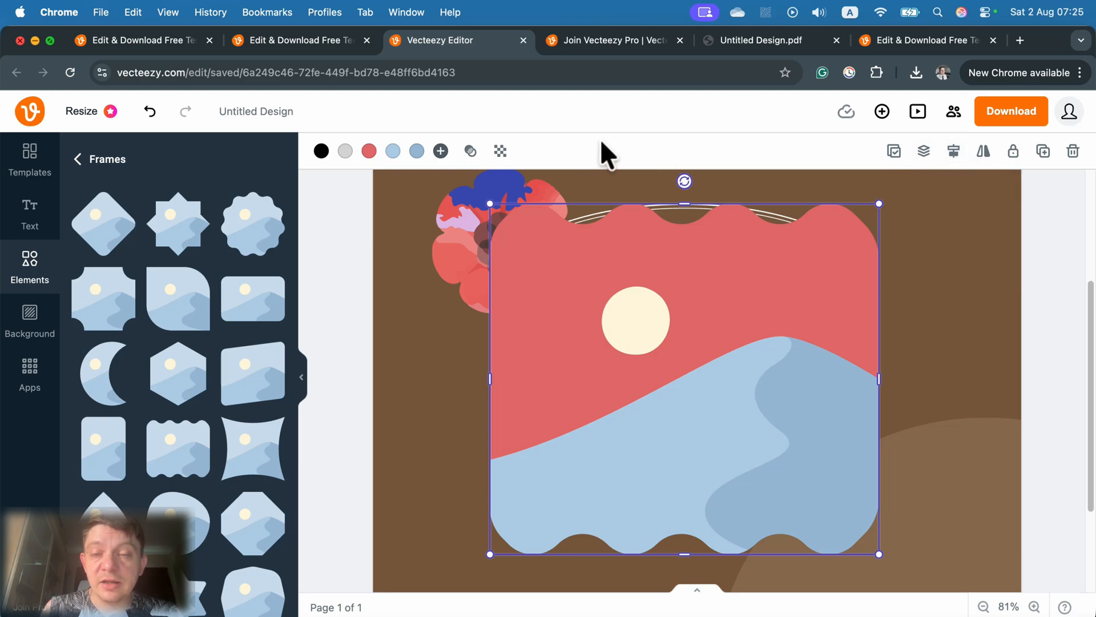
mouse_move(315, 378)
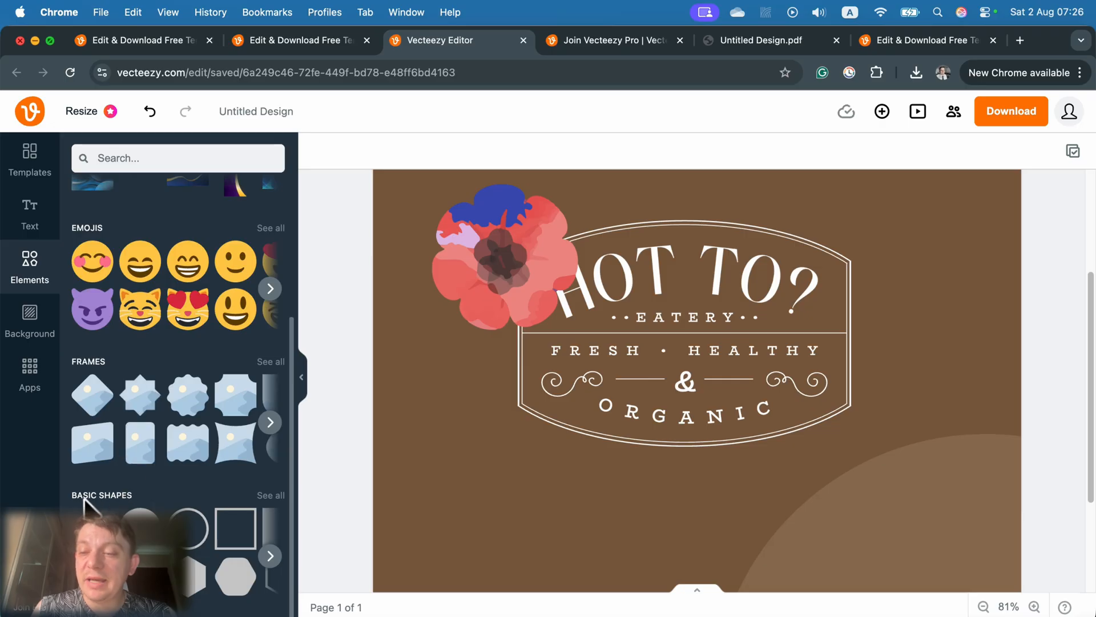
Add a rounded square from Basic Shapes over the logo
left_click(271, 494)
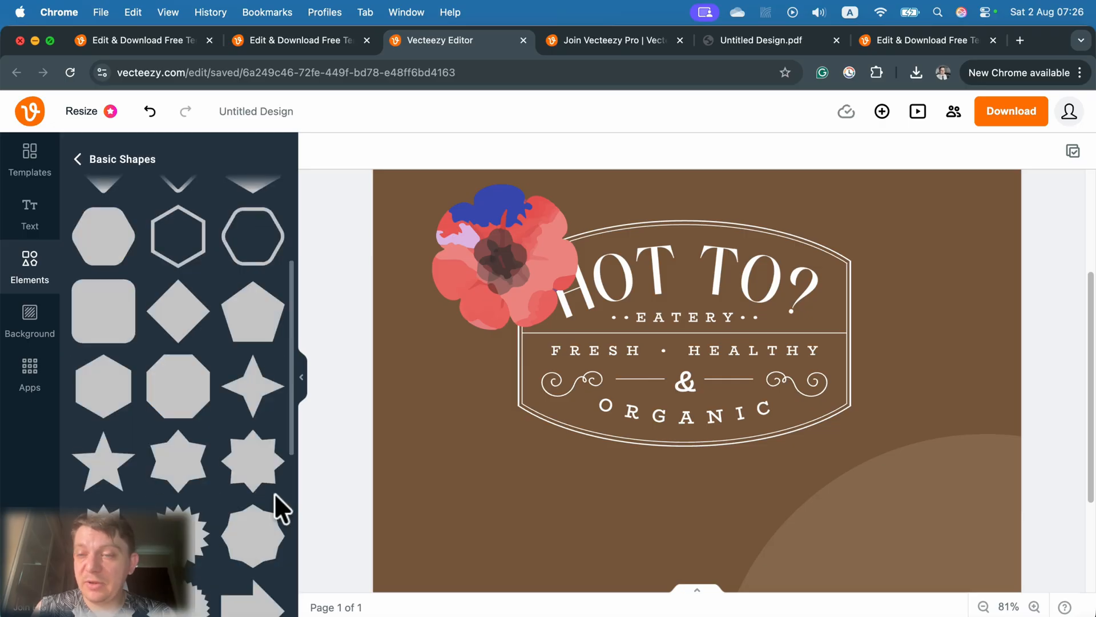
scroll("down", 3)
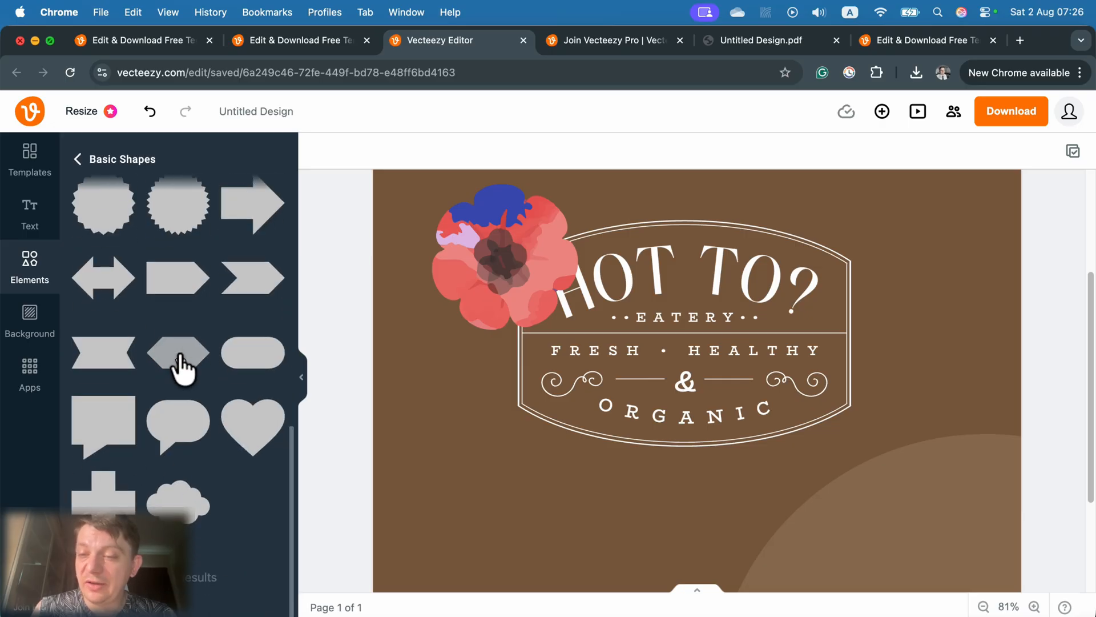
scroll("up", 3)
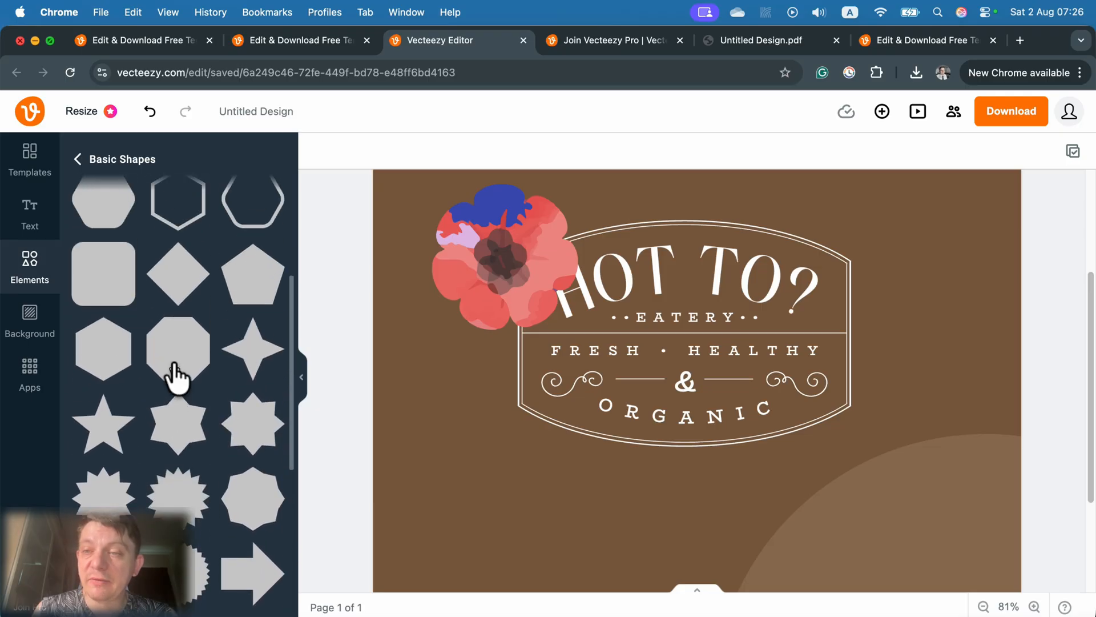
left_click(103, 272)
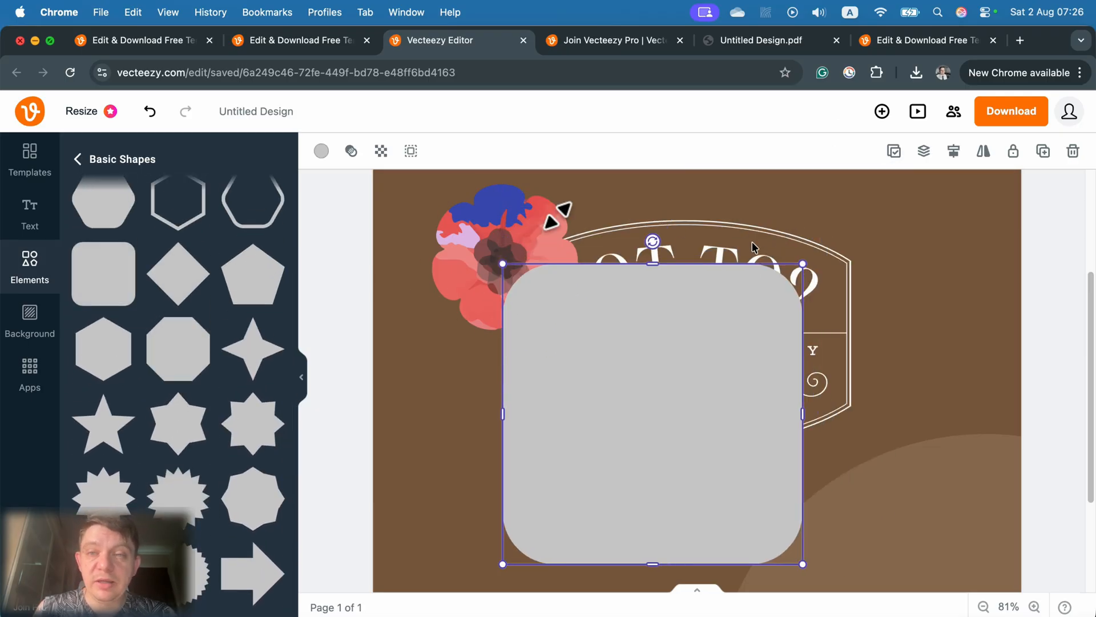
Fill the grey rounded square green from the Suggested solid colors
left_click(321, 151)
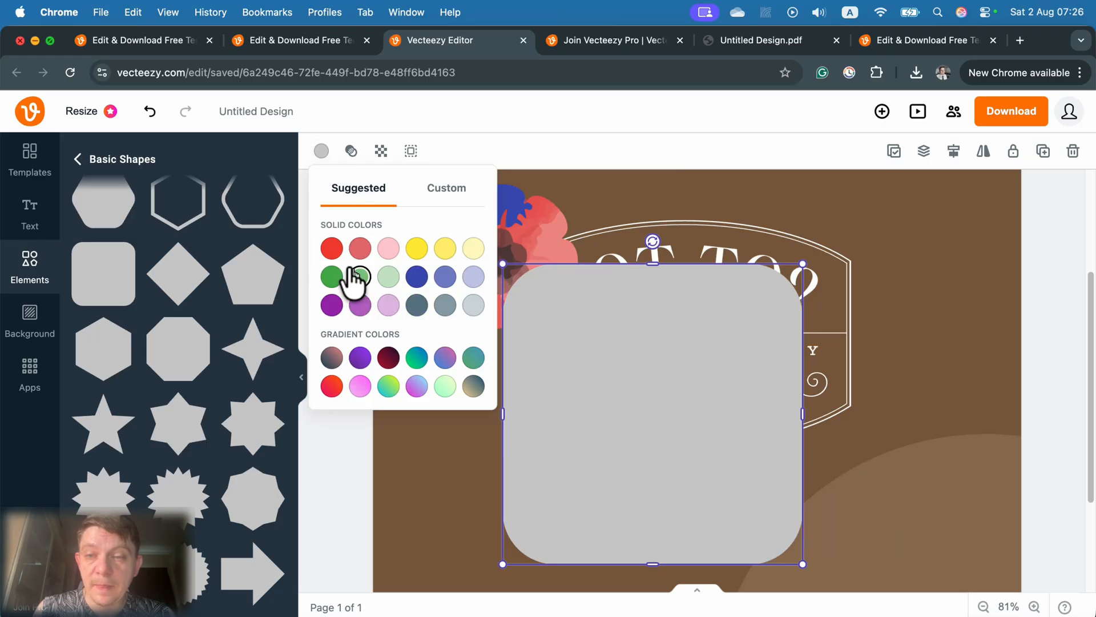
left_click(331, 276)
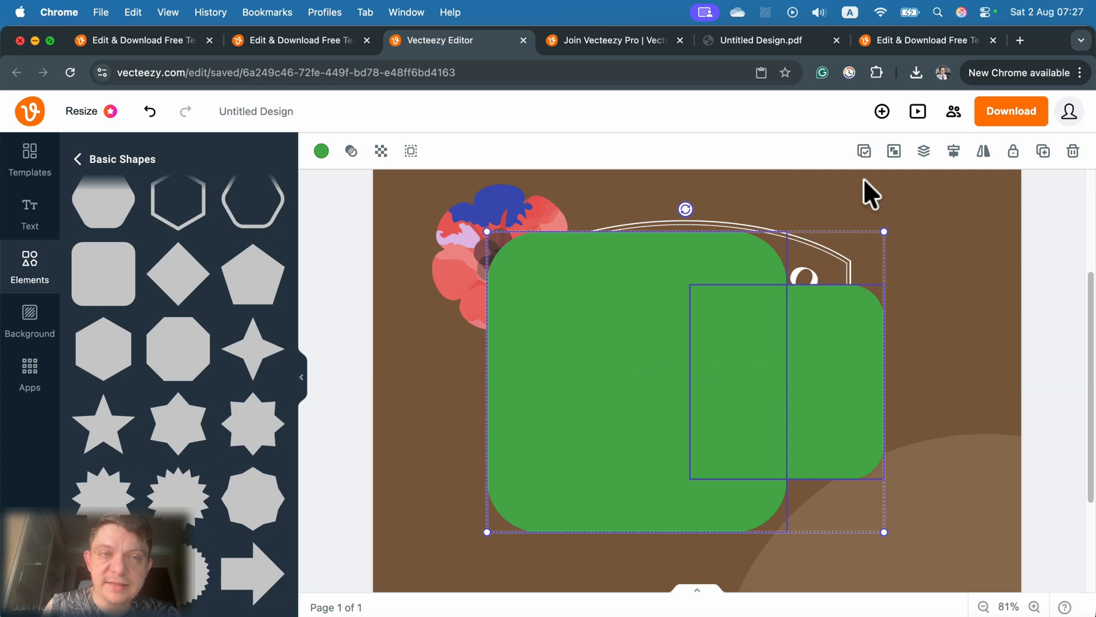
mouse_move(865, 150)
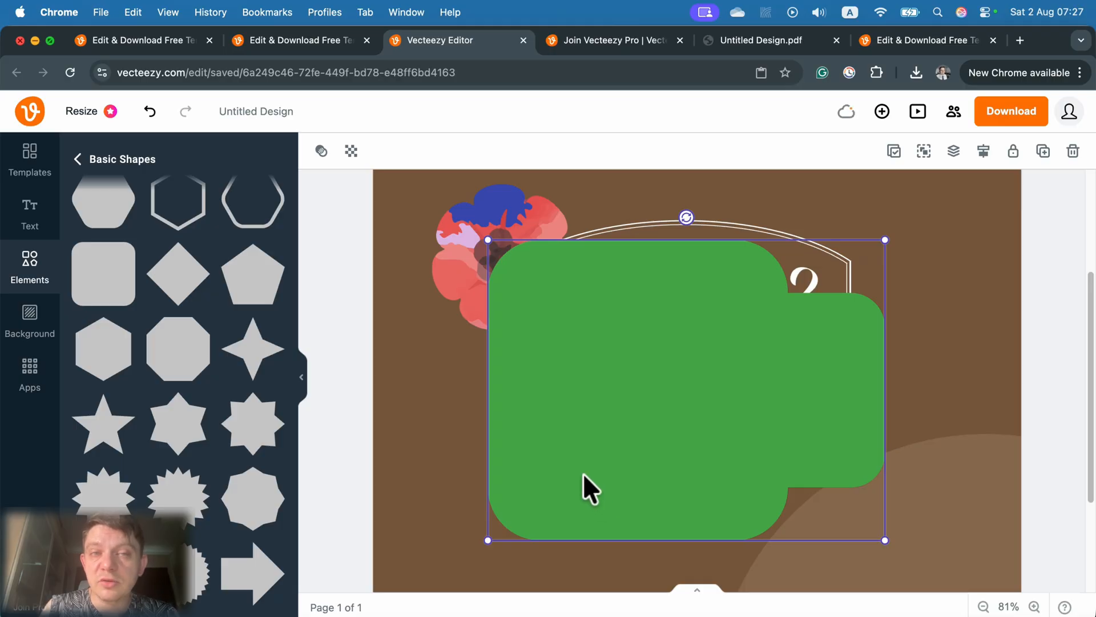
scroll("down", 3)
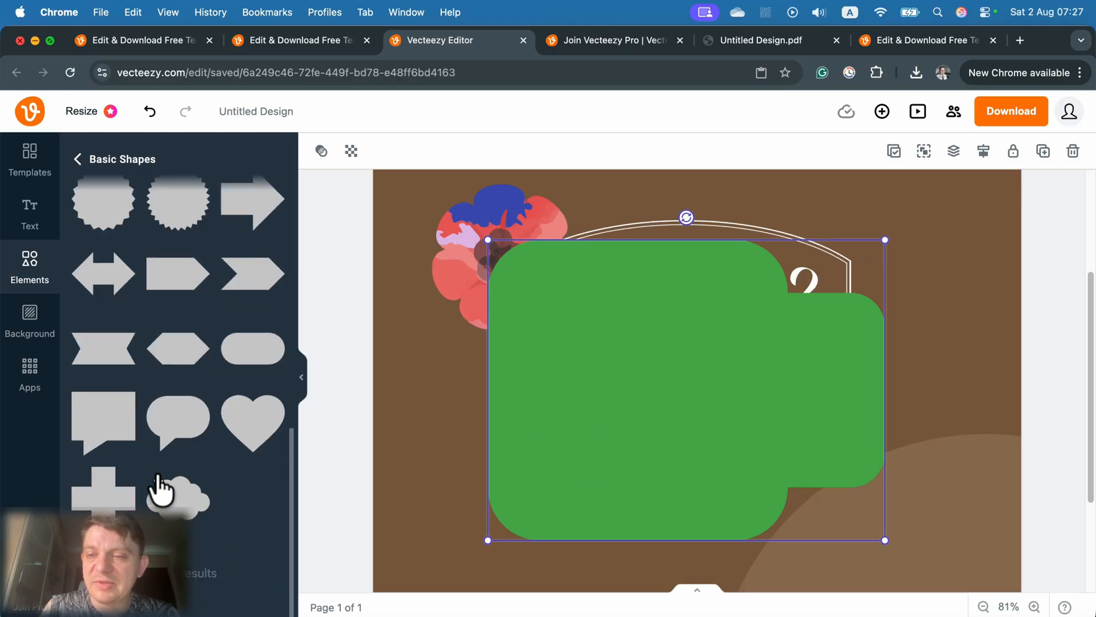
scroll("up", 3)
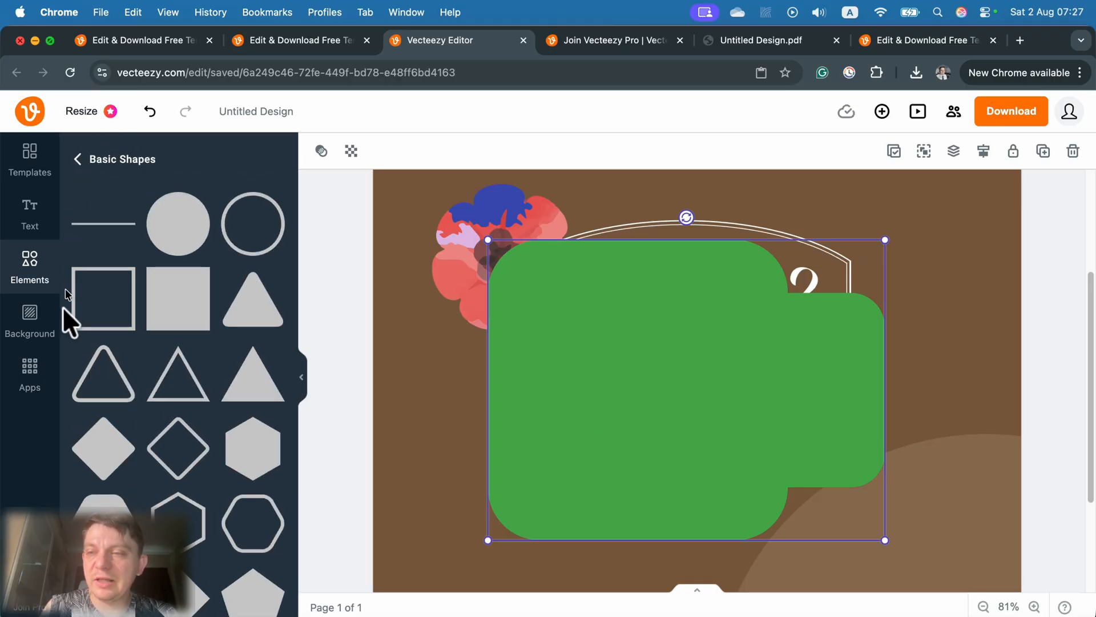
Add the bamboo and candles lake photo from Elements > Photos and bring up its Edit Image settings
left_click(78, 158)
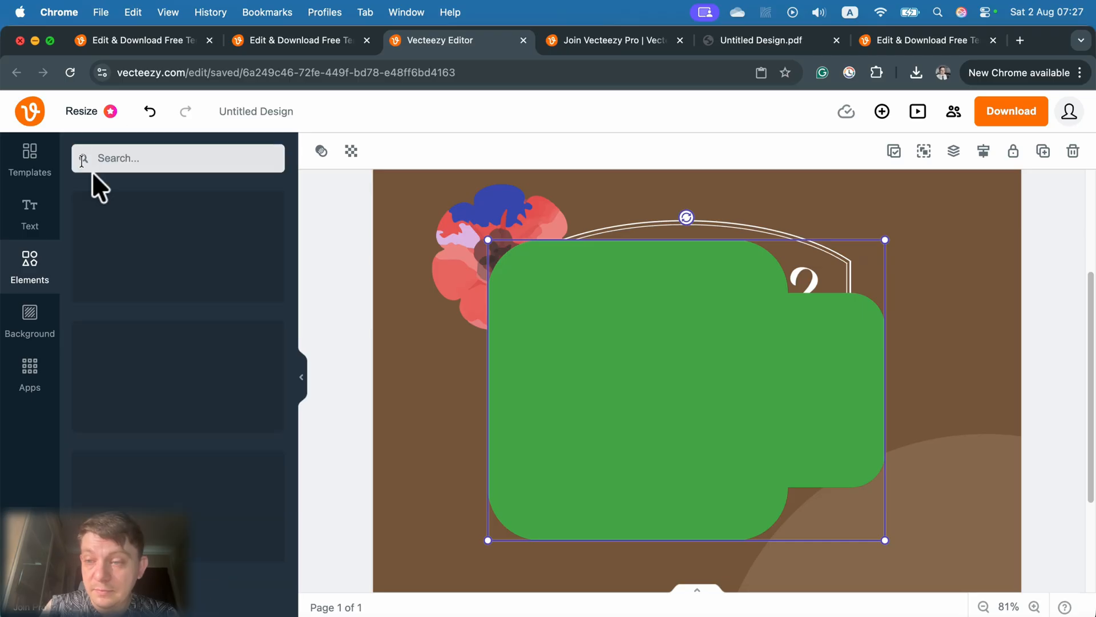
left_click(30, 267)
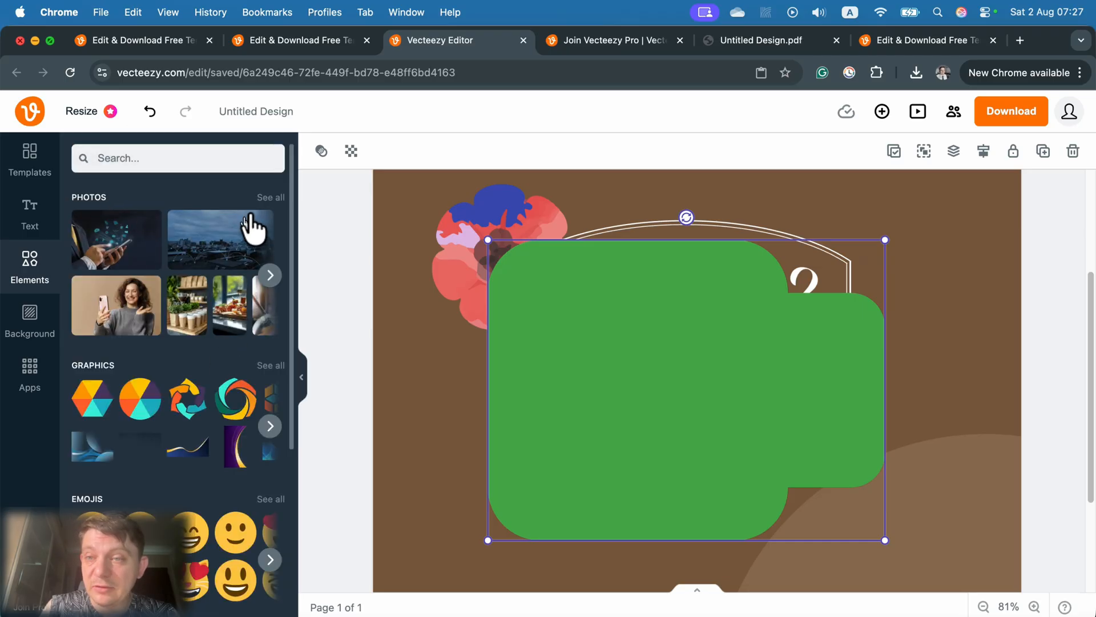
left_click(269, 198)
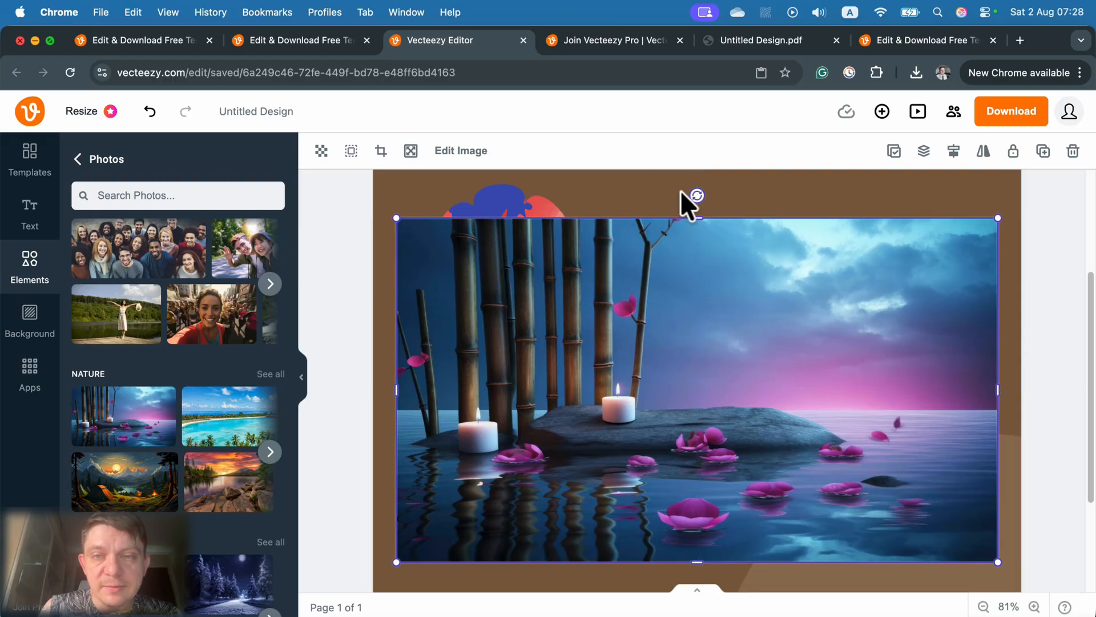
left_click(460, 151)
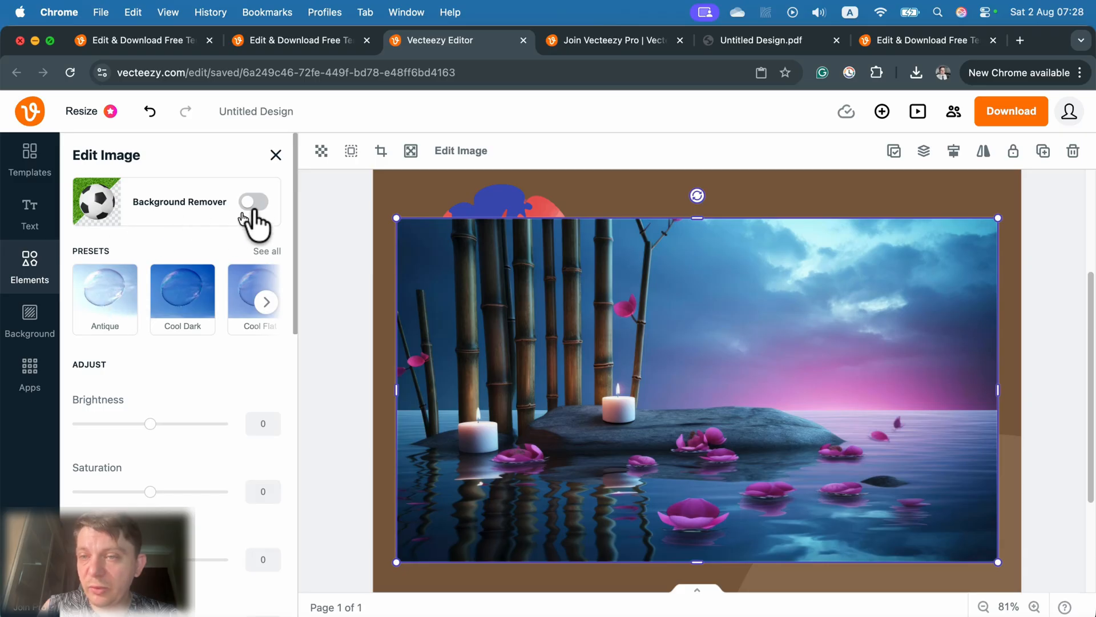
Toggle Background Remover on and back off, then browse the Adjust sliders
left_click(253, 201)
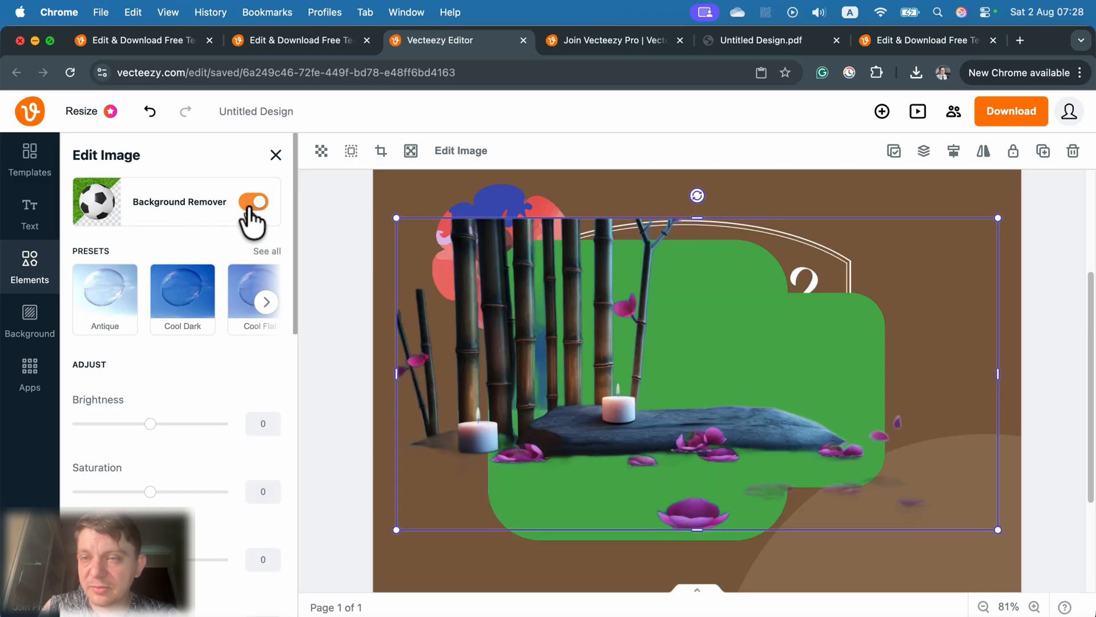
left_click(252, 202)
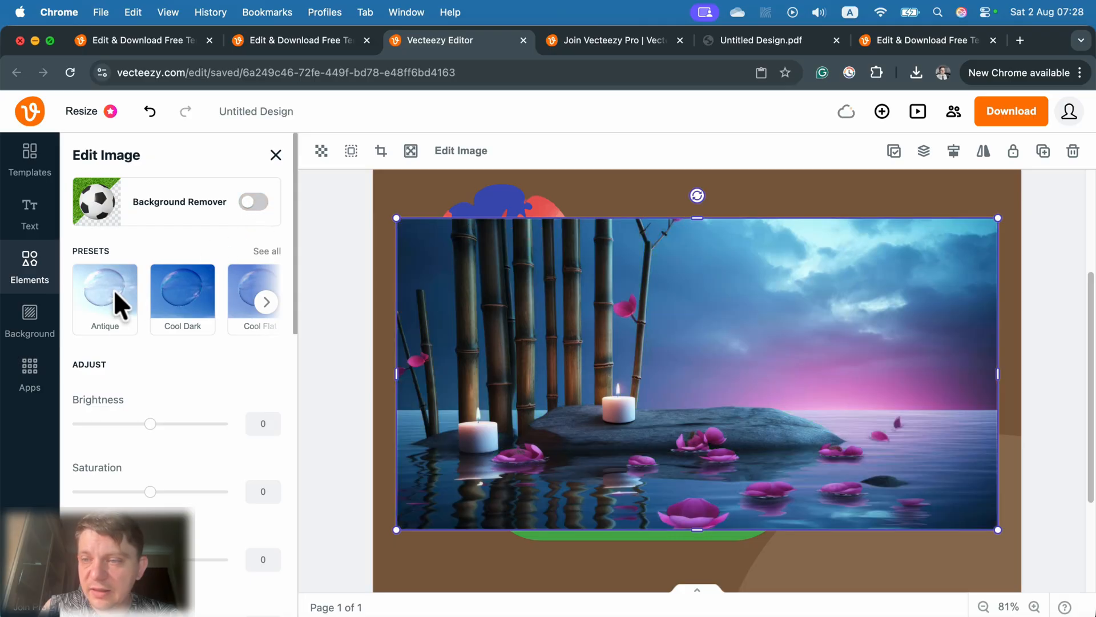
scroll("down", 3)
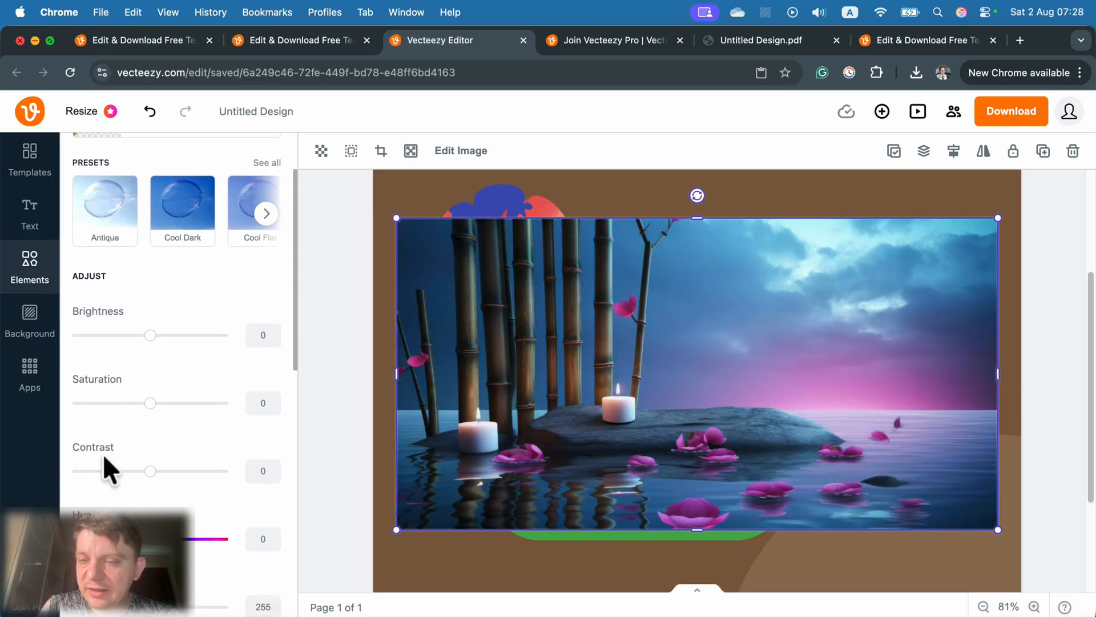
scroll("down", 3)
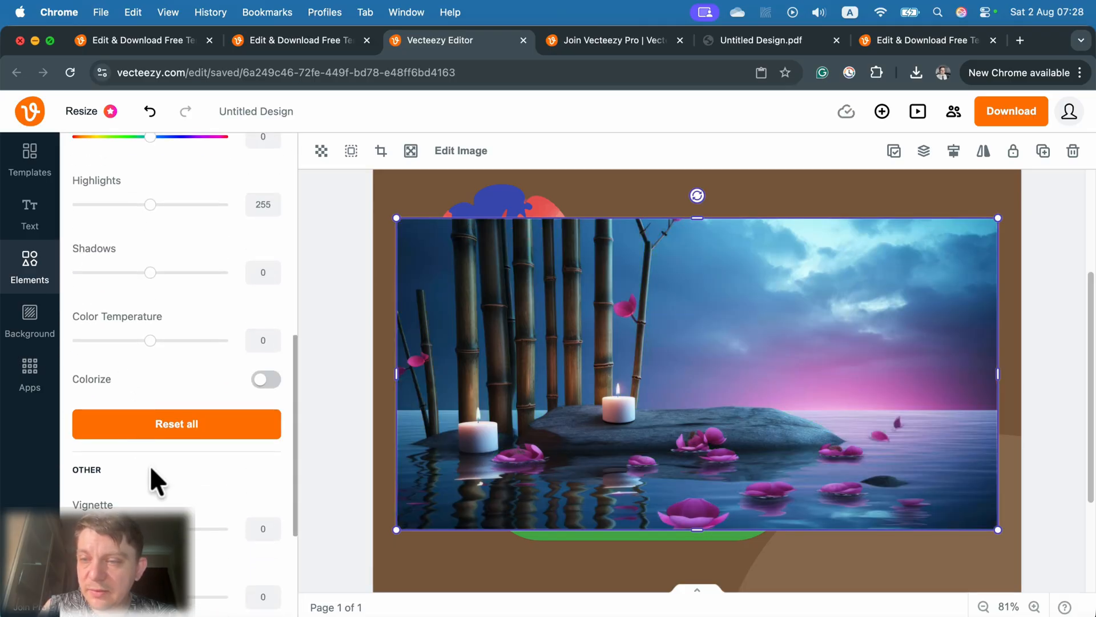
scroll("down", 3)
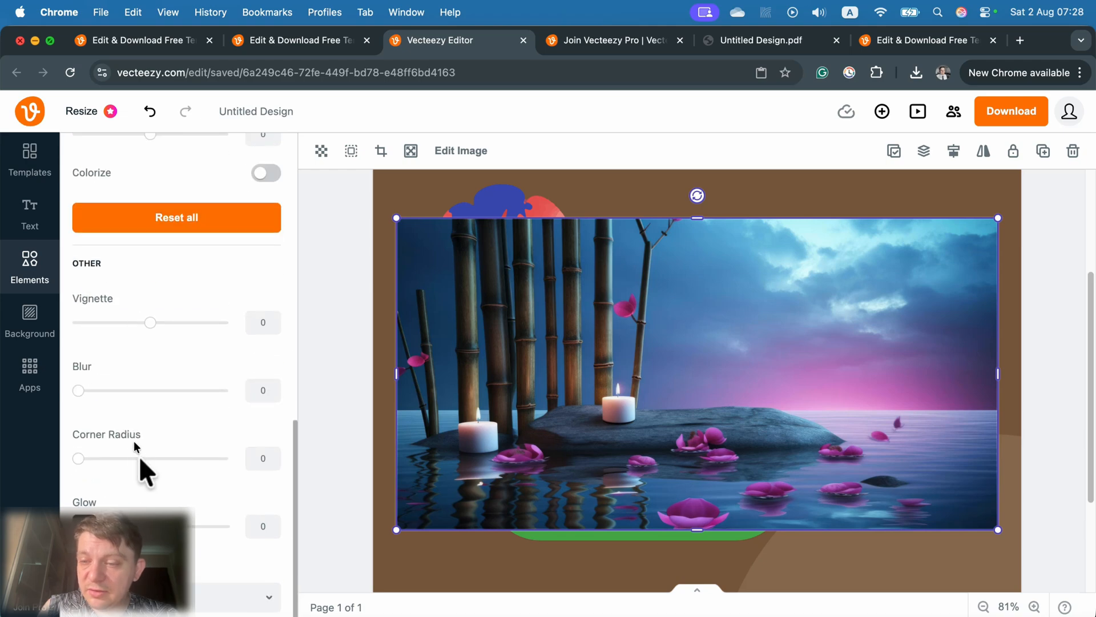
mouse_move(178, 479)
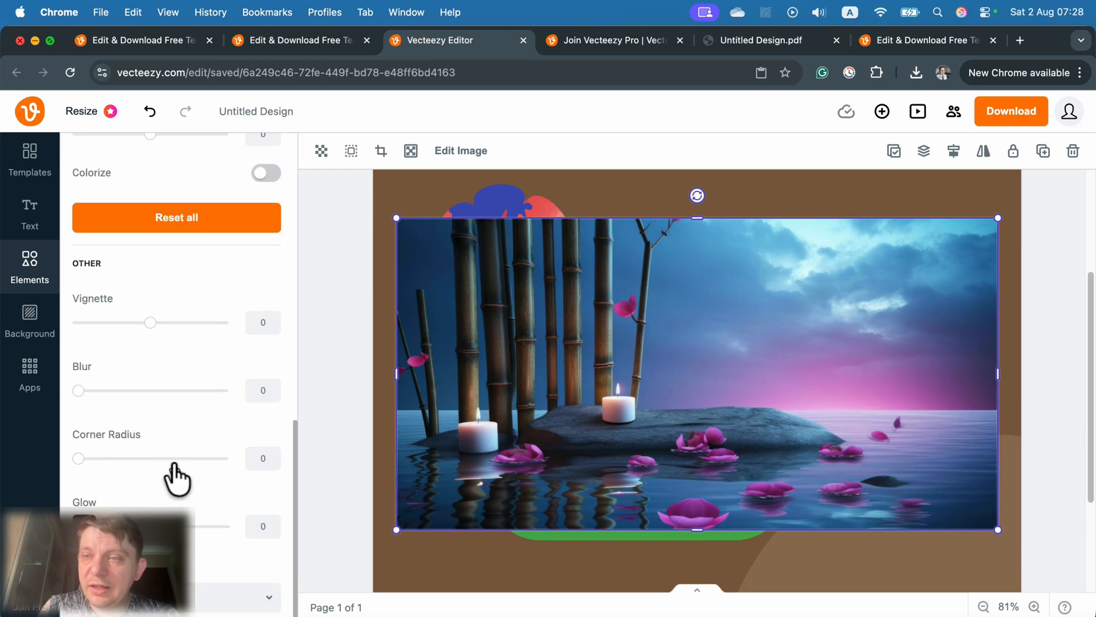
scroll("up", 3)
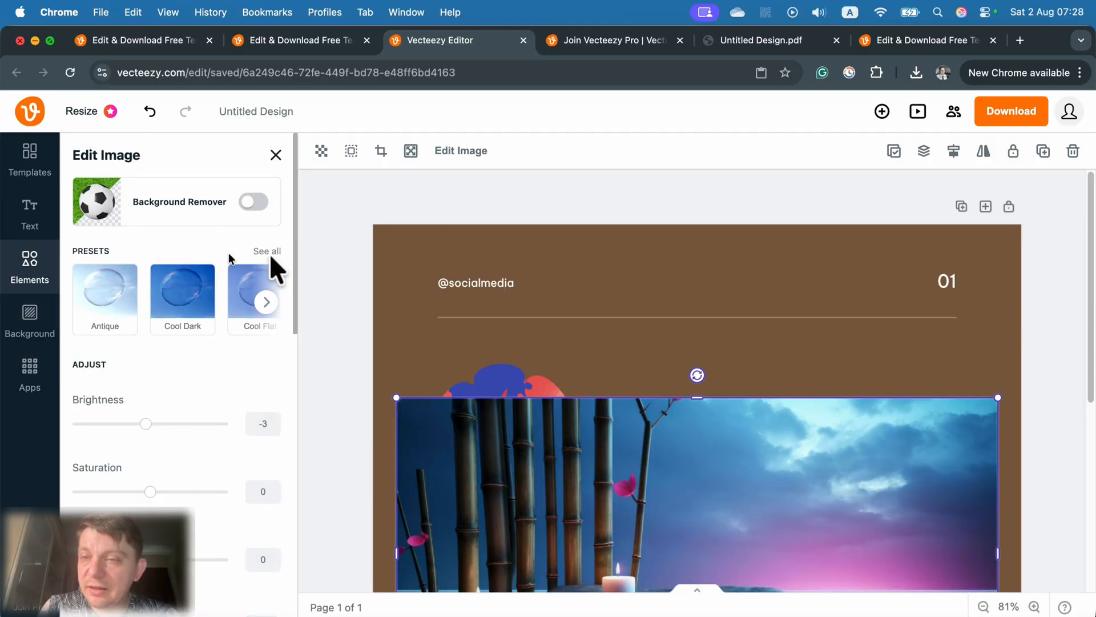
Show all photo Presets, then leave the image settings for the Elements panel
left_click(267, 251)
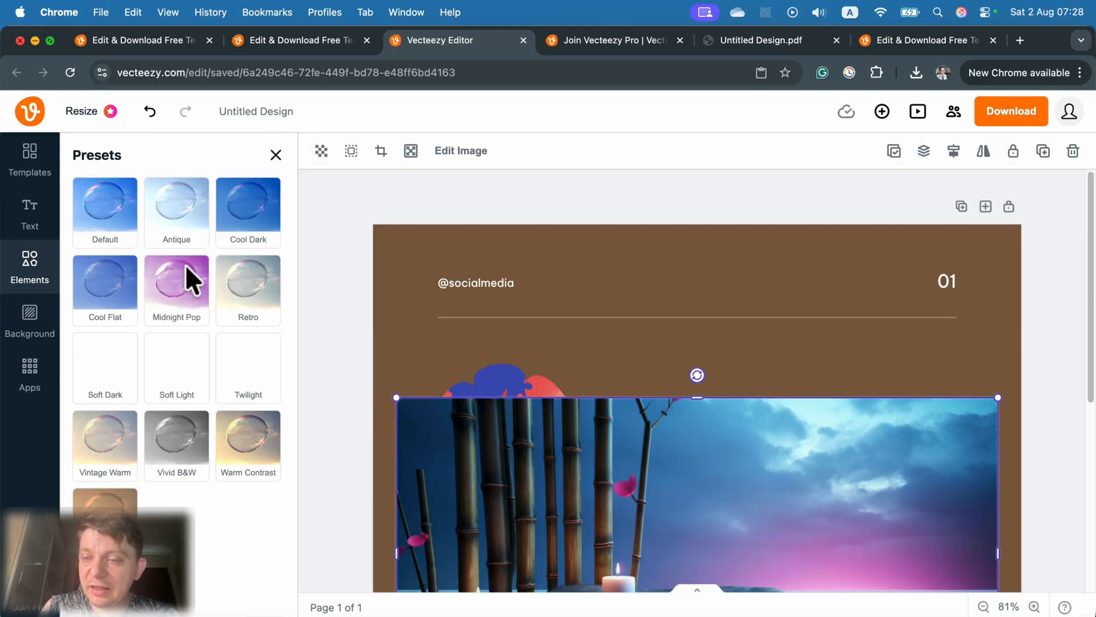
left_click(30, 267)
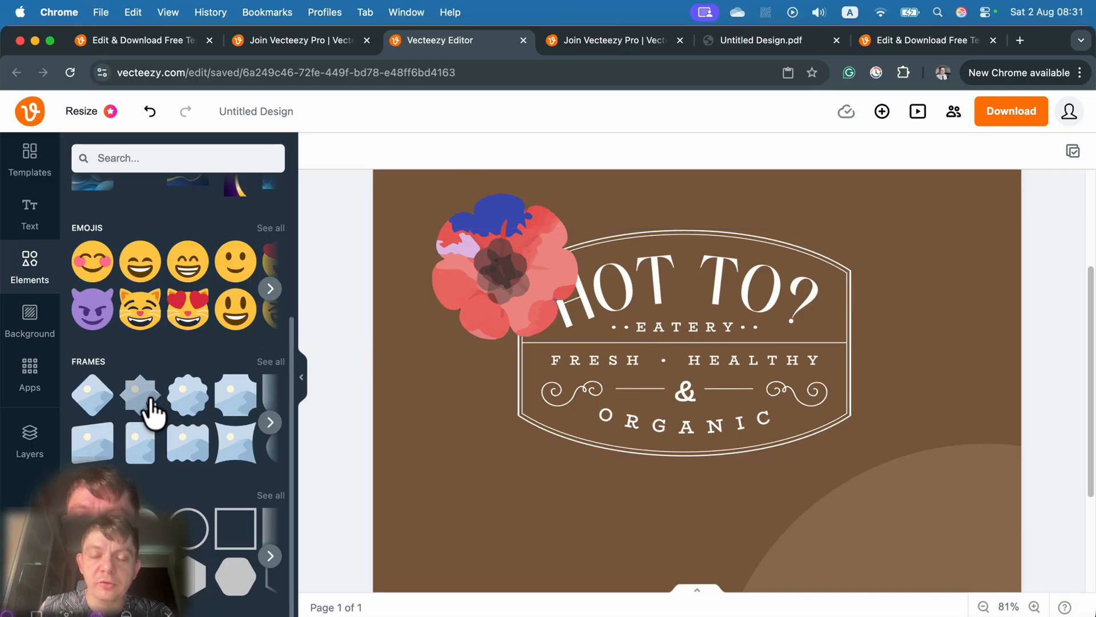
mouse_move(91, 395)
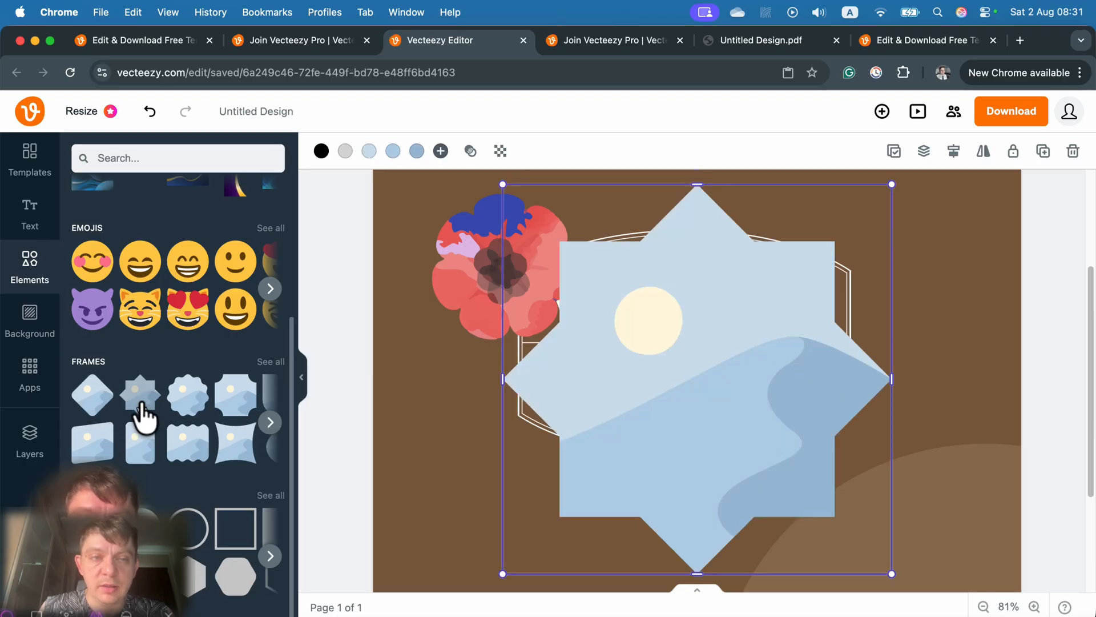
mouse_move(500, 151)
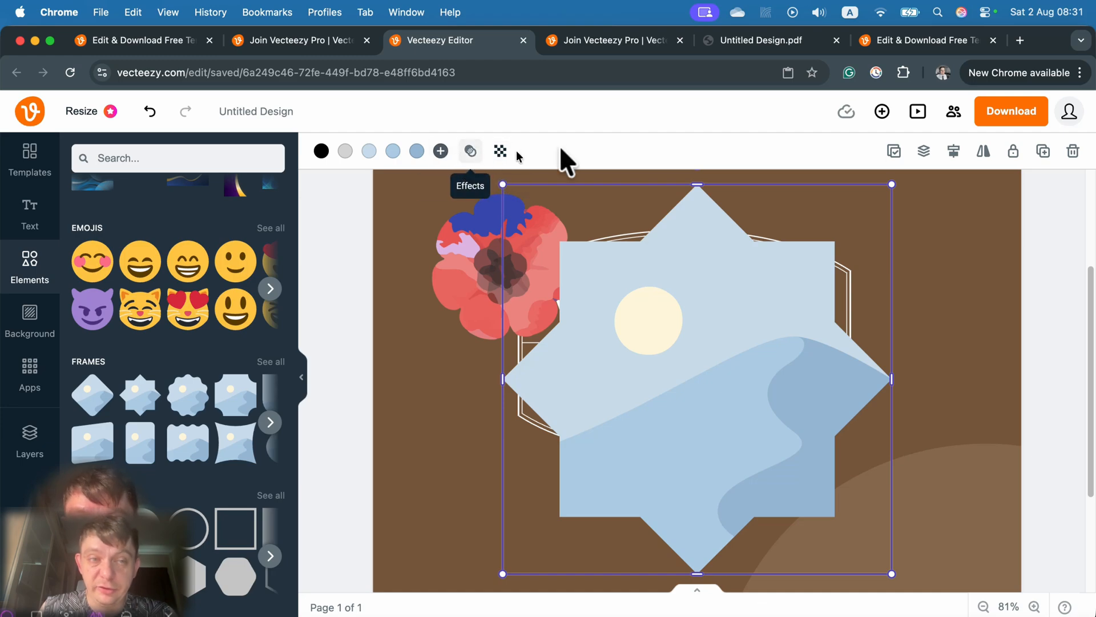
mouse_move(920, 165)
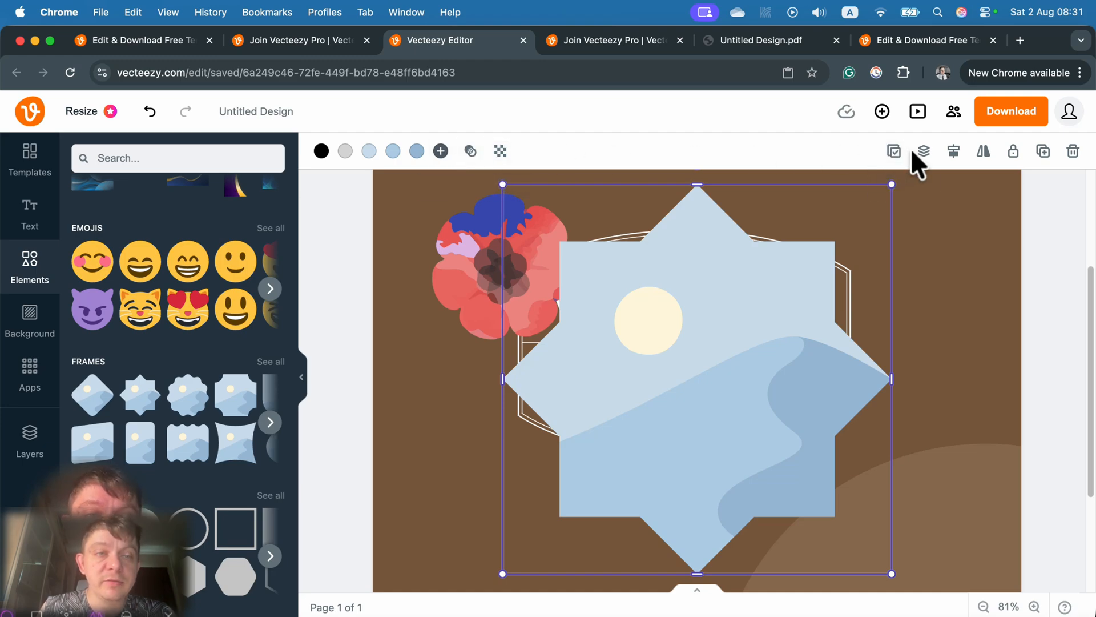
mouse_move(907, 172)
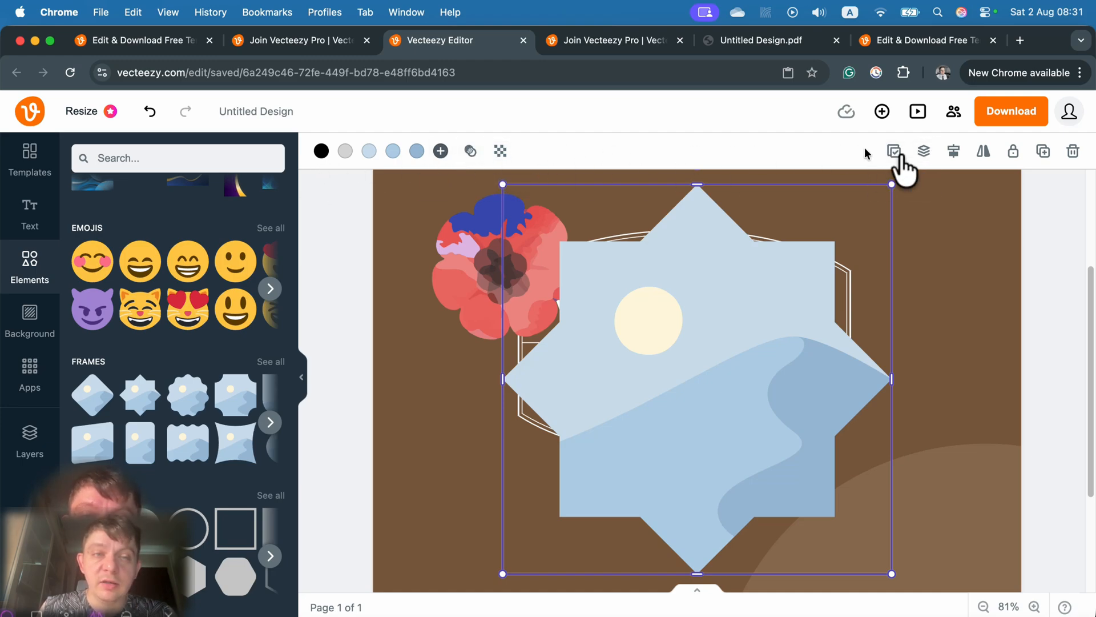
mouse_move(952, 151)
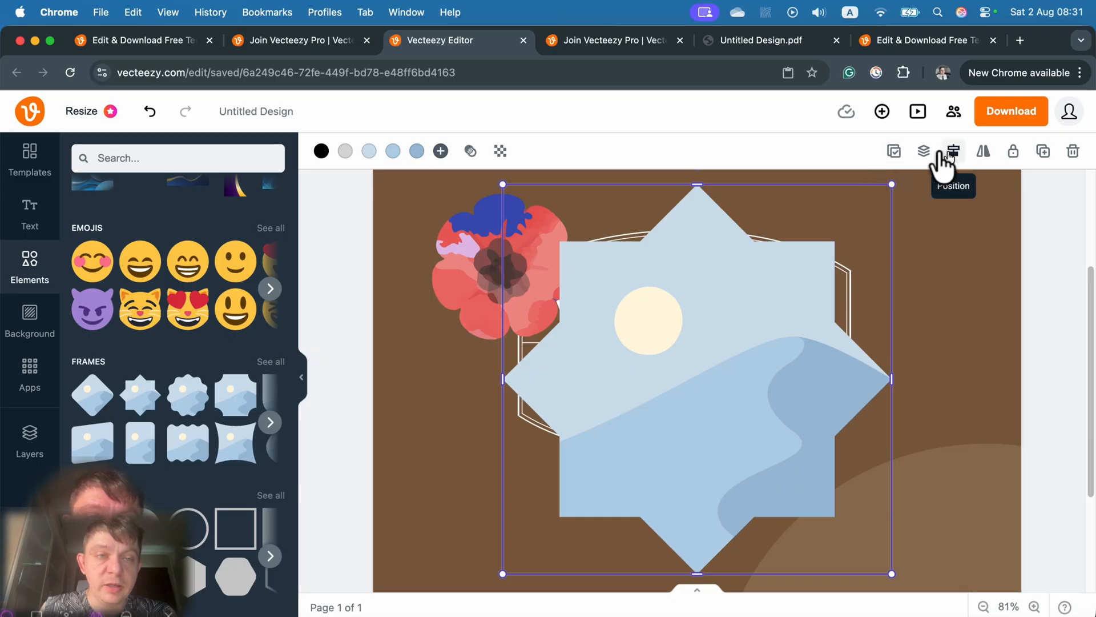
Review the frame's layer, align and flip options, then delete the star frame covering the logo
left_click(923, 150)
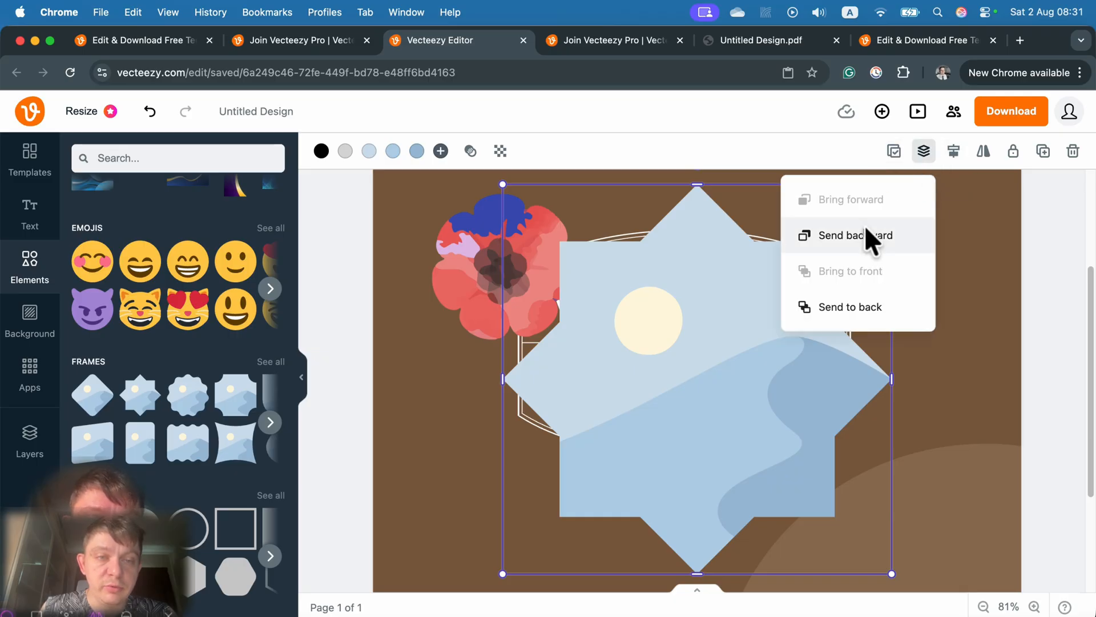
left_click(953, 150)
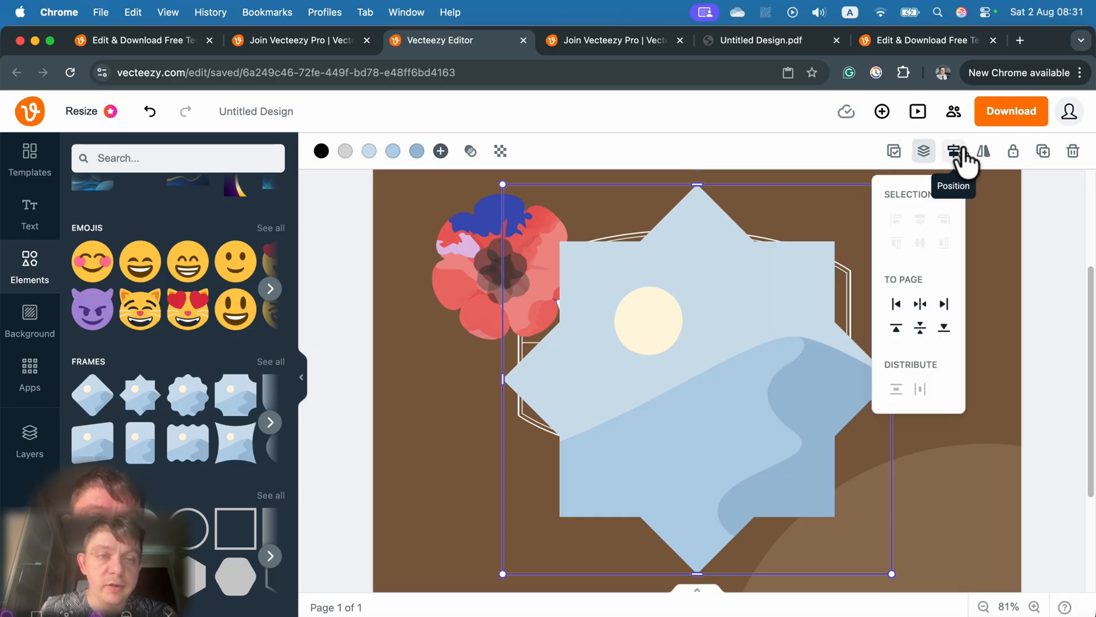
mouse_move(923, 206)
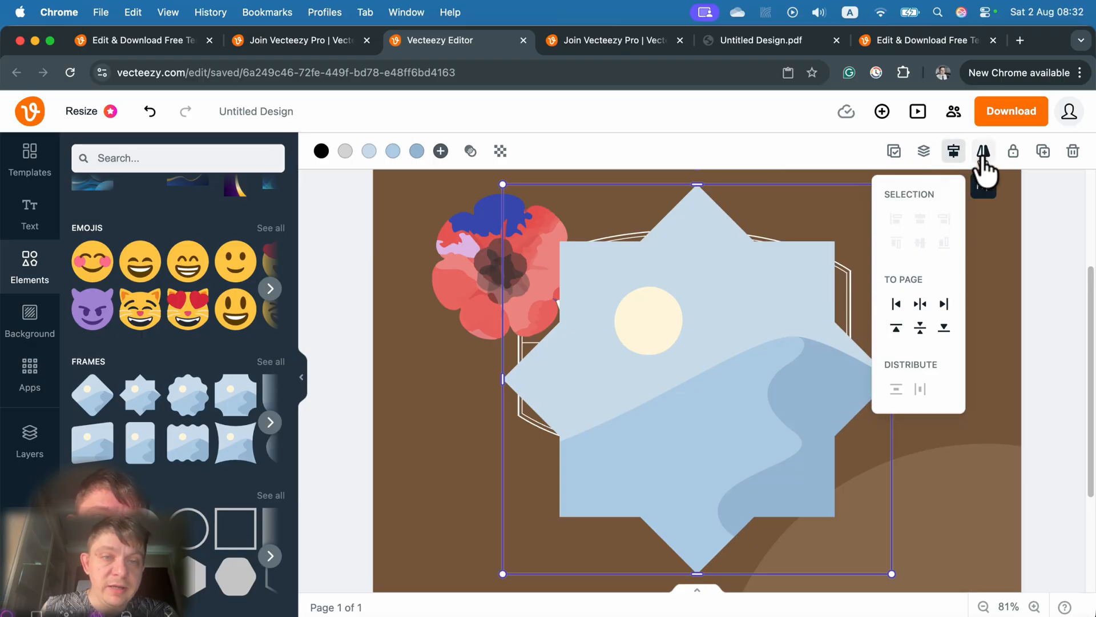
left_click(983, 151)
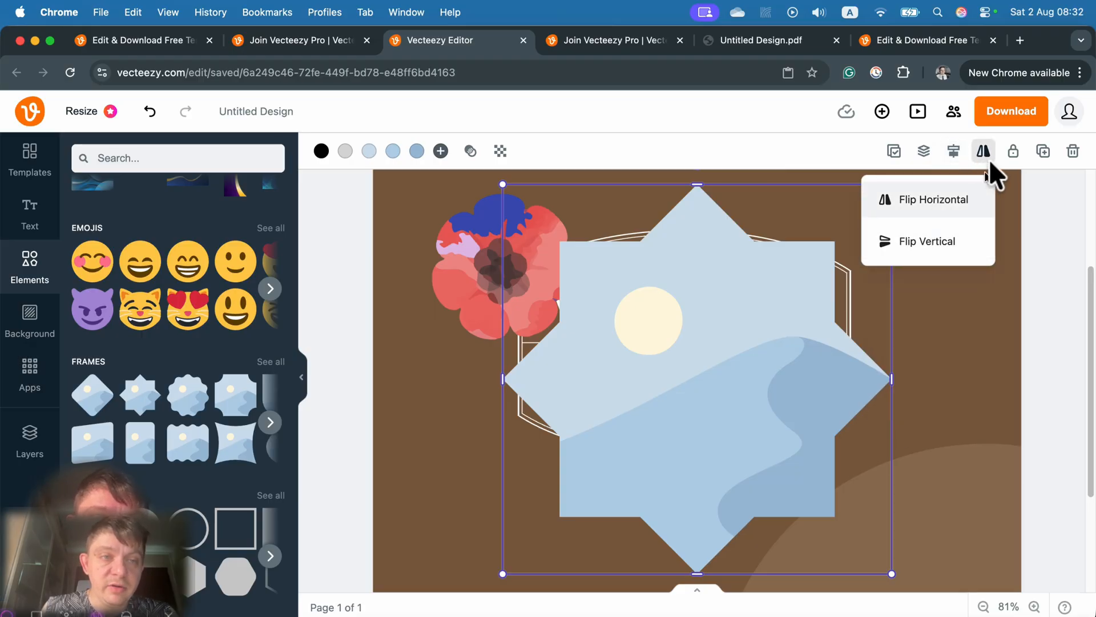
mouse_move(1013, 150)
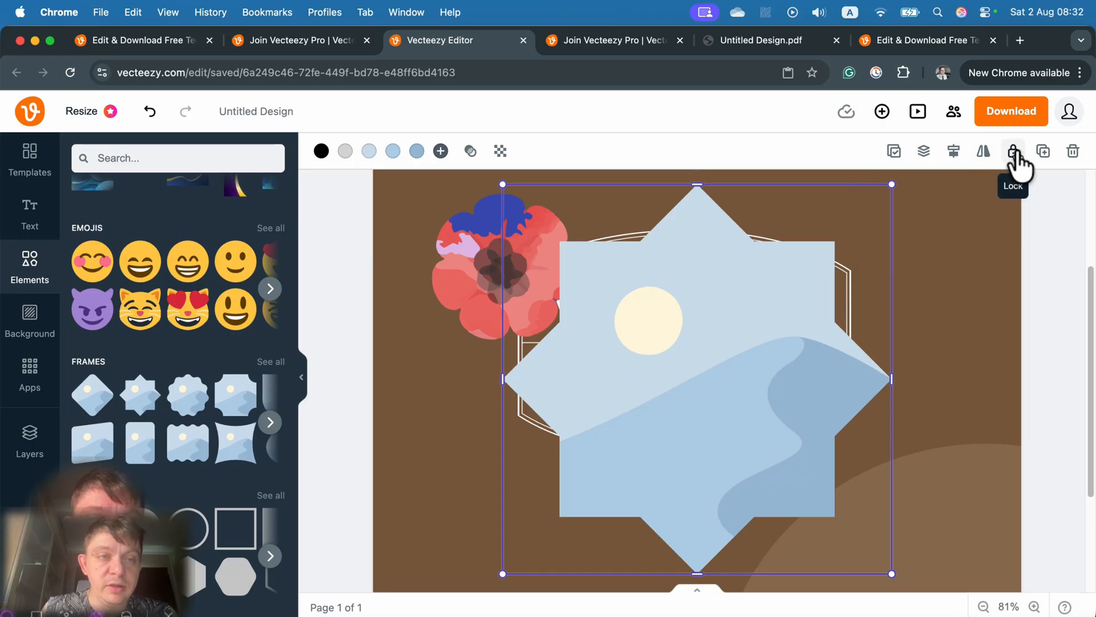
mouse_move(1042, 152)
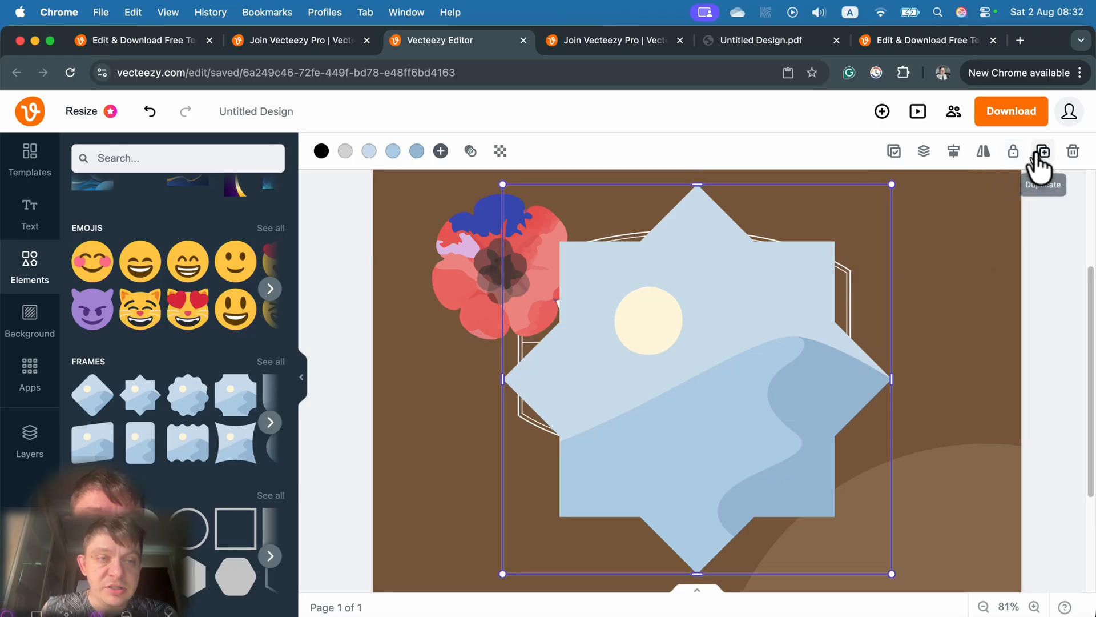
mouse_move(1072, 151)
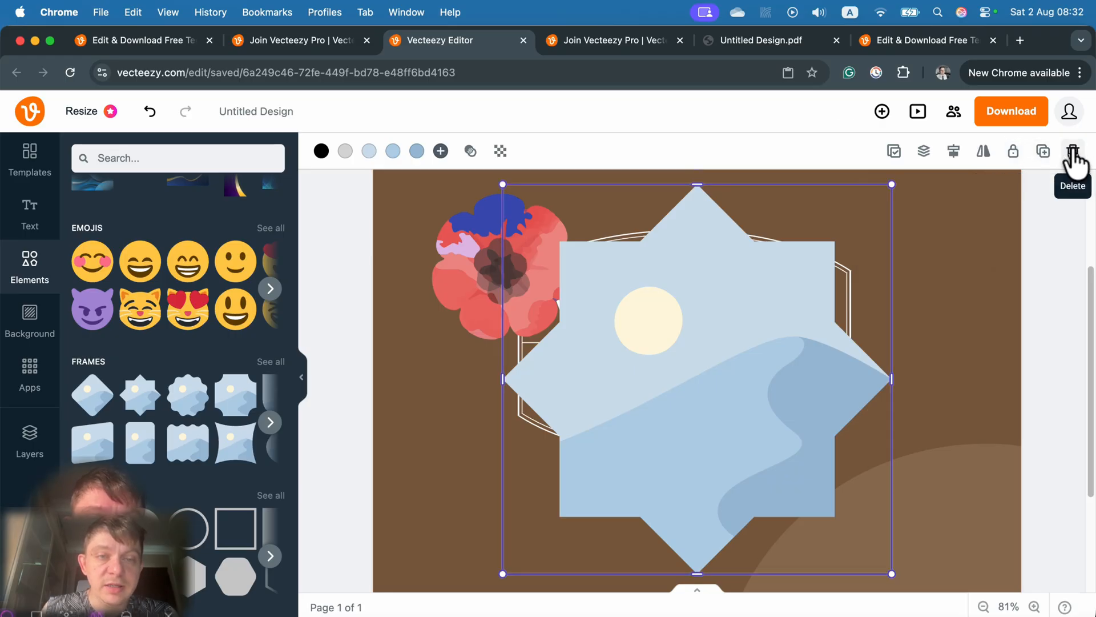
left_click(1073, 151)
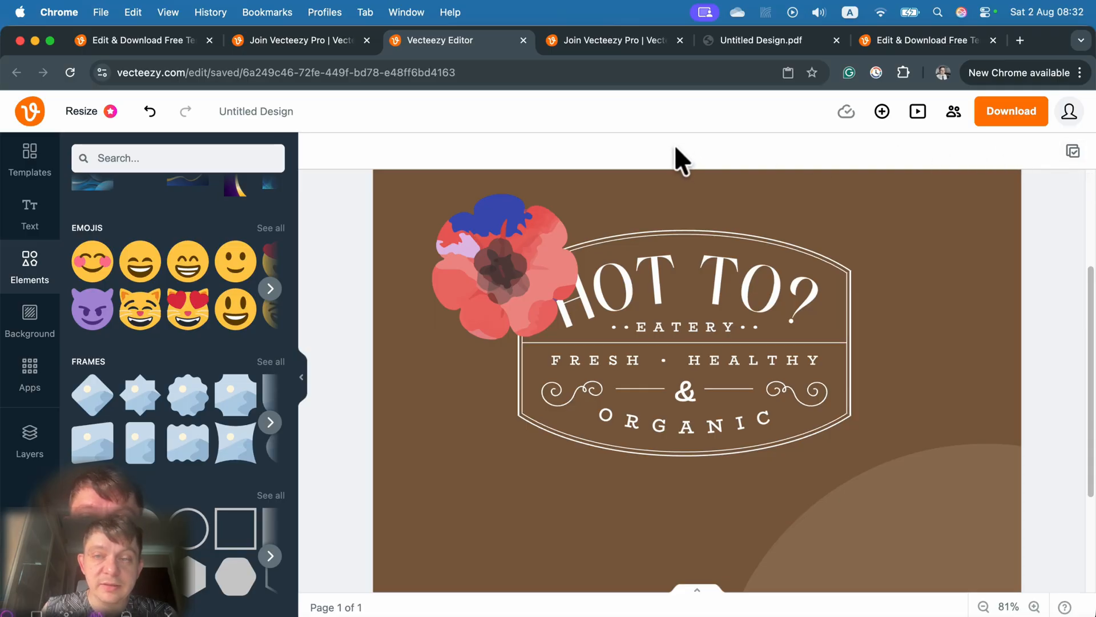
mouse_move(362, 378)
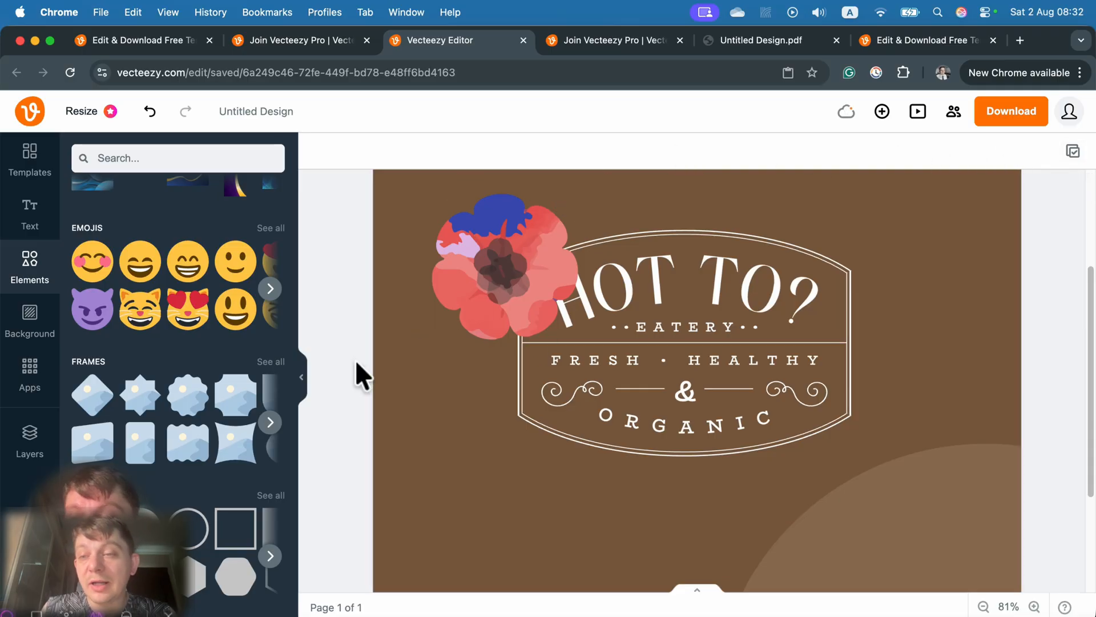
mouse_move(203, 426)
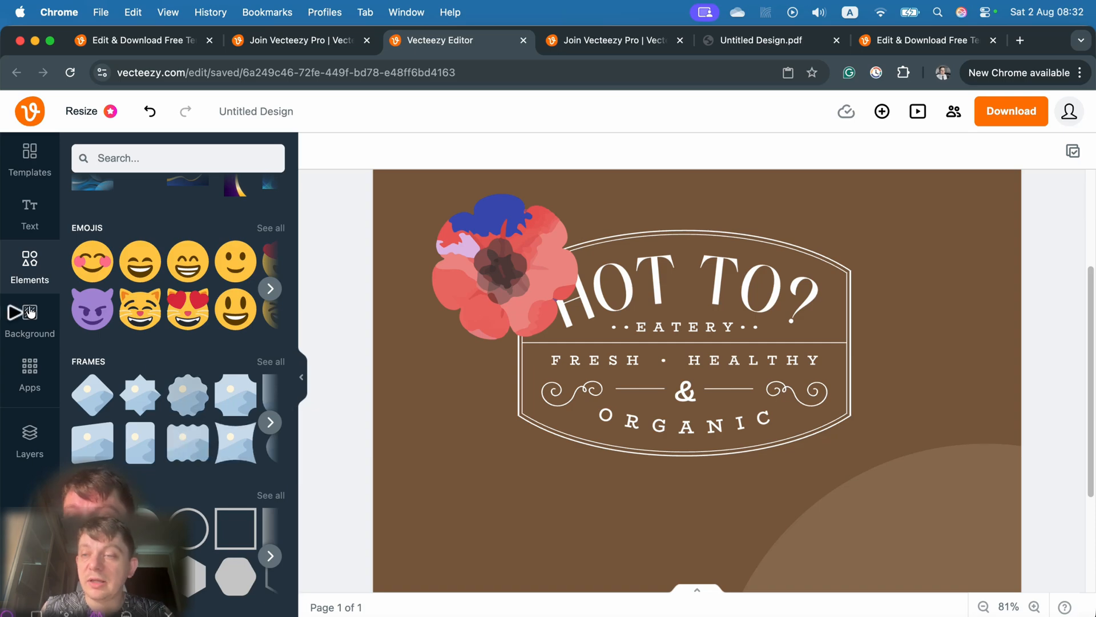
mouse_move(30, 280)
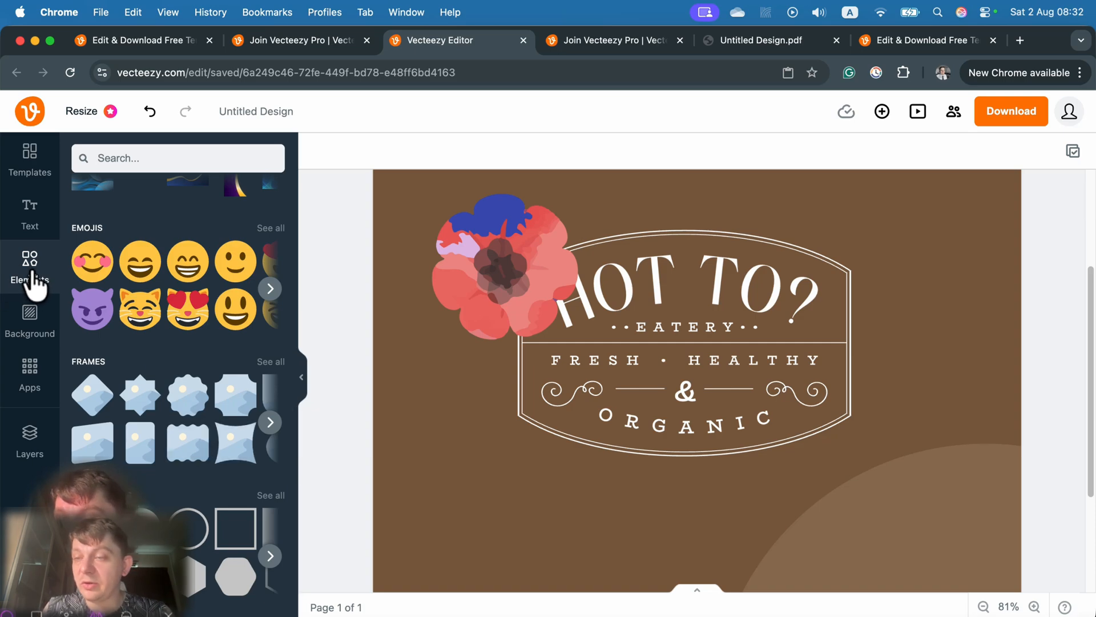
Try light blue, dark blue and textured teal backgrounds, settling on the soft light blue gradient
left_click(30, 319)
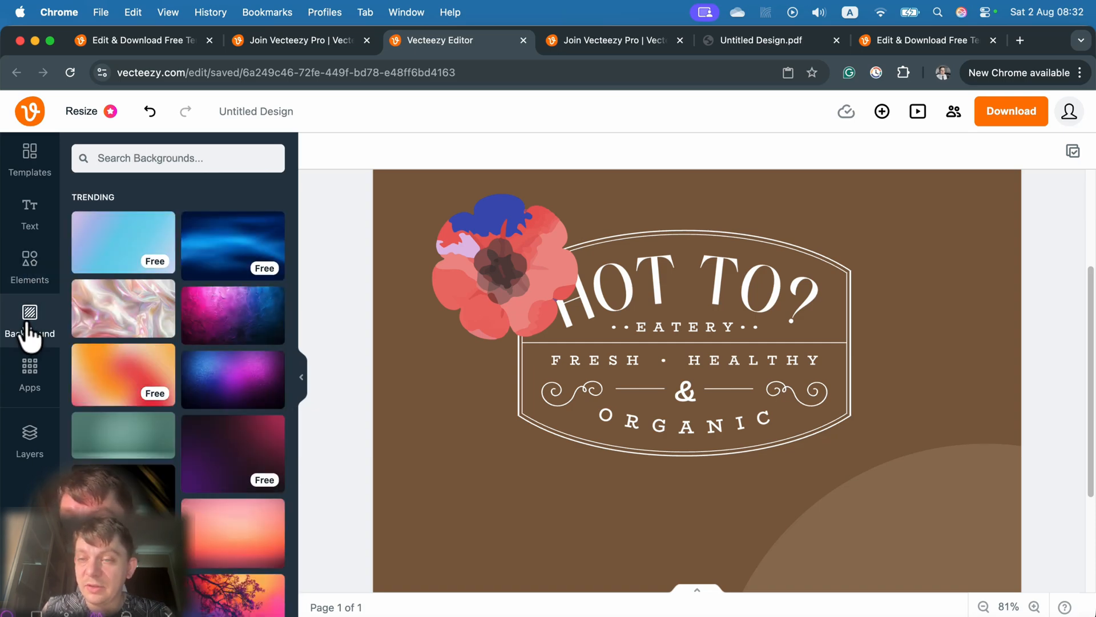
left_click(123, 241)
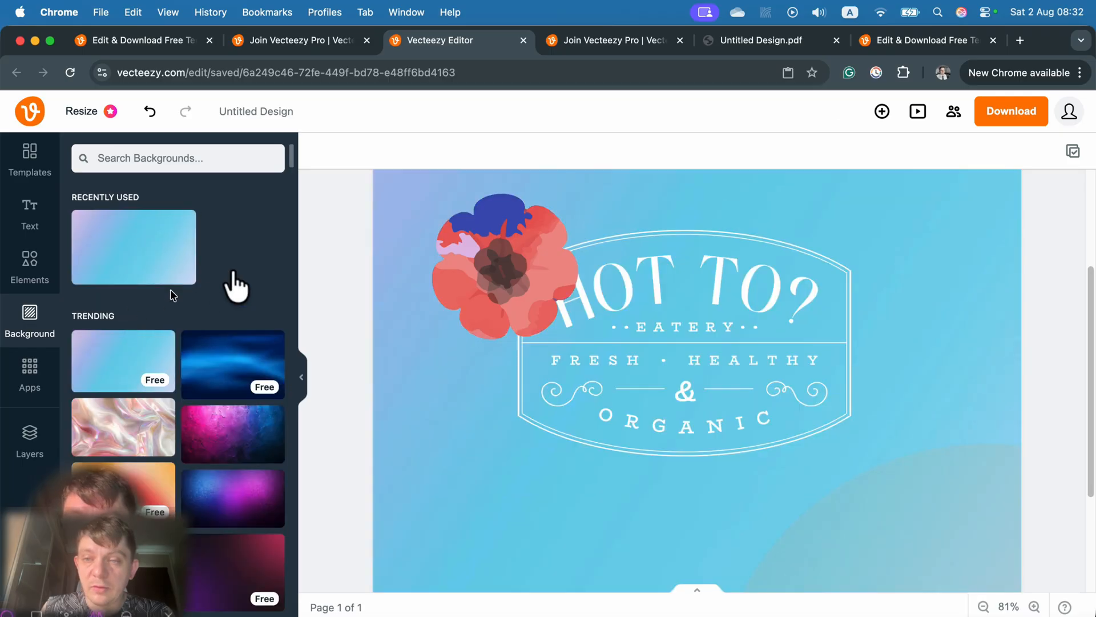
scroll("down", 3)
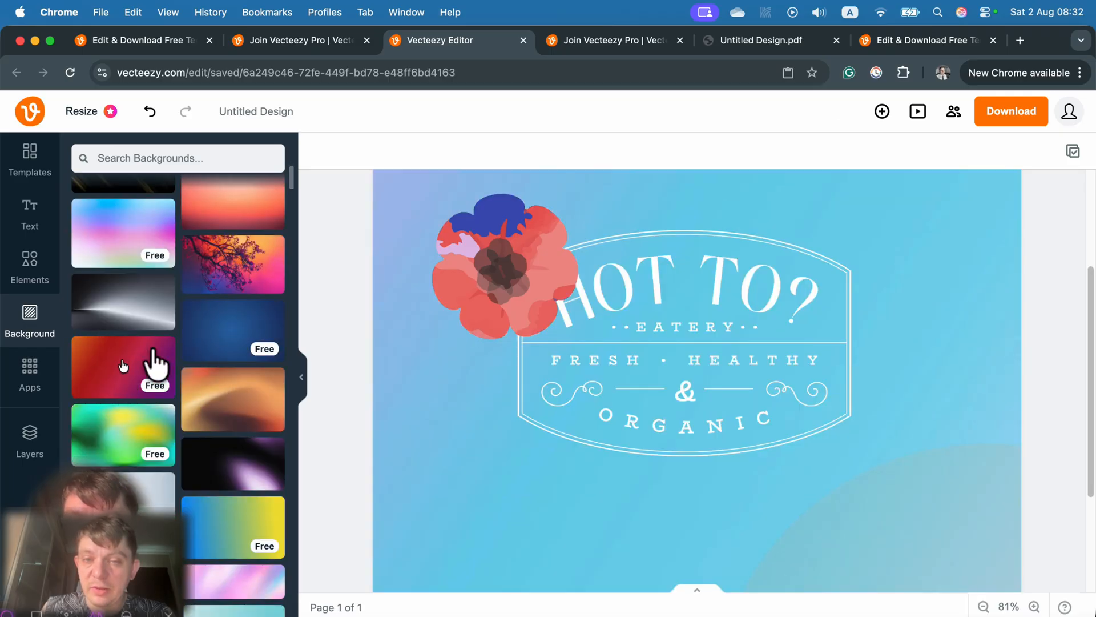
left_click(123, 233)
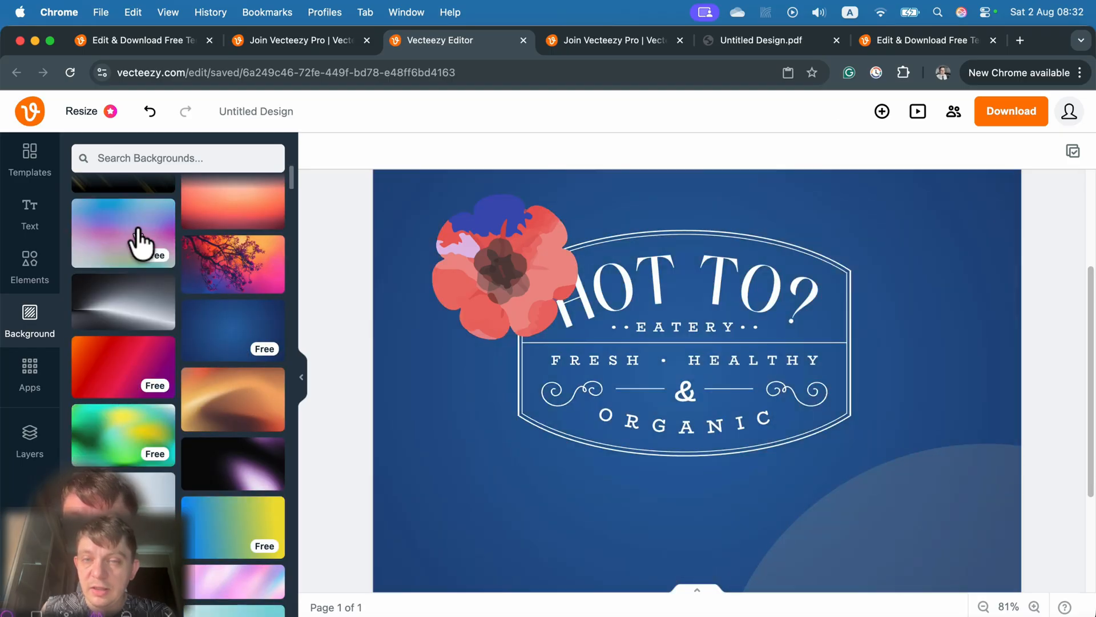
scroll("down", 3)
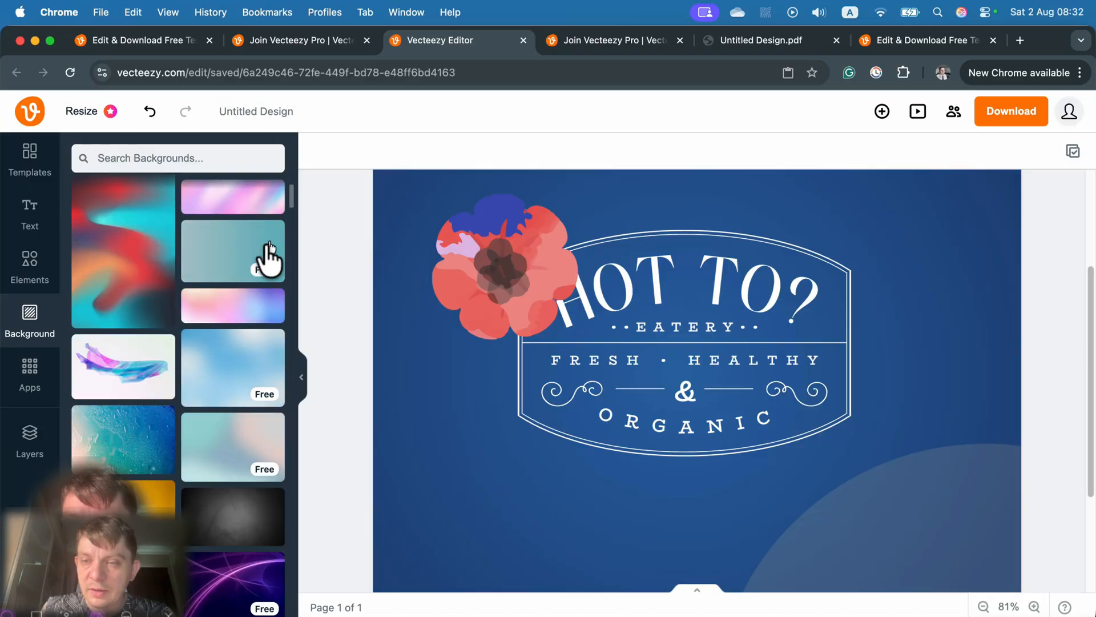
left_click(231, 250)
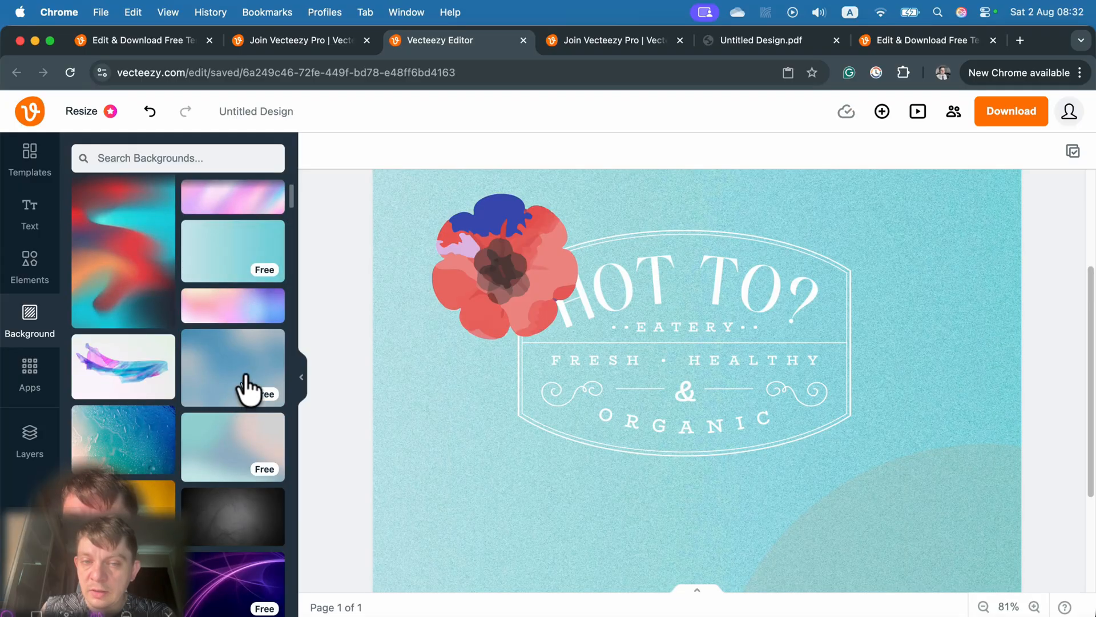
left_click(232, 366)
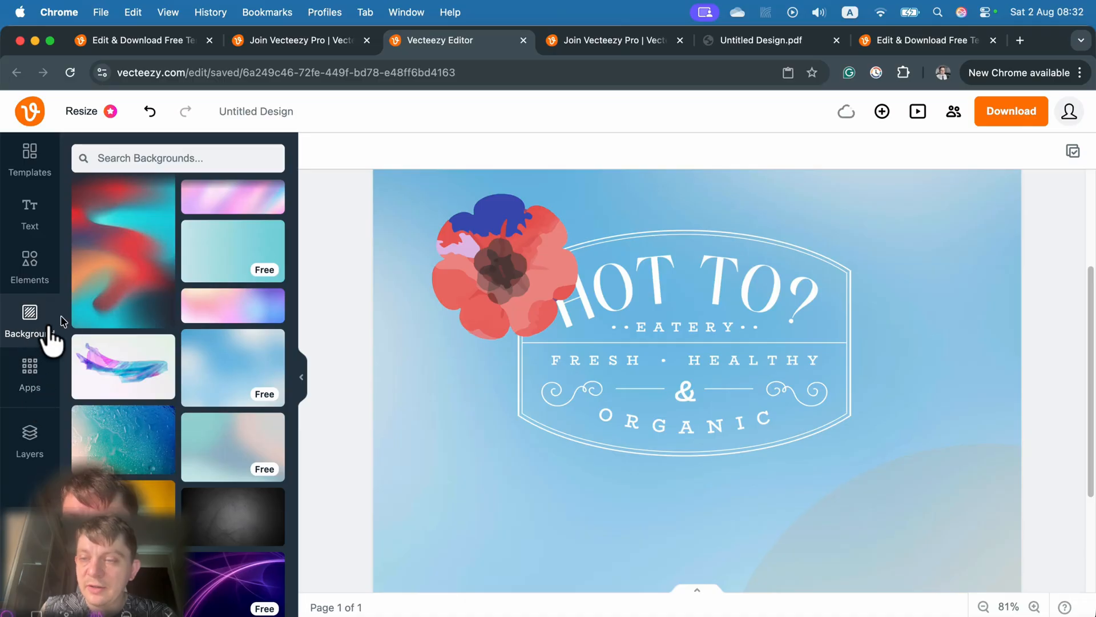
left_click(30, 376)
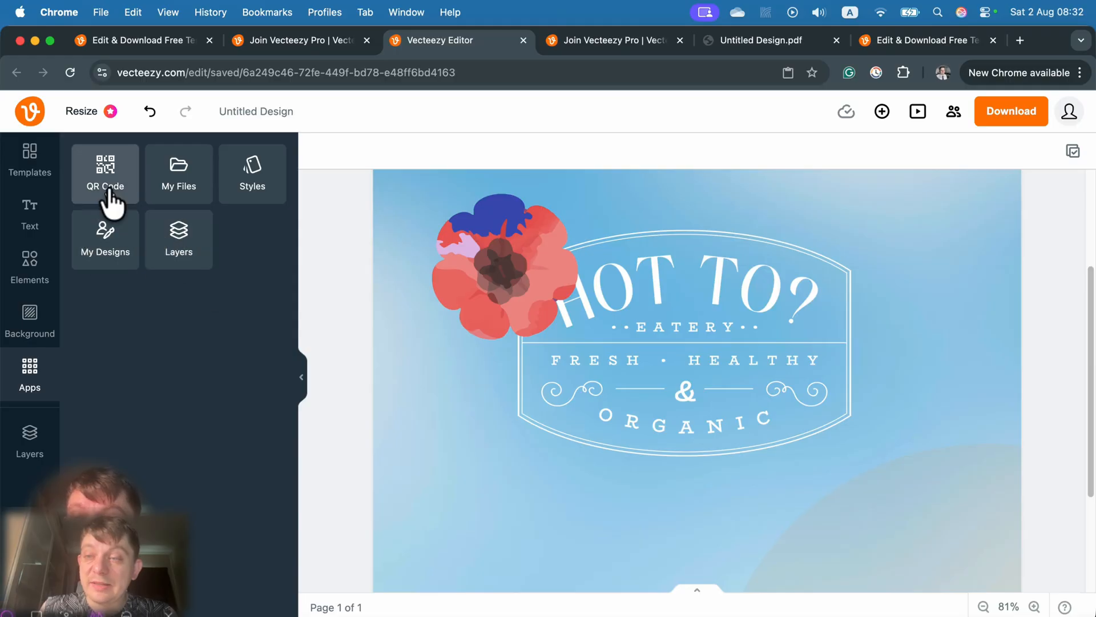
mouse_move(79, 338)
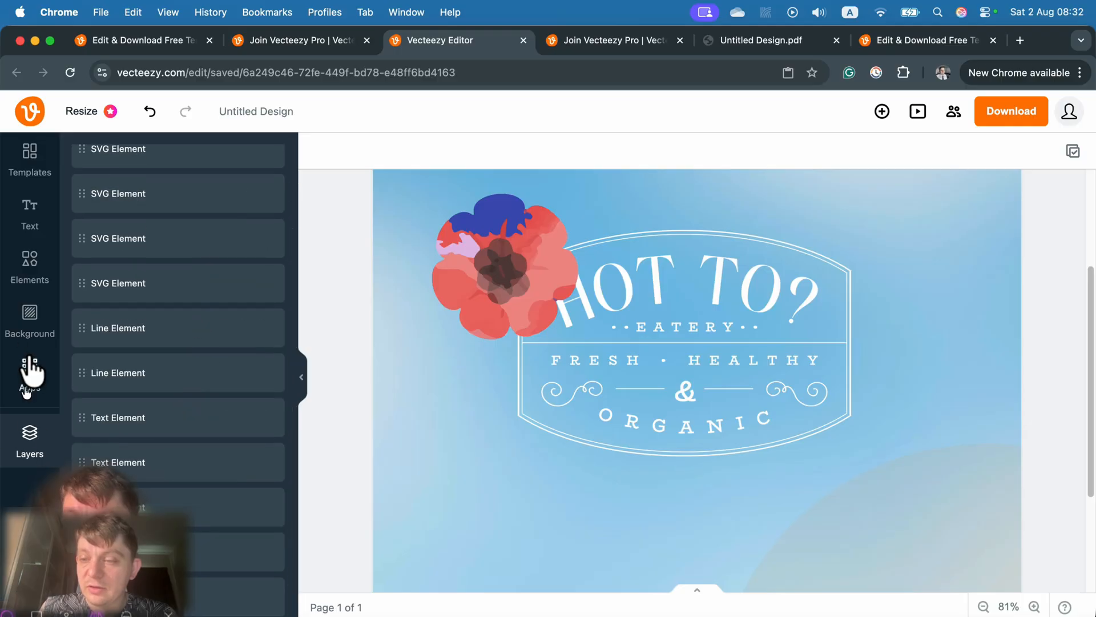
Browse the empty My Files uploads and the colour-and-font Styles presets from the Apps list
left_click(29, 375)
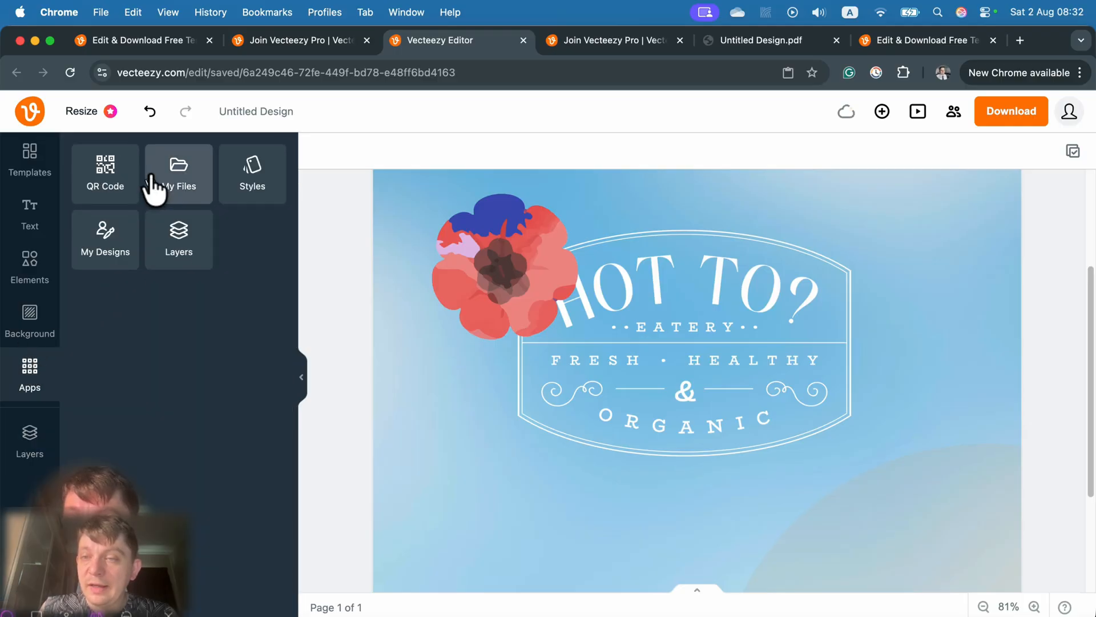
left_click(178, 173)
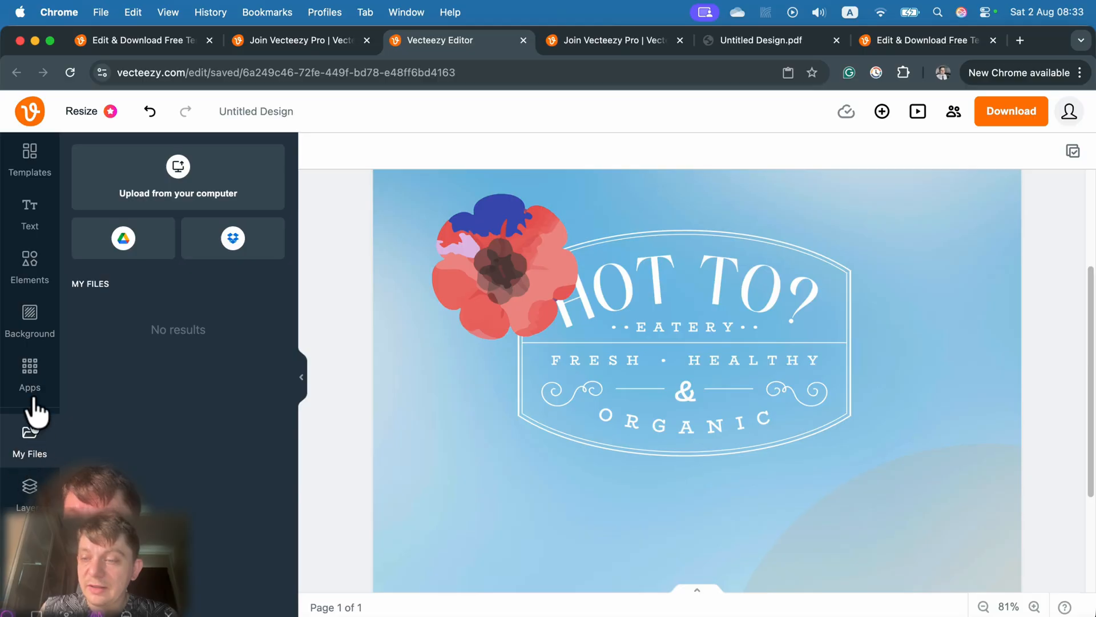
left_click(29, 375)
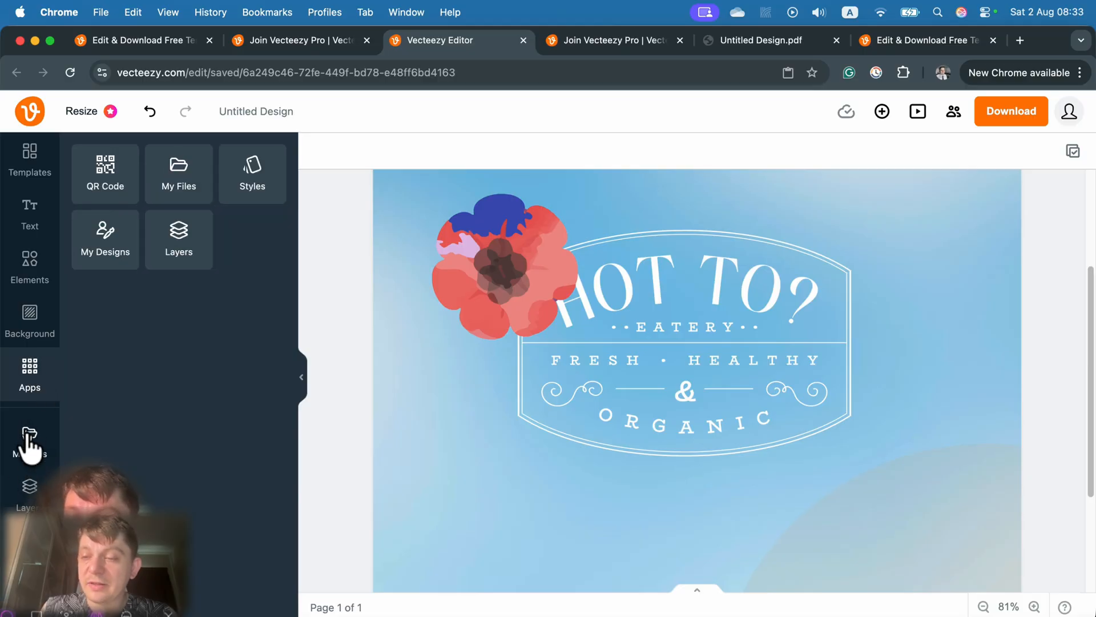
mouse_move(29, 431)
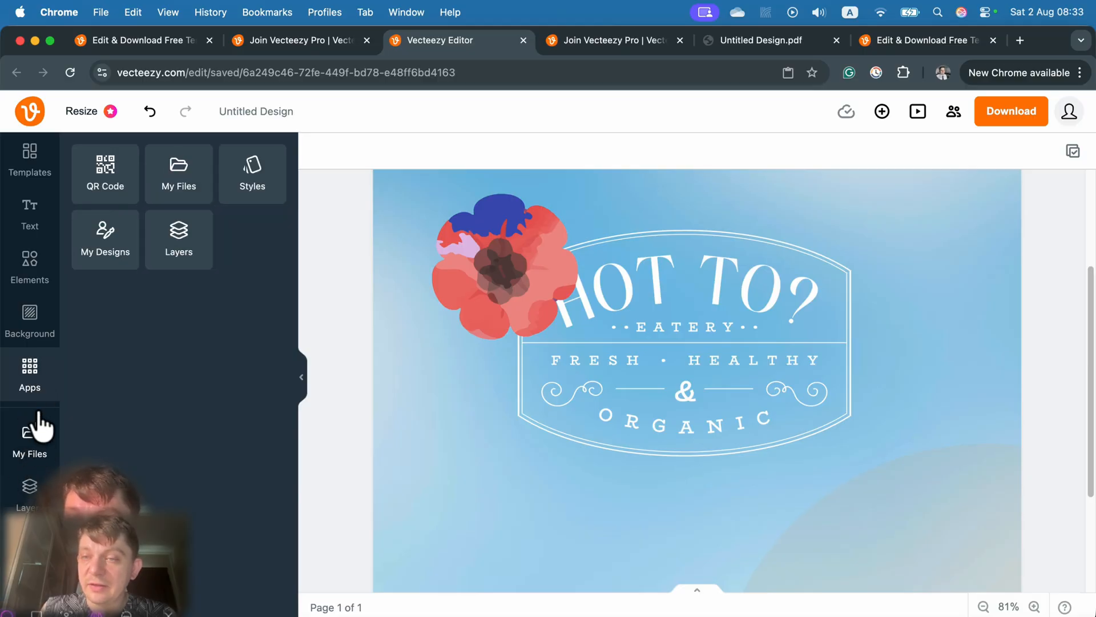
mouse_move(105, 174)
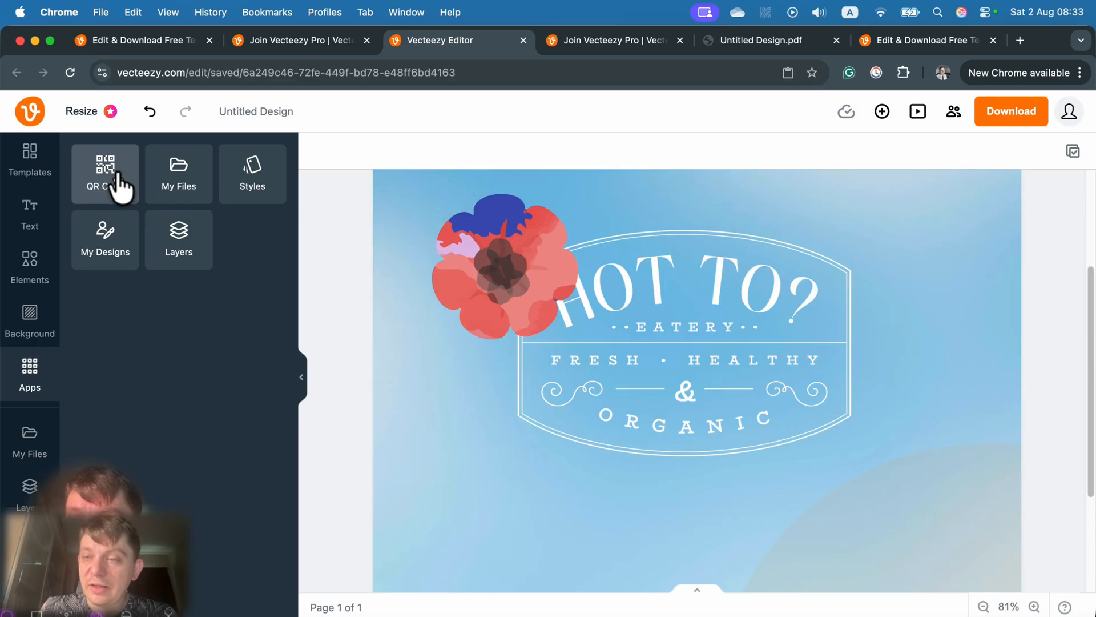
left_click(251, 174)
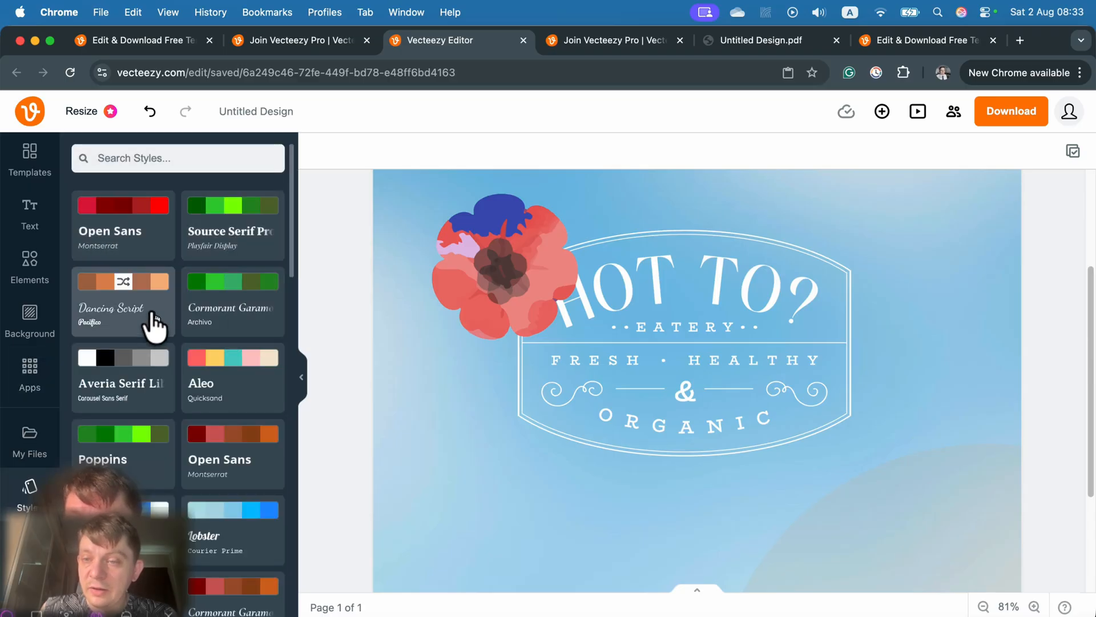
scroll("down", 3)
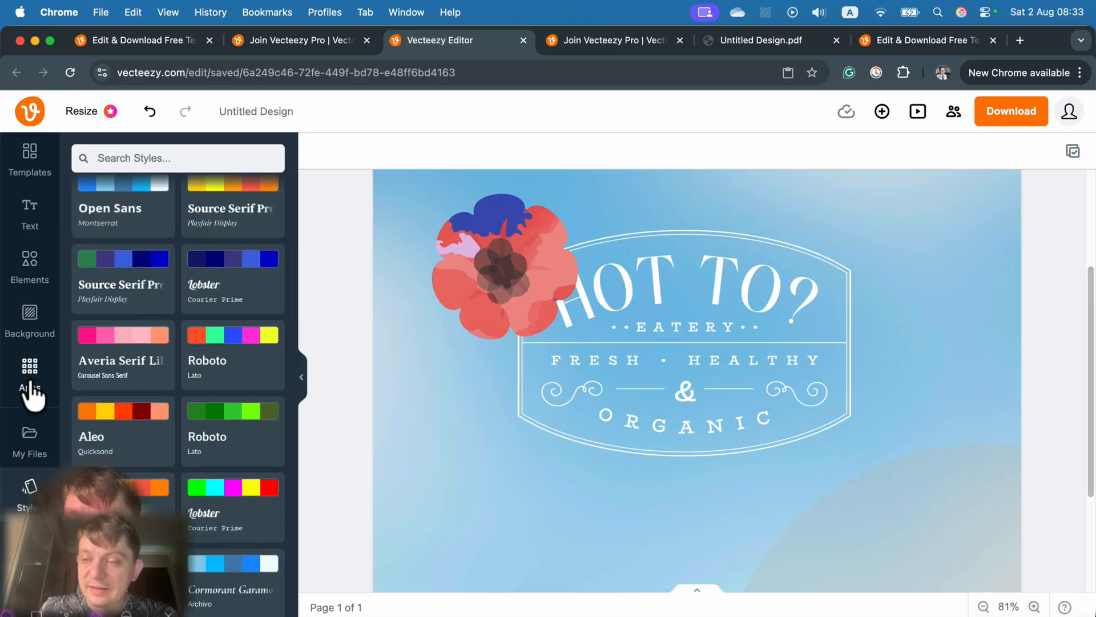
left_click(30, 375)
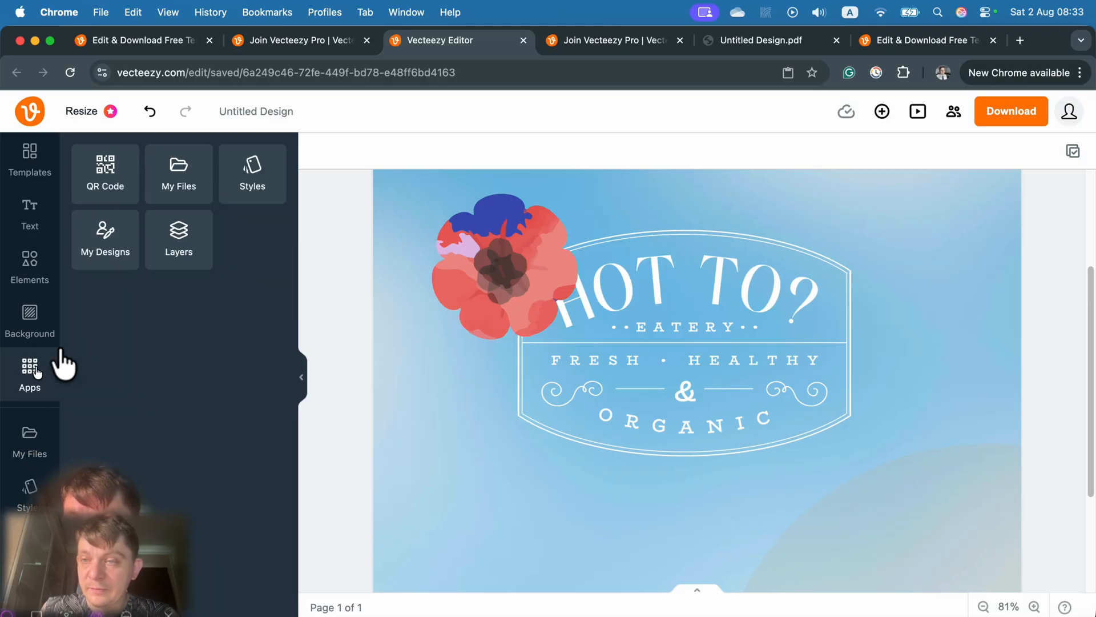
mouse_move(251, 262)
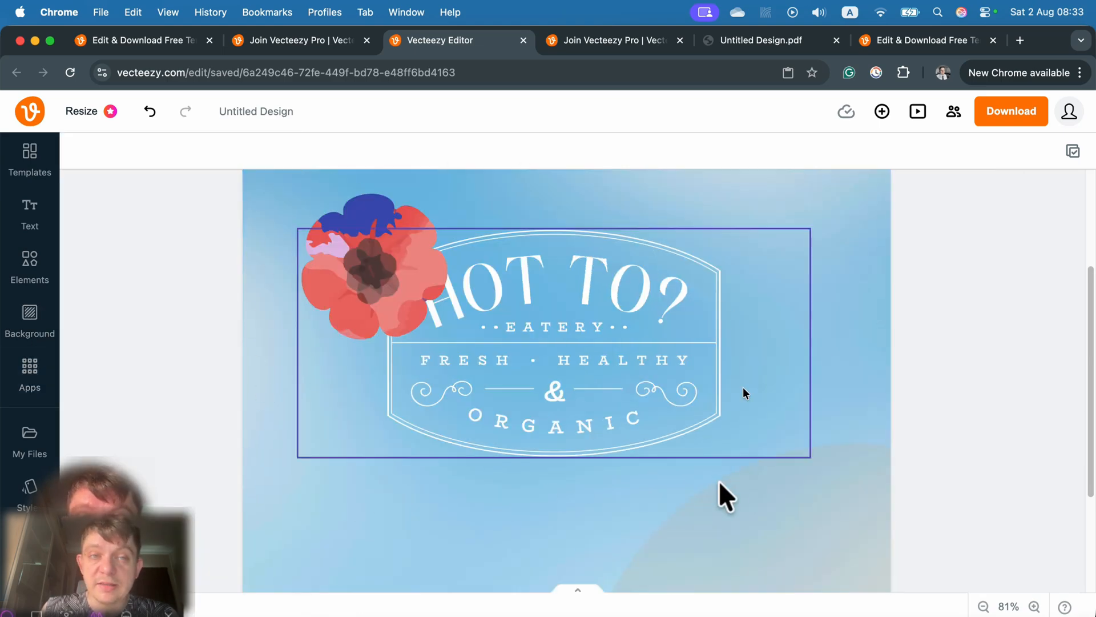
Deselect and zoom out to 32% so the whole square post is visible
left_click(727, 496)
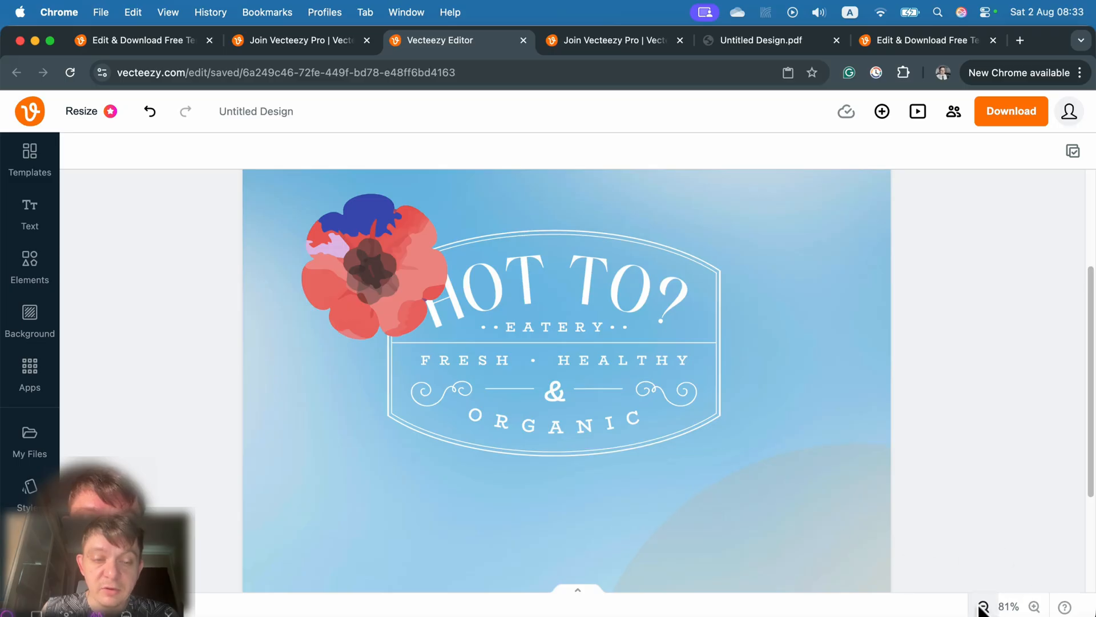
left_click(983, 607)
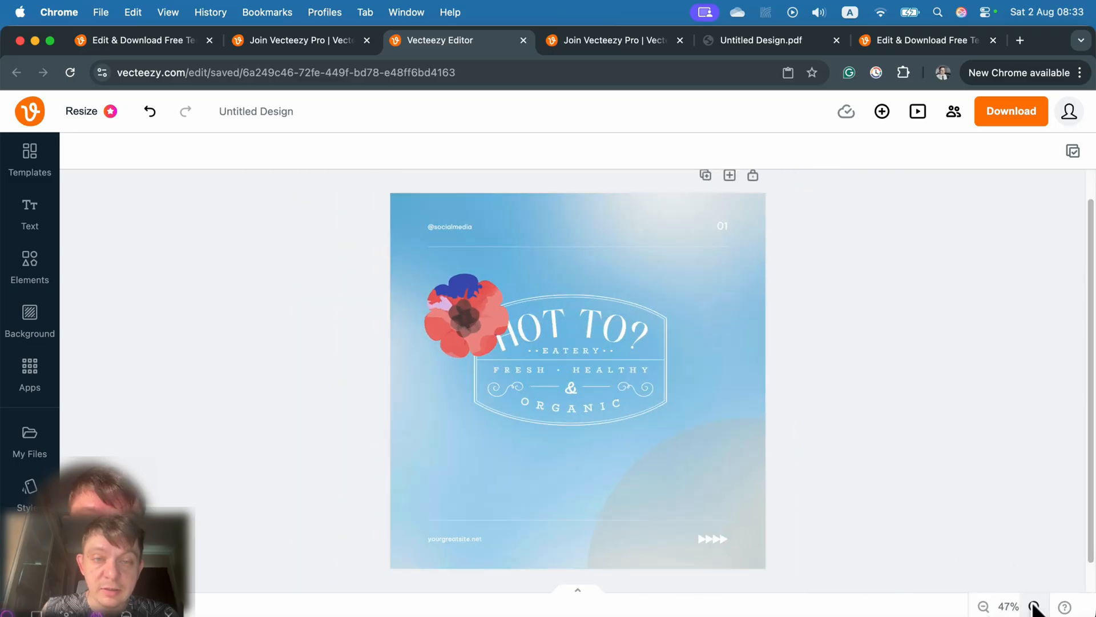
left_click(983, 606)
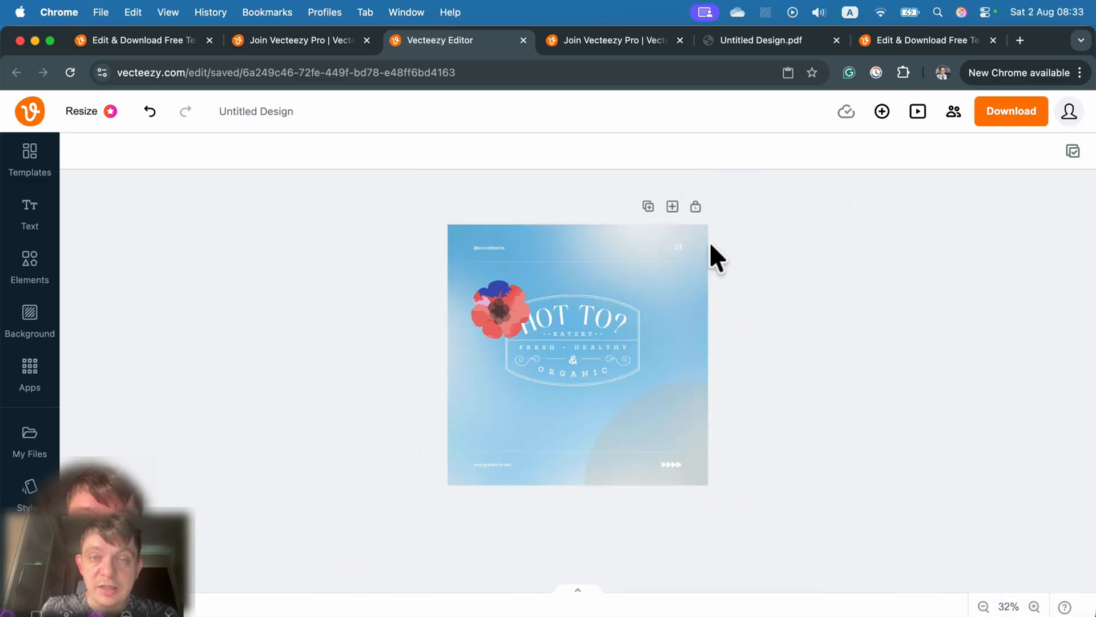
mouse_move(829, 293)
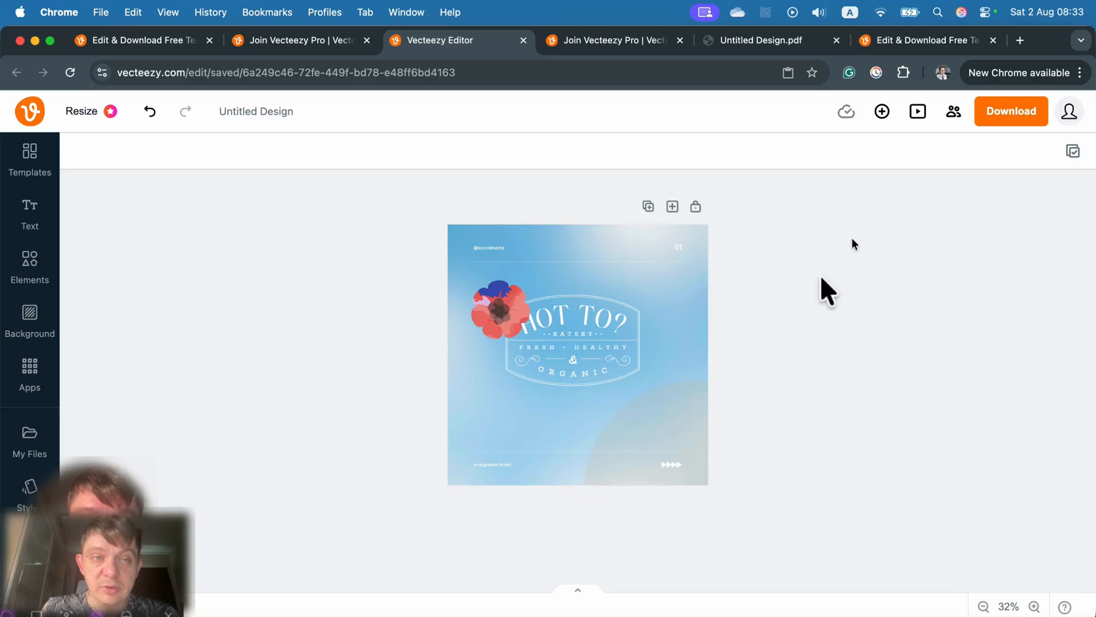
mouse_move(833, 244)
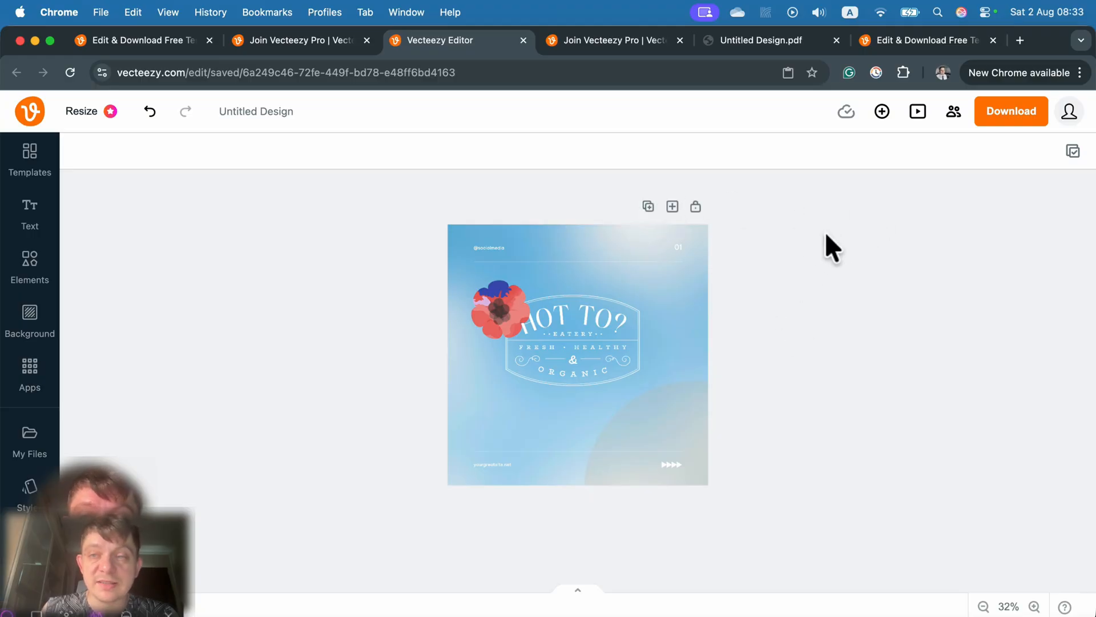
mouse_move(1011, 110)
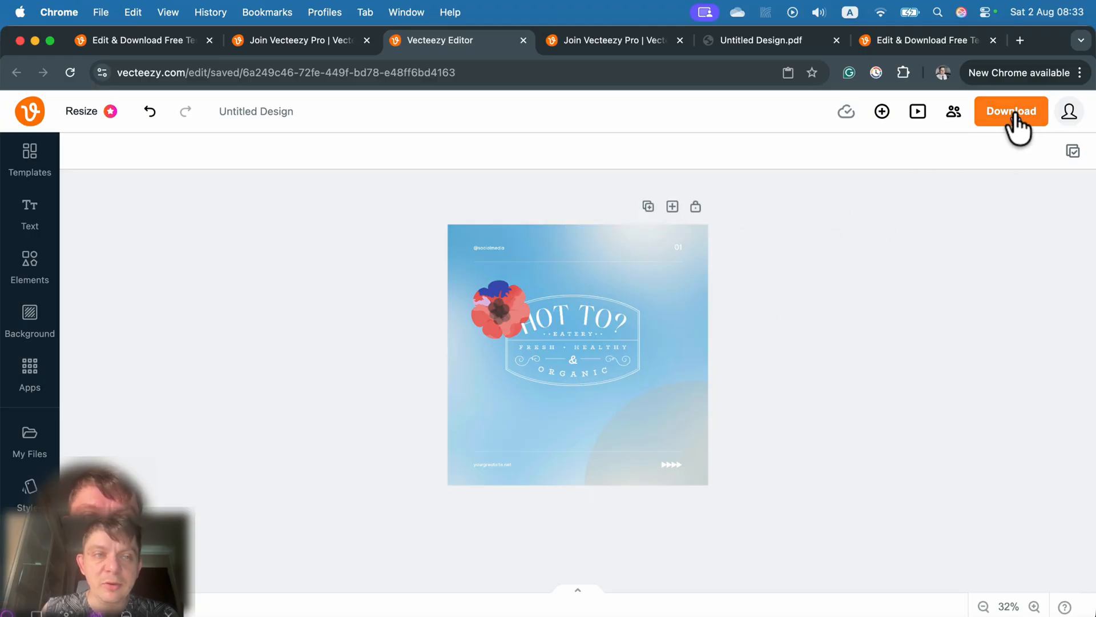
Request a PNG download with Transparent background ticked, triggering the Join Pro upsell
left_click(1010, 111)
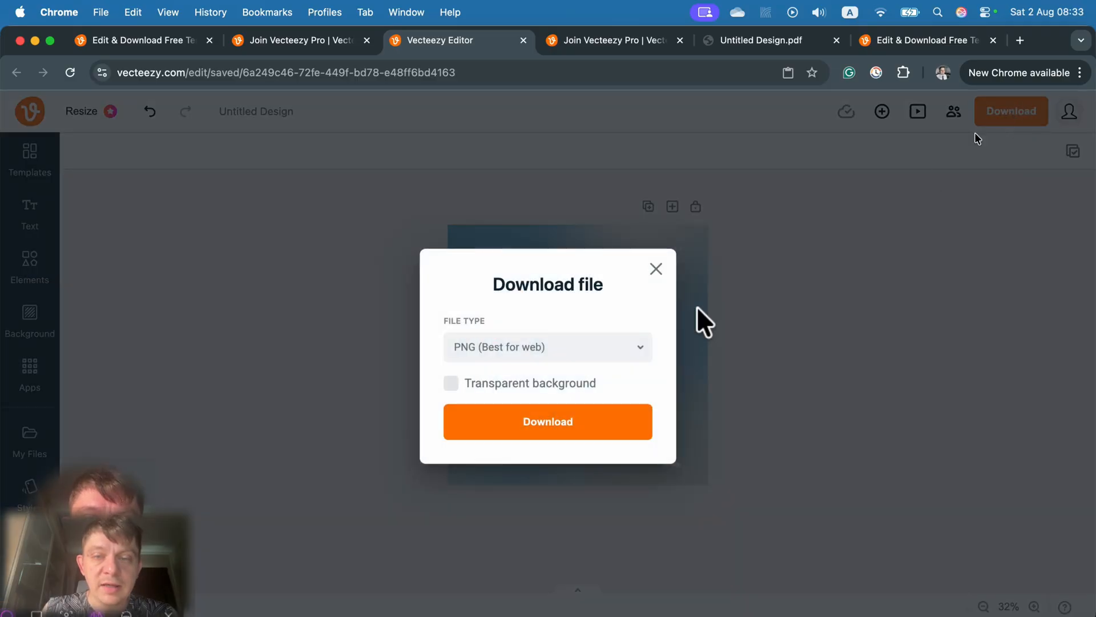
left_click(547, 347)
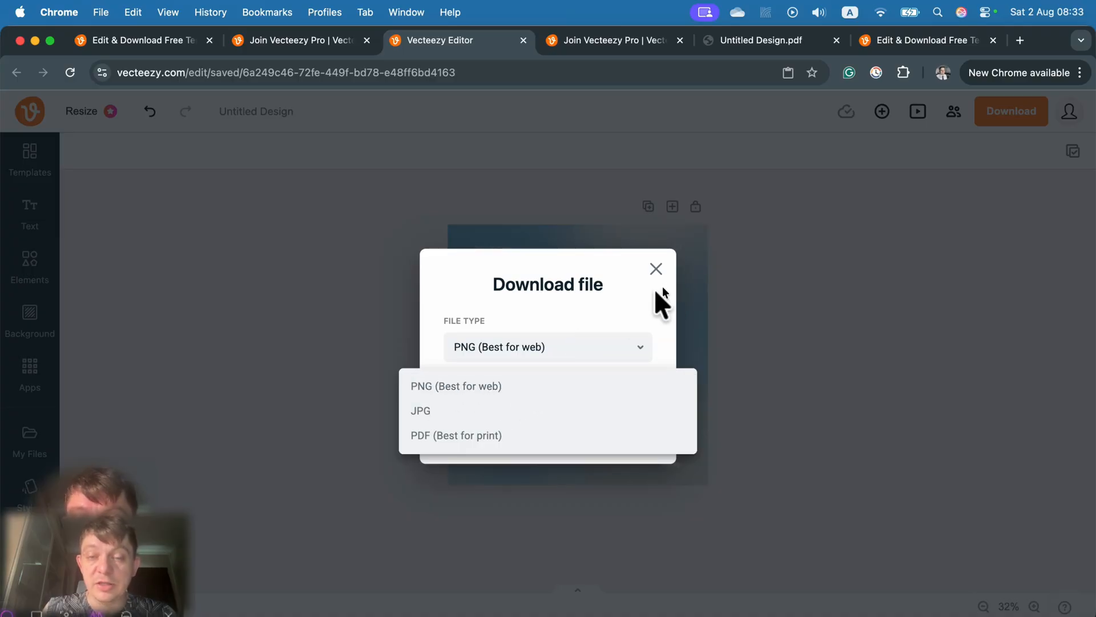
left_click(455, 386)
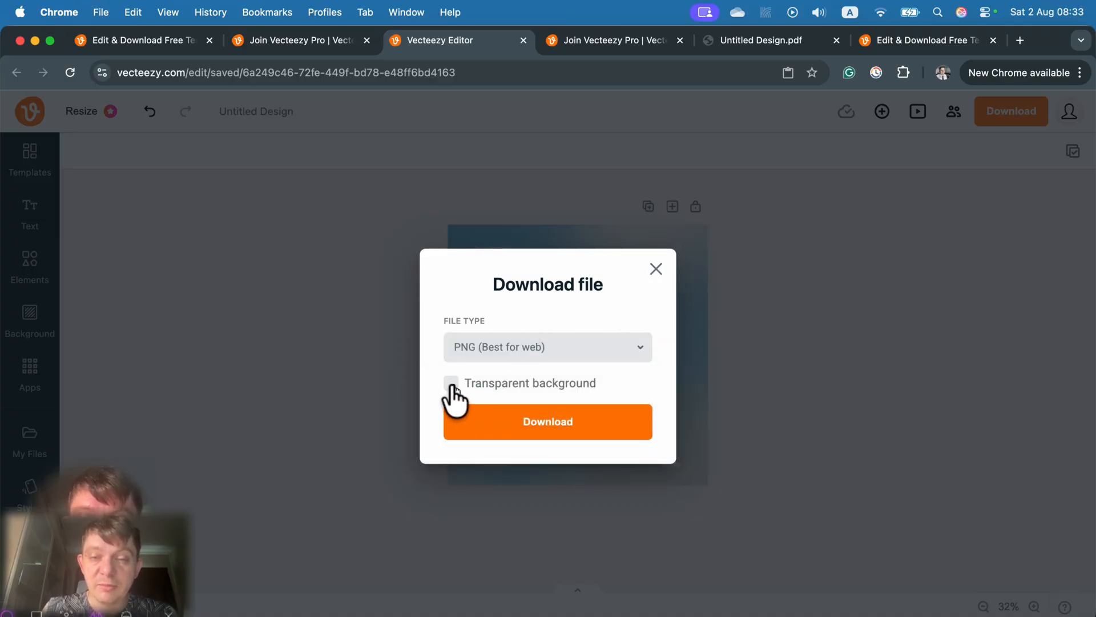
left_click(451, 383)
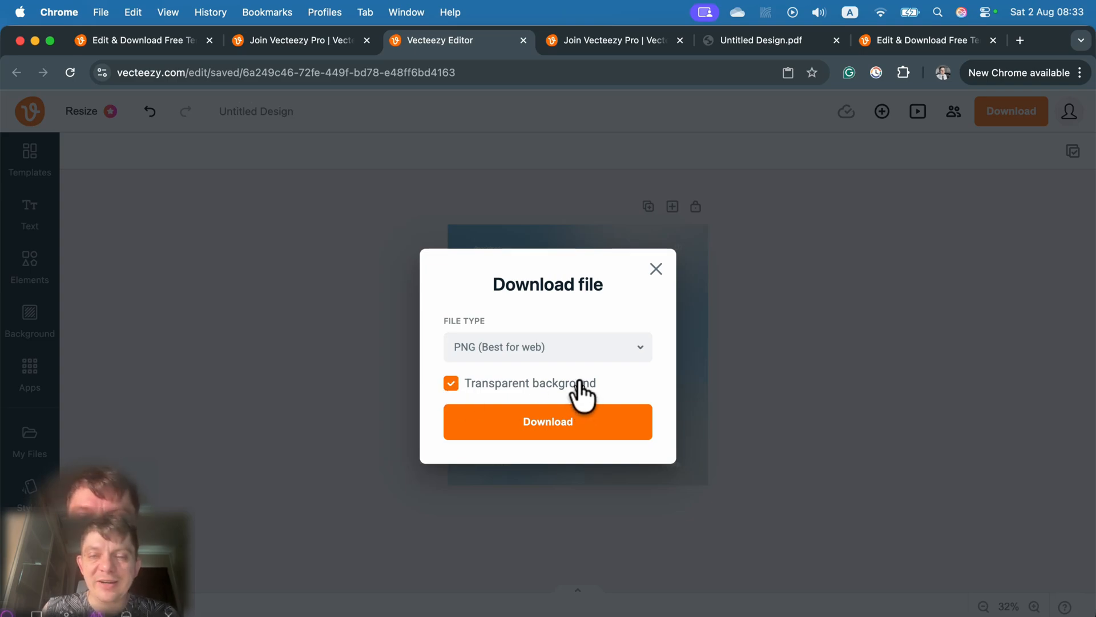
left_click(451, 383)
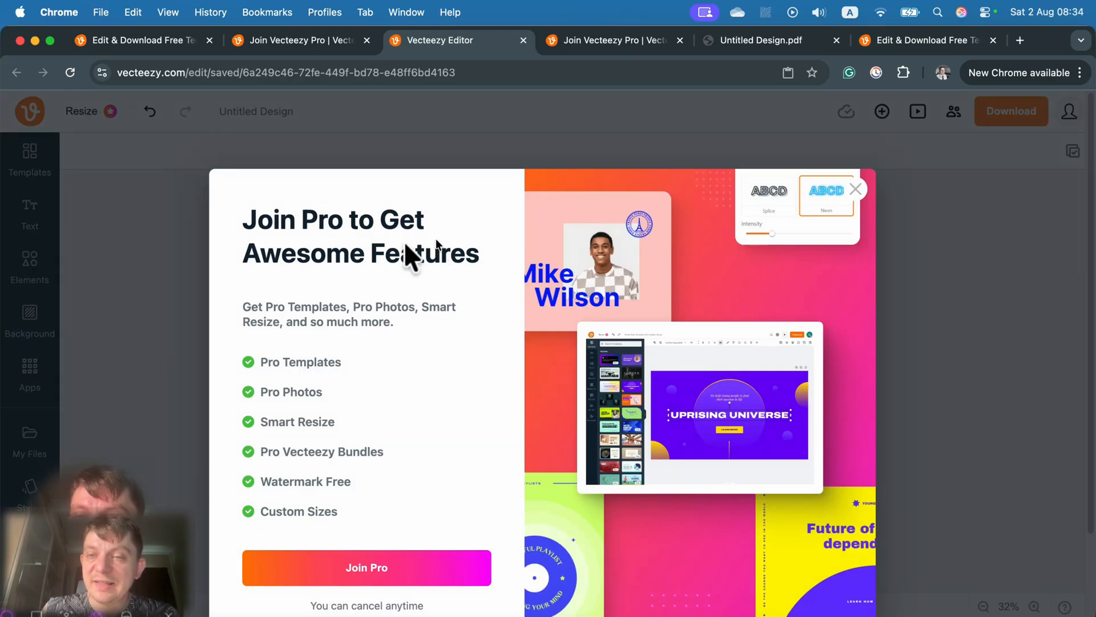
Close the Join Pro popup and return to the saved blue HOT TO? post
scroll("down", 3)
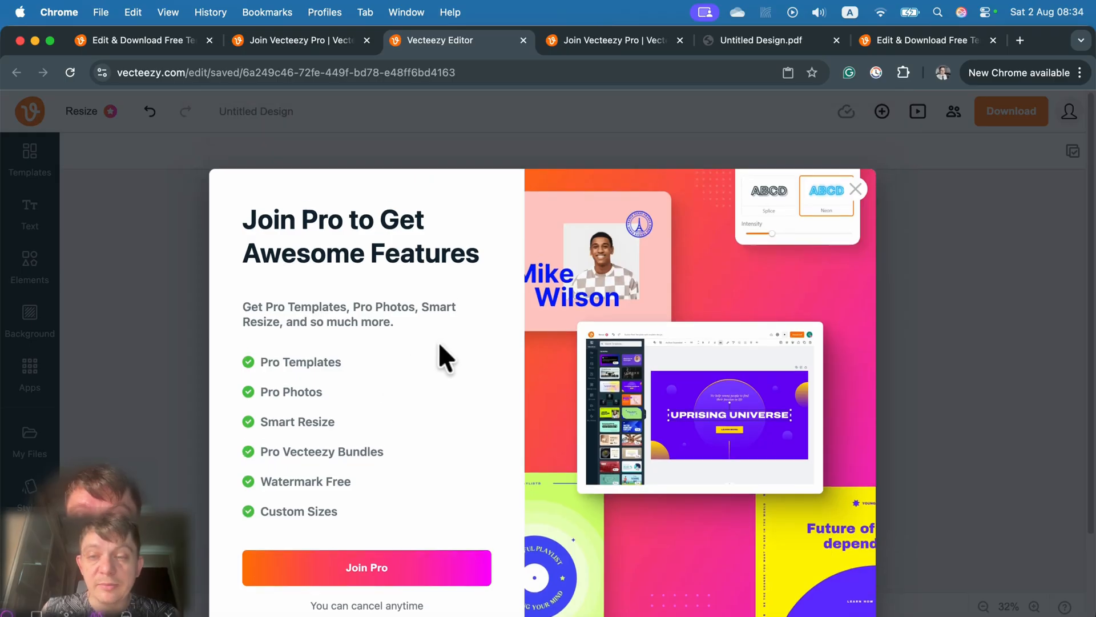
mouse_move(433, 349)
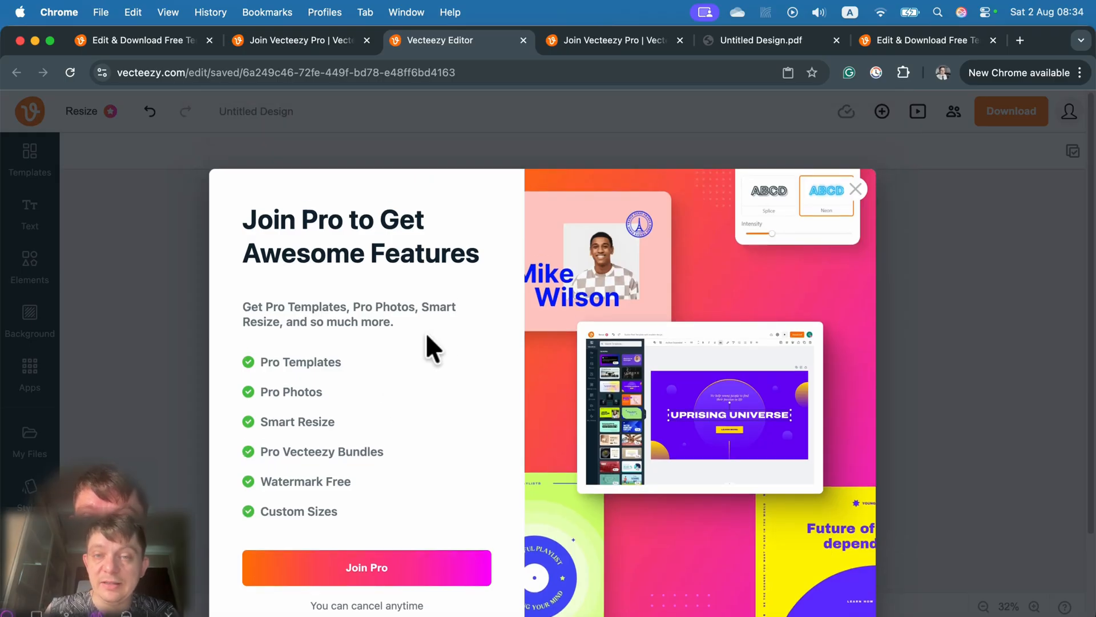
mouse_move(426, 353)
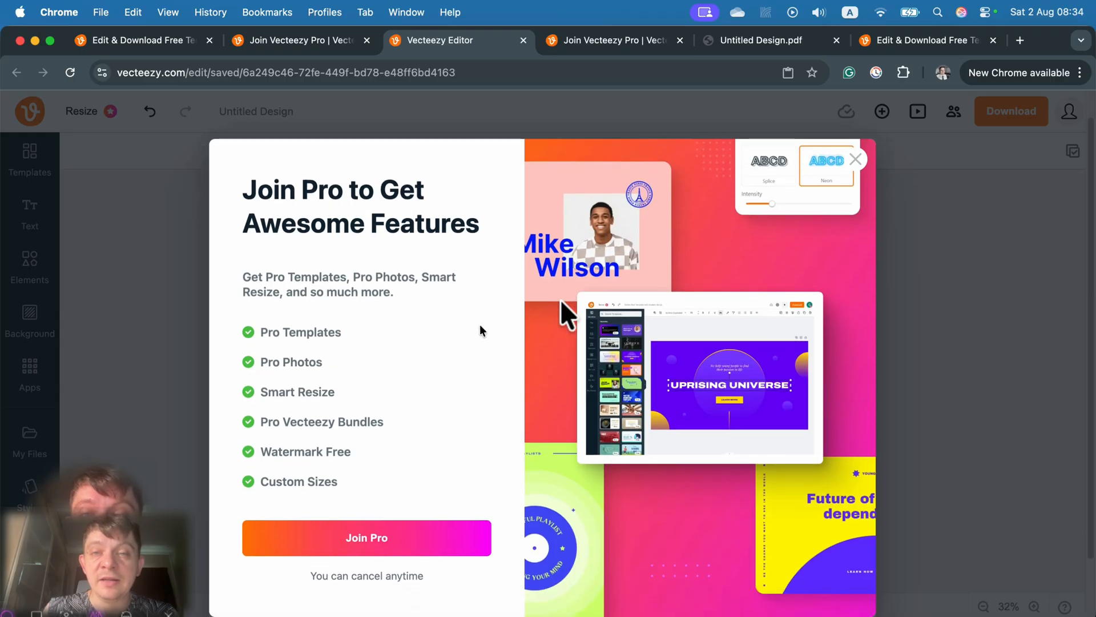
mouse_move(323, 341)
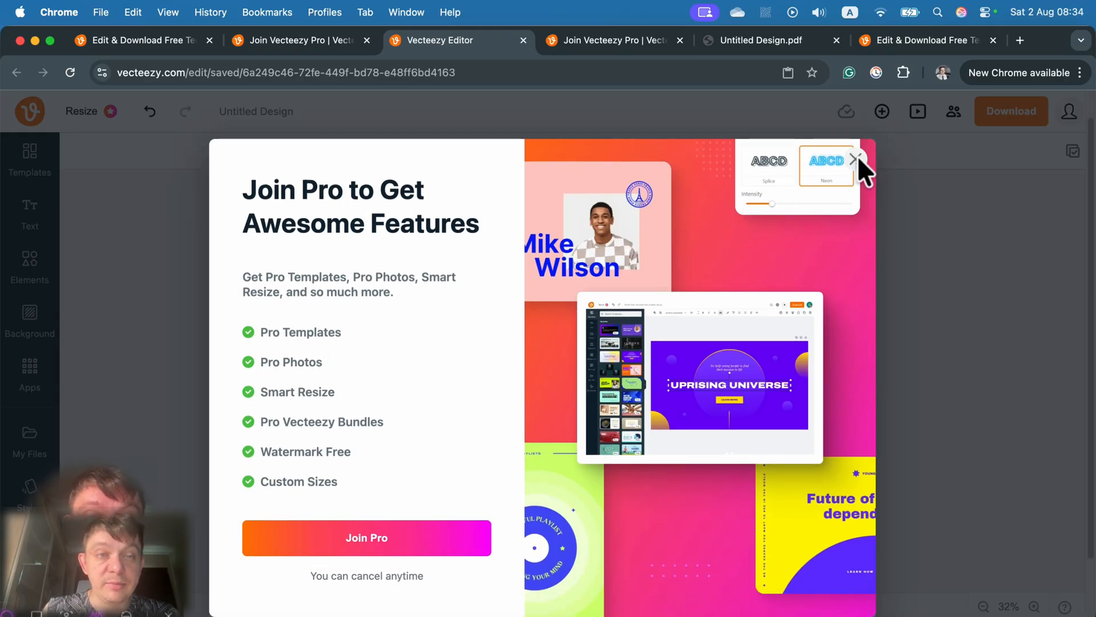
left_click(855, 157)
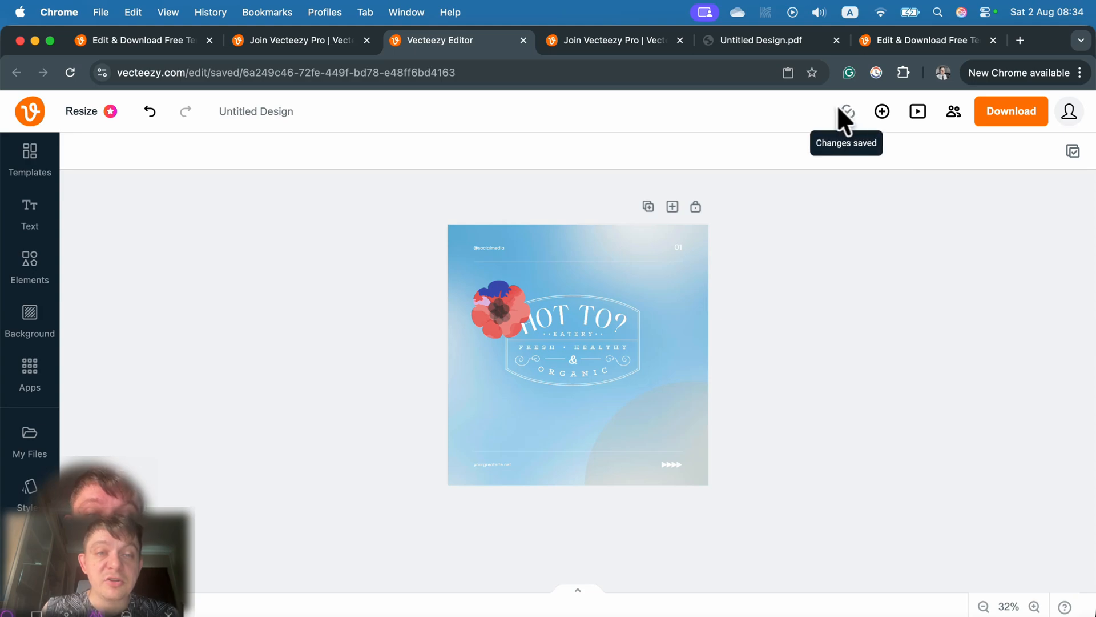
mouse_move(882, 111)
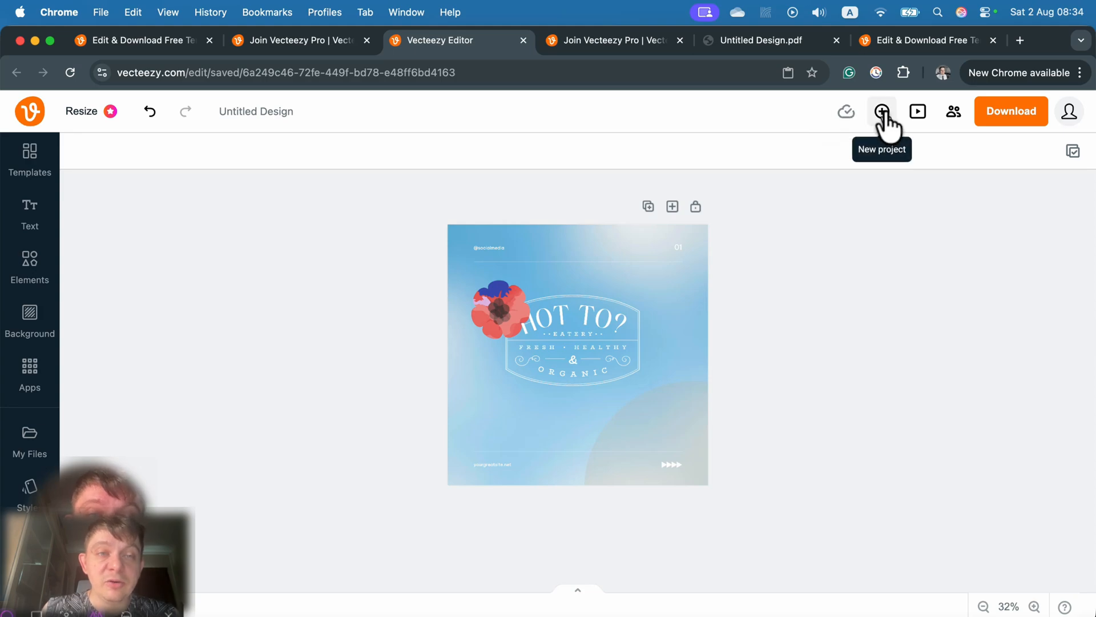
left_click(918, 111)
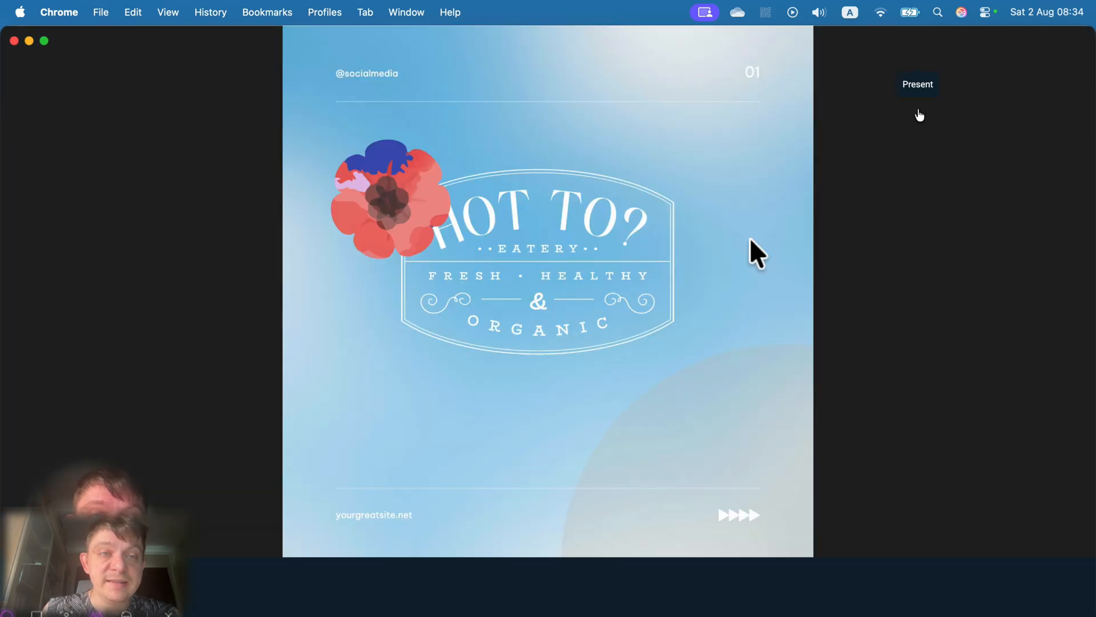
left_click(916, 83)
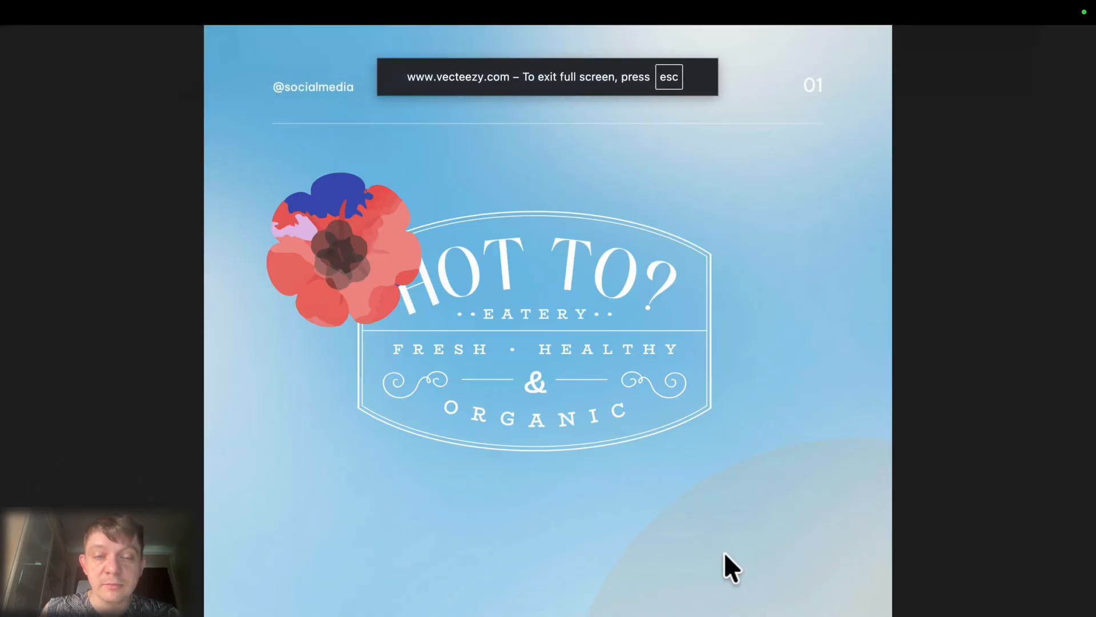
key("escape")
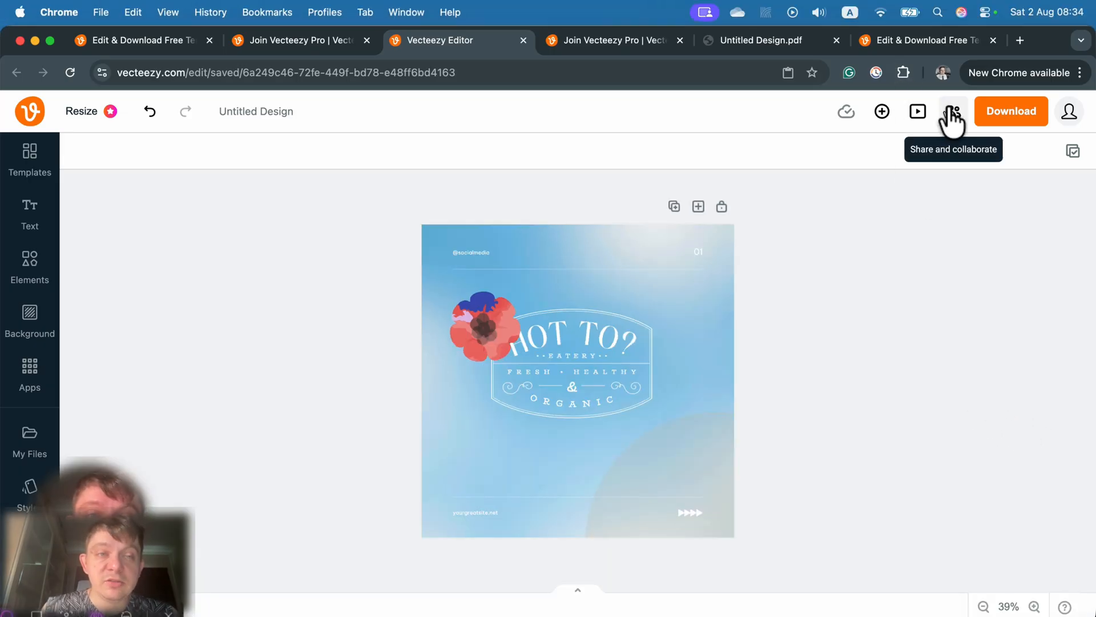
left_click(952, 111)
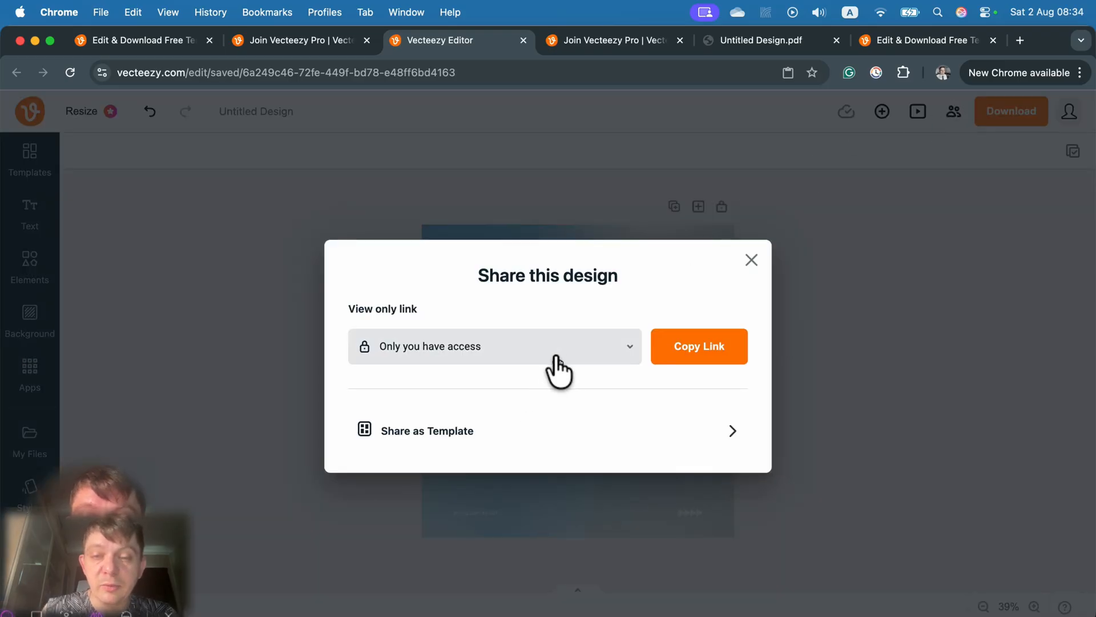
left_click(494, 346)
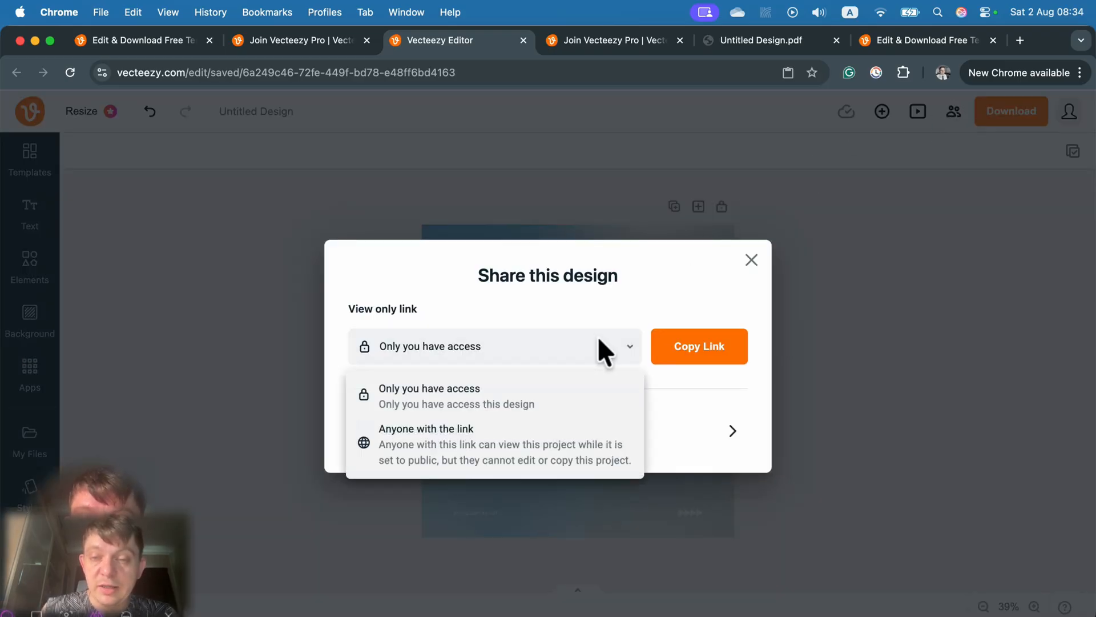
mouse_move(615, 322)
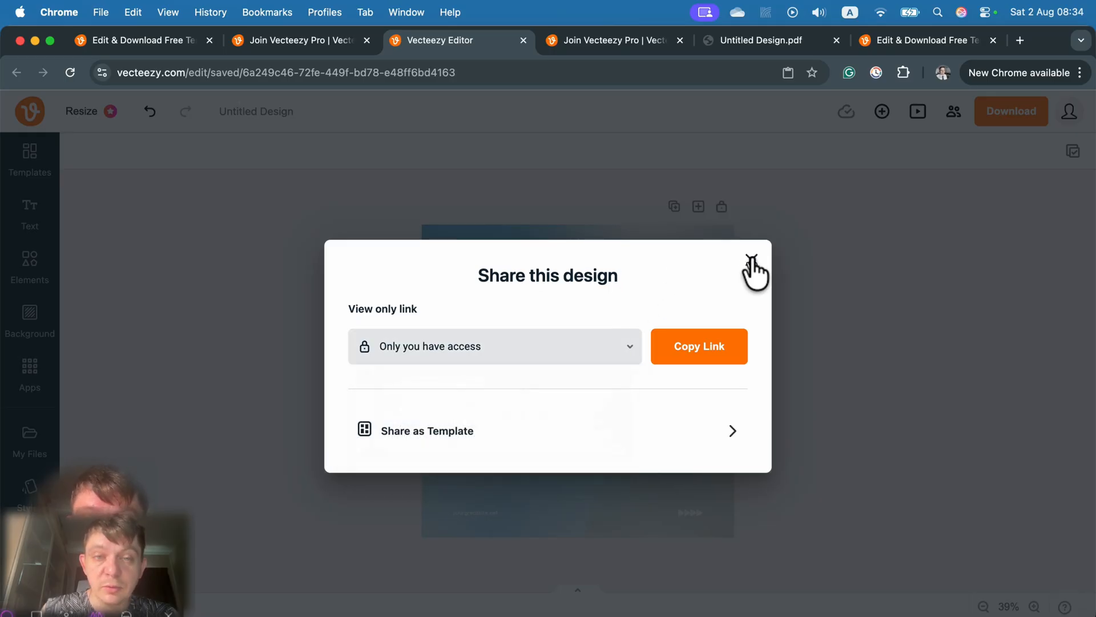
left_click(756, 267)
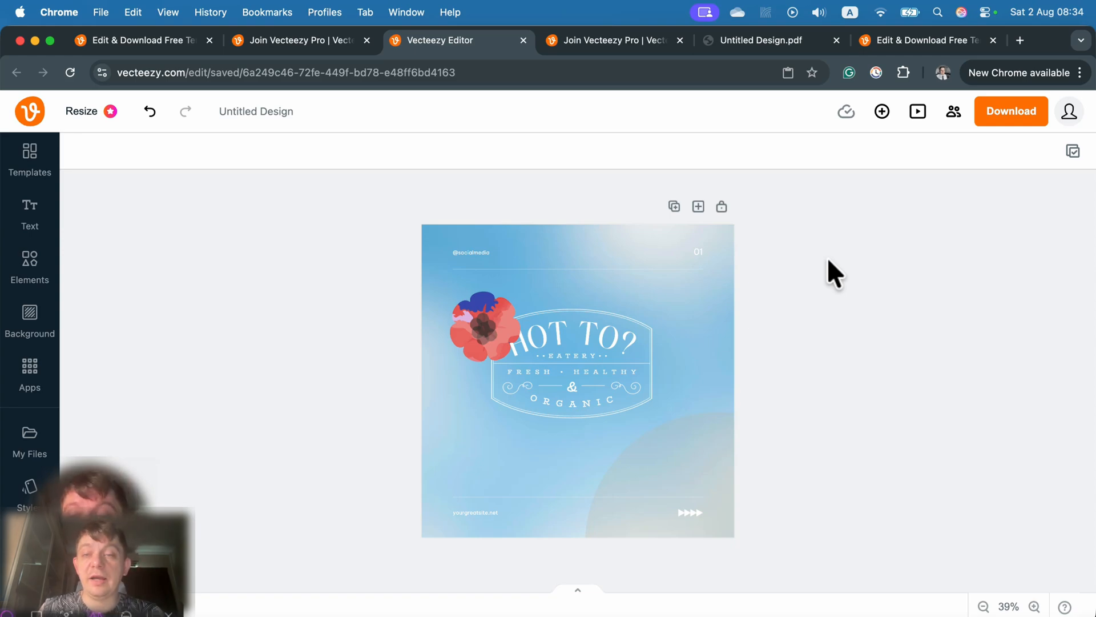
mouse_move(44, 362)
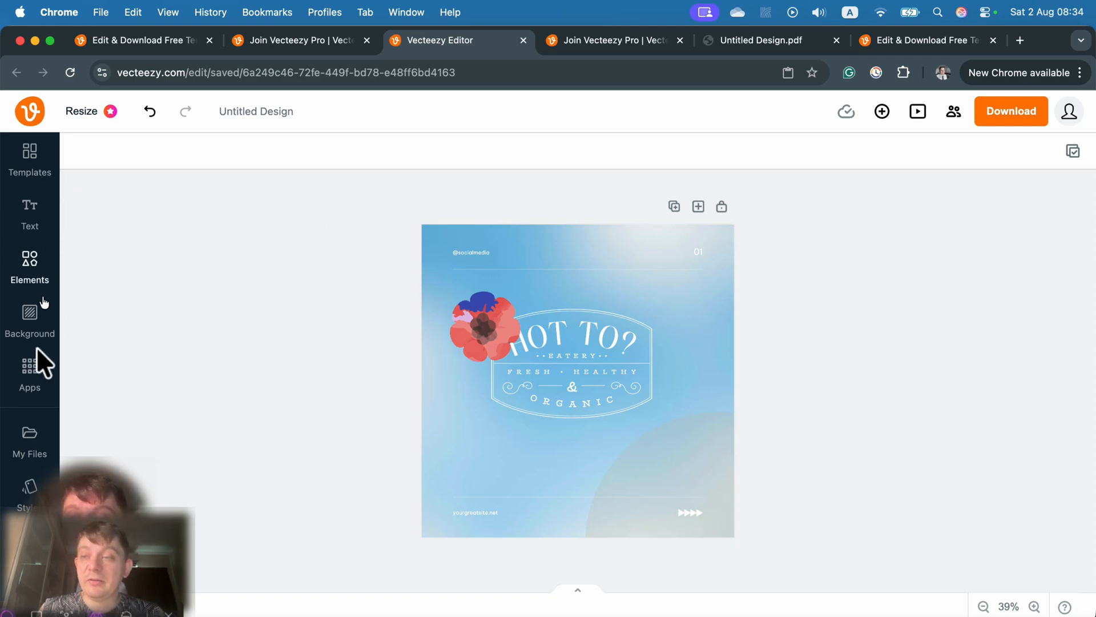
mouse_move(30, 160)
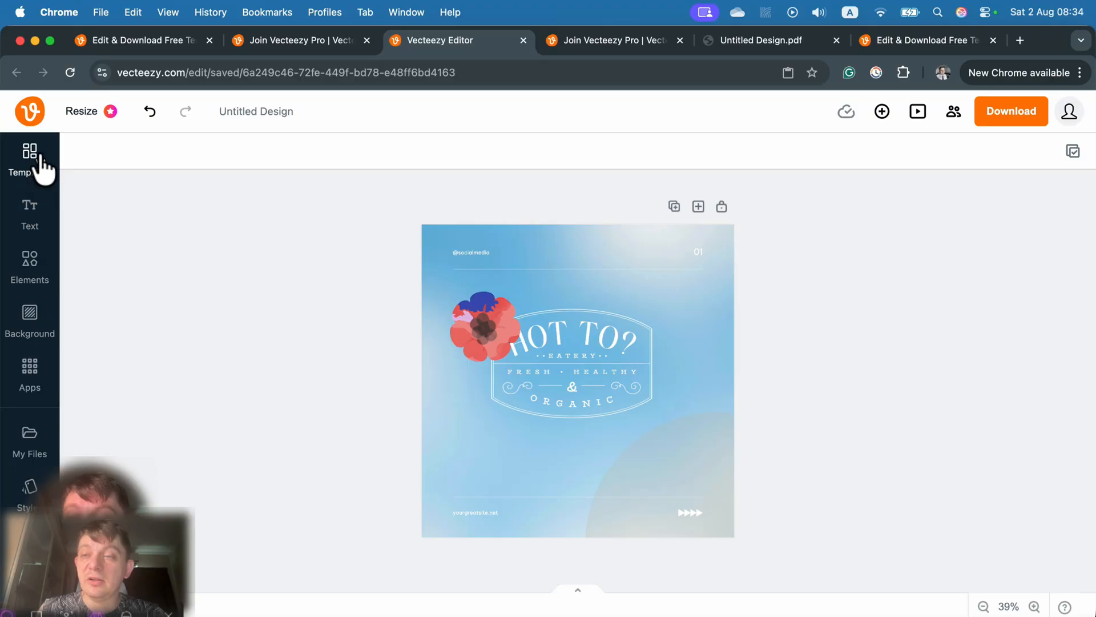
mouse_move(79, 375)
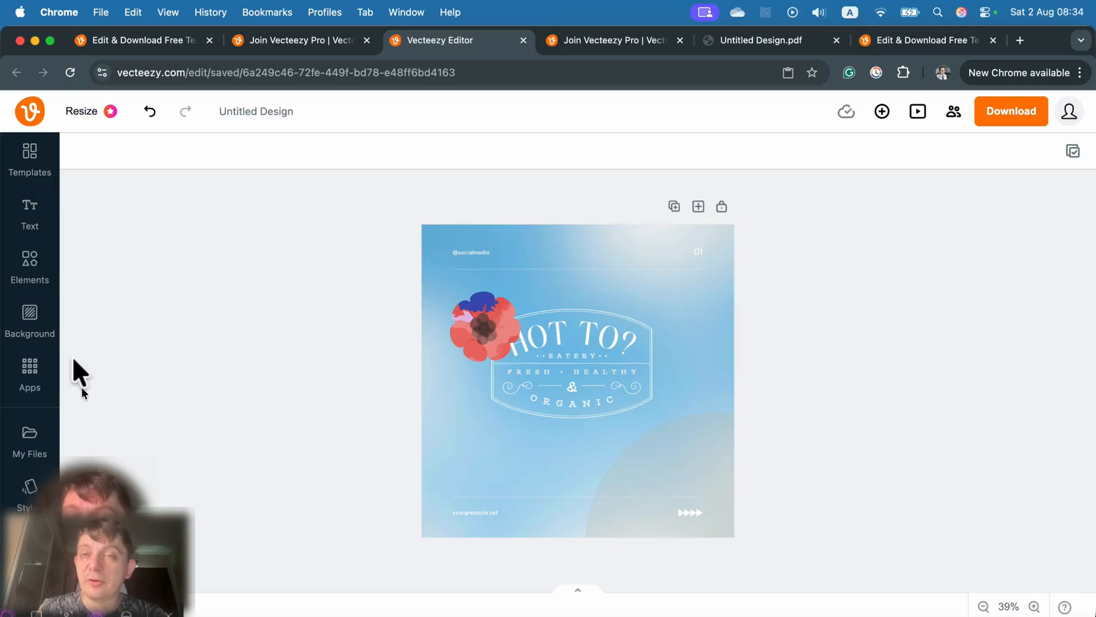
mouse_move(187, 254)
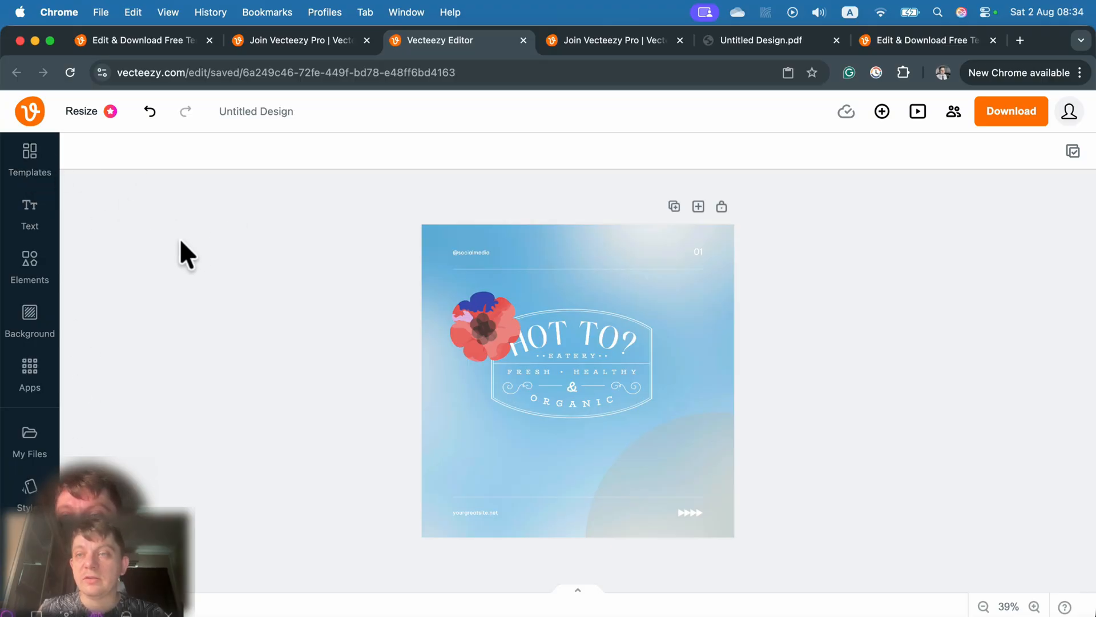
mouse_move(290, 199)
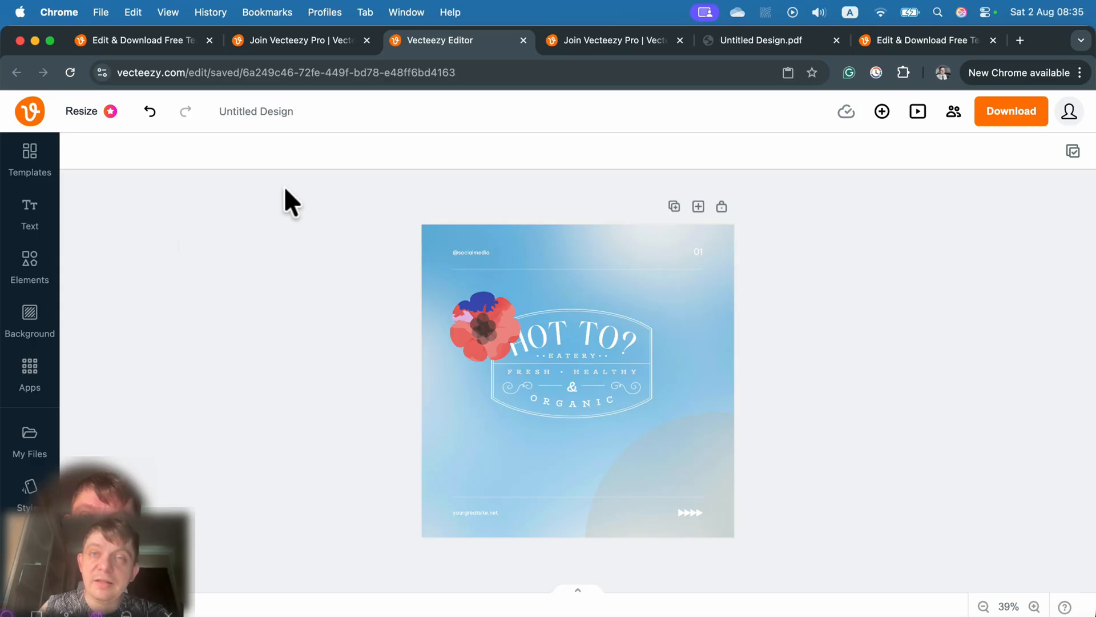
mouse_move(277, 197)
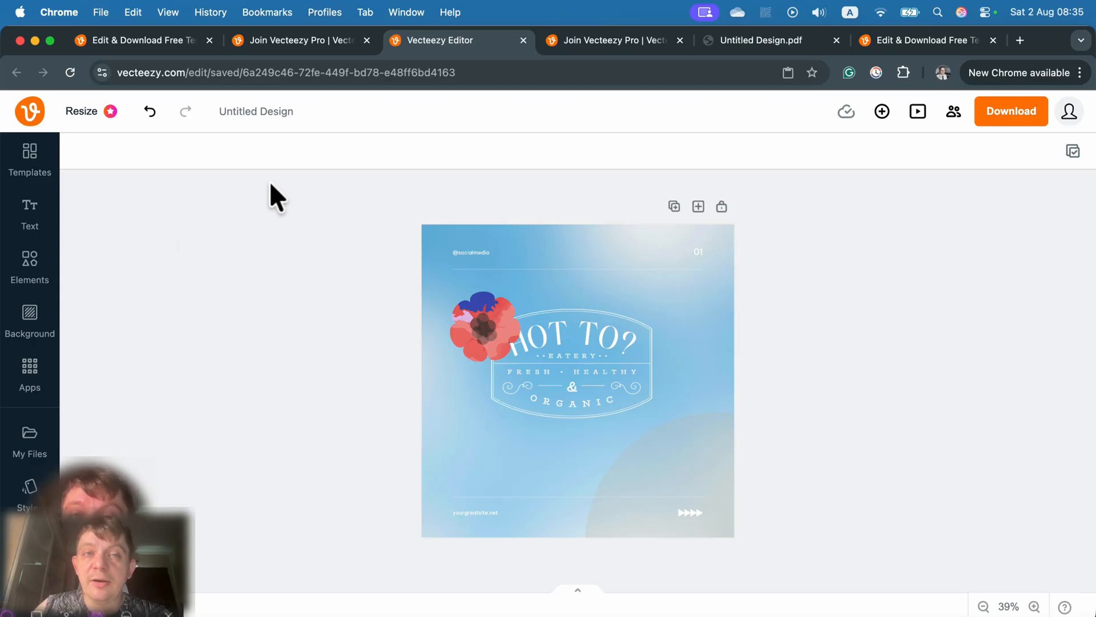
mouse_move(287, 56)
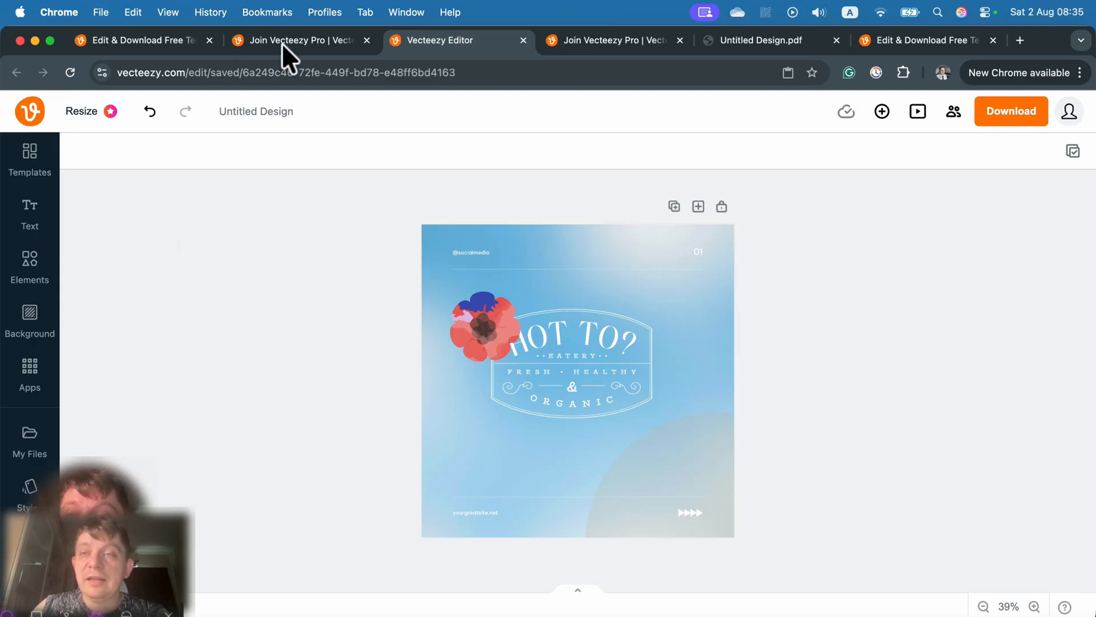
mouse_move(523, 56)
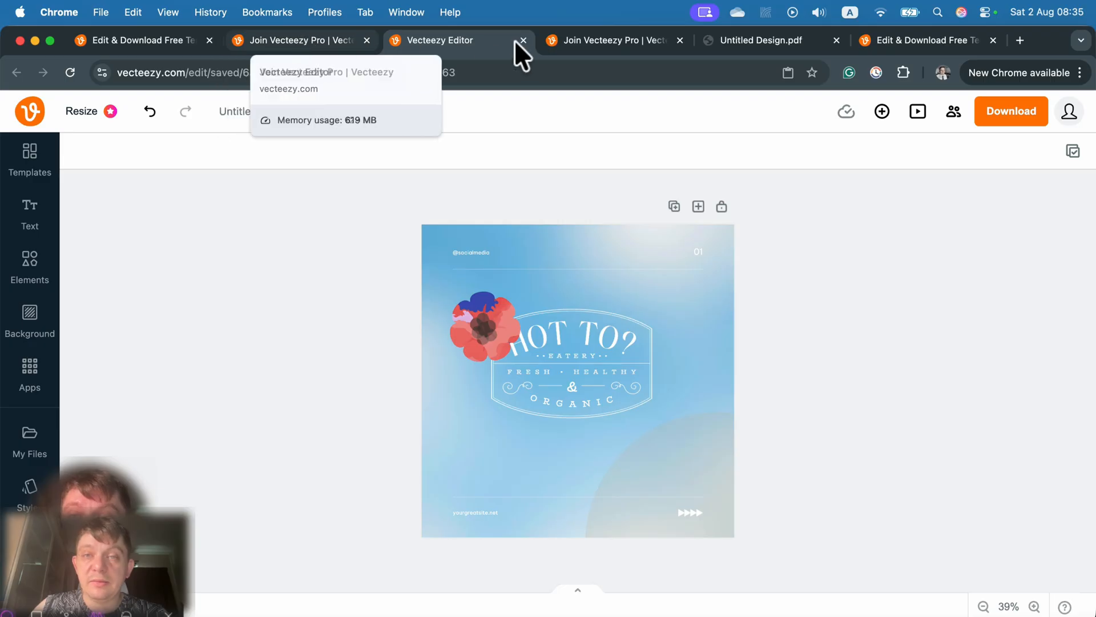
mouse_move(139, 40)
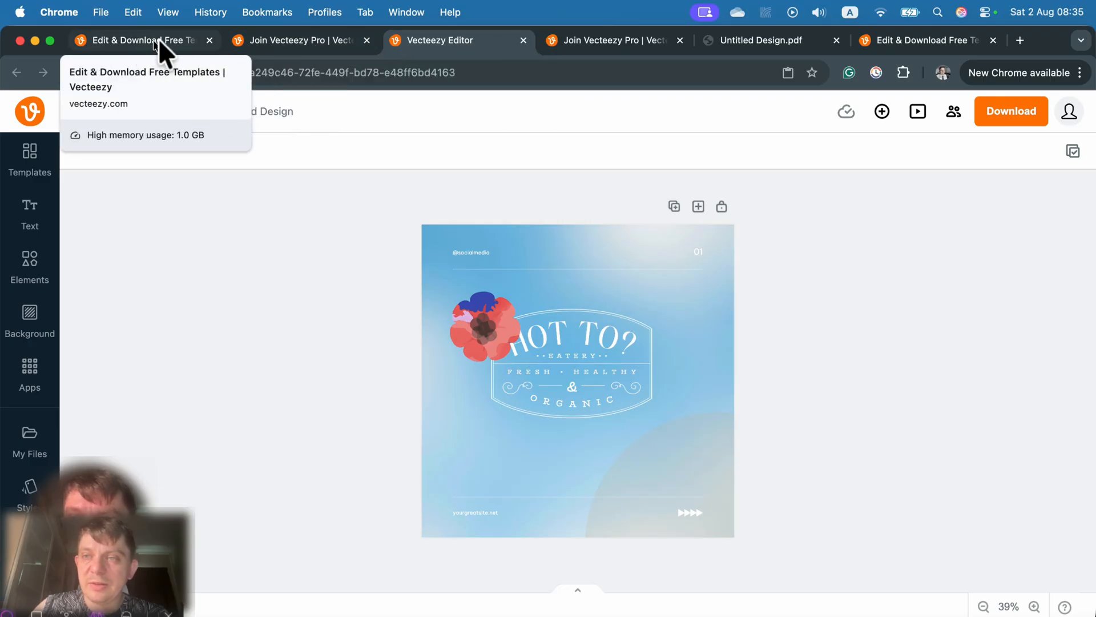
Switch to the 'Edit & Download Free Templates' browser tab at vecteezy.com/templates
left_click(139, 40)
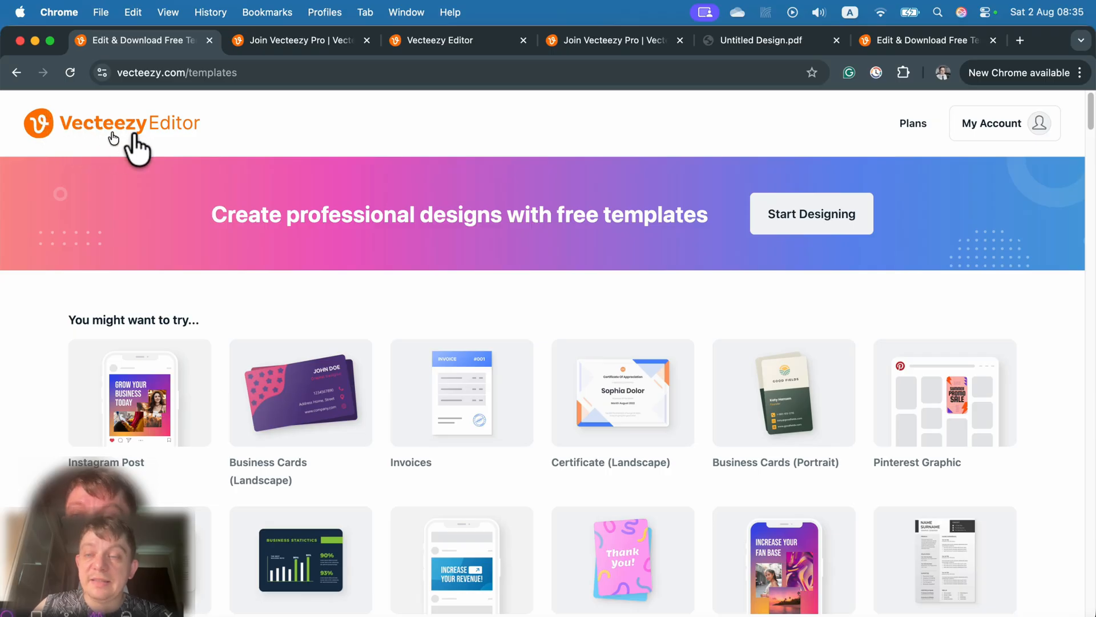
mouse_move(455, 147)
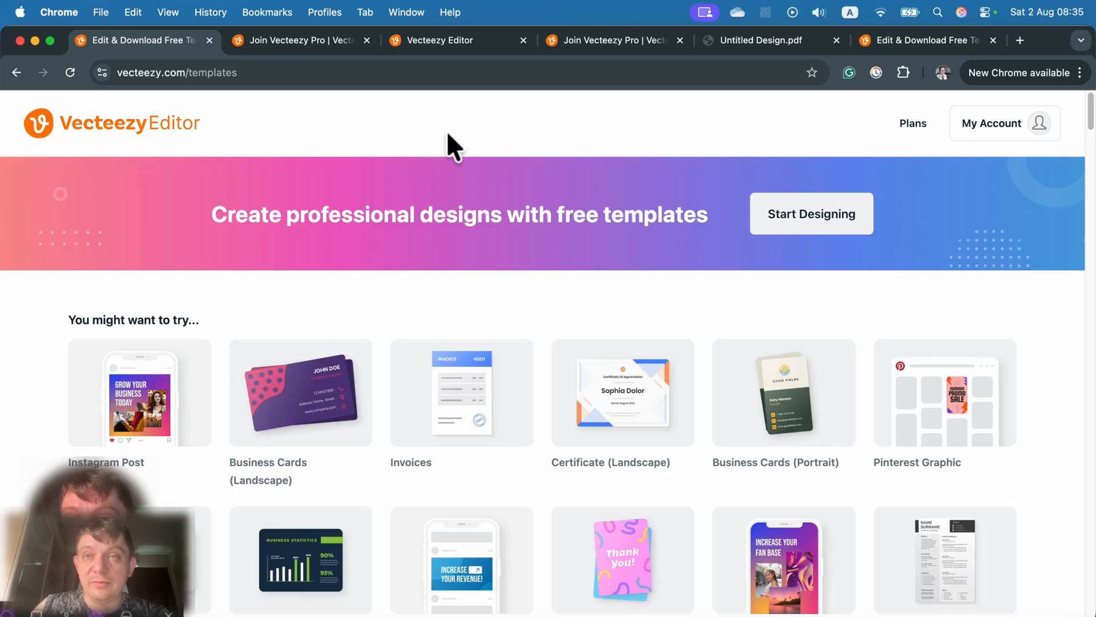